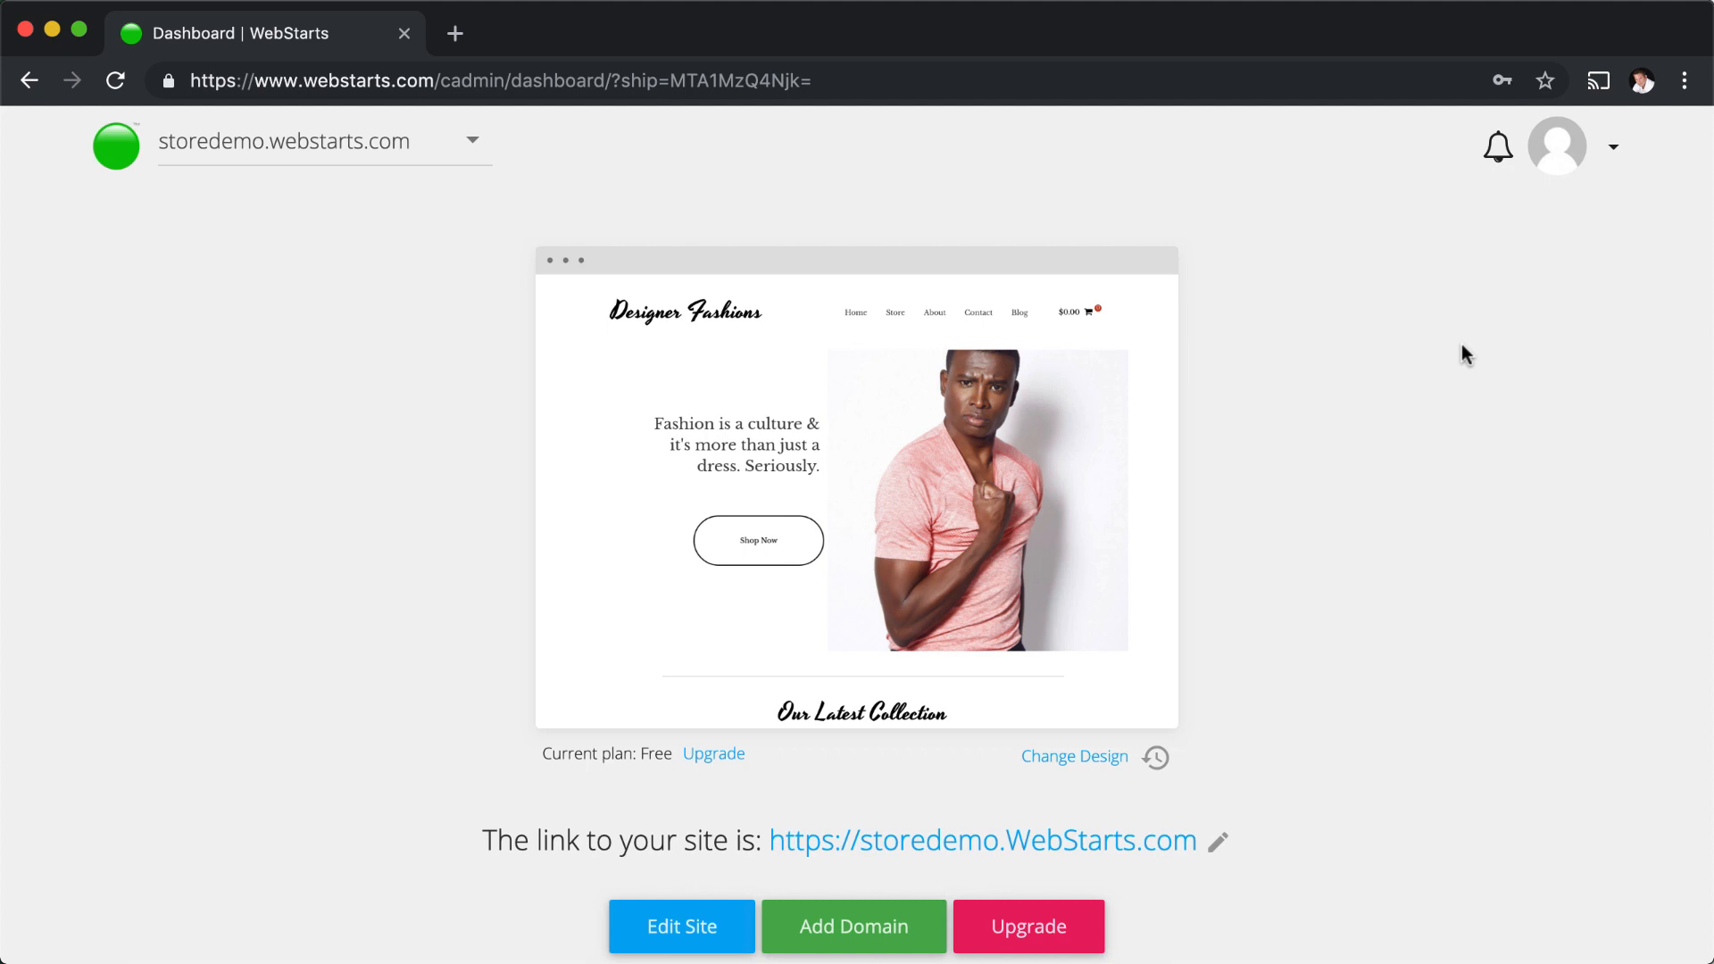
{"action": "mouse_move", "coordinate": [1488, 359]}
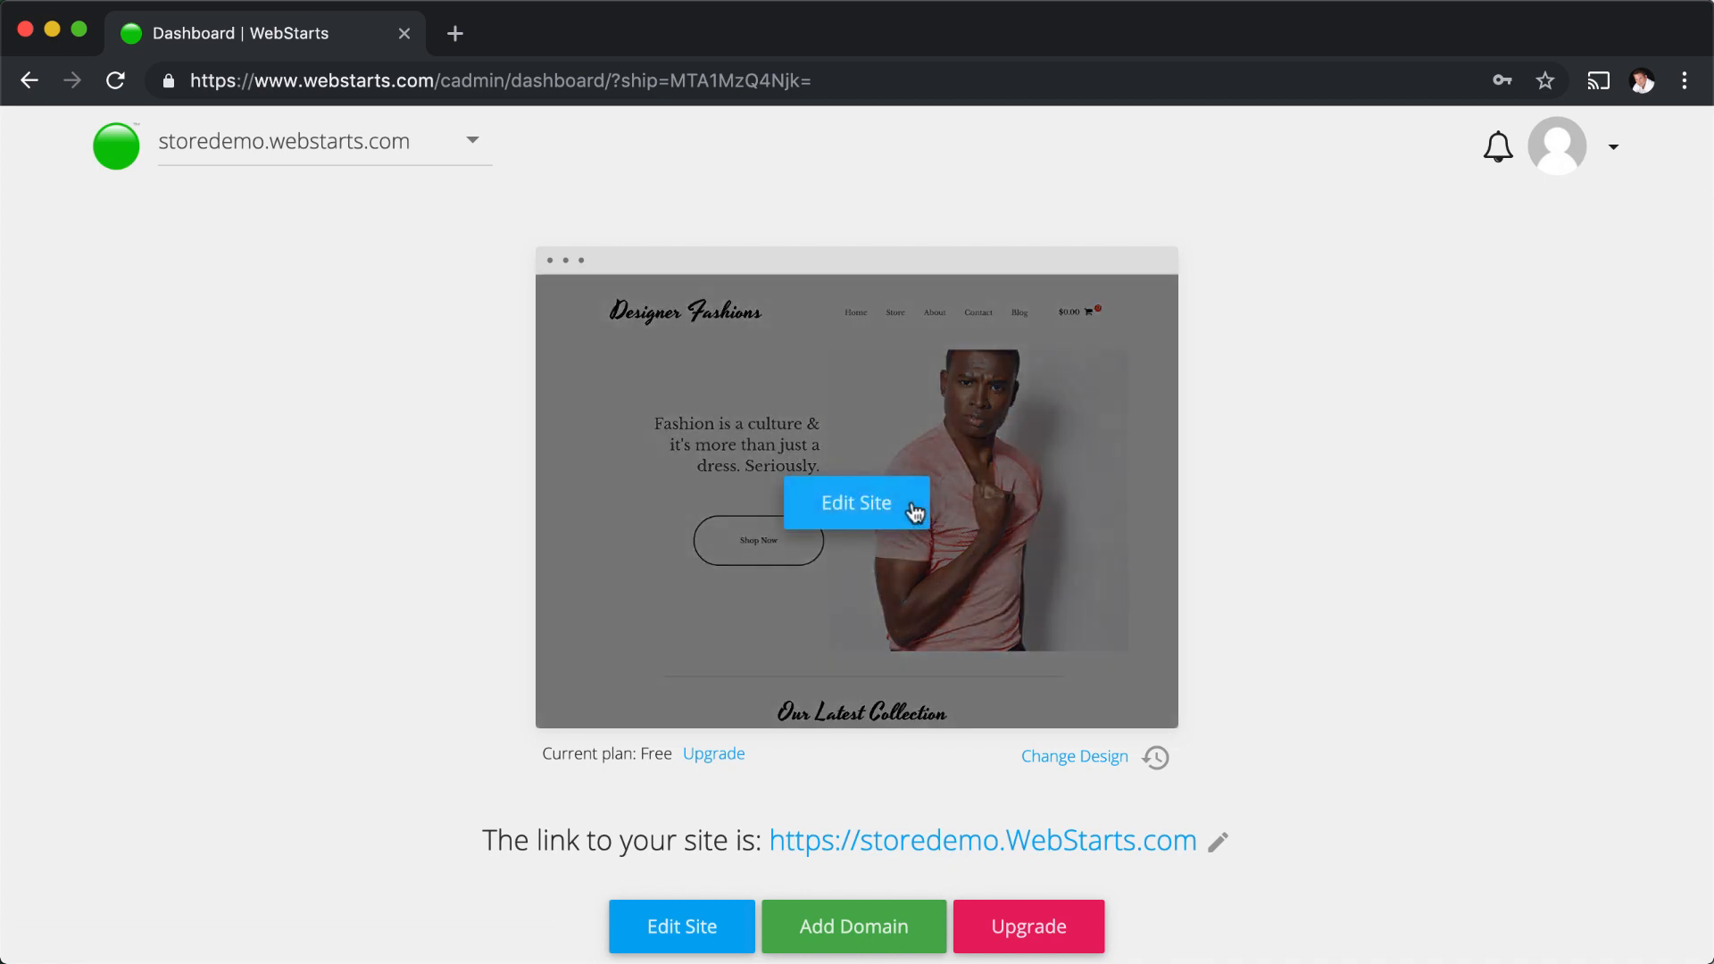
Step: Launch the site editor for the storedemo store from the dashboard preview
{"action": "left_click", "coordinate": [855, 502]}
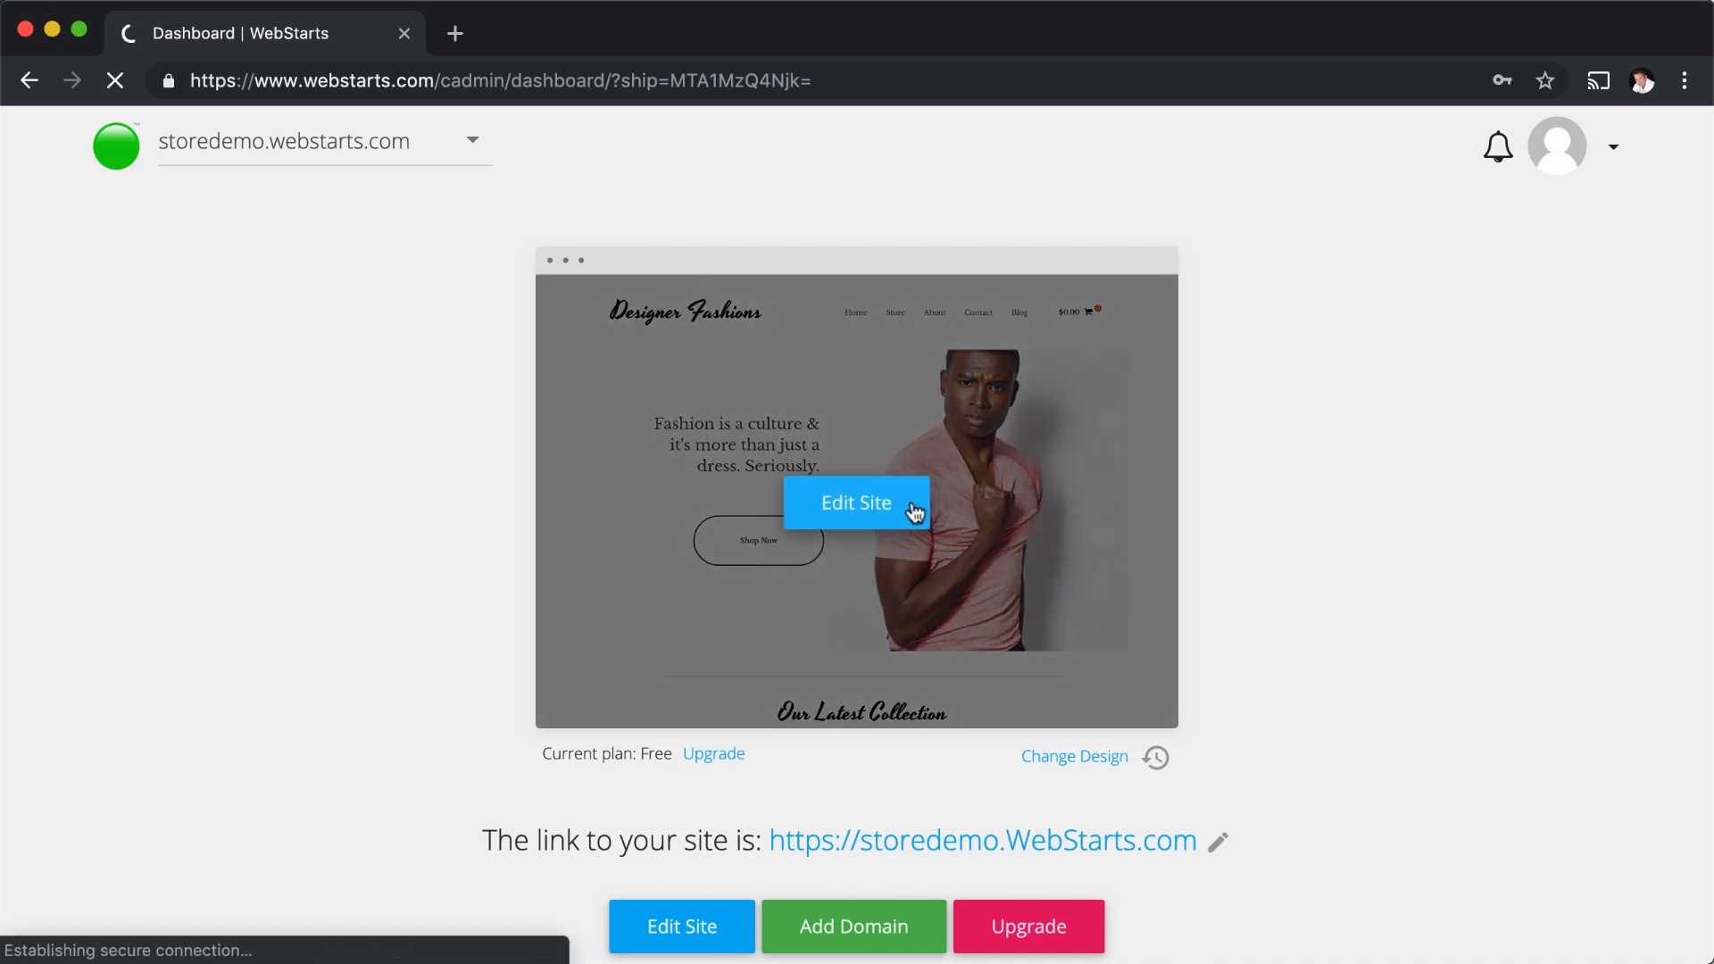
{"action": "left_click", "coordinate": [857, 502]}
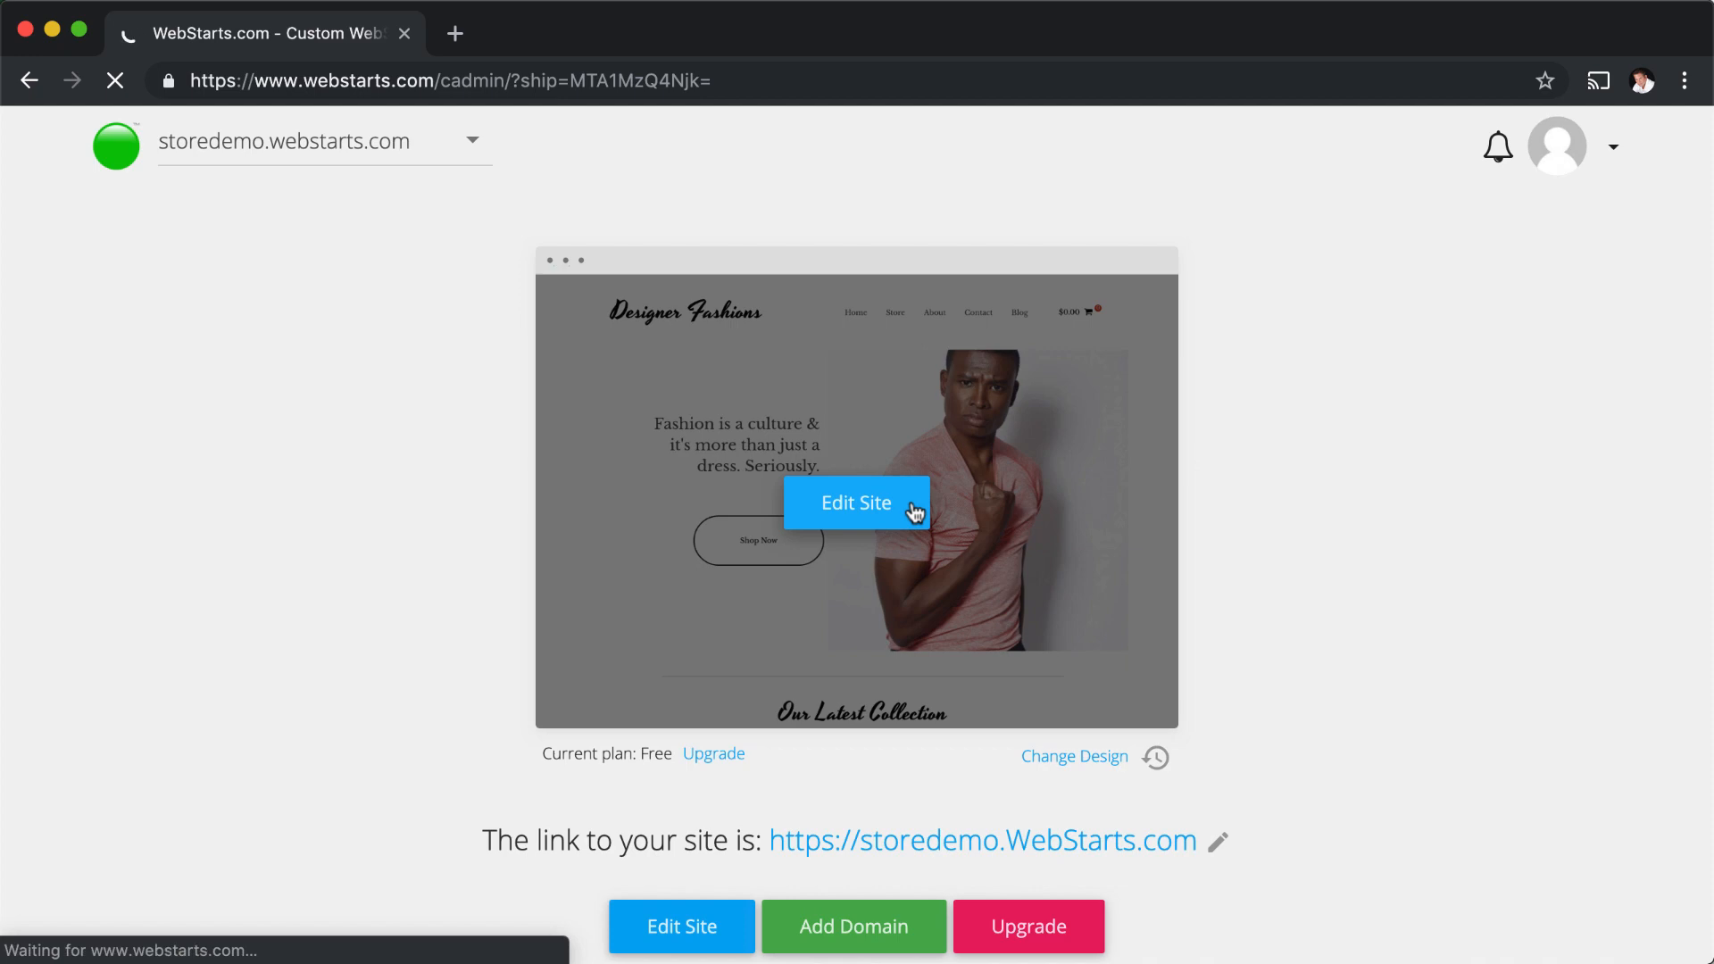
Step: Select the hero's Shop Now button and header strip, then scroll through the collection grid
{"action": "left_click", "coordinate": [857, 502]}
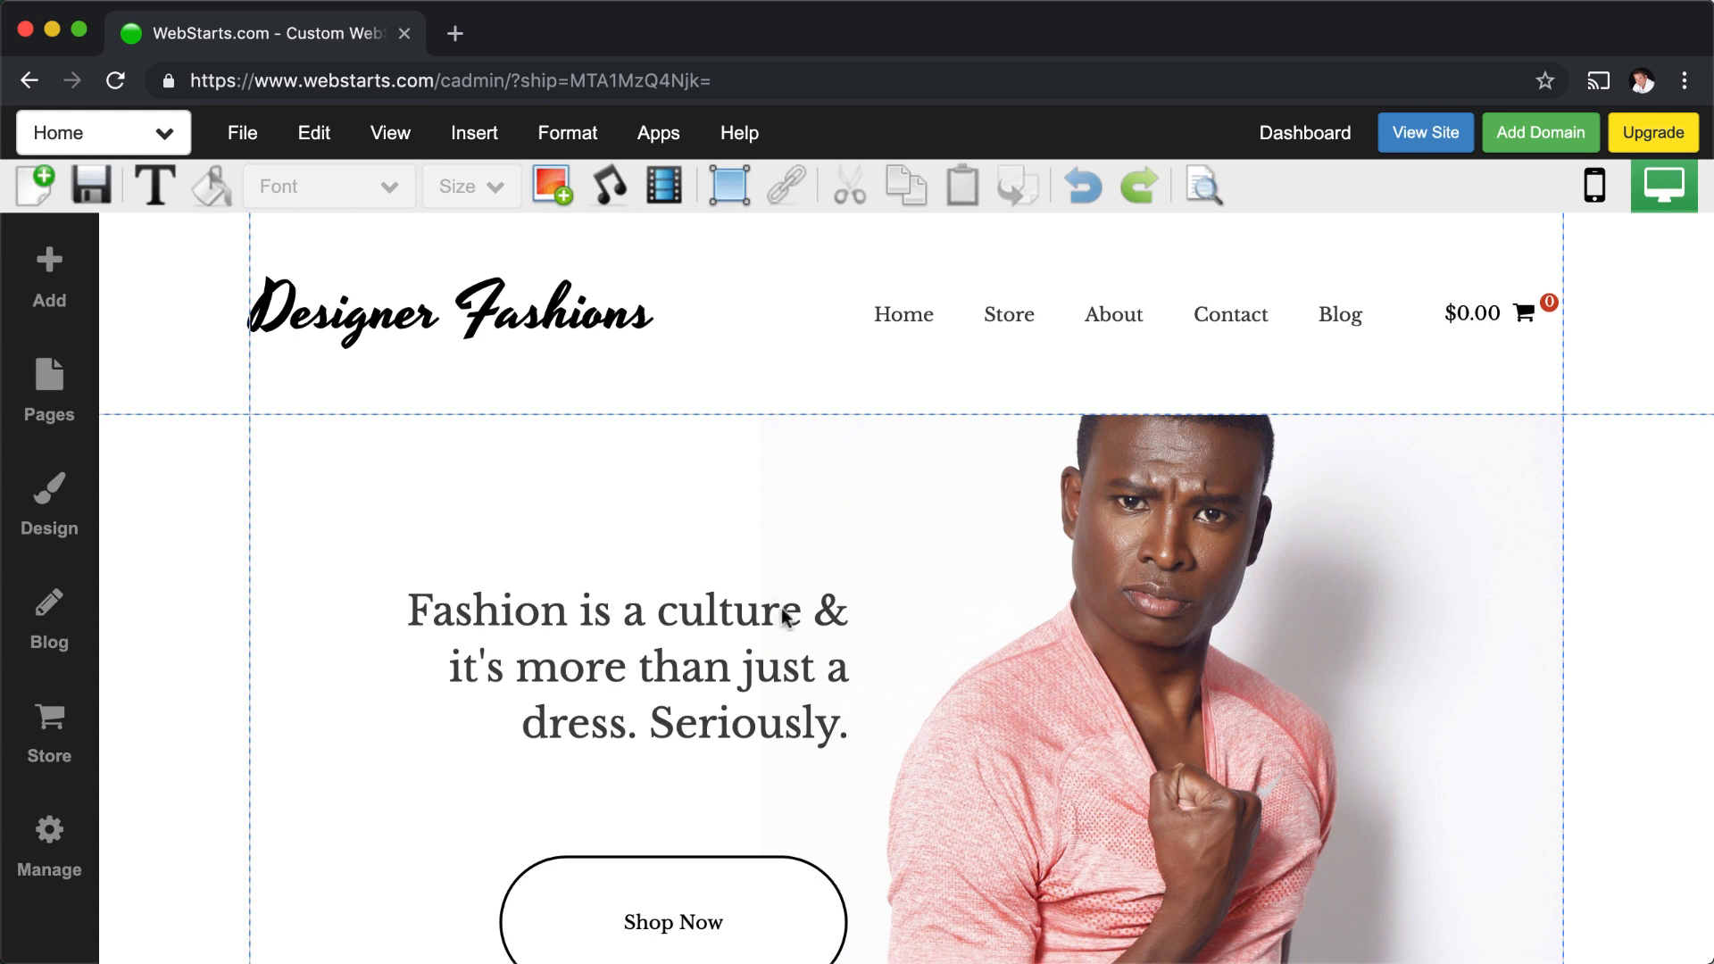
{"action": "left_click", "coordinate": [673, 921]}
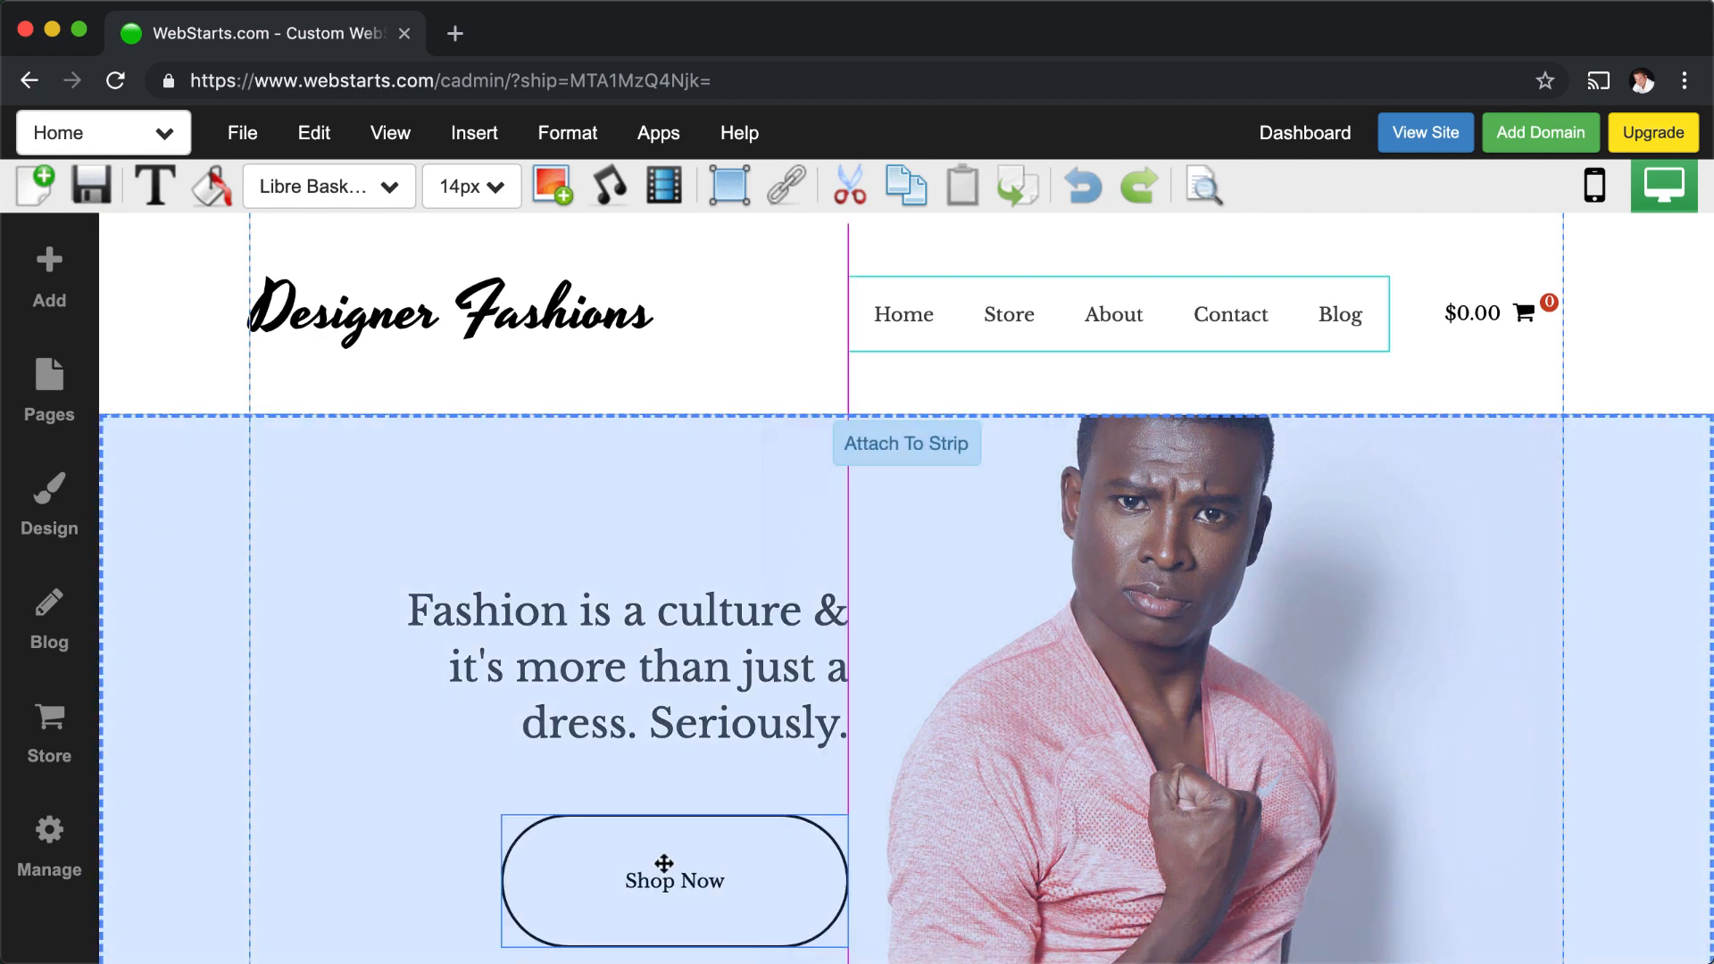
{"action": "left_click", "coordinate": [674, 880]}
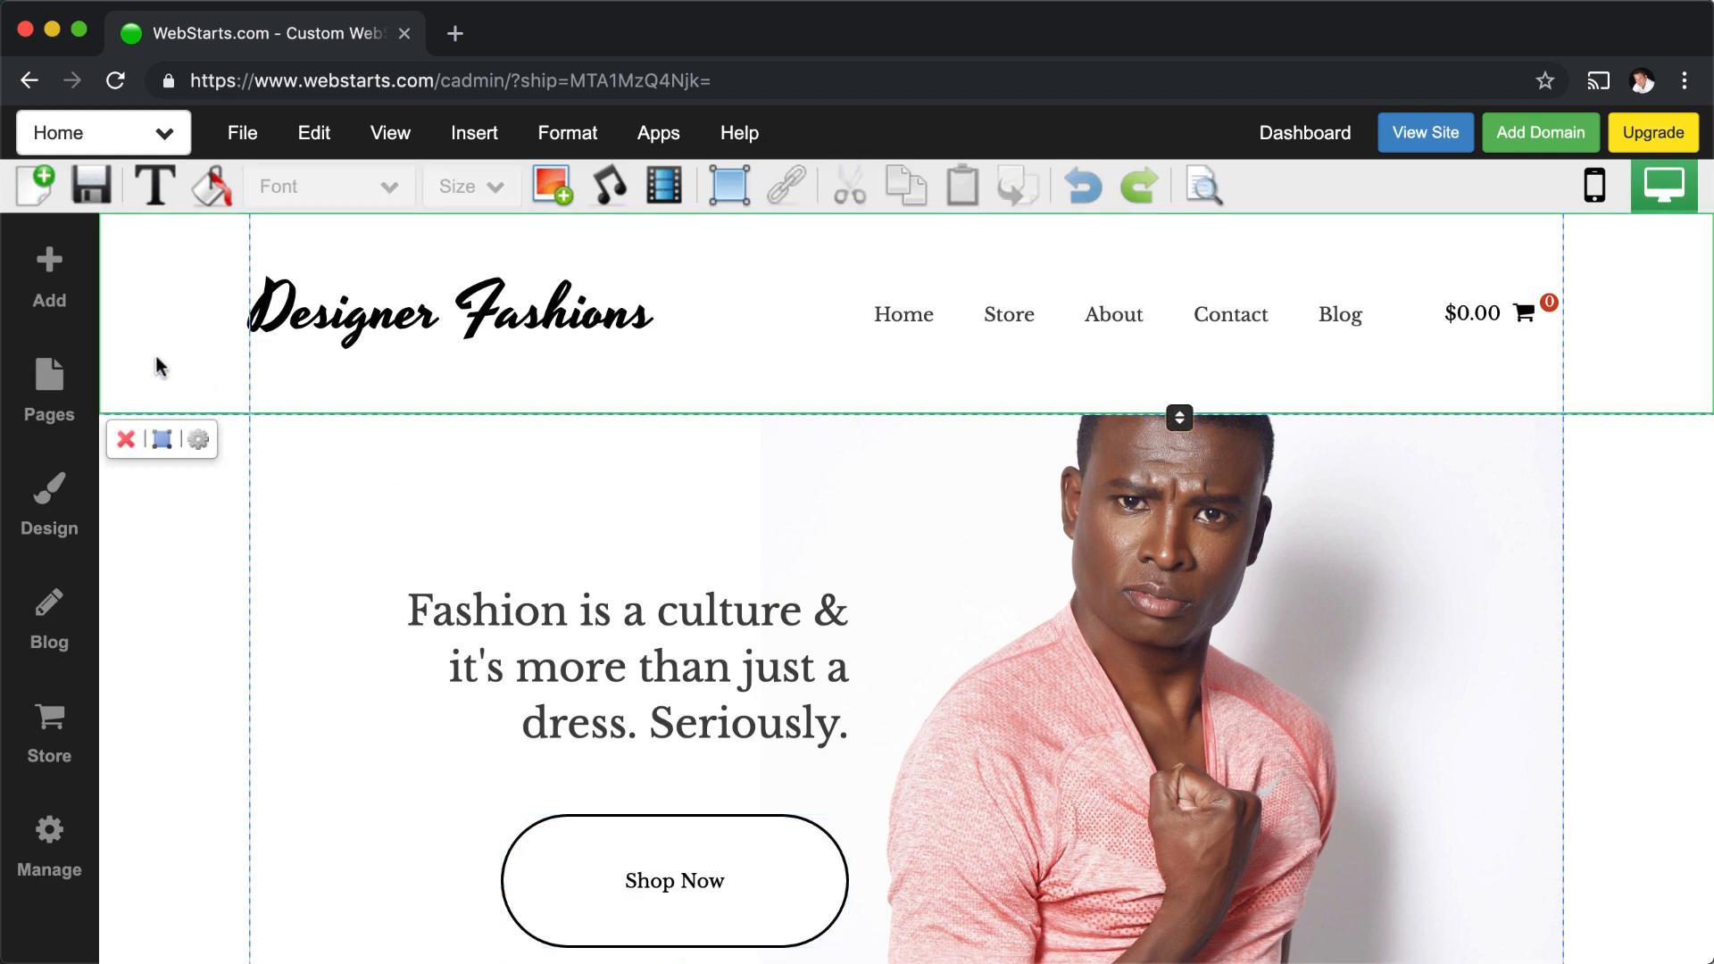
{"action": "scroll", "scroll_direction": "down", "scroll_amount": 3}
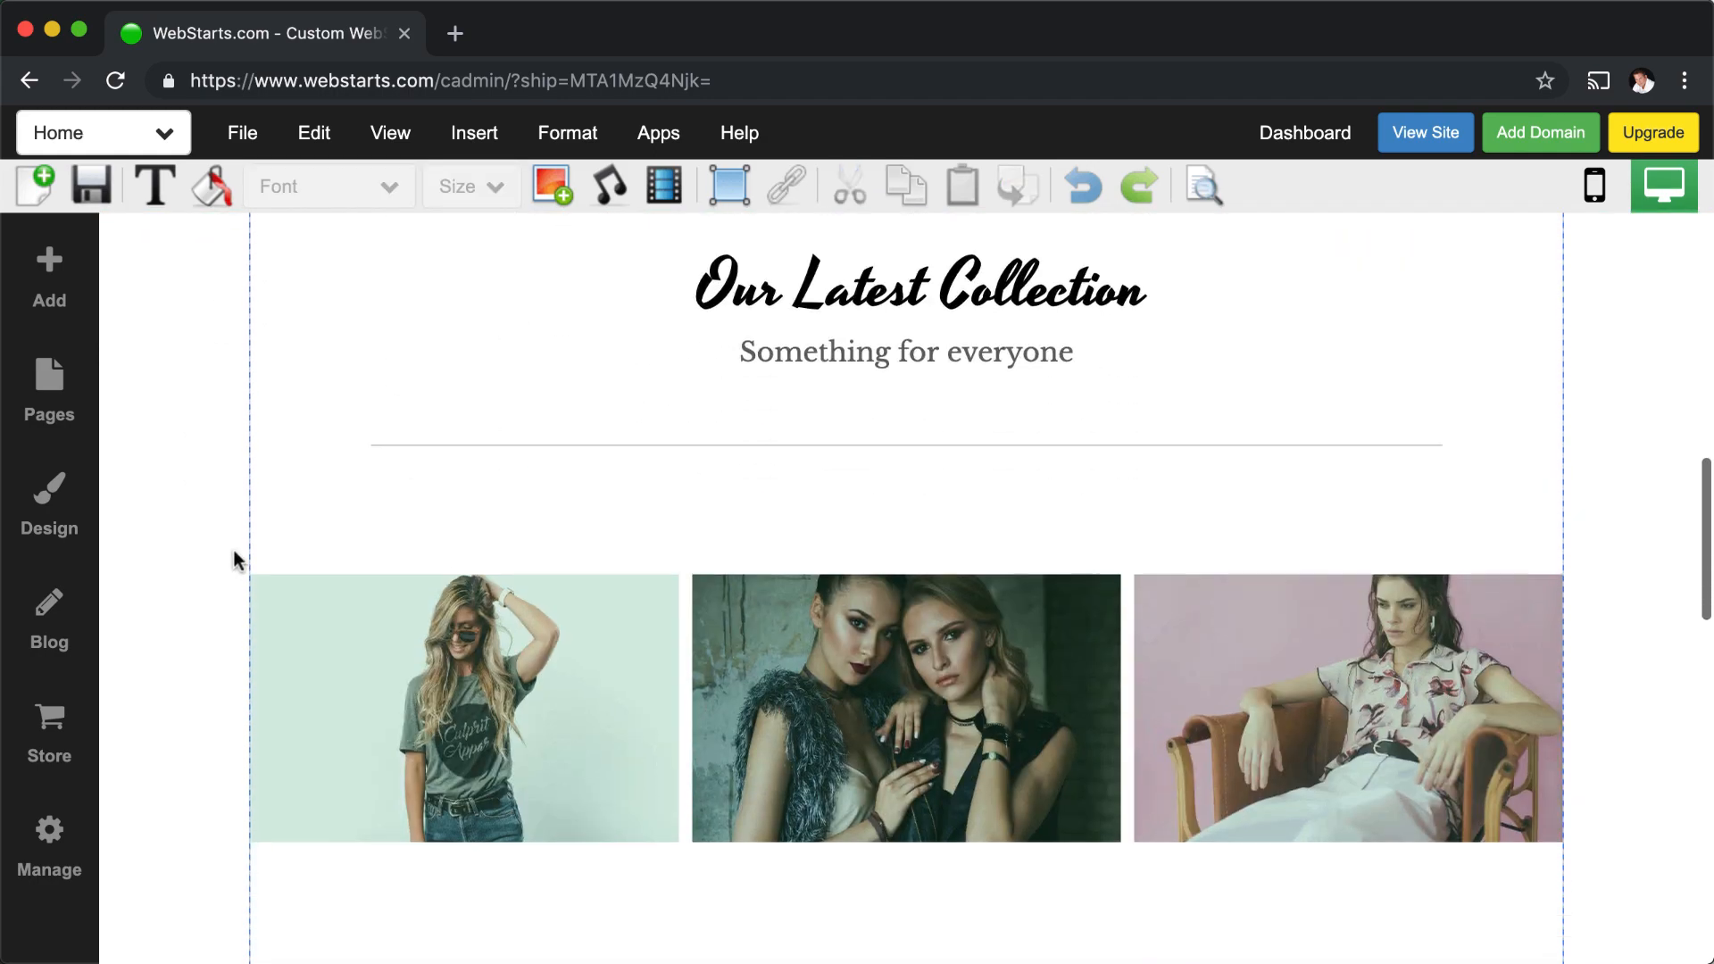
{"action": "scroll", "scroll_direction": "down", "scroll_amount": 3}
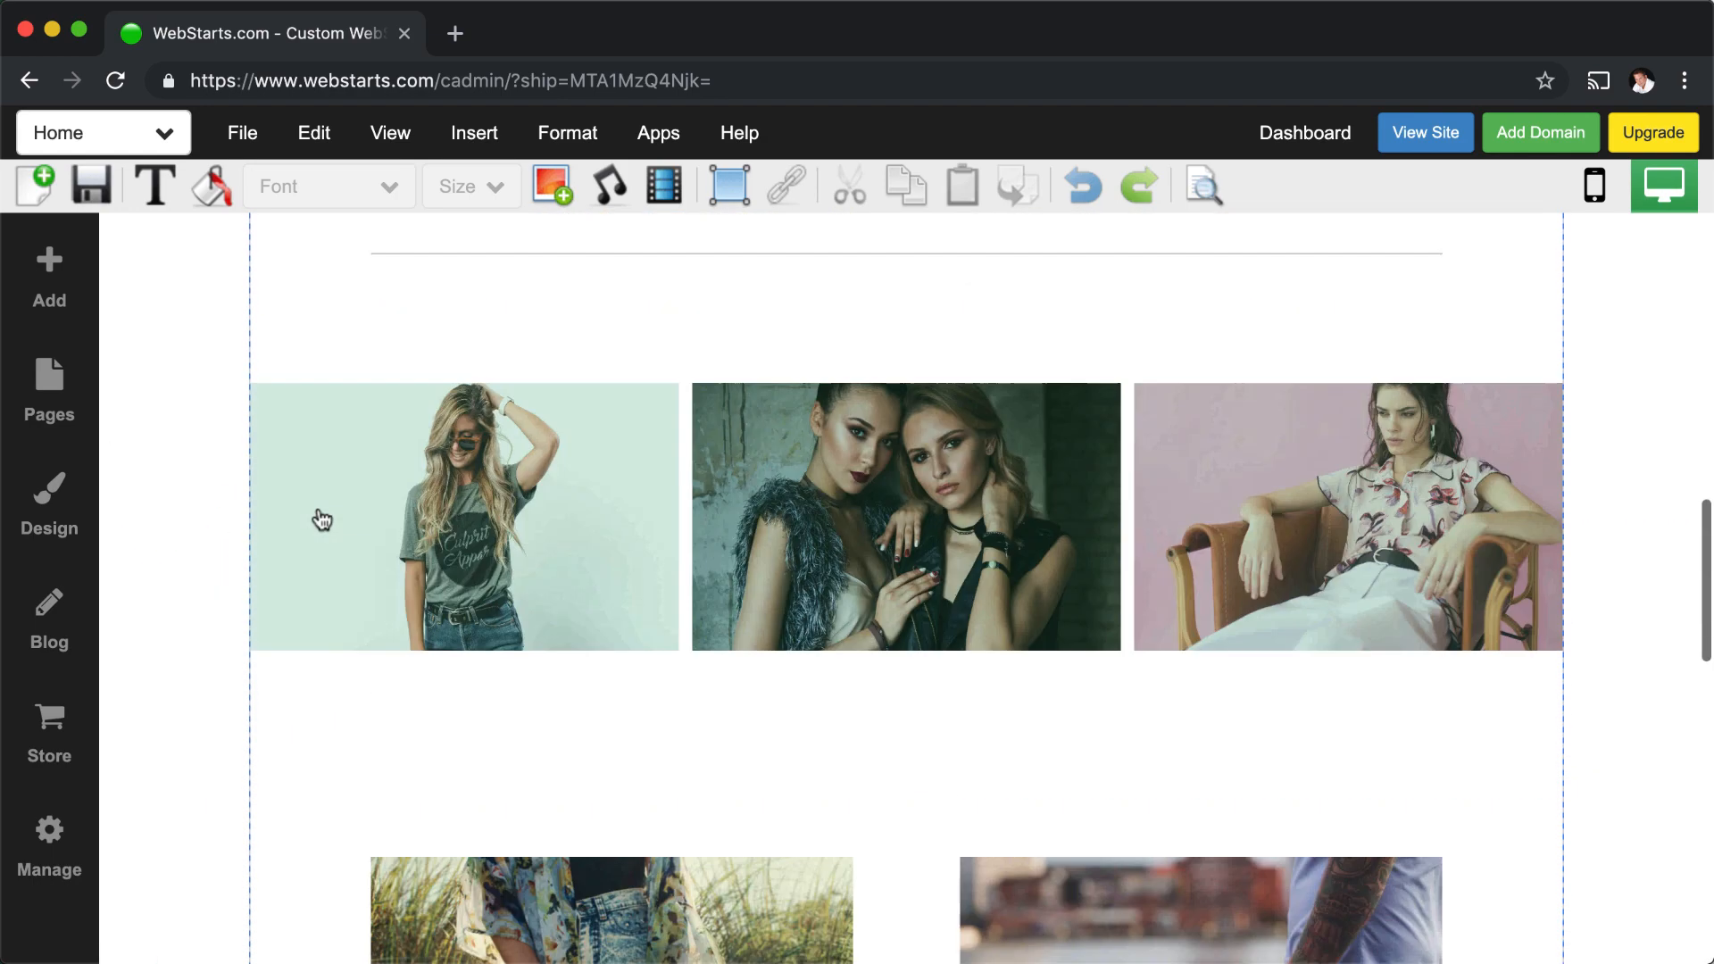
{"action": "scroll", "scroll_direction": "up", "scroll_amount": 3}
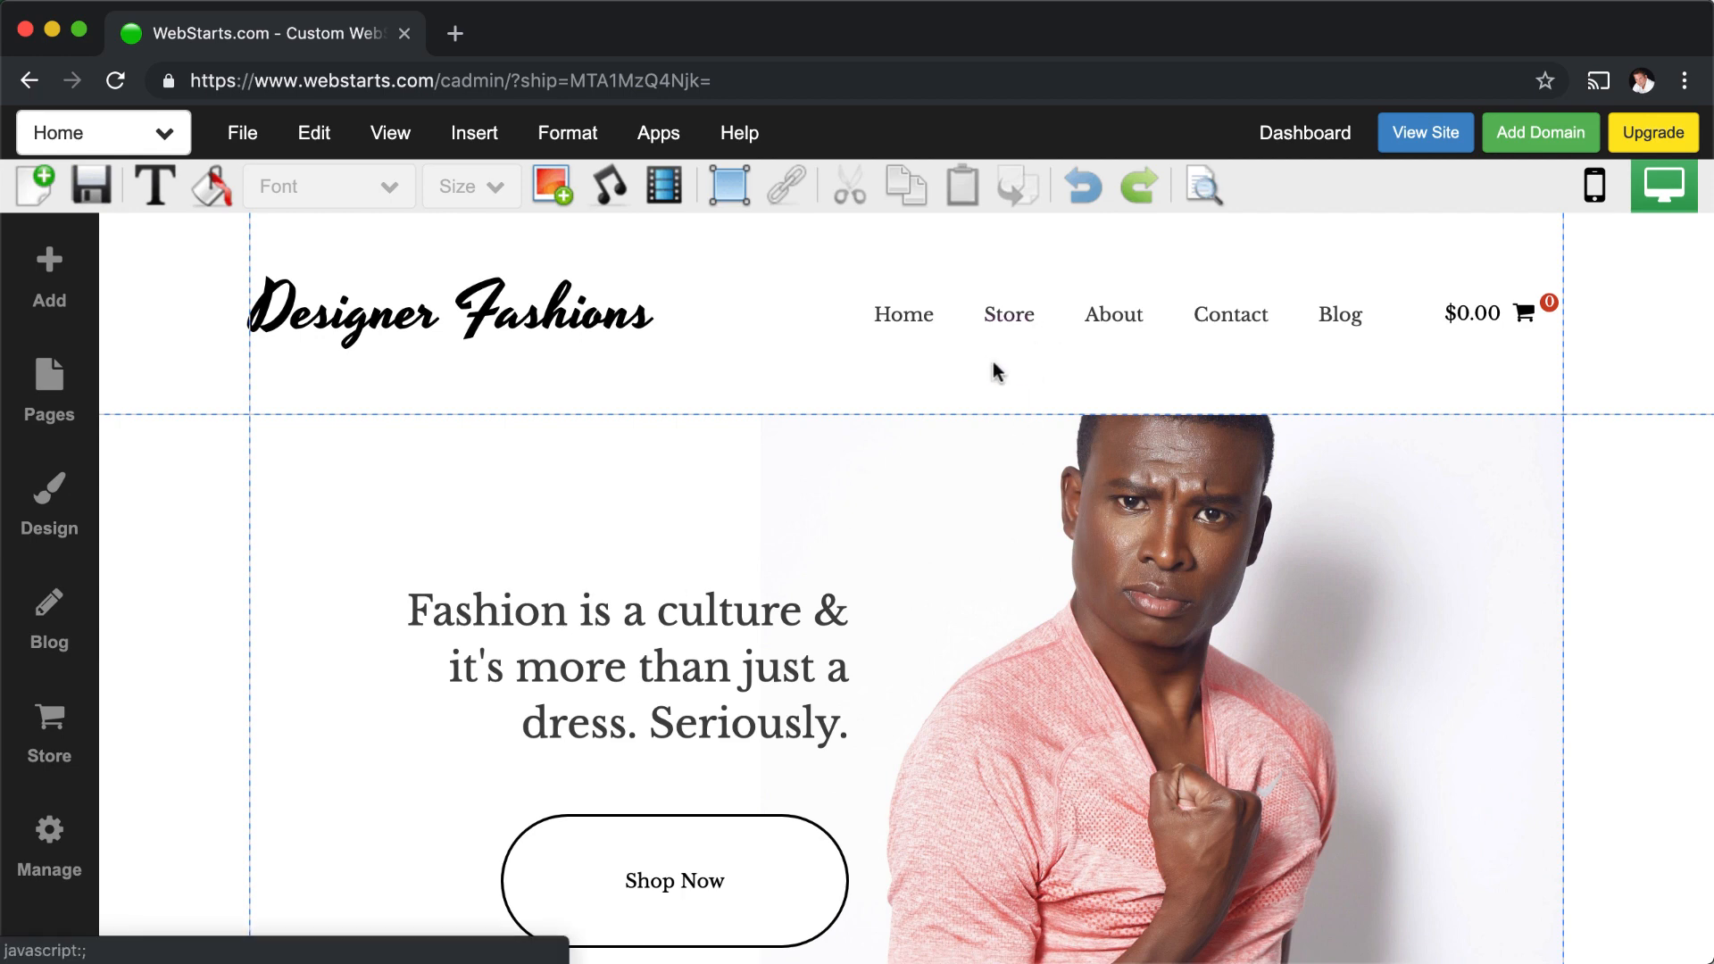
{"action": "left_click", "coordinate": [1117, 315]}
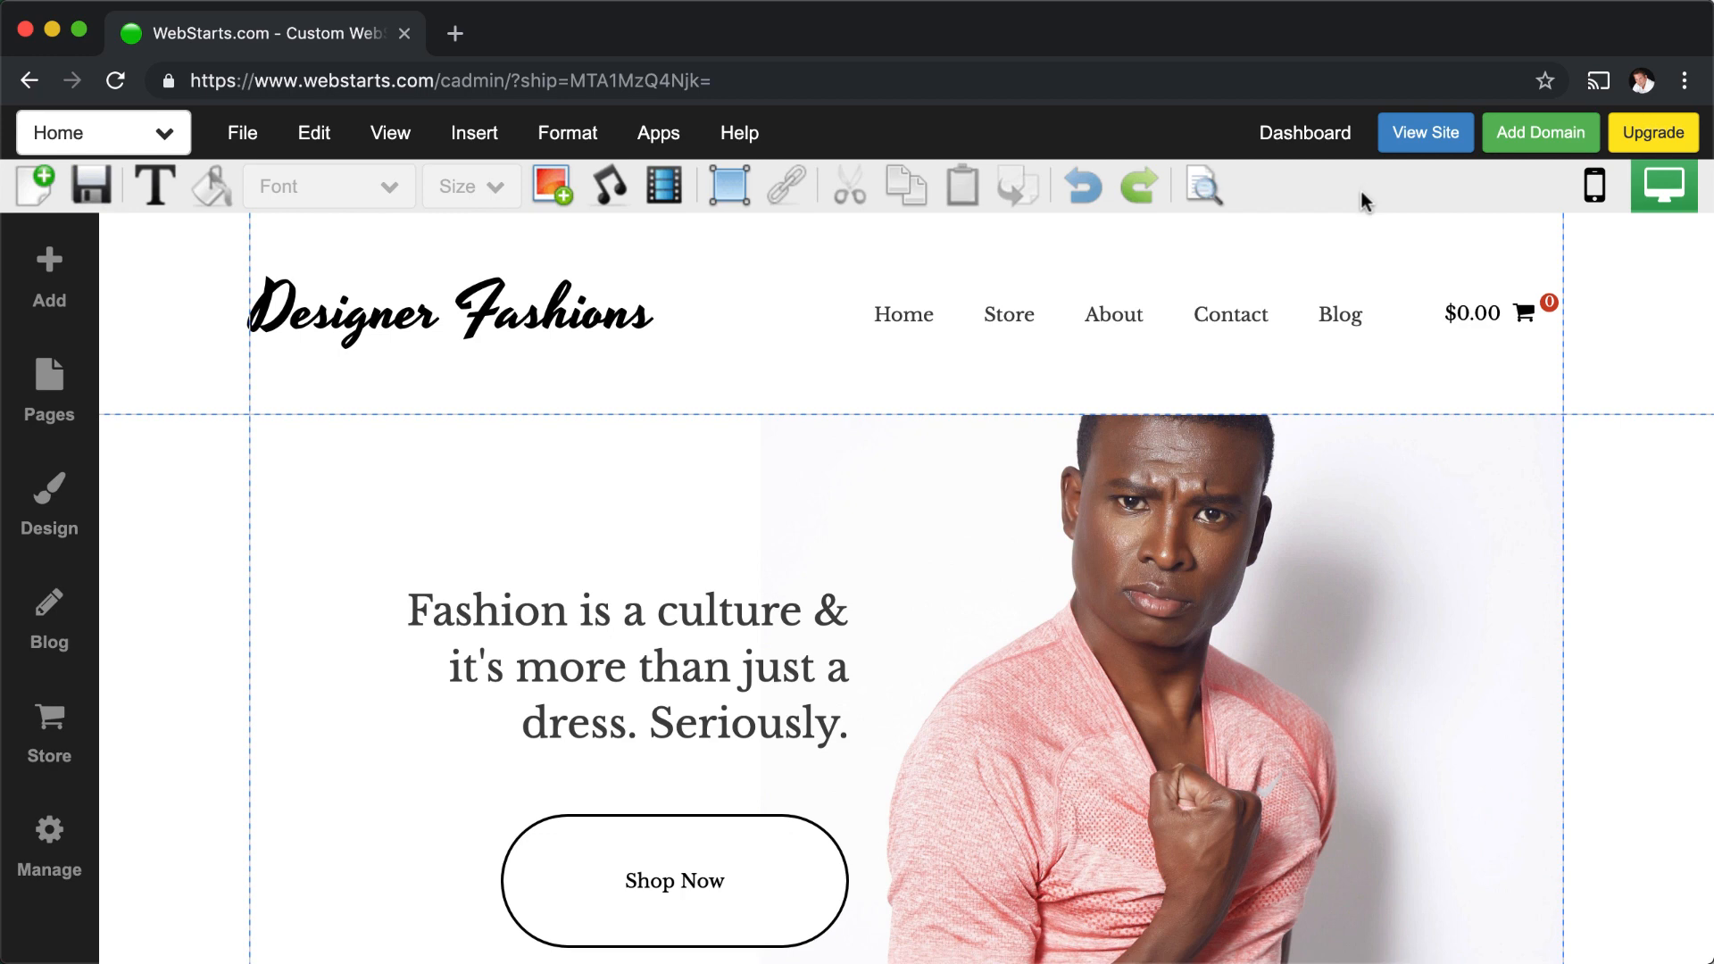
{"action": "mouse_move", "coordinate": [232, 260]}
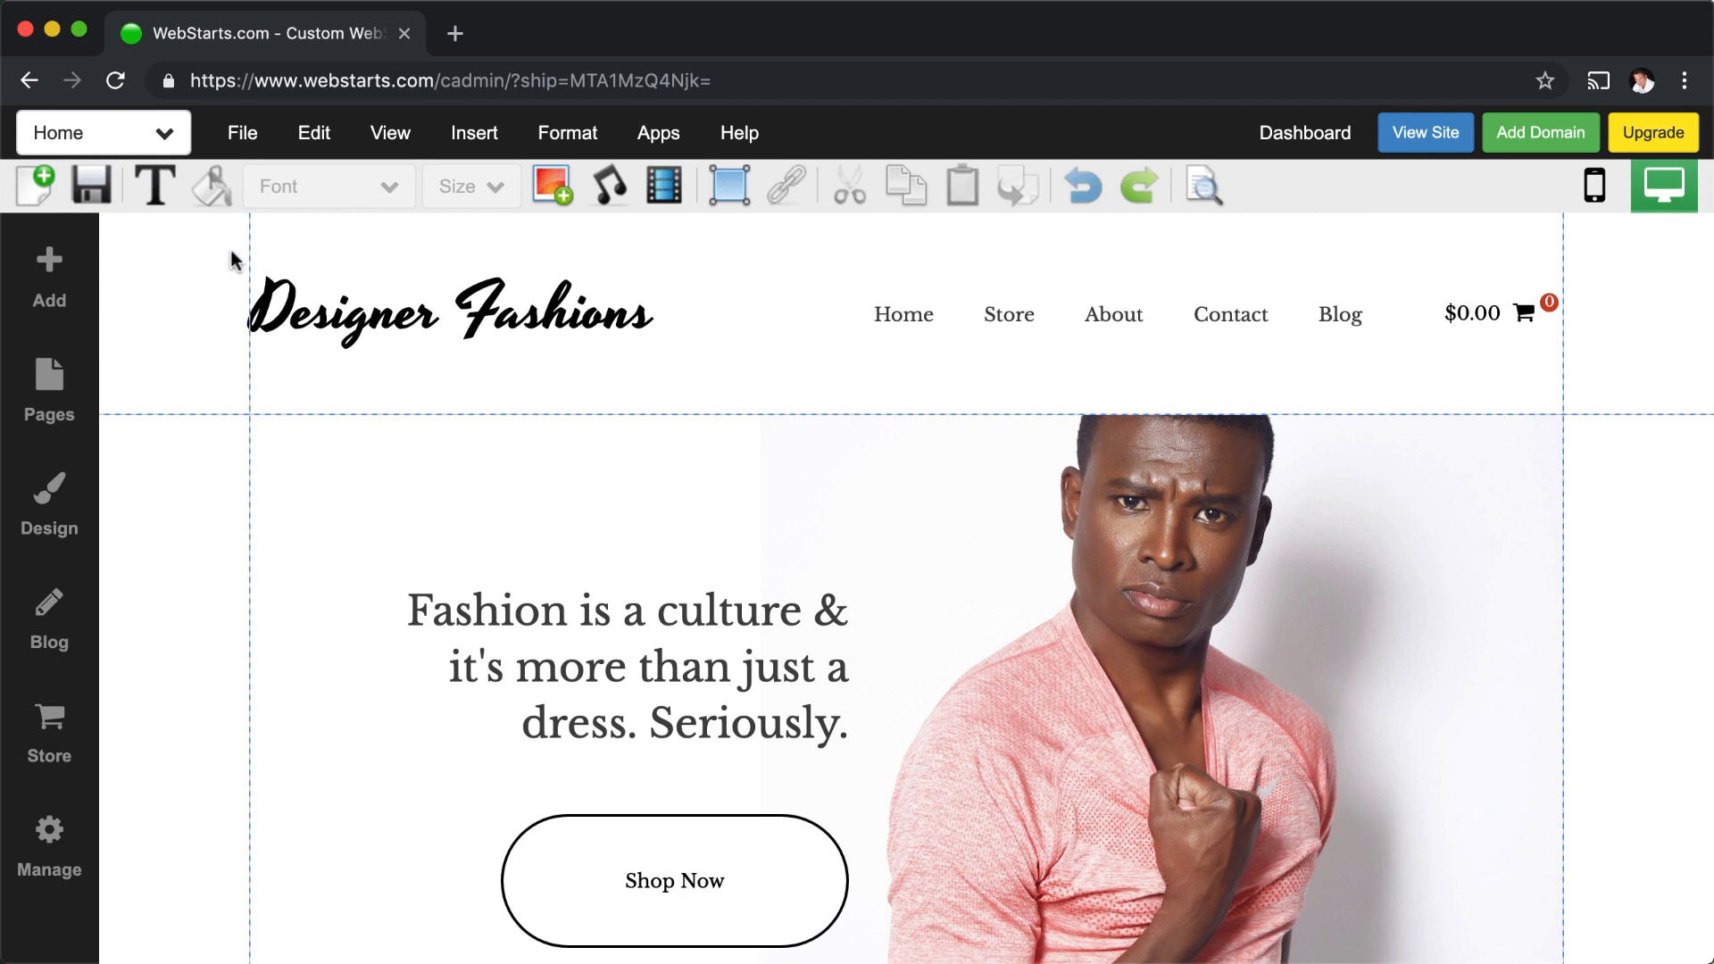
{"action": "mouse_move", "coordinate": [39, 186]}
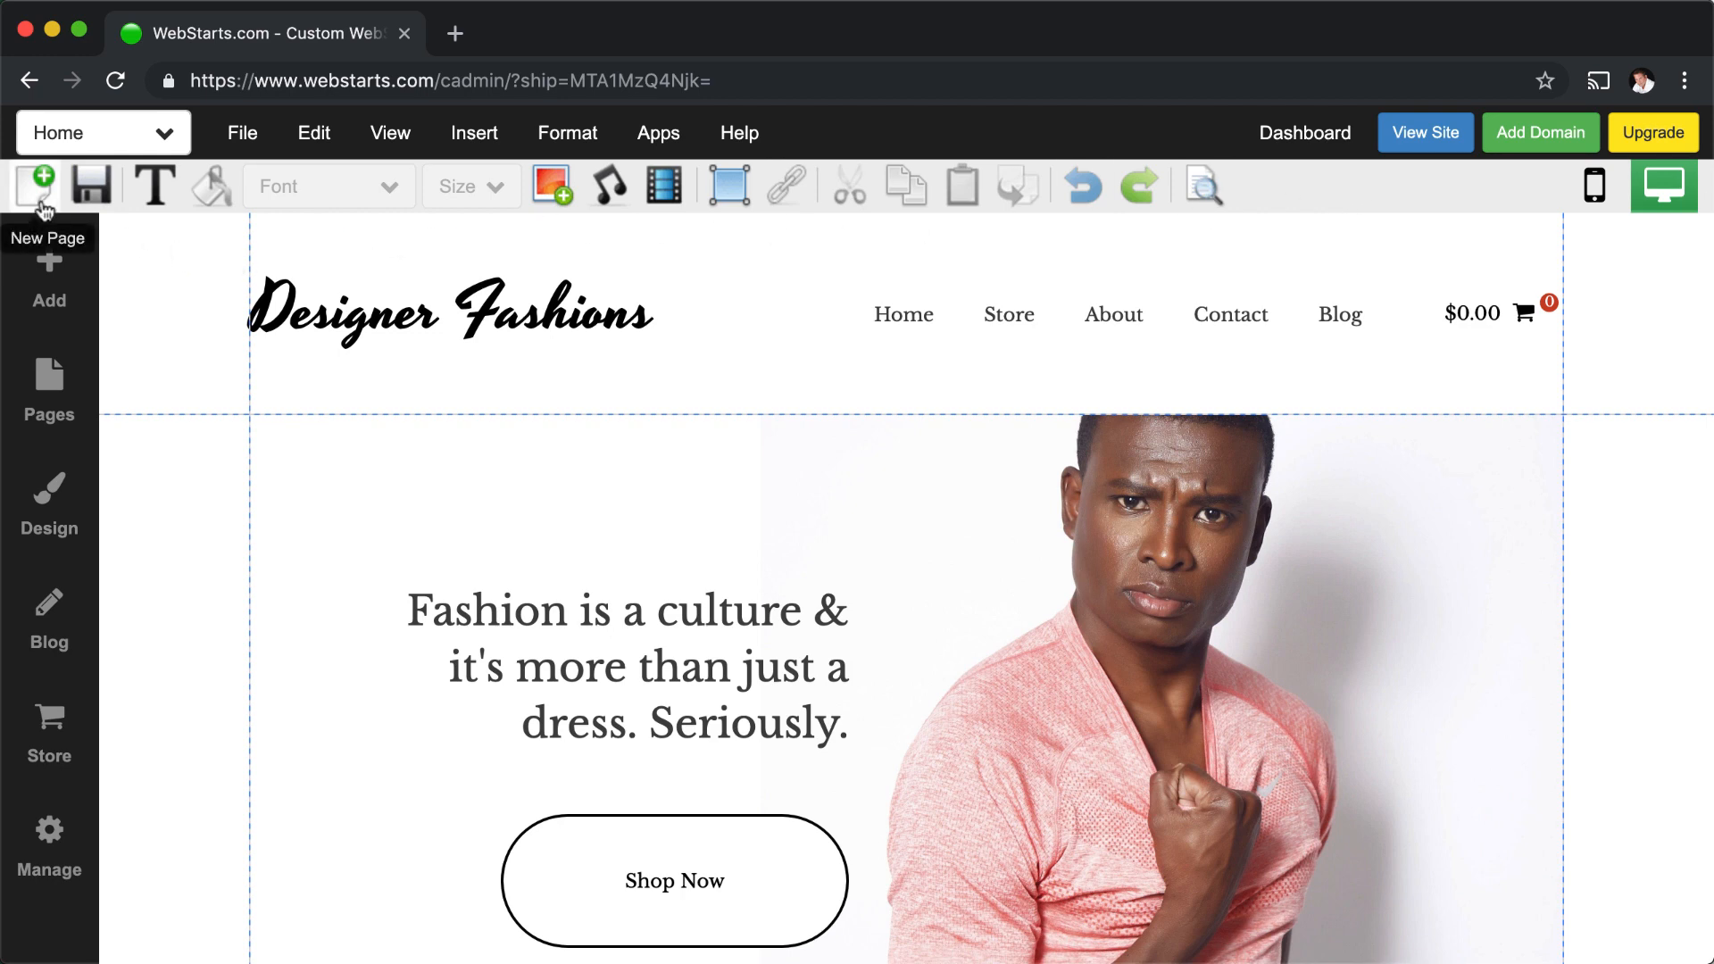
{"action": "left_click", "coordinate": [162, 132]}
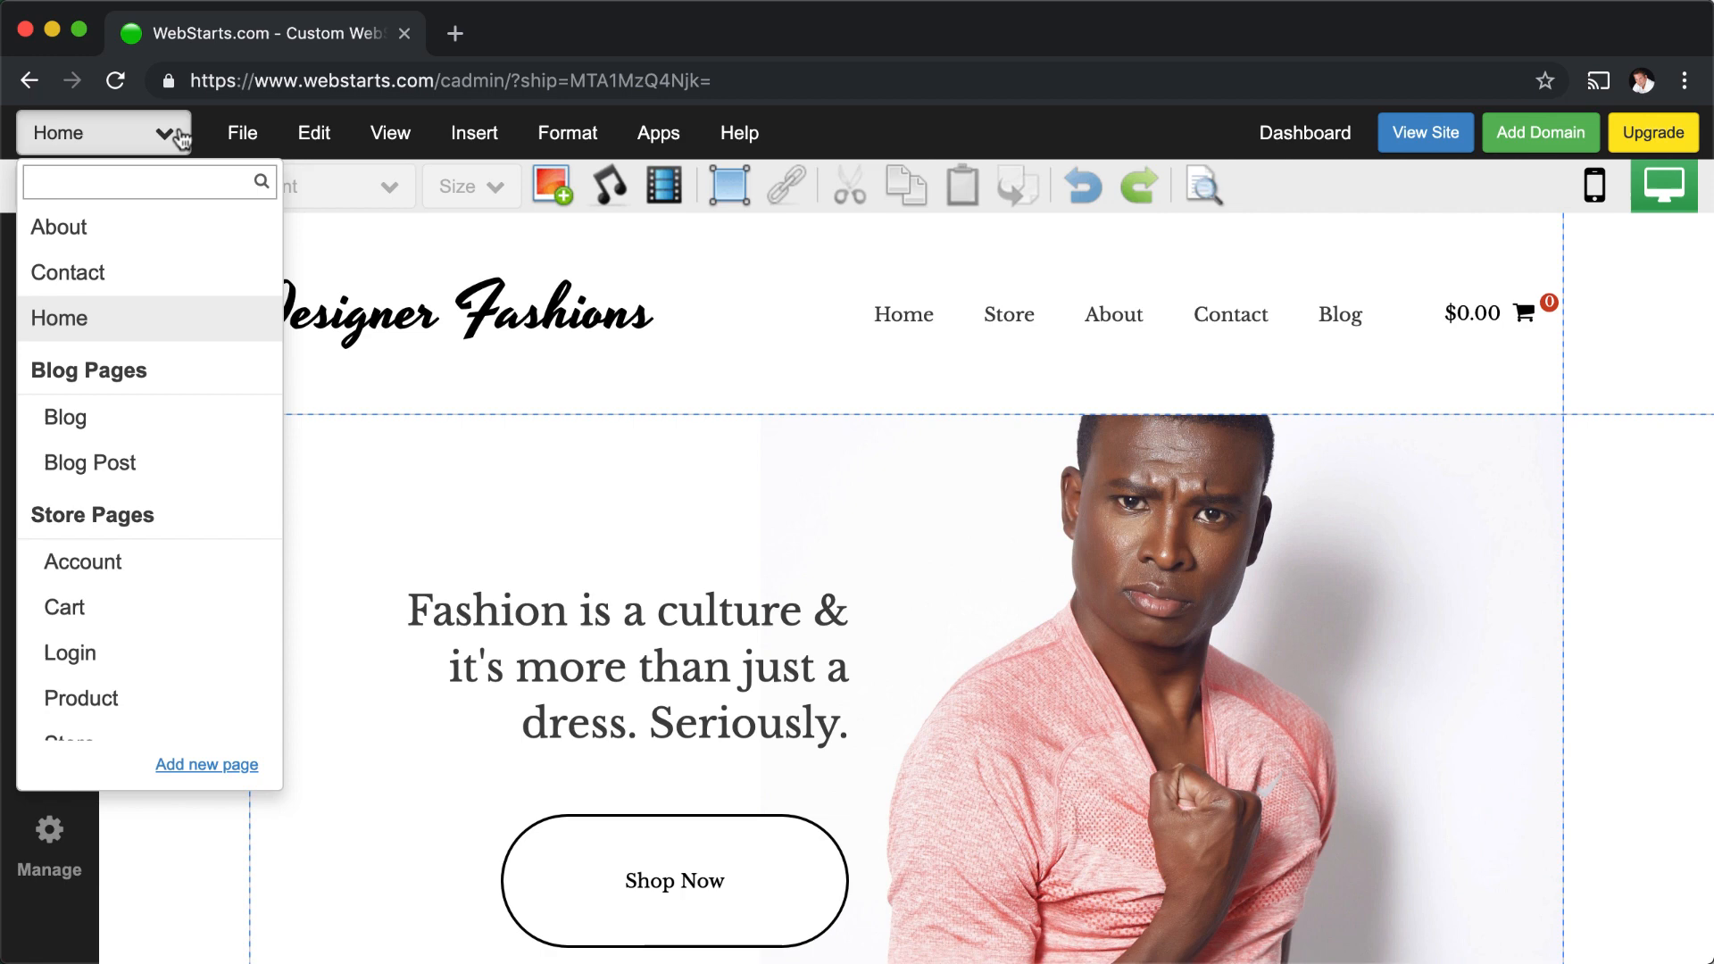
{"action": "mouse_move", "coordinate": [180, 258]}
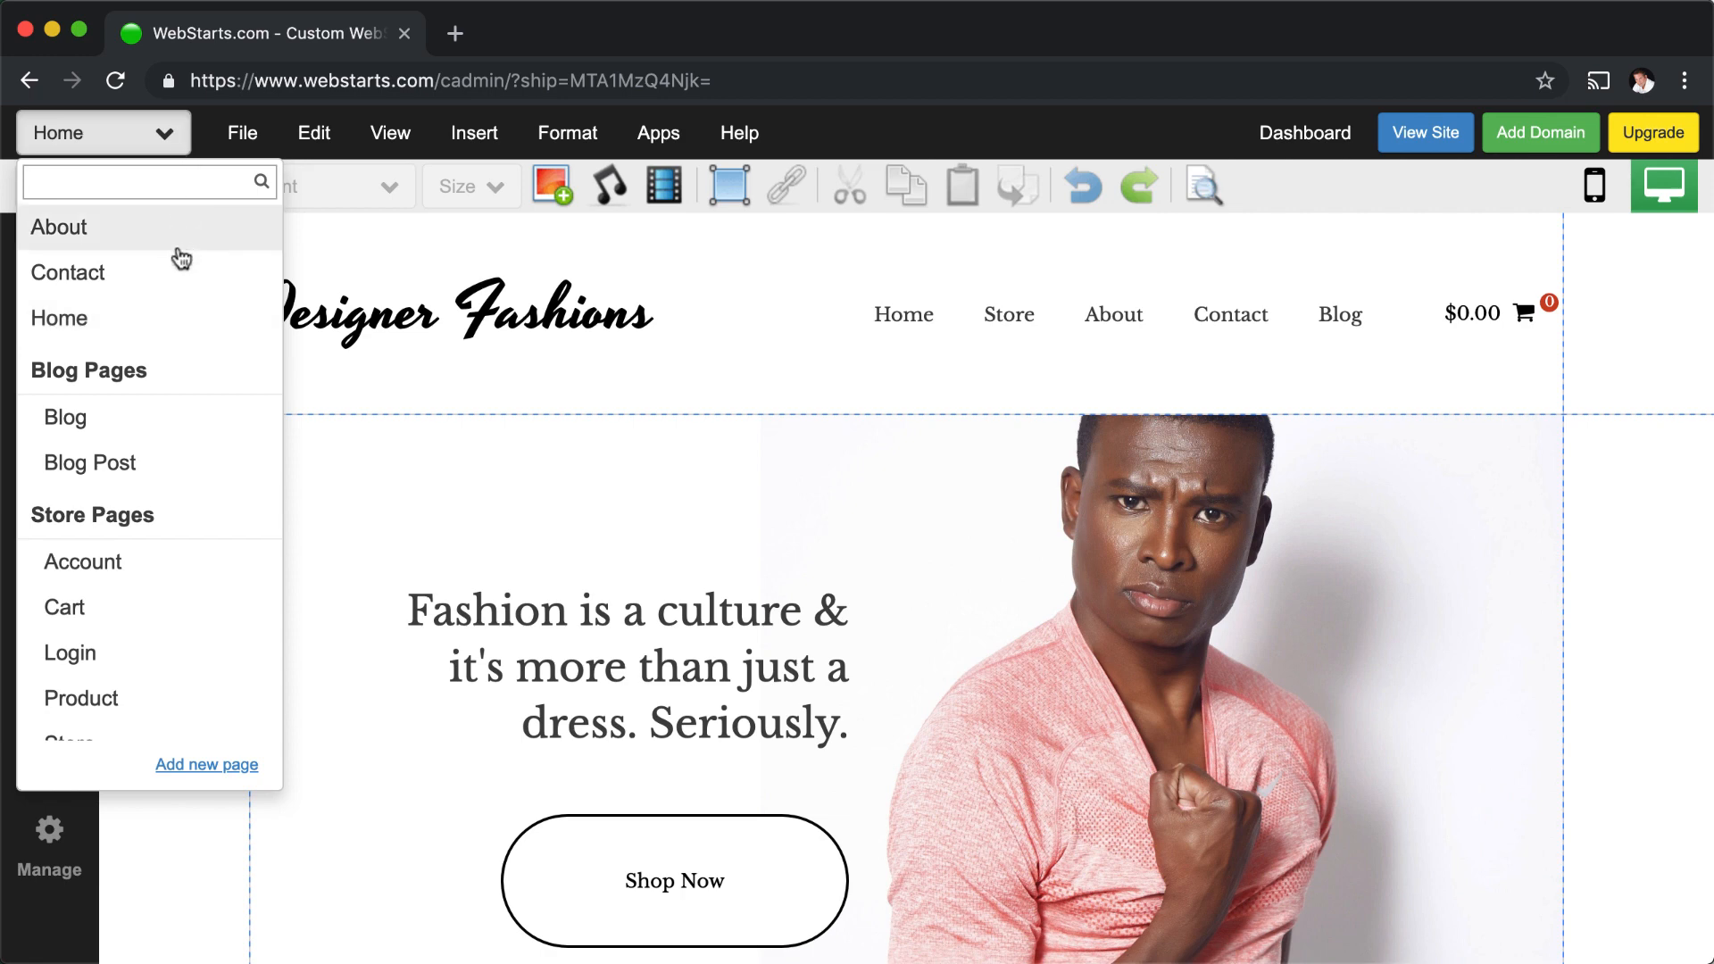
{"action": "mouse_move", "coordinate": [1194, 129]}
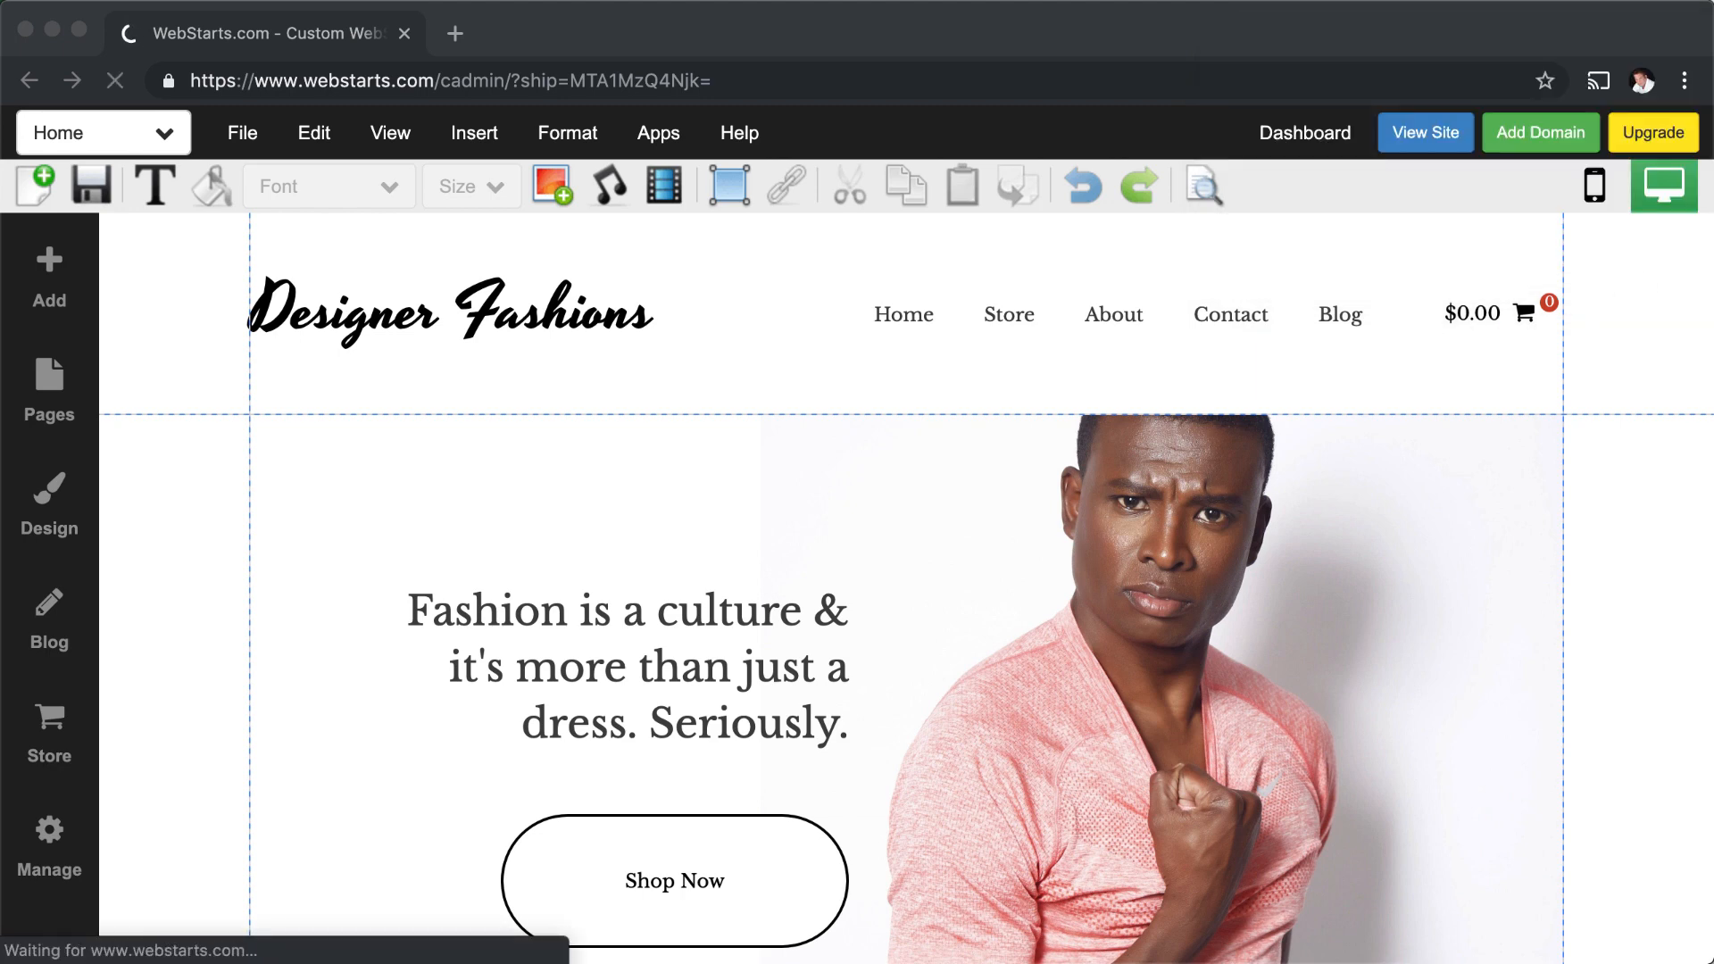
Step: Return to the dashboard and open the Store management window
{"action": "left_click", "coordinate": [1301, 132]}
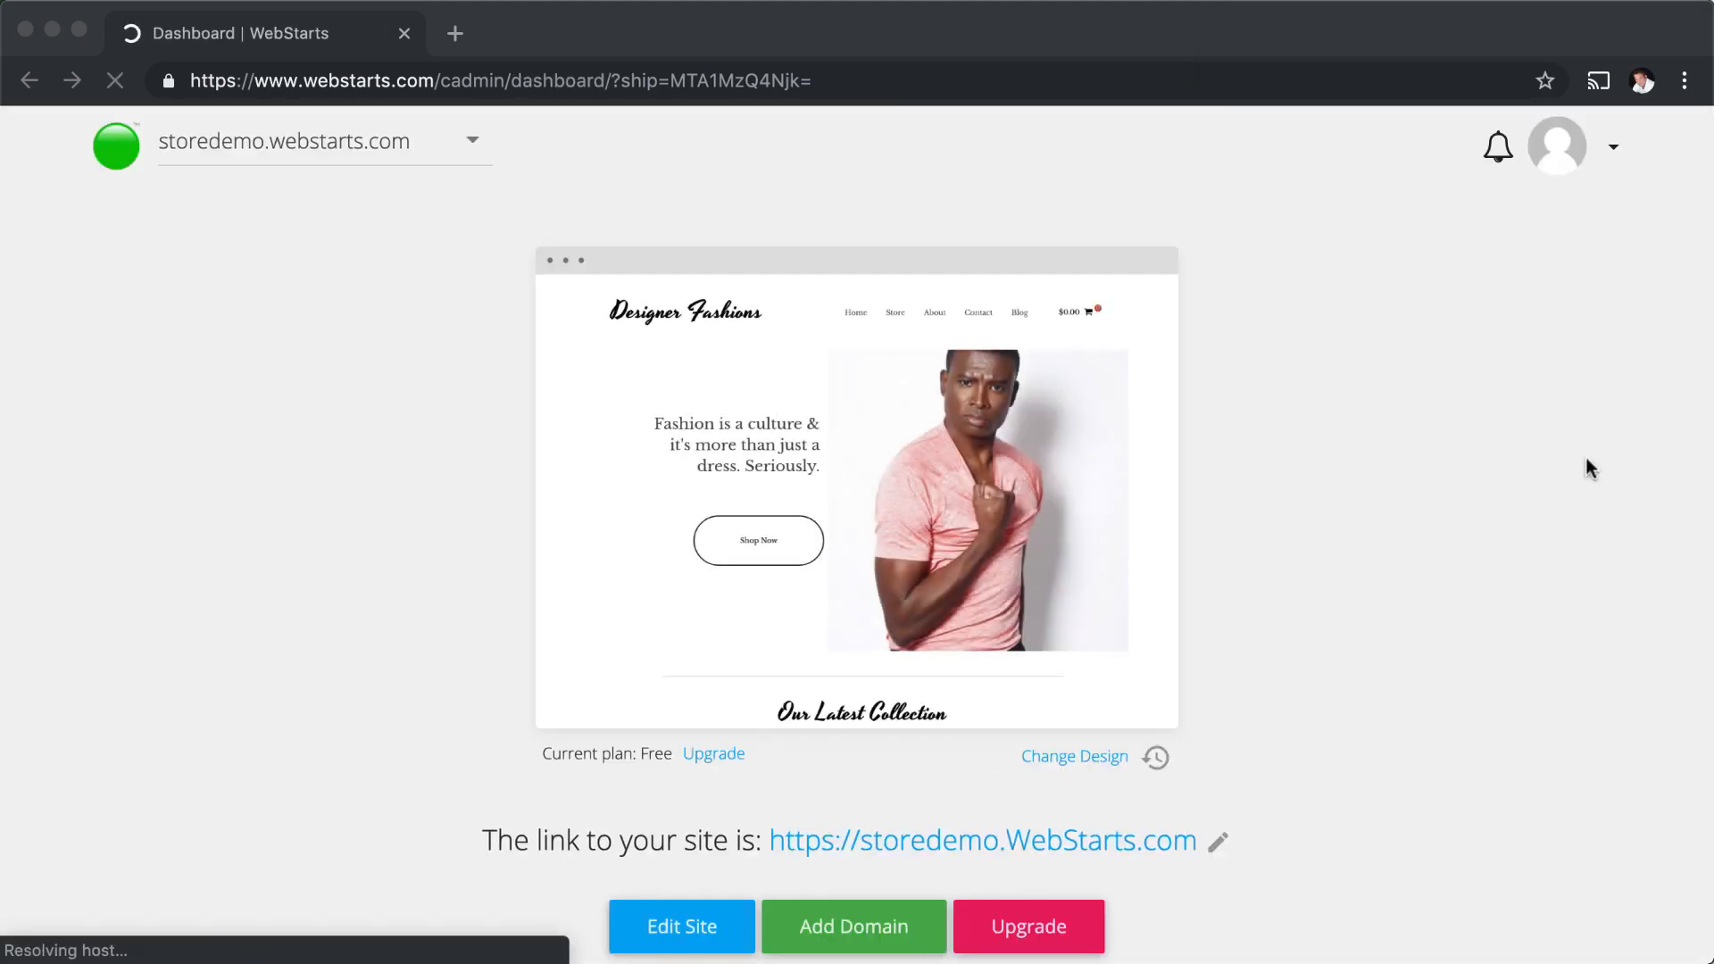
{"action": "scroll", "scroll_direction": "down", "scroll_amount": 3}
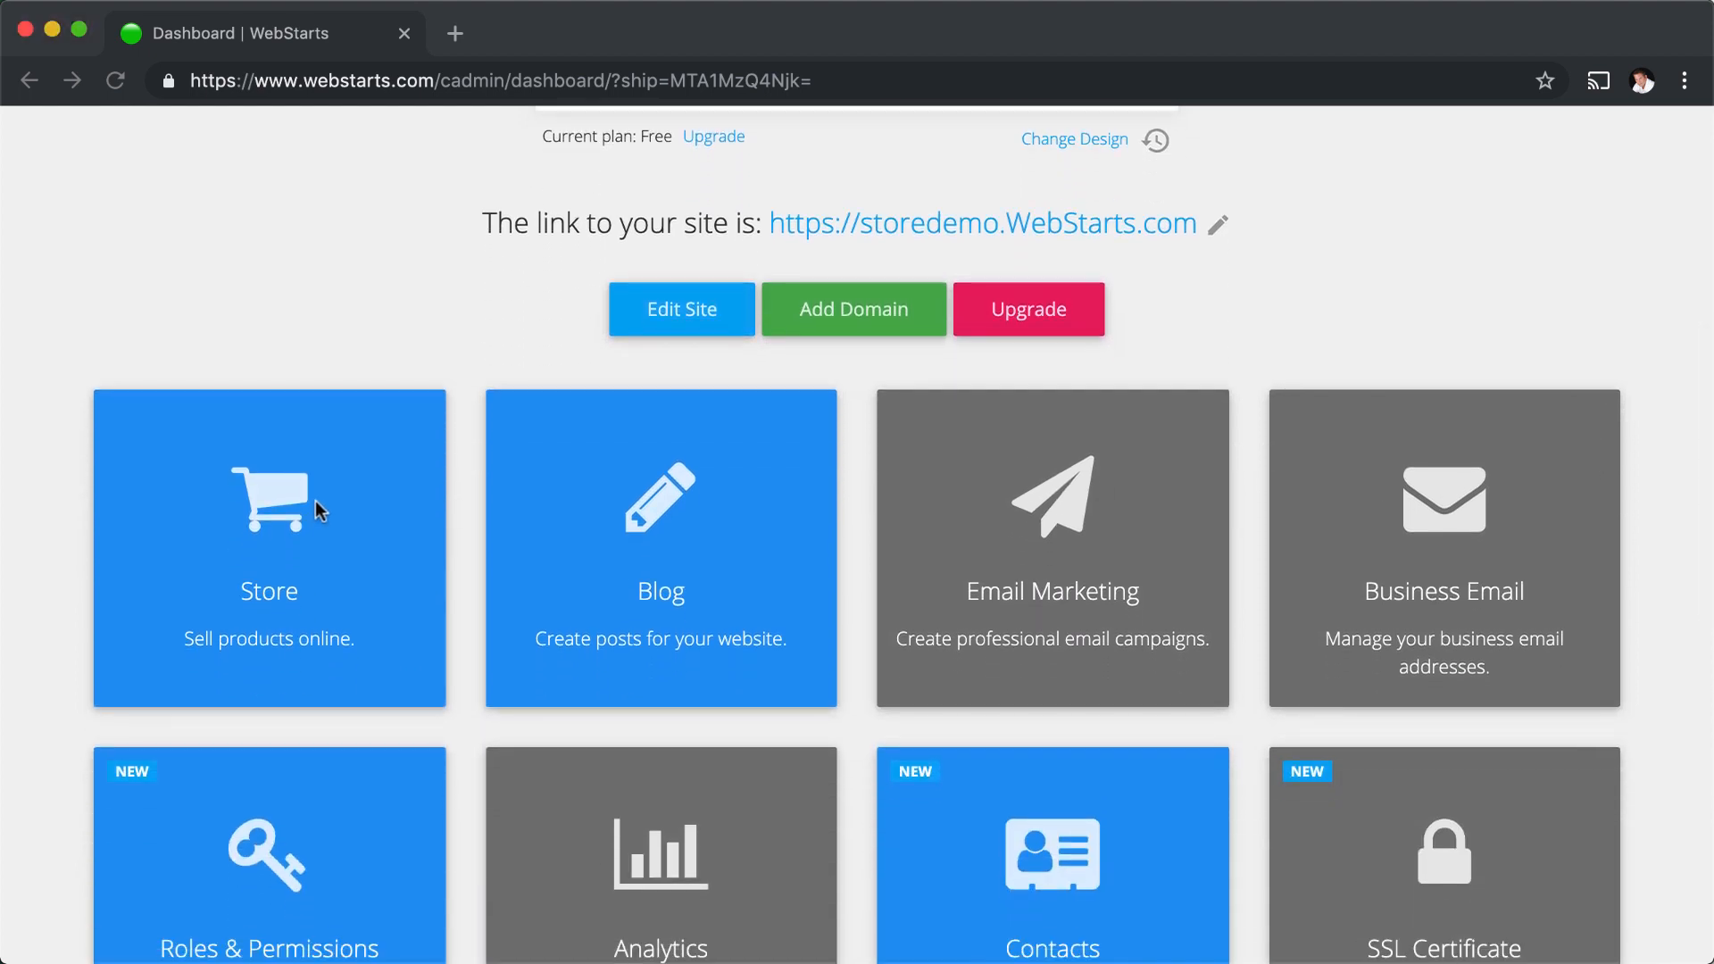
{"action": "left_click", "coordinate": [269, 547]}
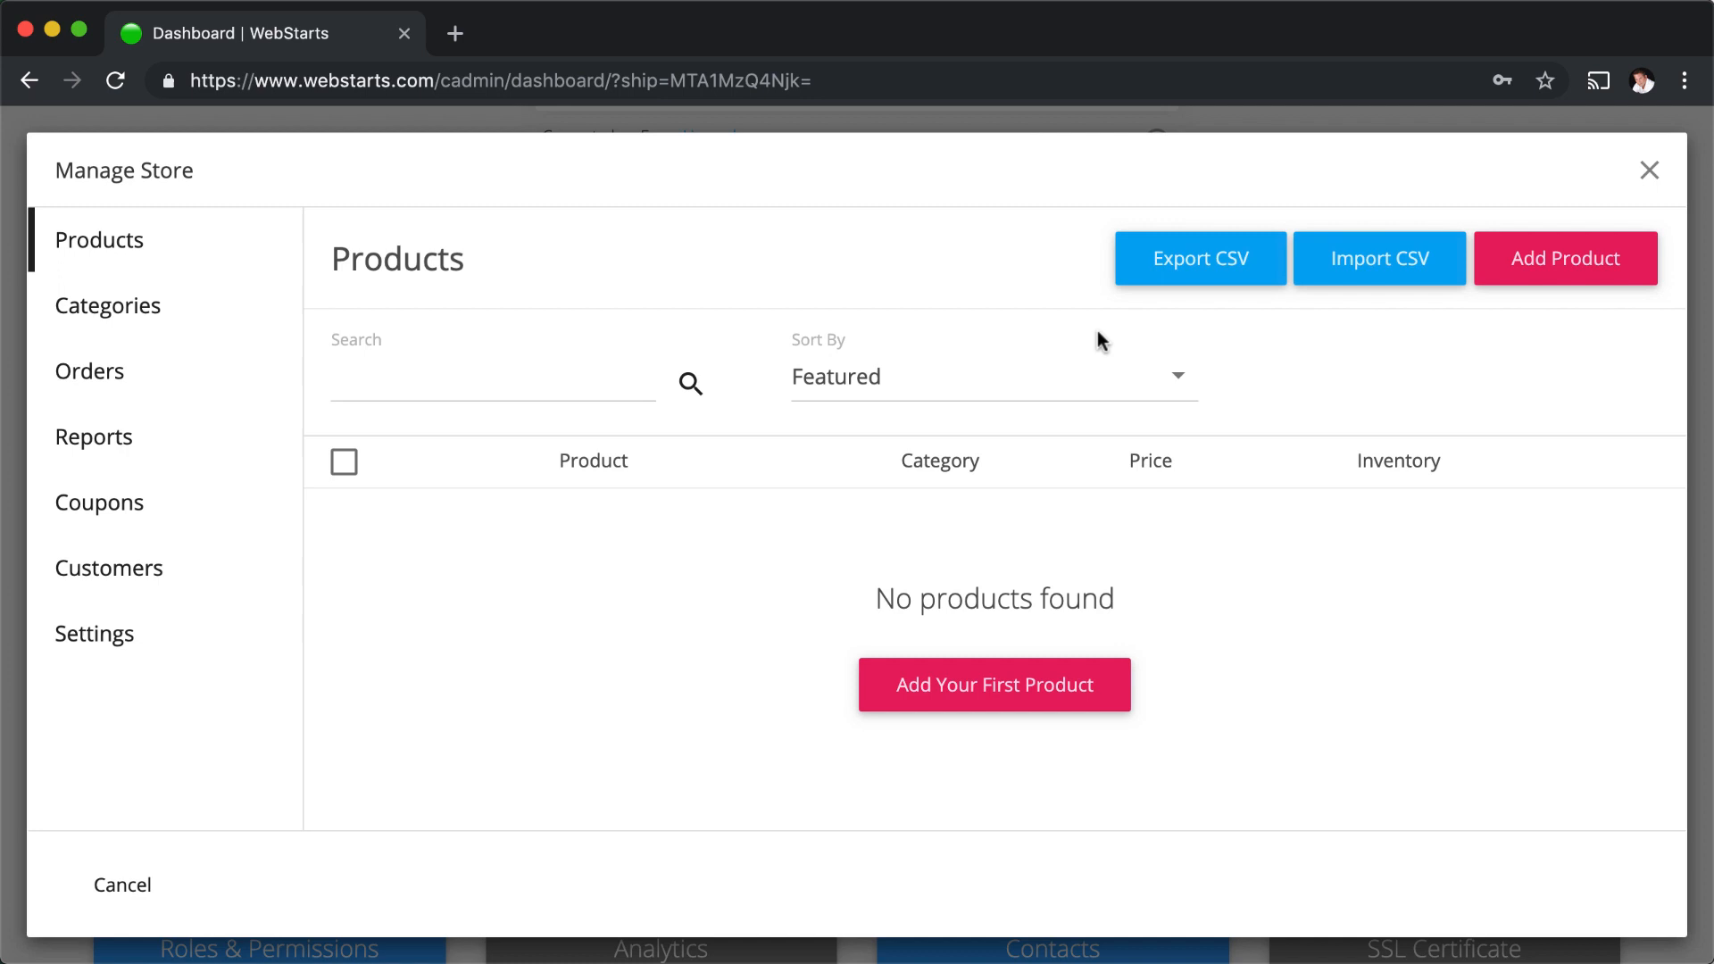
{"action": "mouse_move", "coordinate": [1164, 345]}
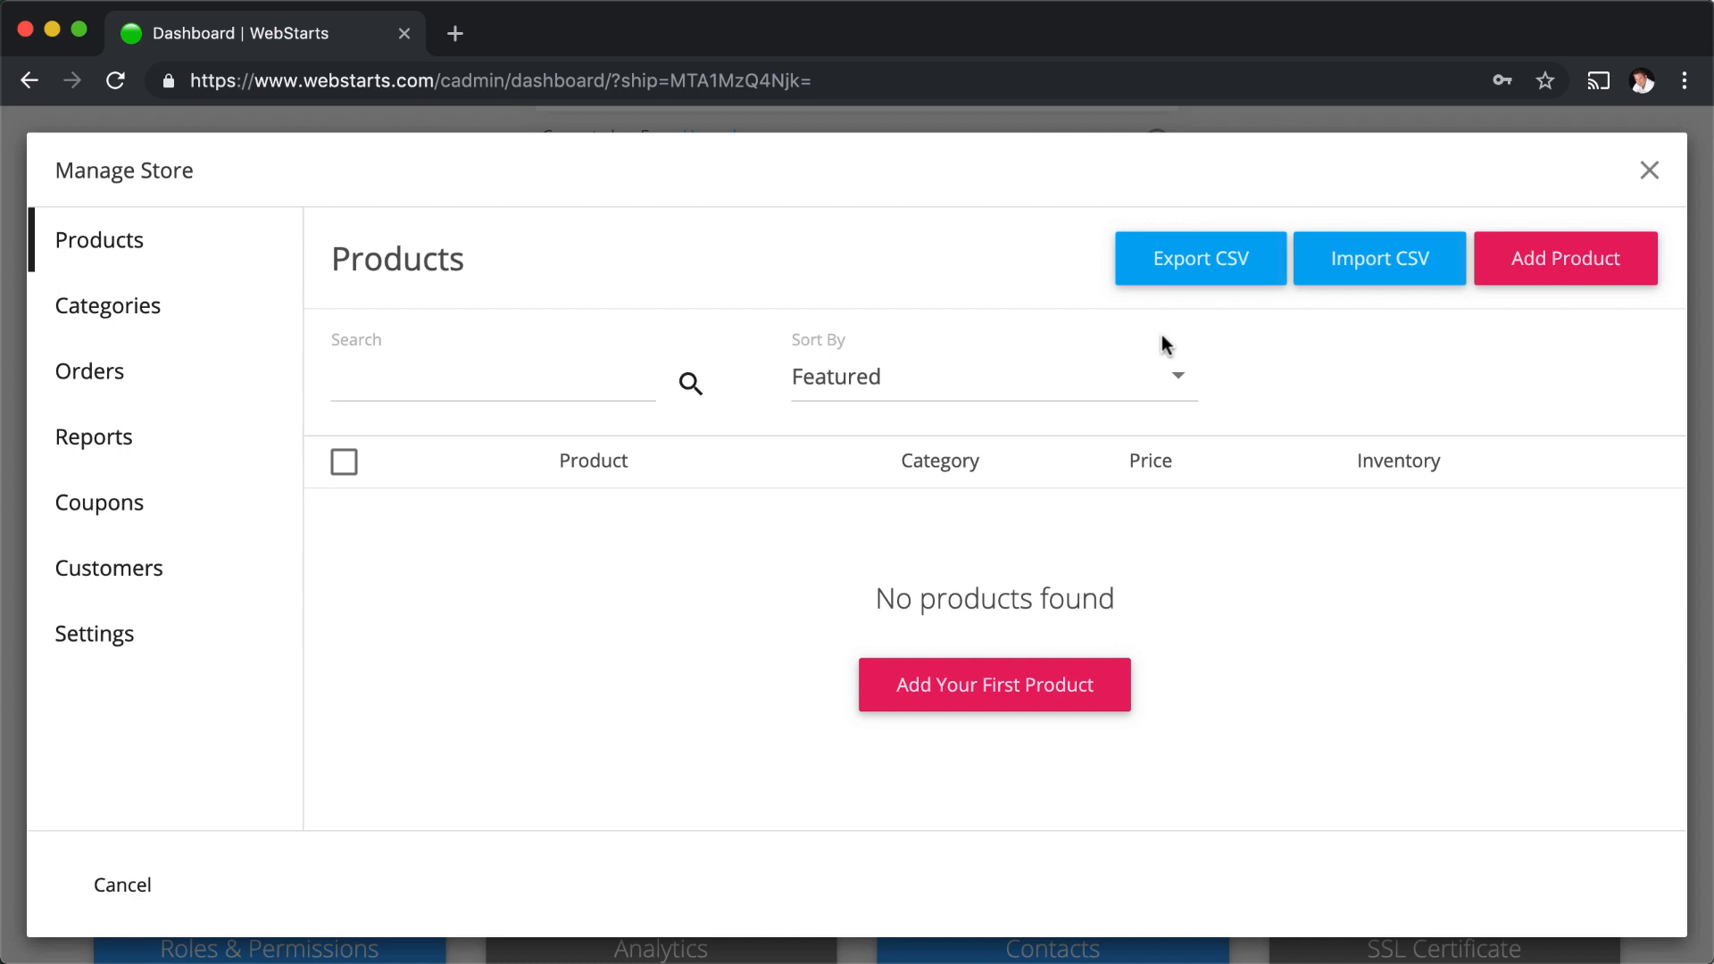
{"action": "mouse_move", "coordinate": [107, 305]}
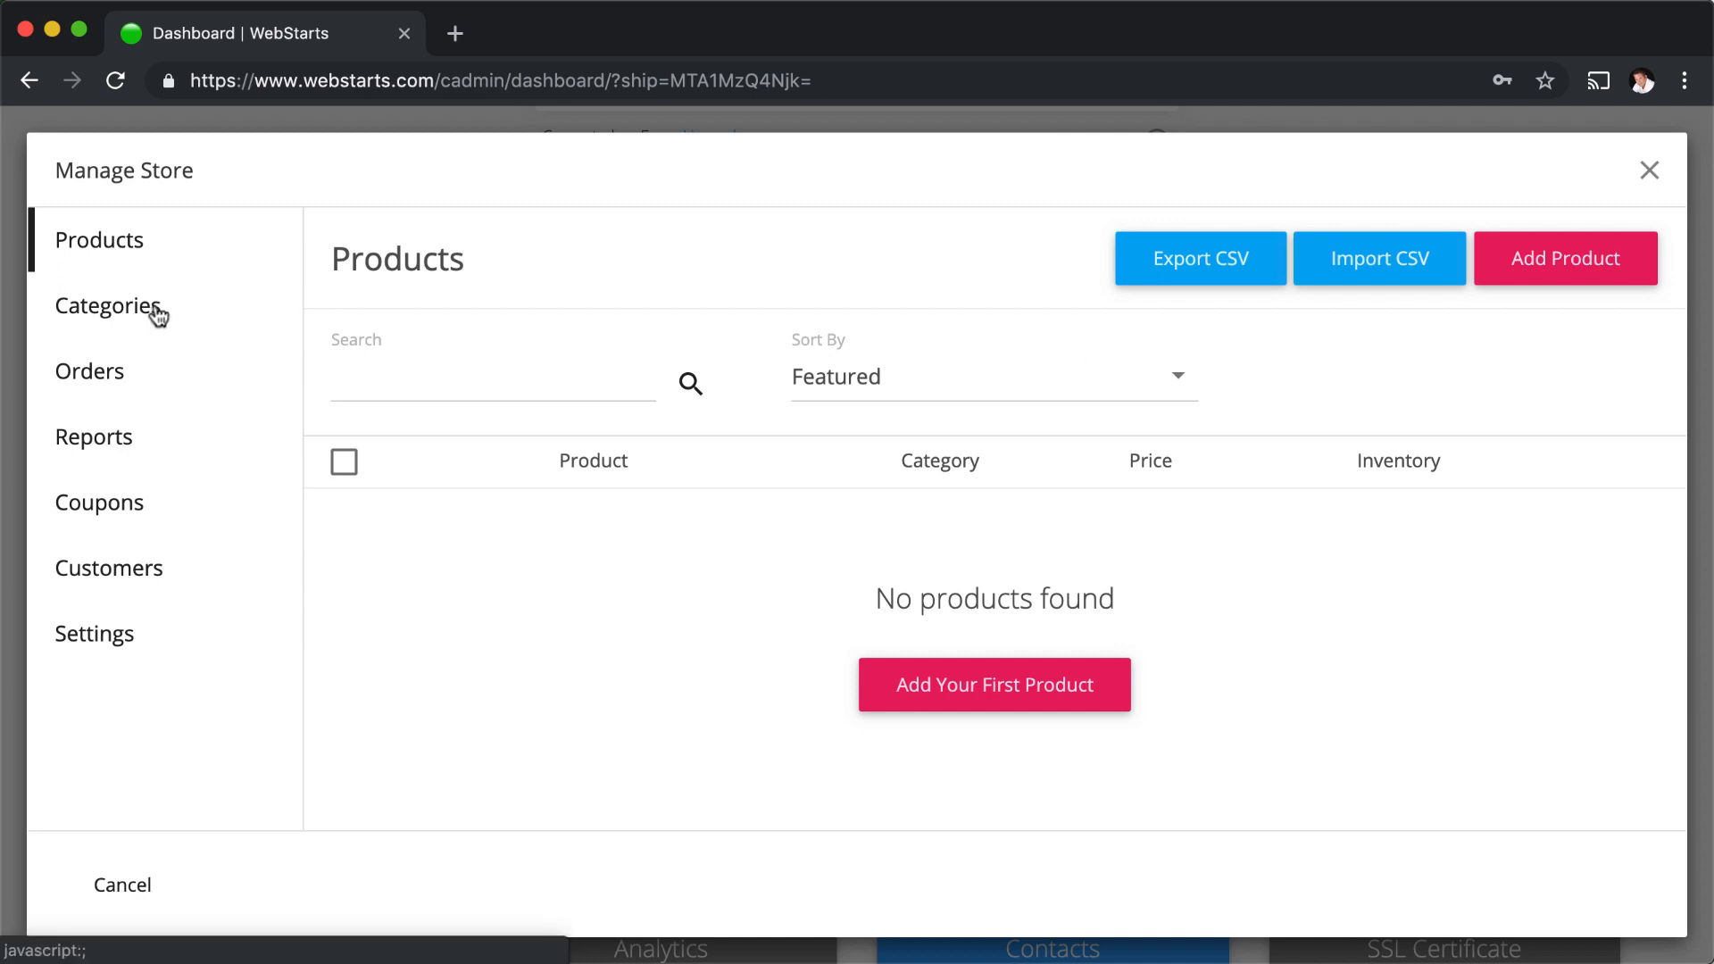
Step: View the empty Orders, Coupons and Customers sections of Manage Store
{"action": "left_click", "coordinate": [90, 370]}
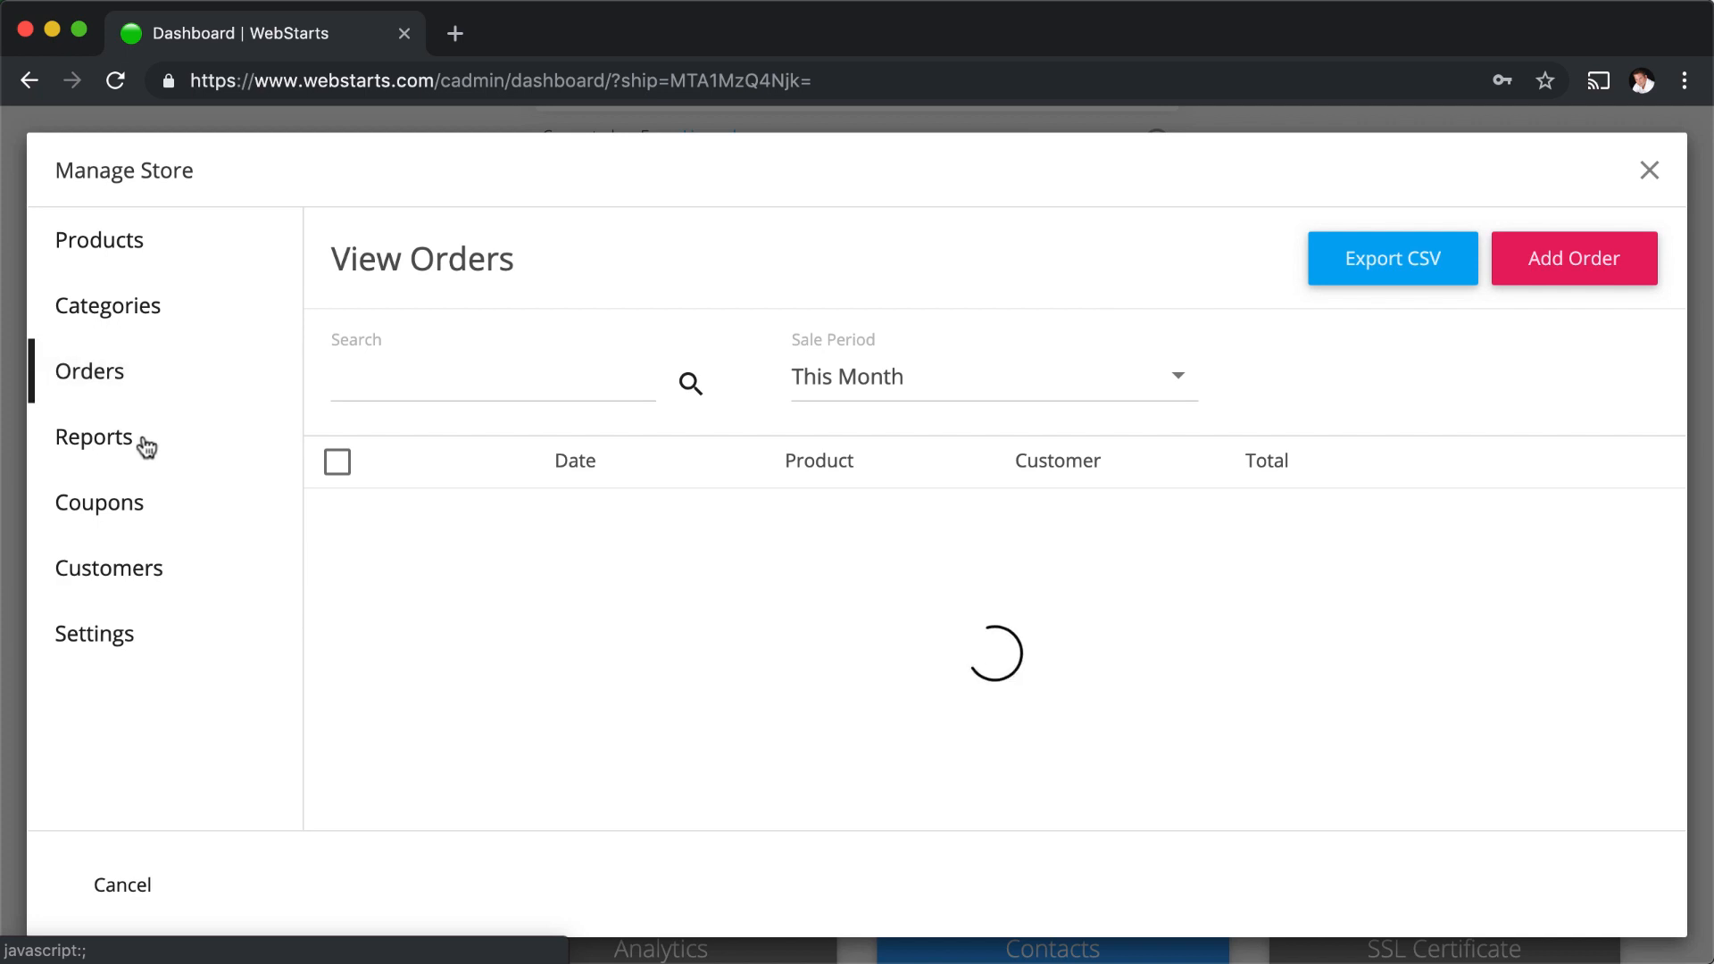
{"action": "left_click", "coordinate": [99, 502]}
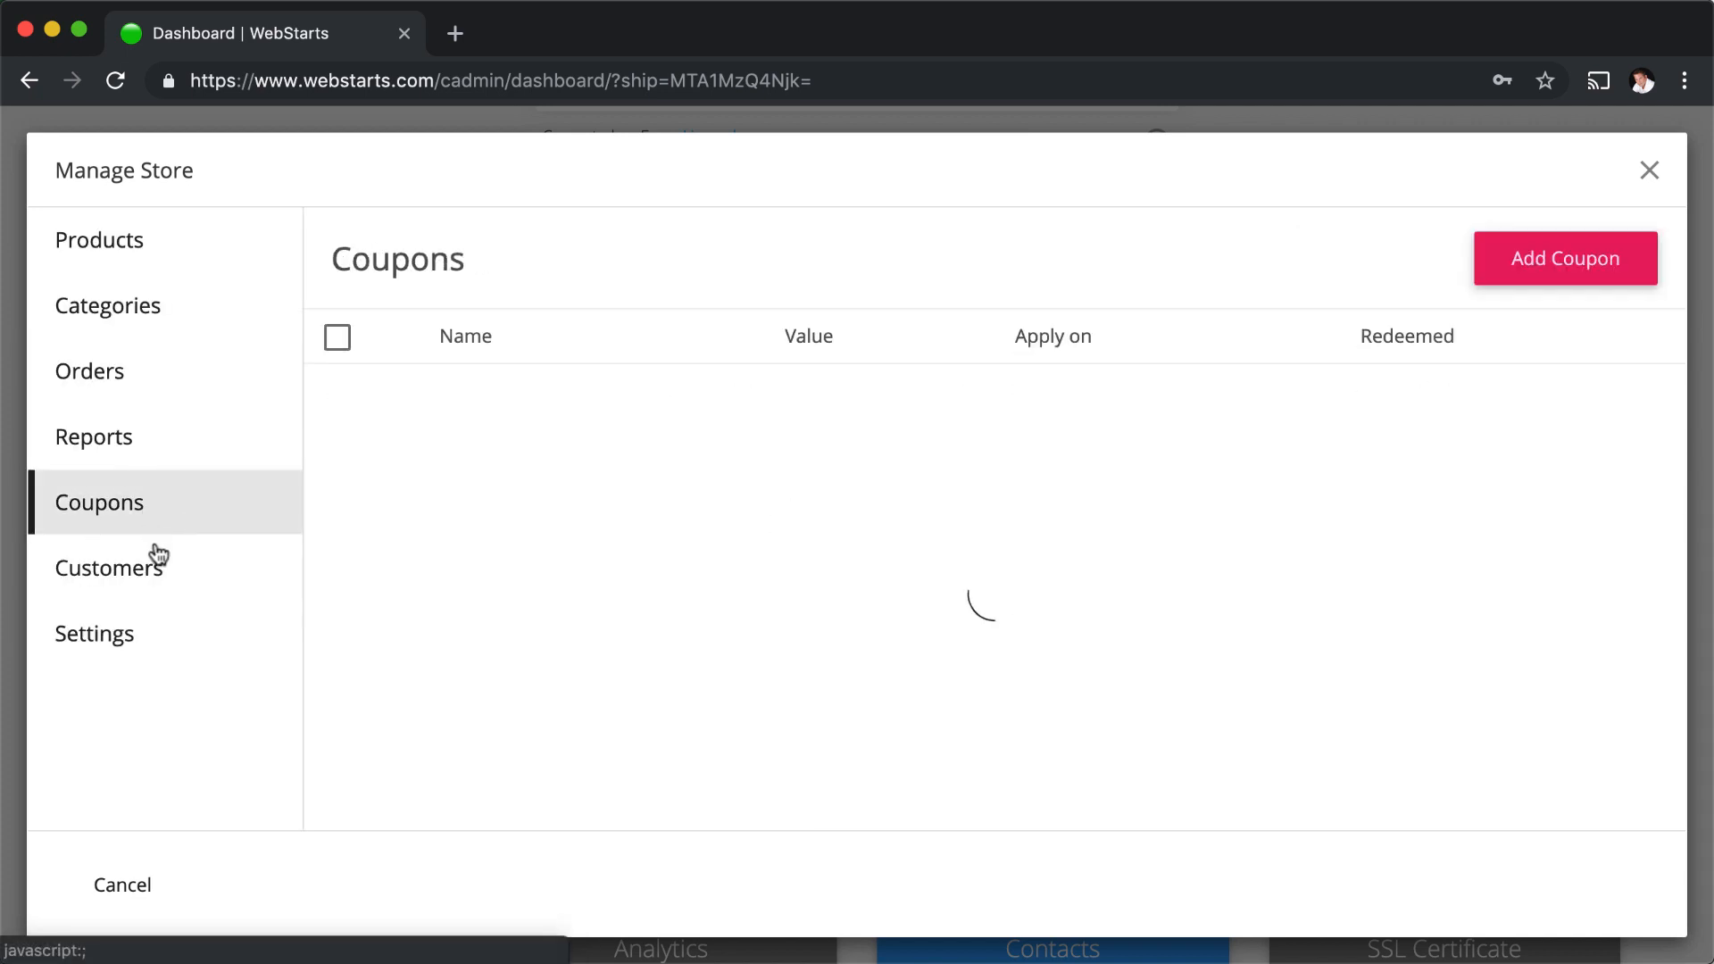
{"action": "left_click", "coordinate": [108, 567]}
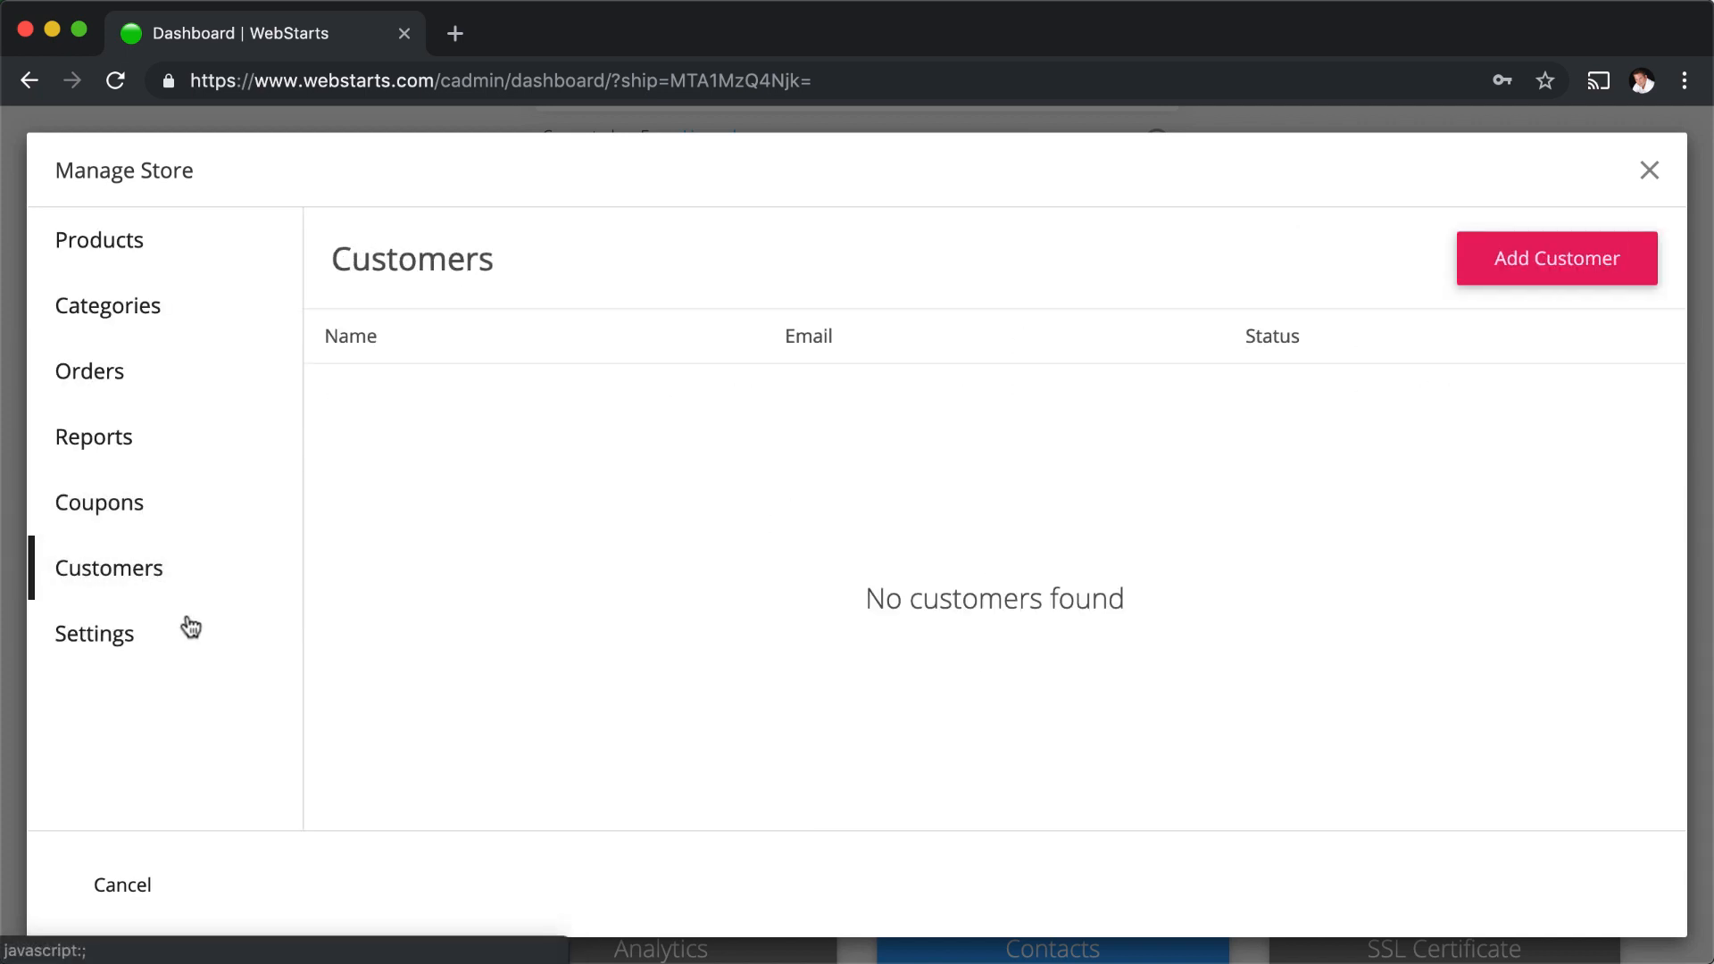
Step: Open Store Settings and scroll down to the WePay Payment section
{"action": "left_click", "coordinate": [93, 633]}
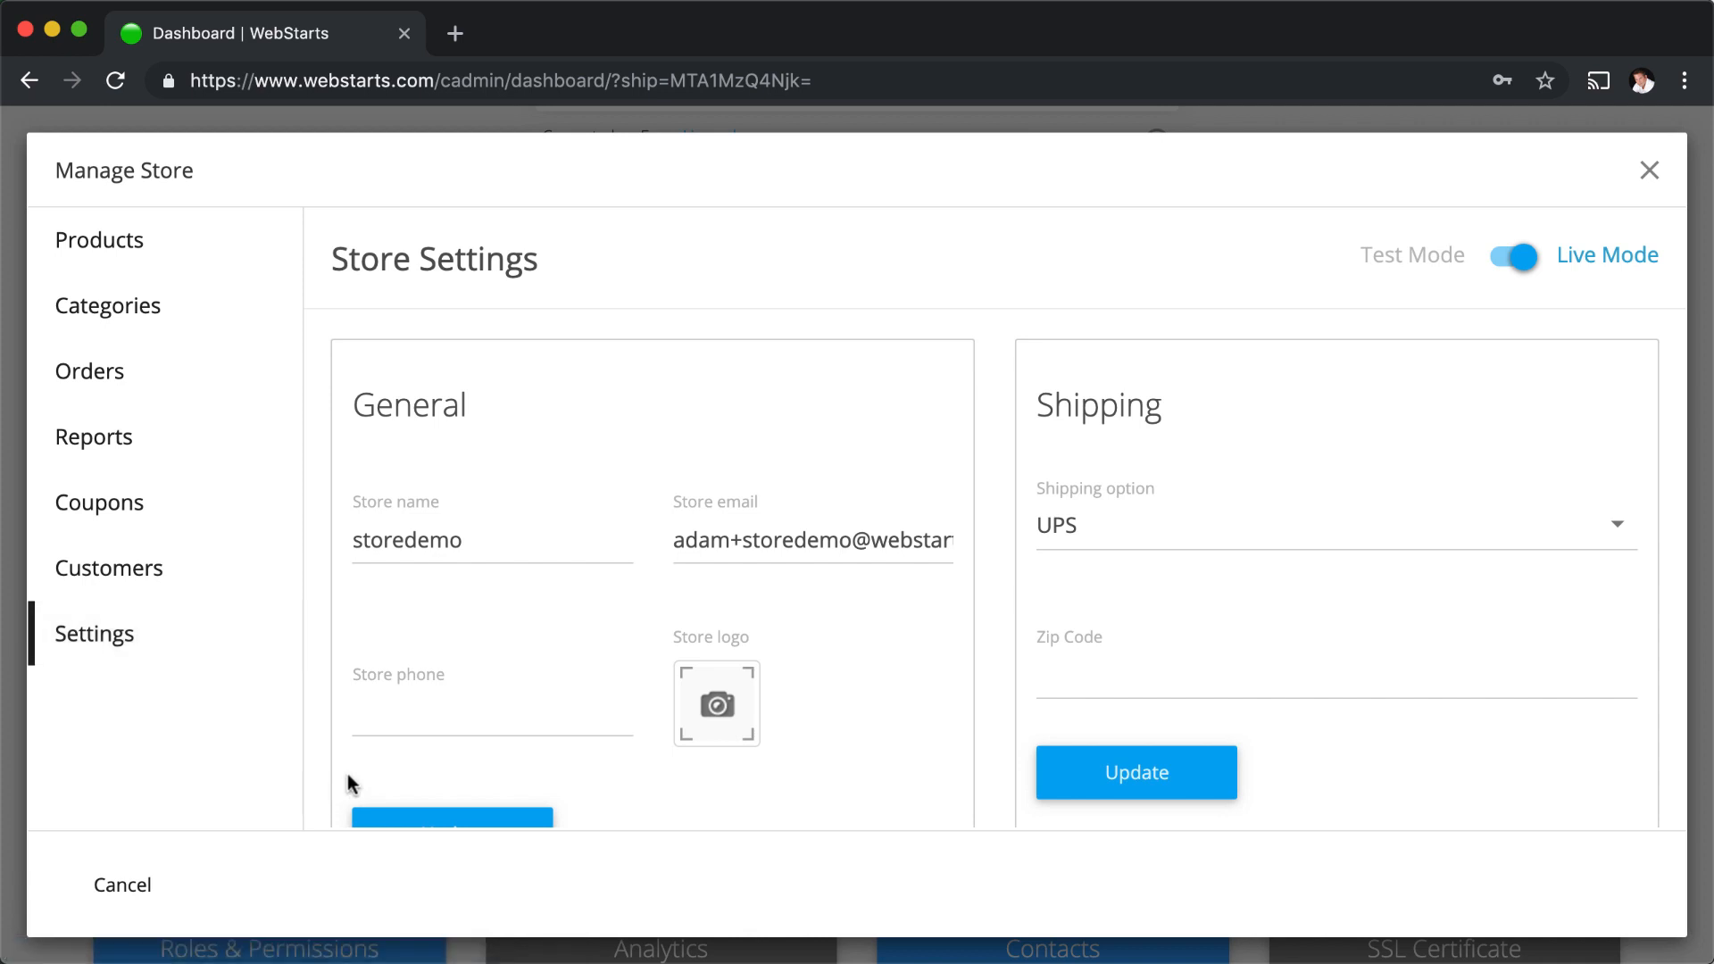
{"action": "scroll", "scroll_direction": "down", "scroll_amount": 3}
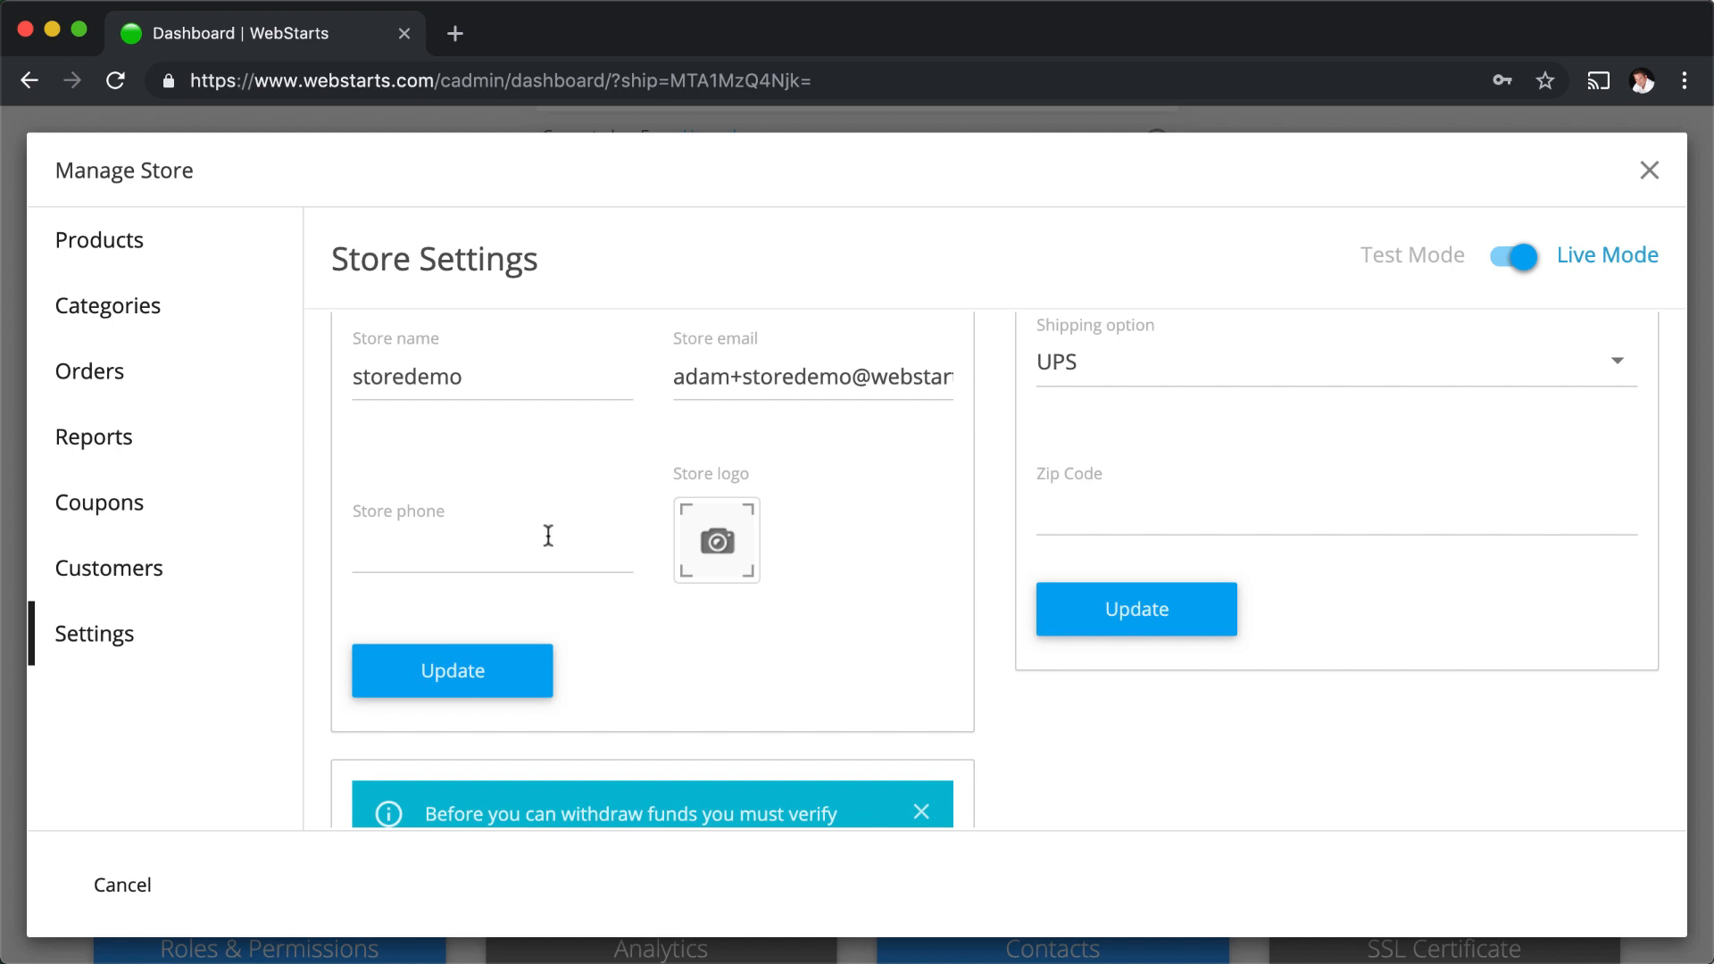
{"action": "mouse_move", "coordinate": [688, 550]}
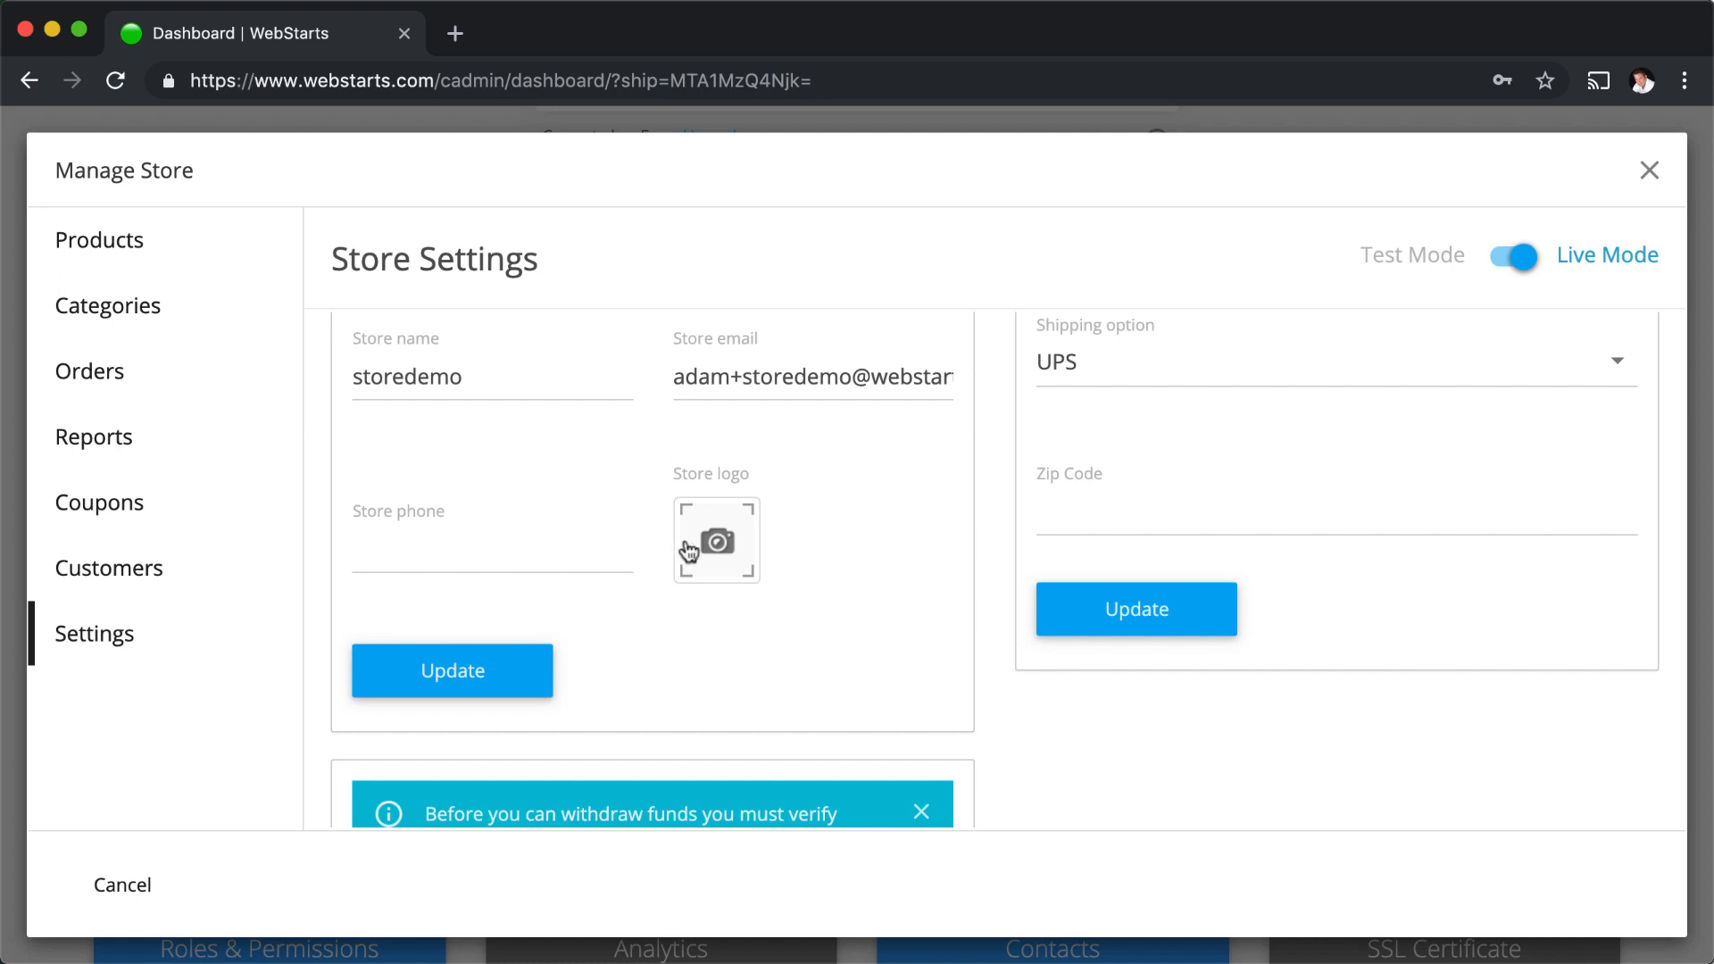
{"action": "mouse_move", "coordinate": [746, 619]}
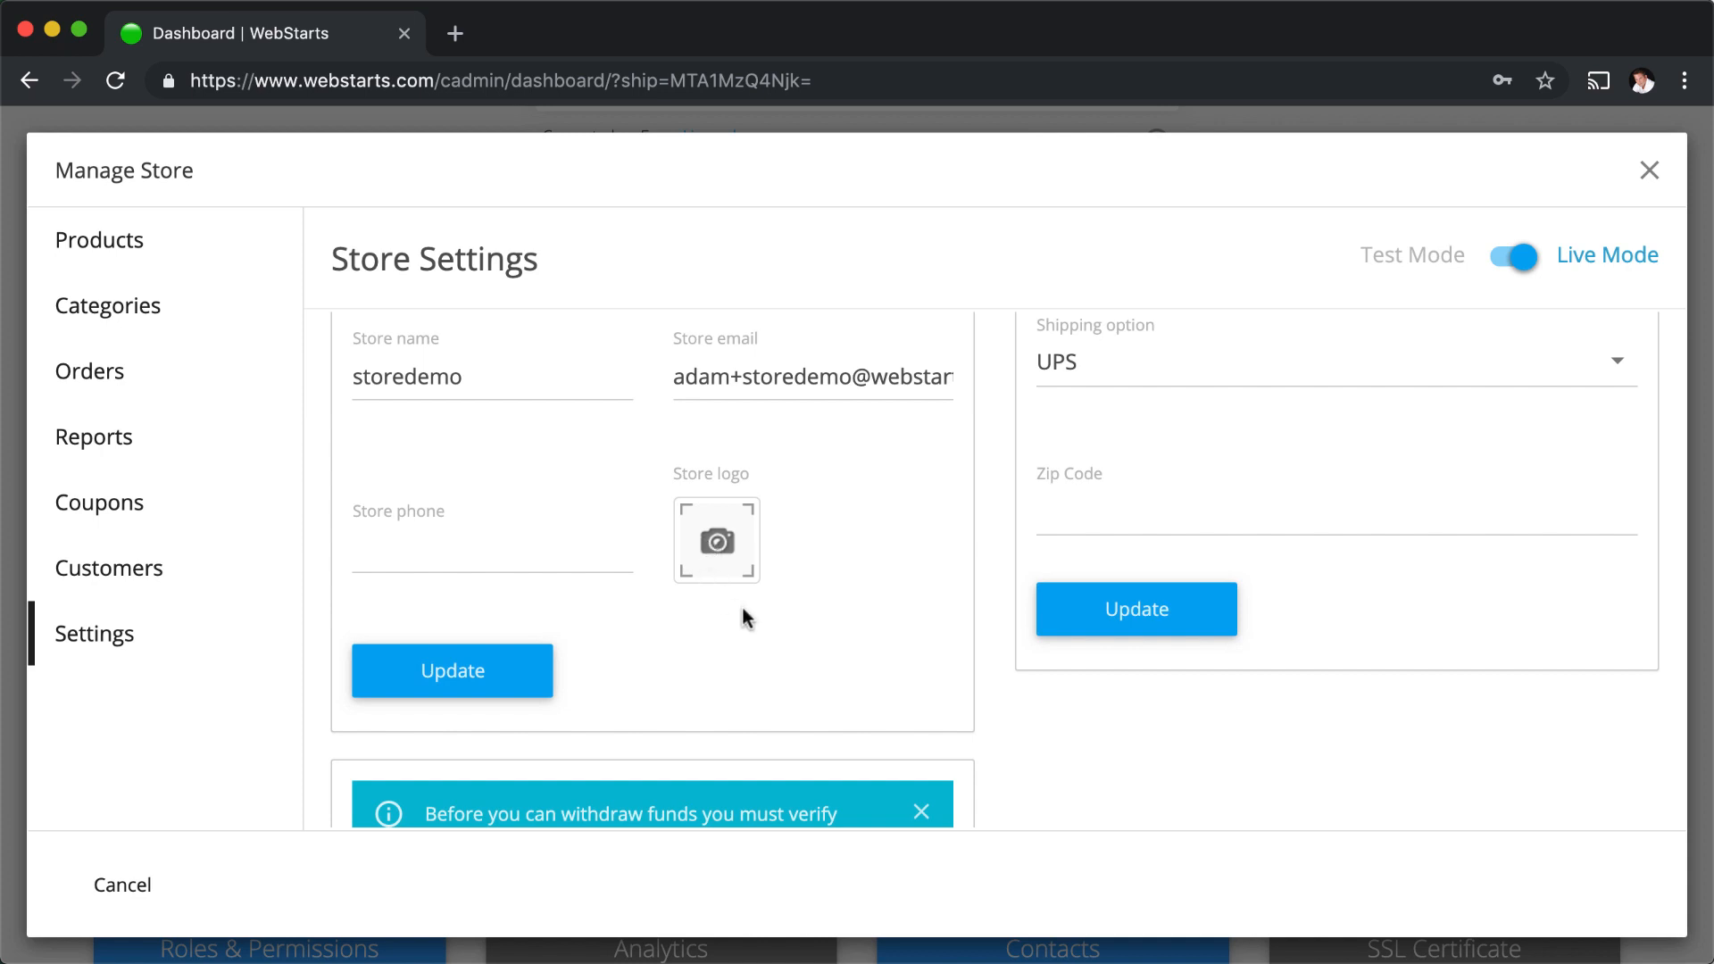
{"action": "scroll", "scroll_direction": "down", "scroll_amount": 3}
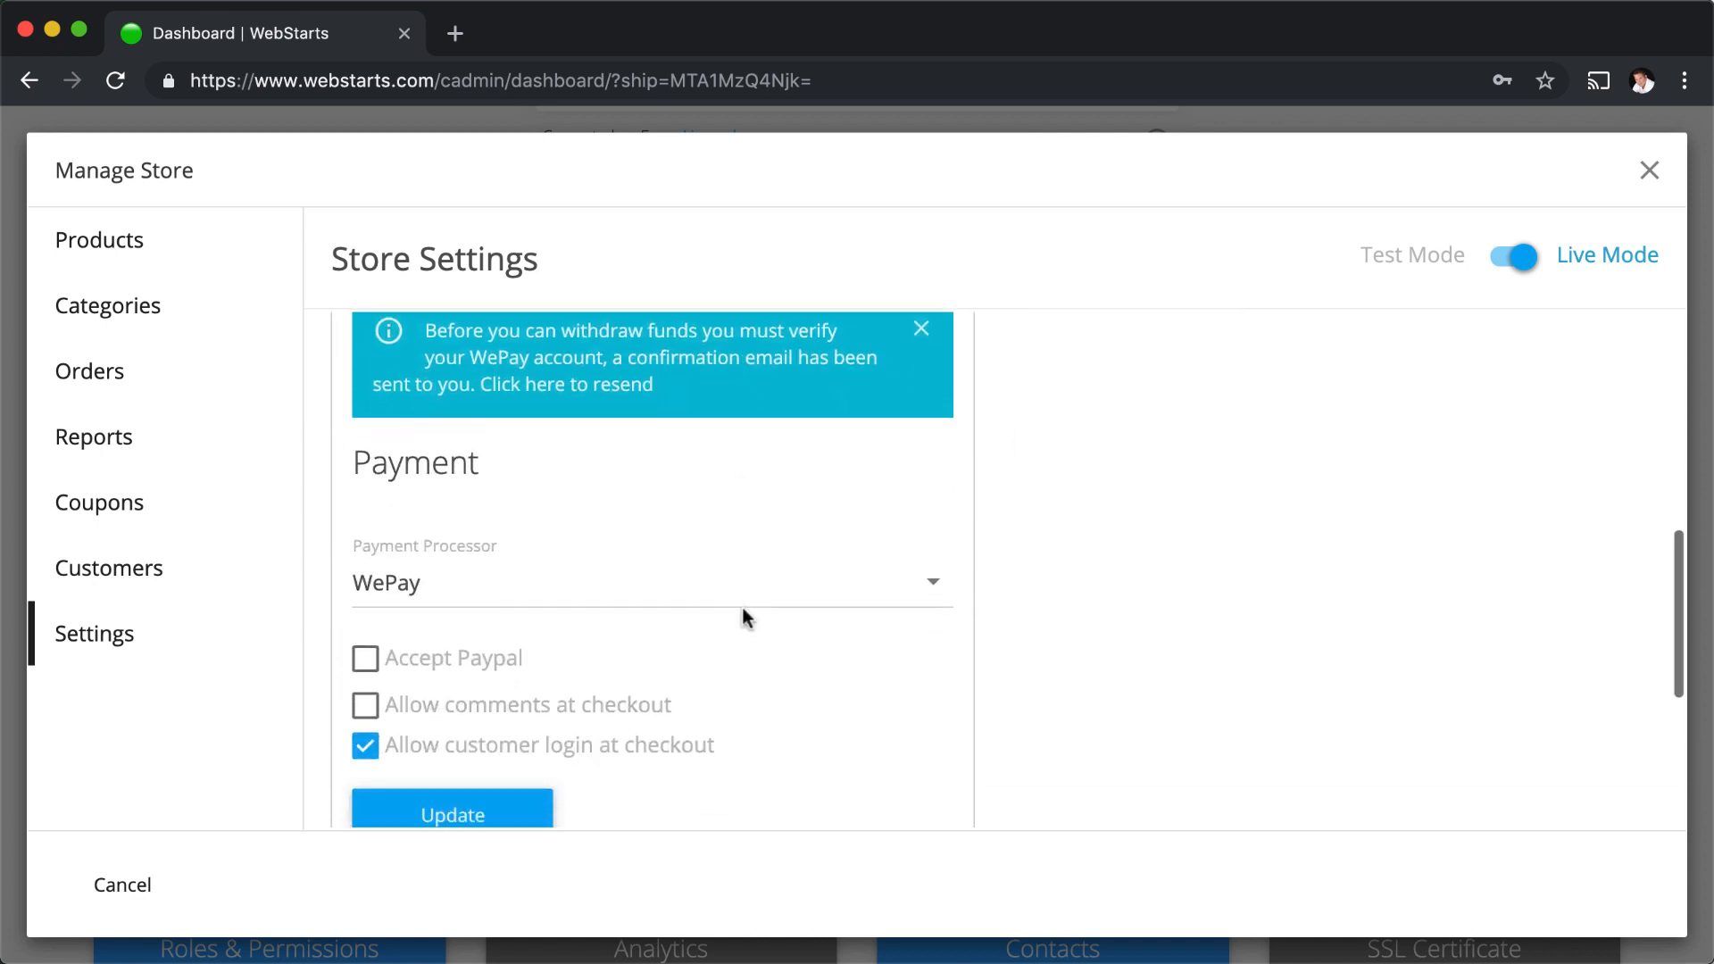
{"action": "scroll", "scroll_direction": "up", "scroll_amount": 3}
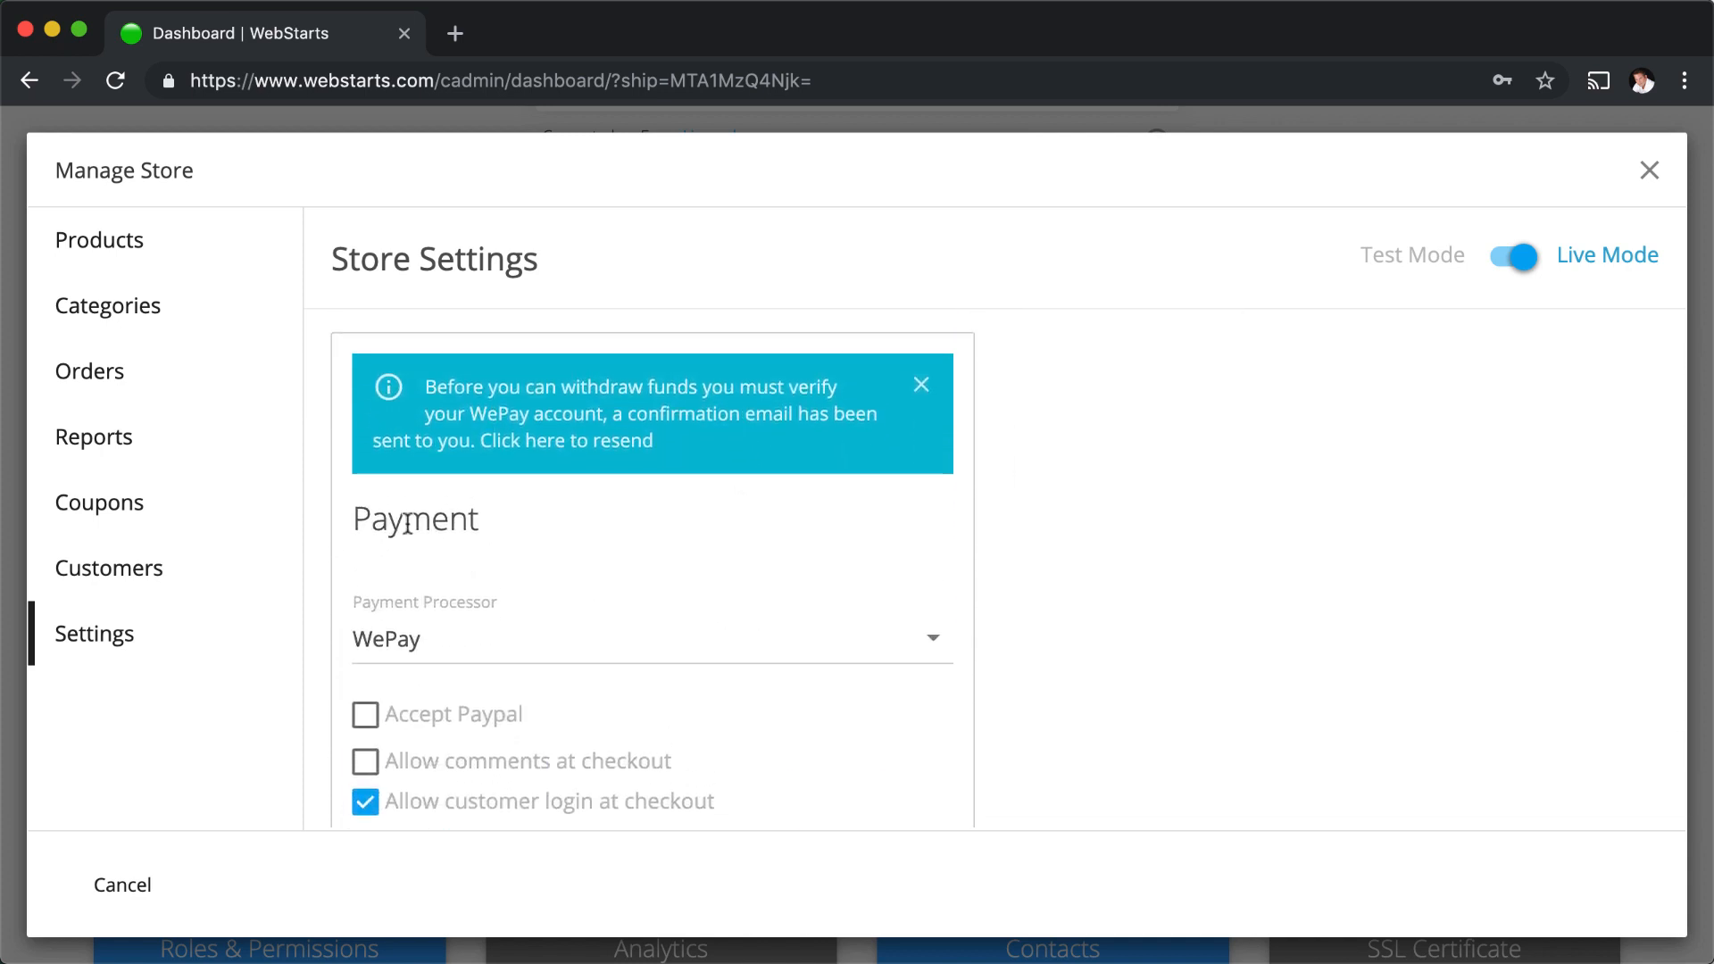
{"action": "scroll", "scroll_direction": "down", "scroll_amount": 3}
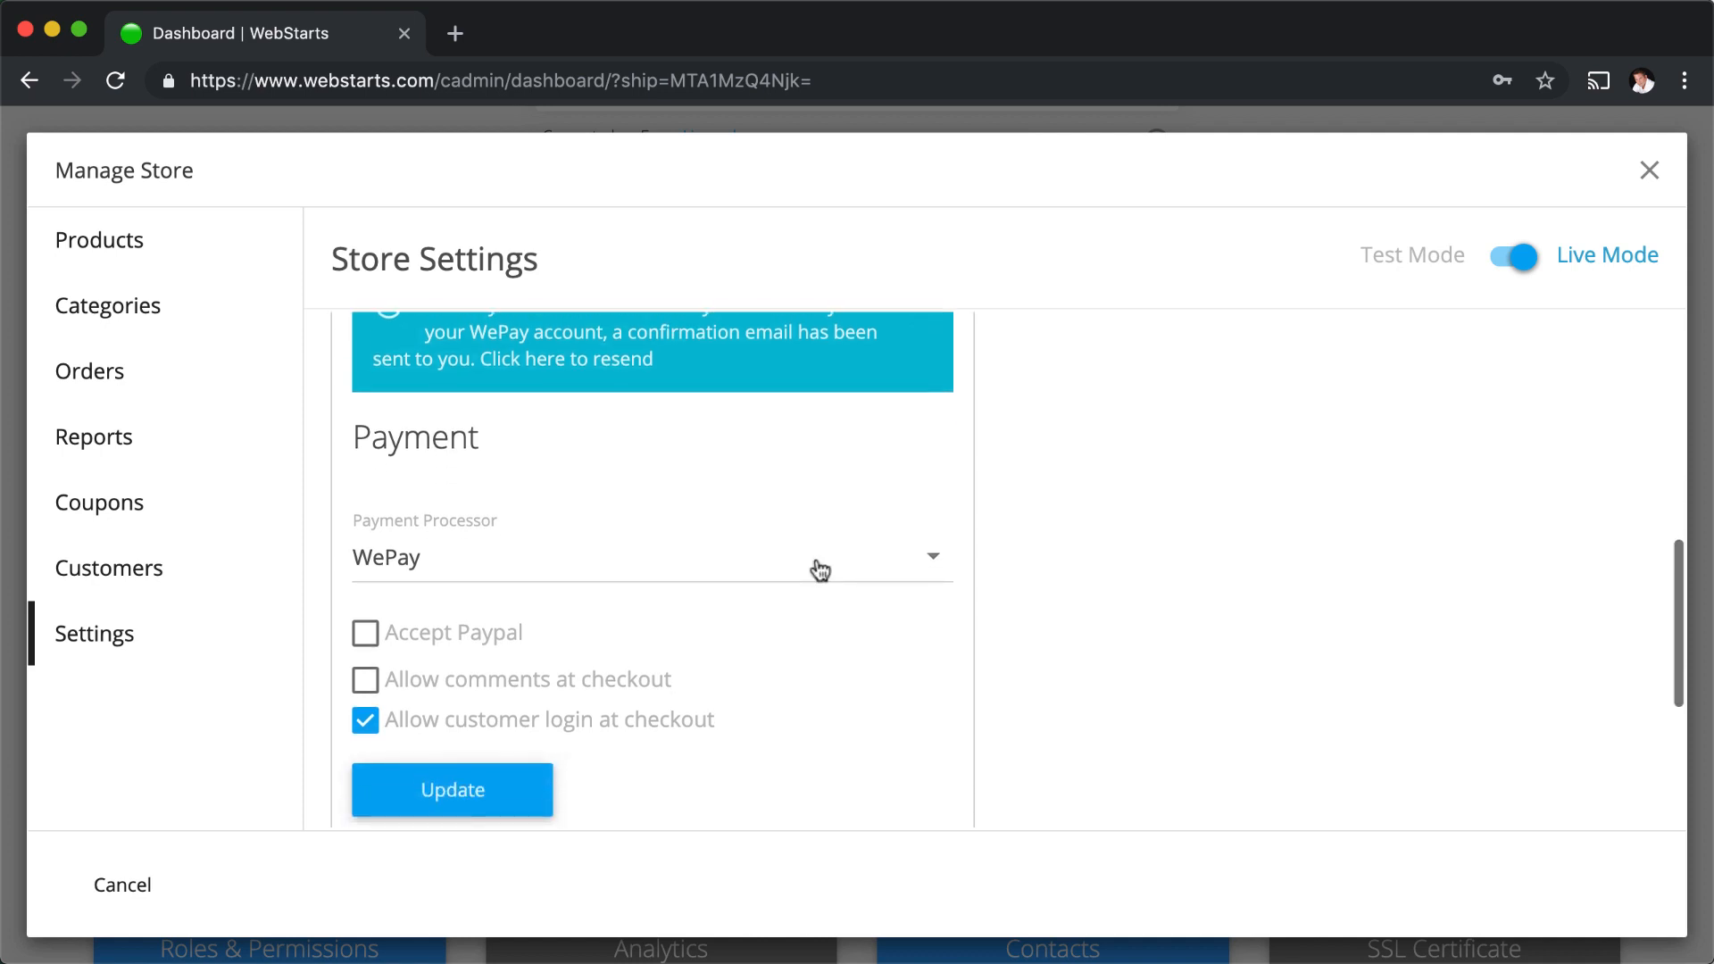
{"action": "mouse_move", "coordinate": [476, 580]}
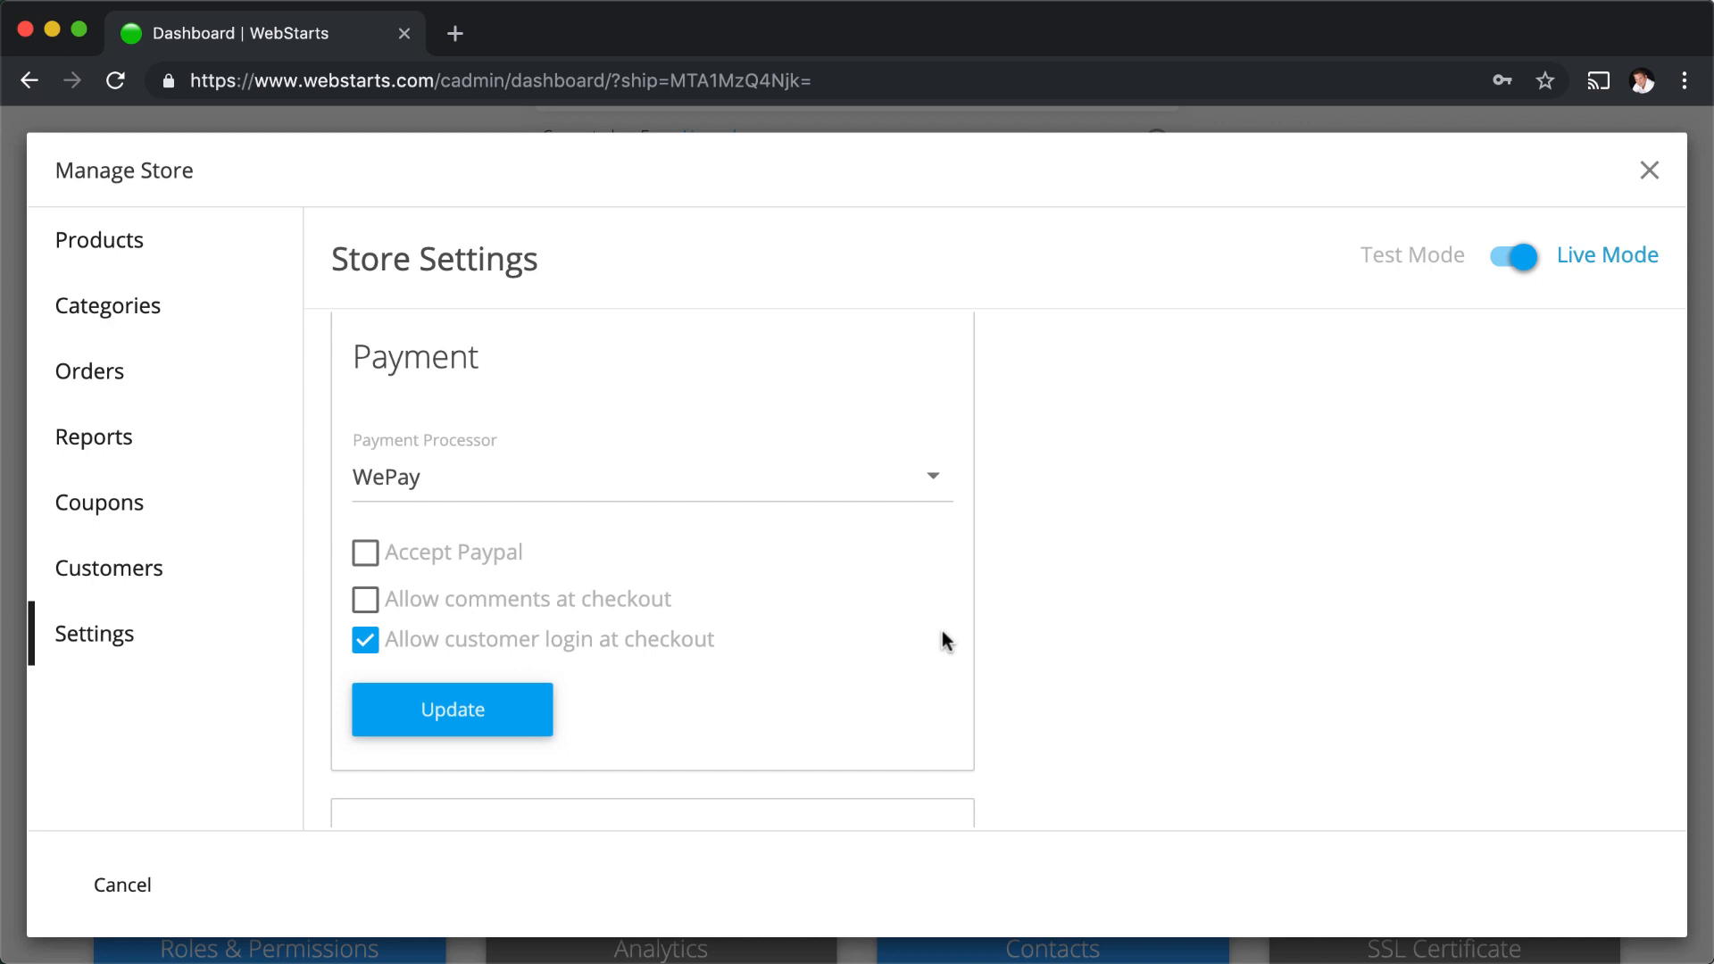
{"action": "mouse_move", "coordinate": [374, 566]}
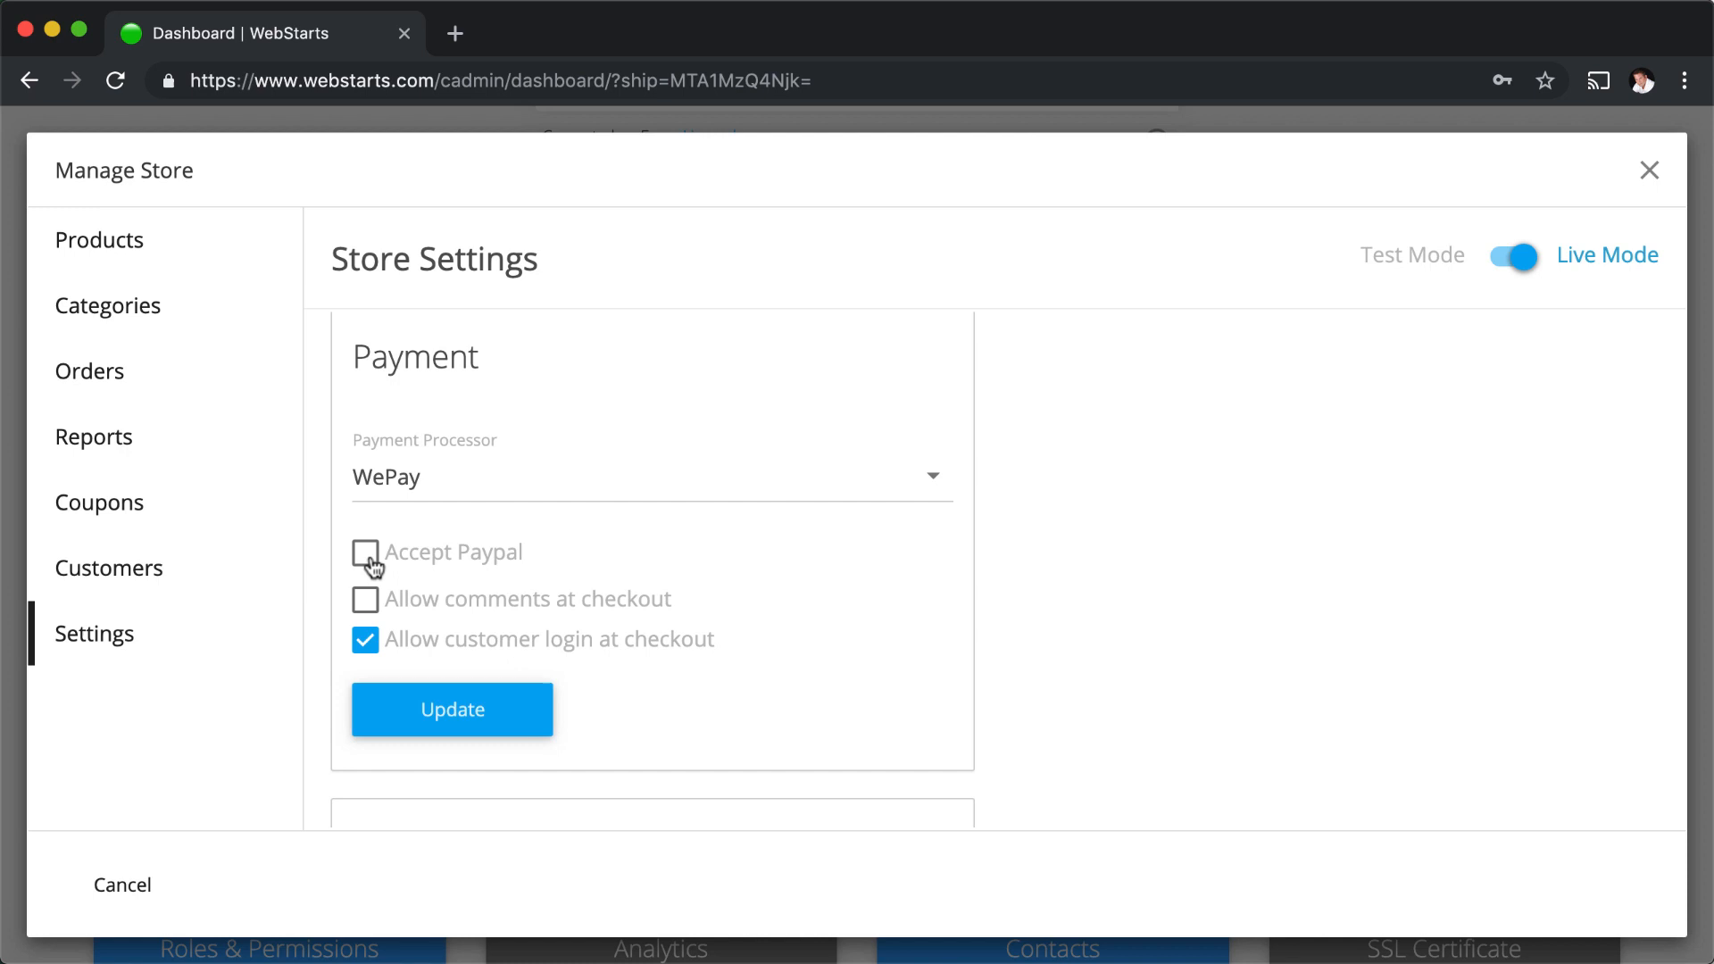
Step: Enable 'Accept Paypal' and 'Allow comments at checkout', then scroll to the Taxes section
{"action": "left_click", "coordinate": [365, 551]}
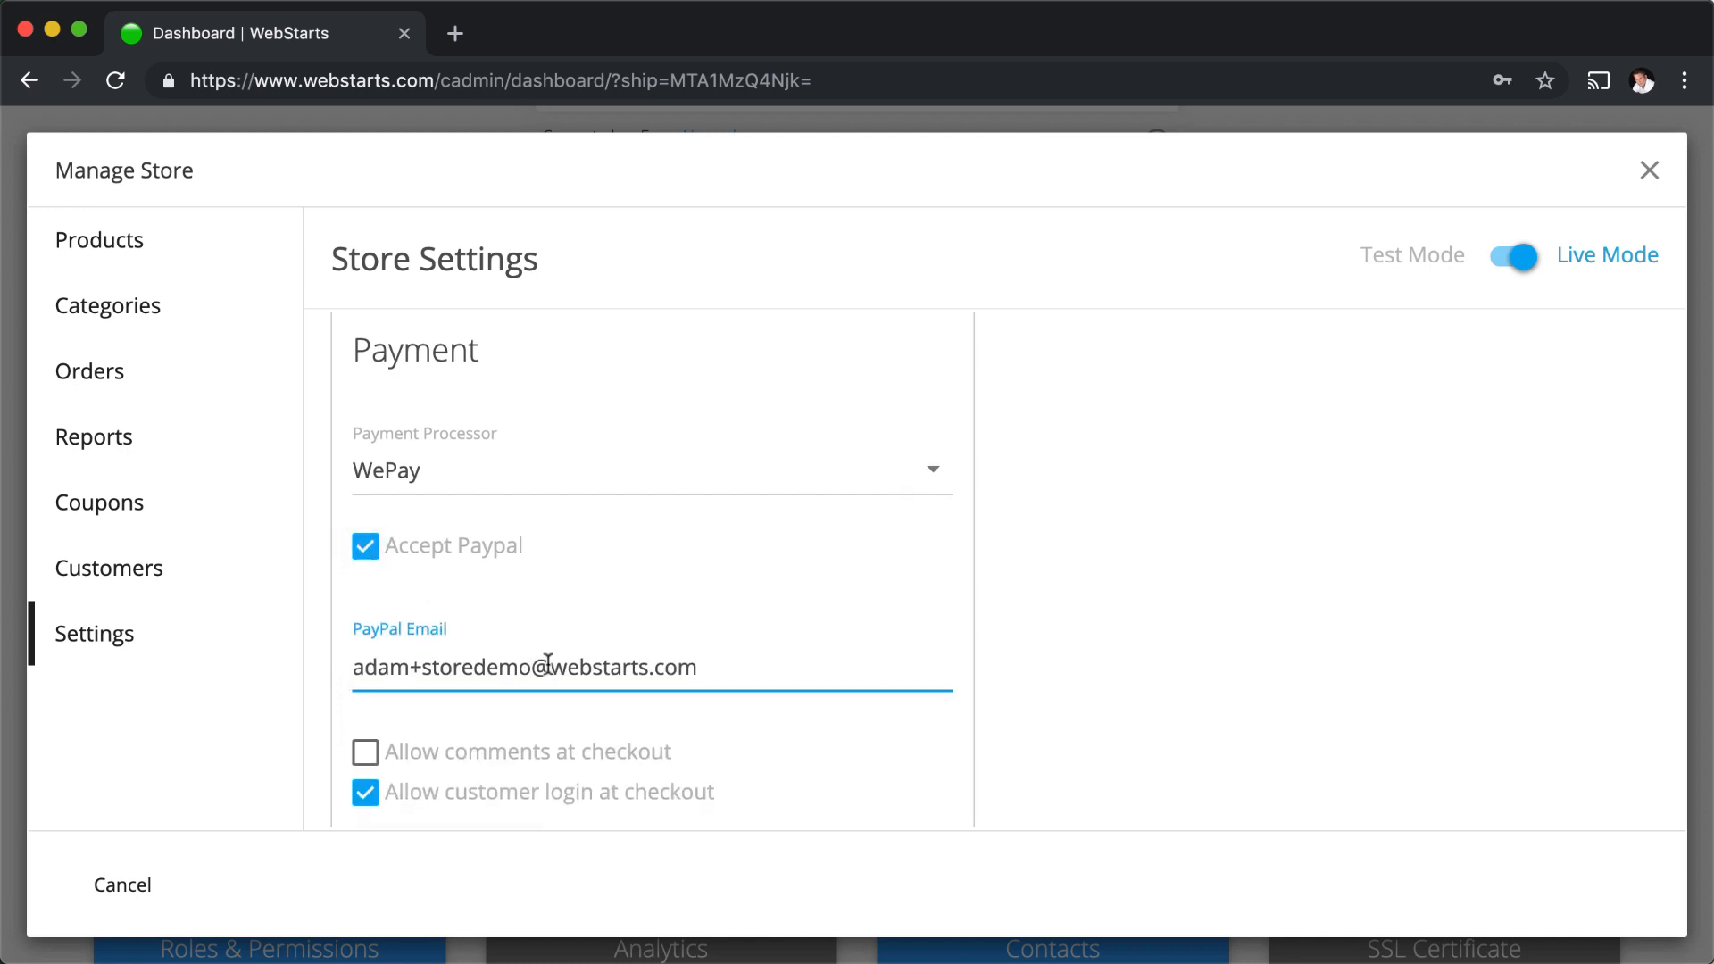
{"action": "scroll", "scroll_direction": "down", "scroll_amount": 3}
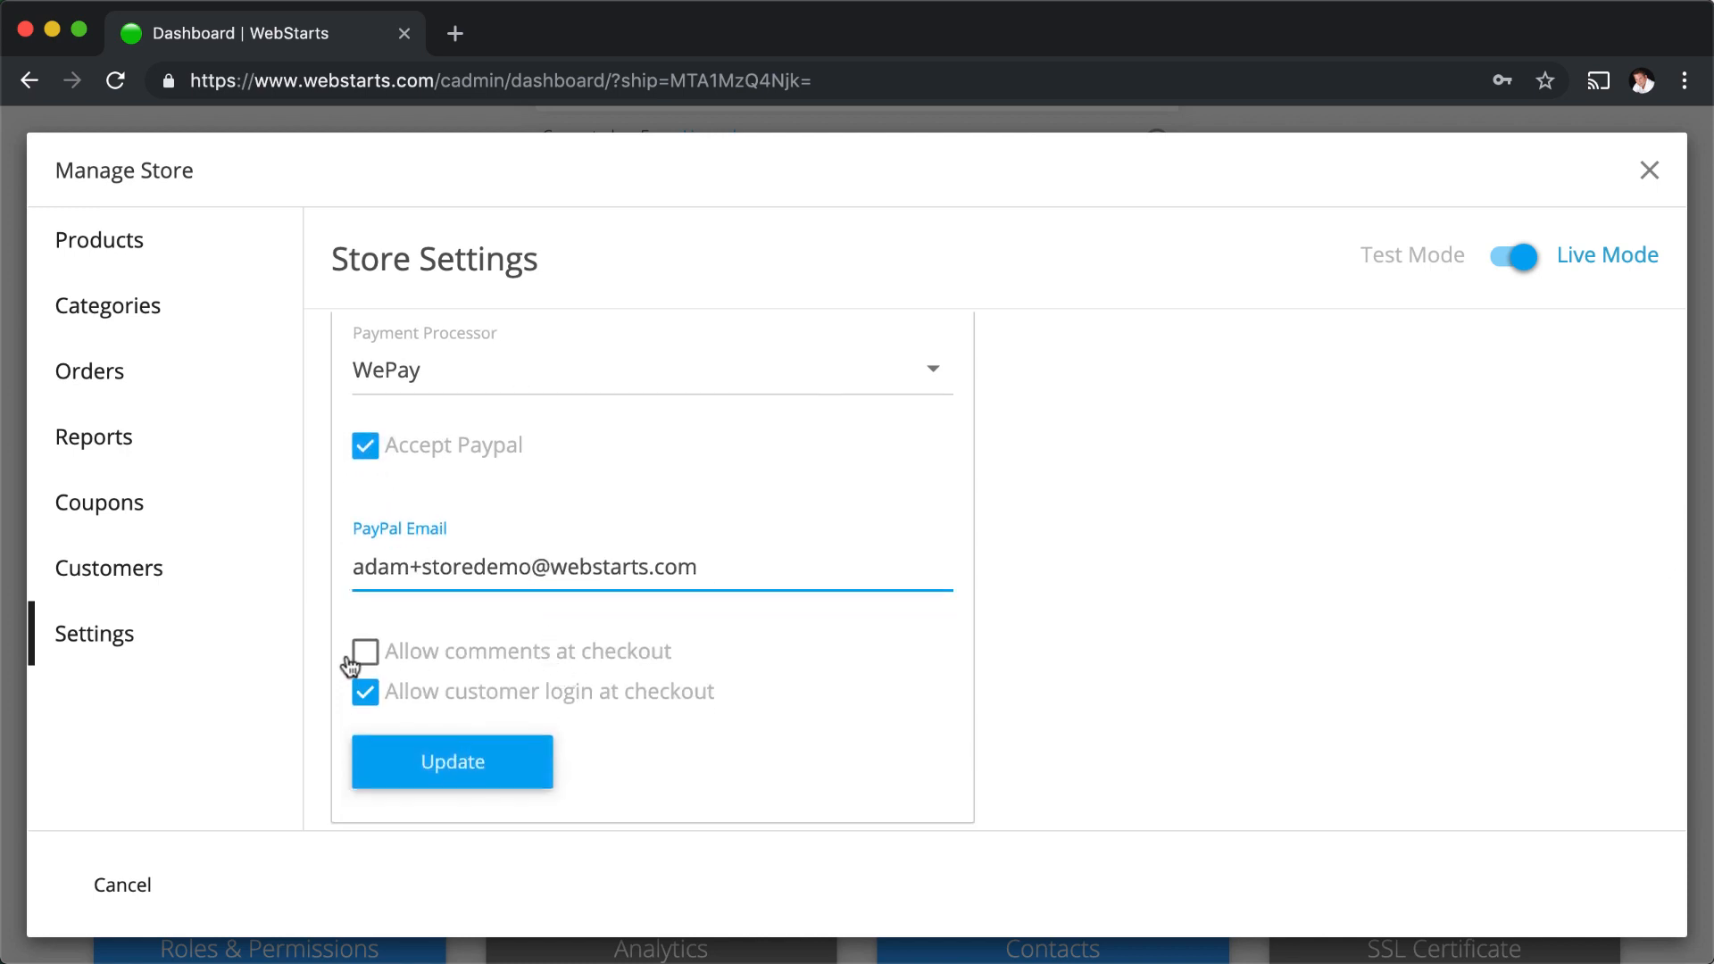
{"action": "left_click", "coordinate": [365, 651]}
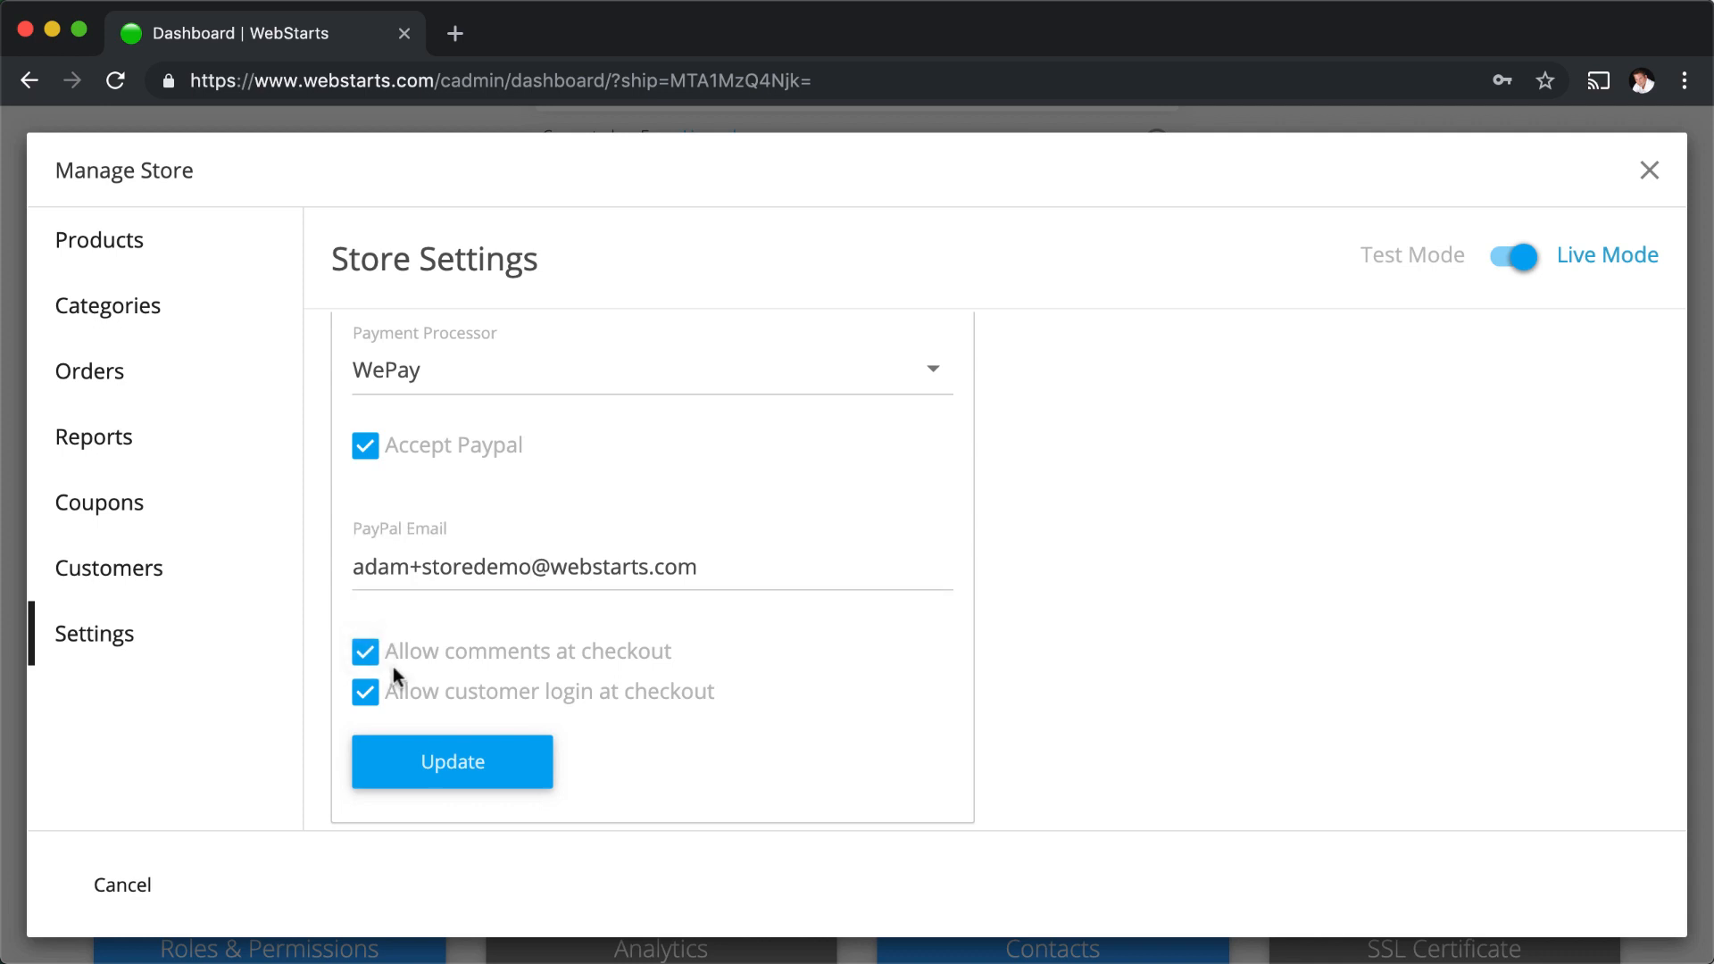
{"action": "scroll", "scroll_direction": "down", "scroll_amount": 3}
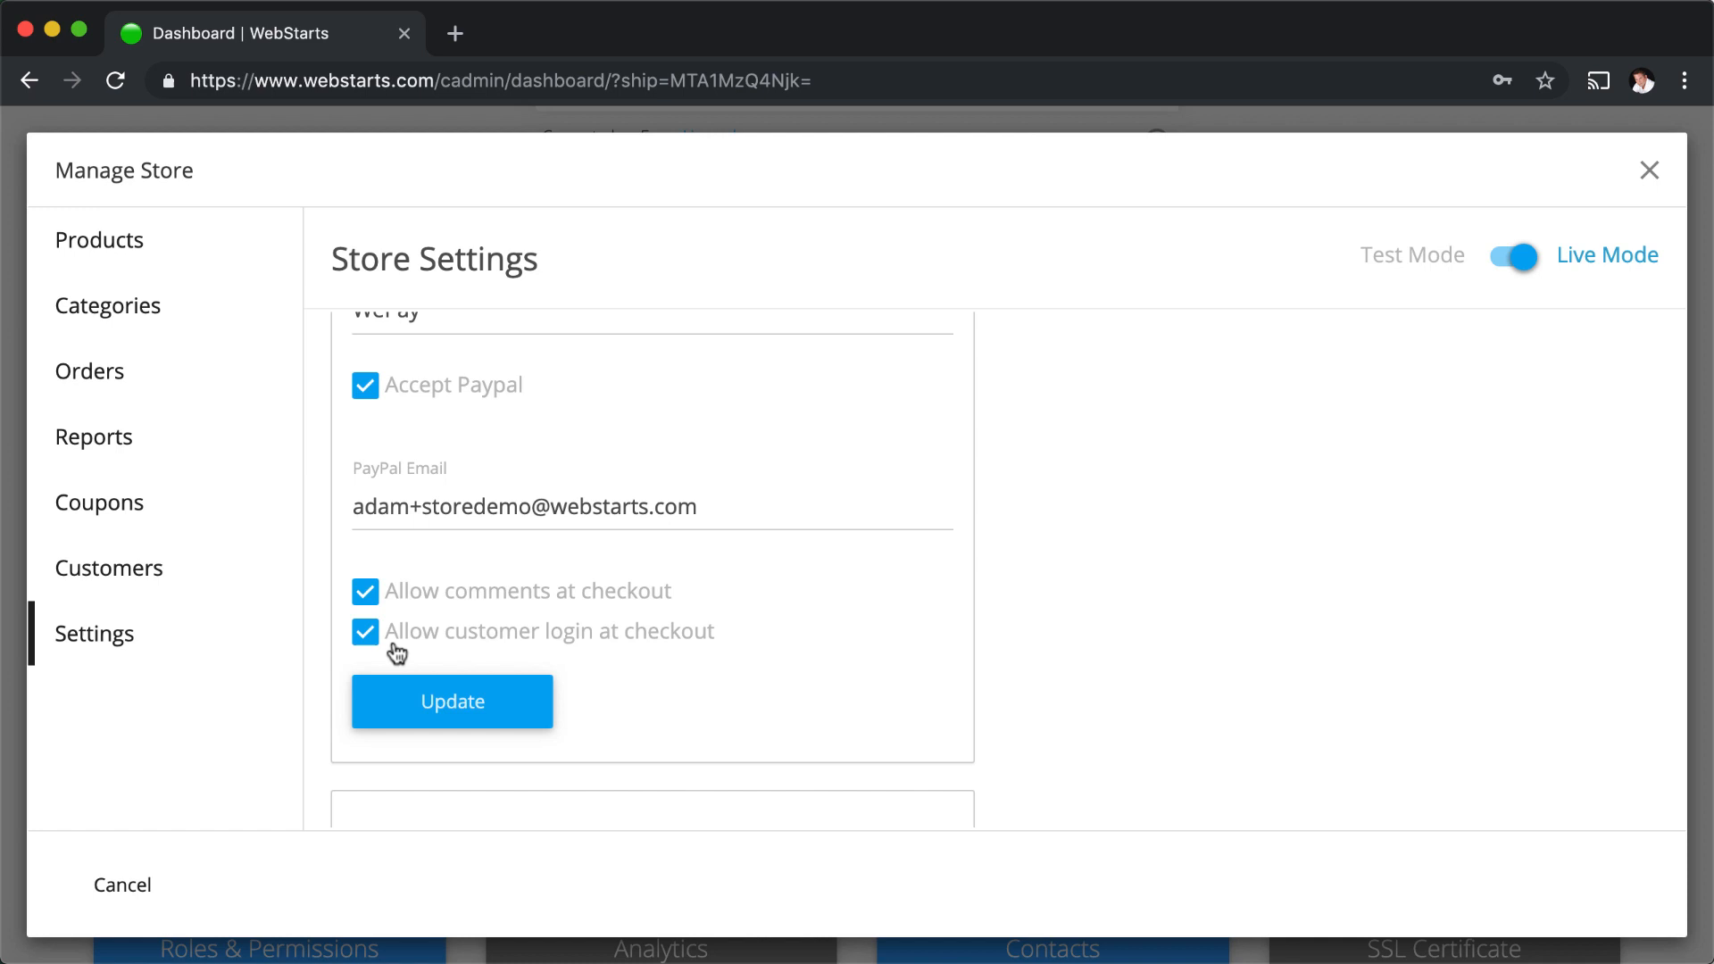
{"action": "mouse_move", "coordinate": [492, 673]}
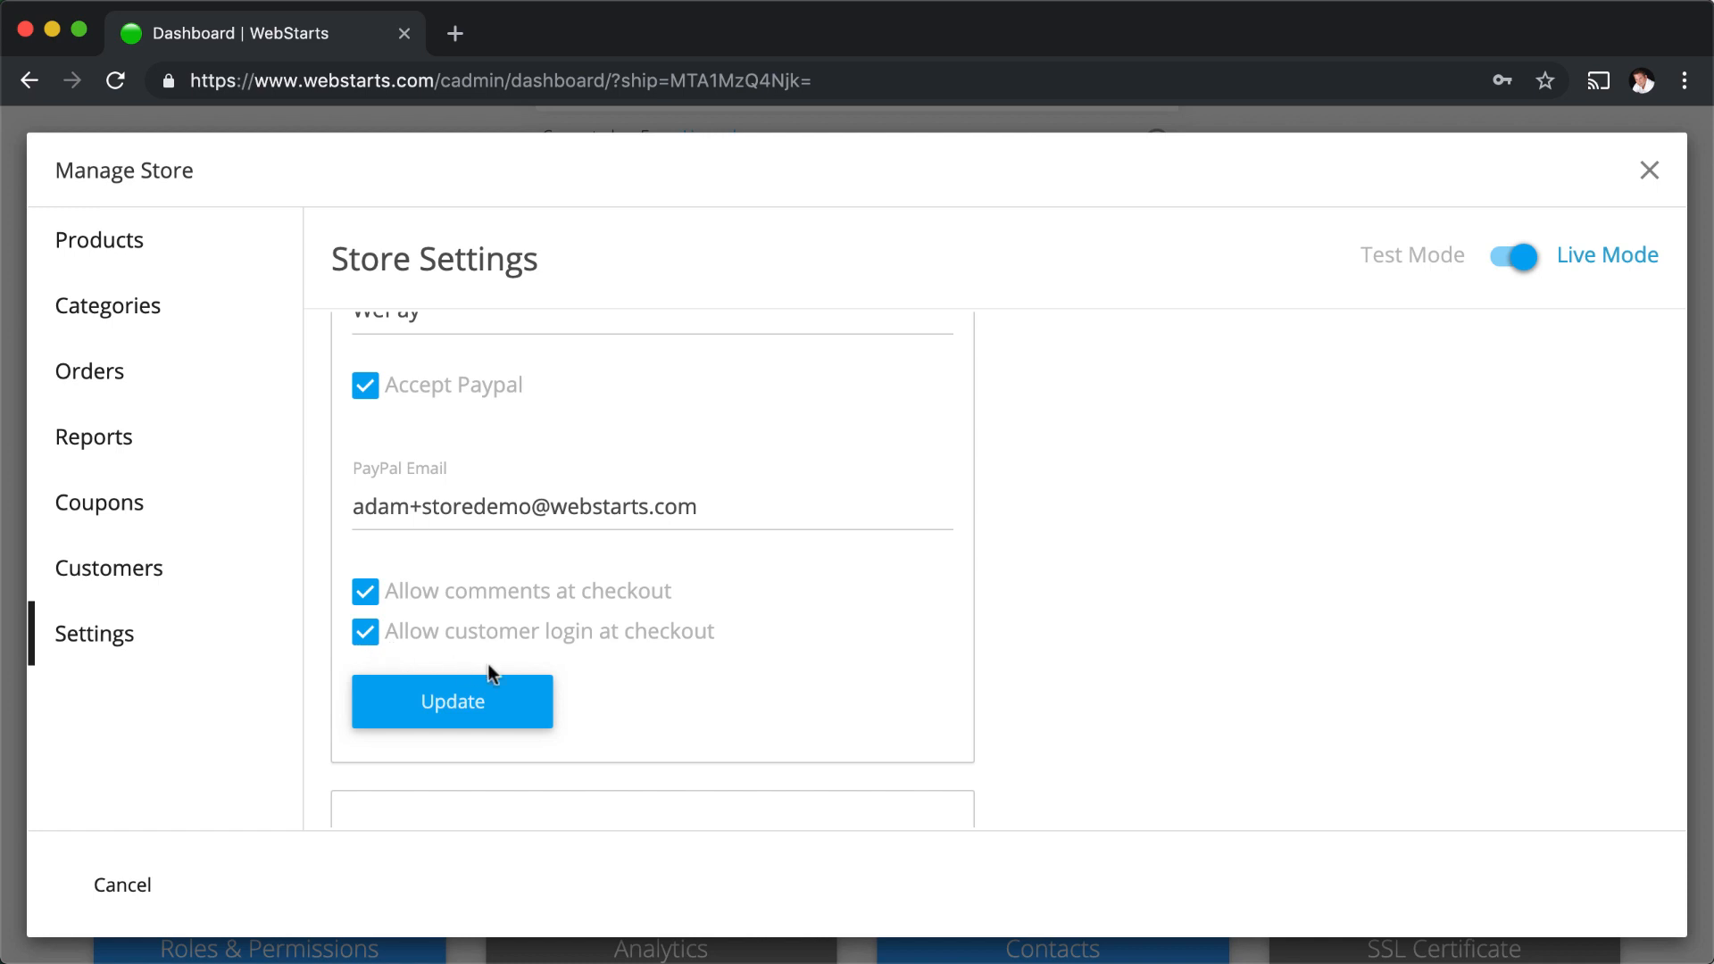
{"action": "scroll", "scroll_direction": "down", "scroll_amount": 3}
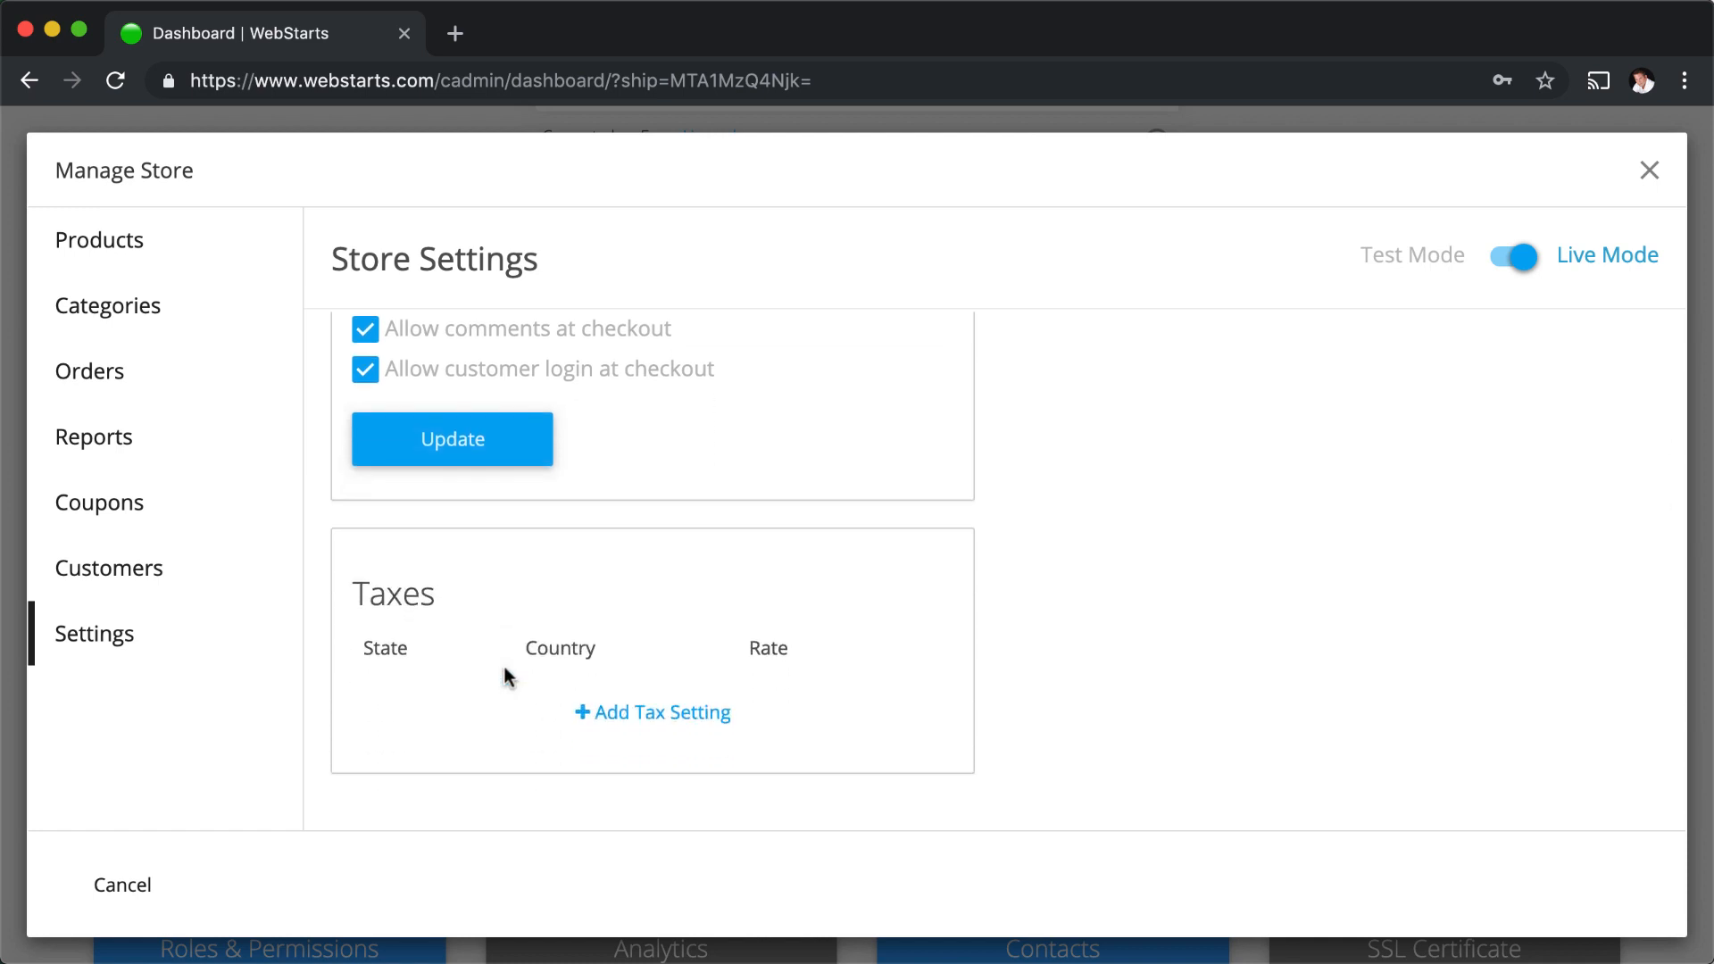
{"action": "left_click", "coordinate": [651, 712]}
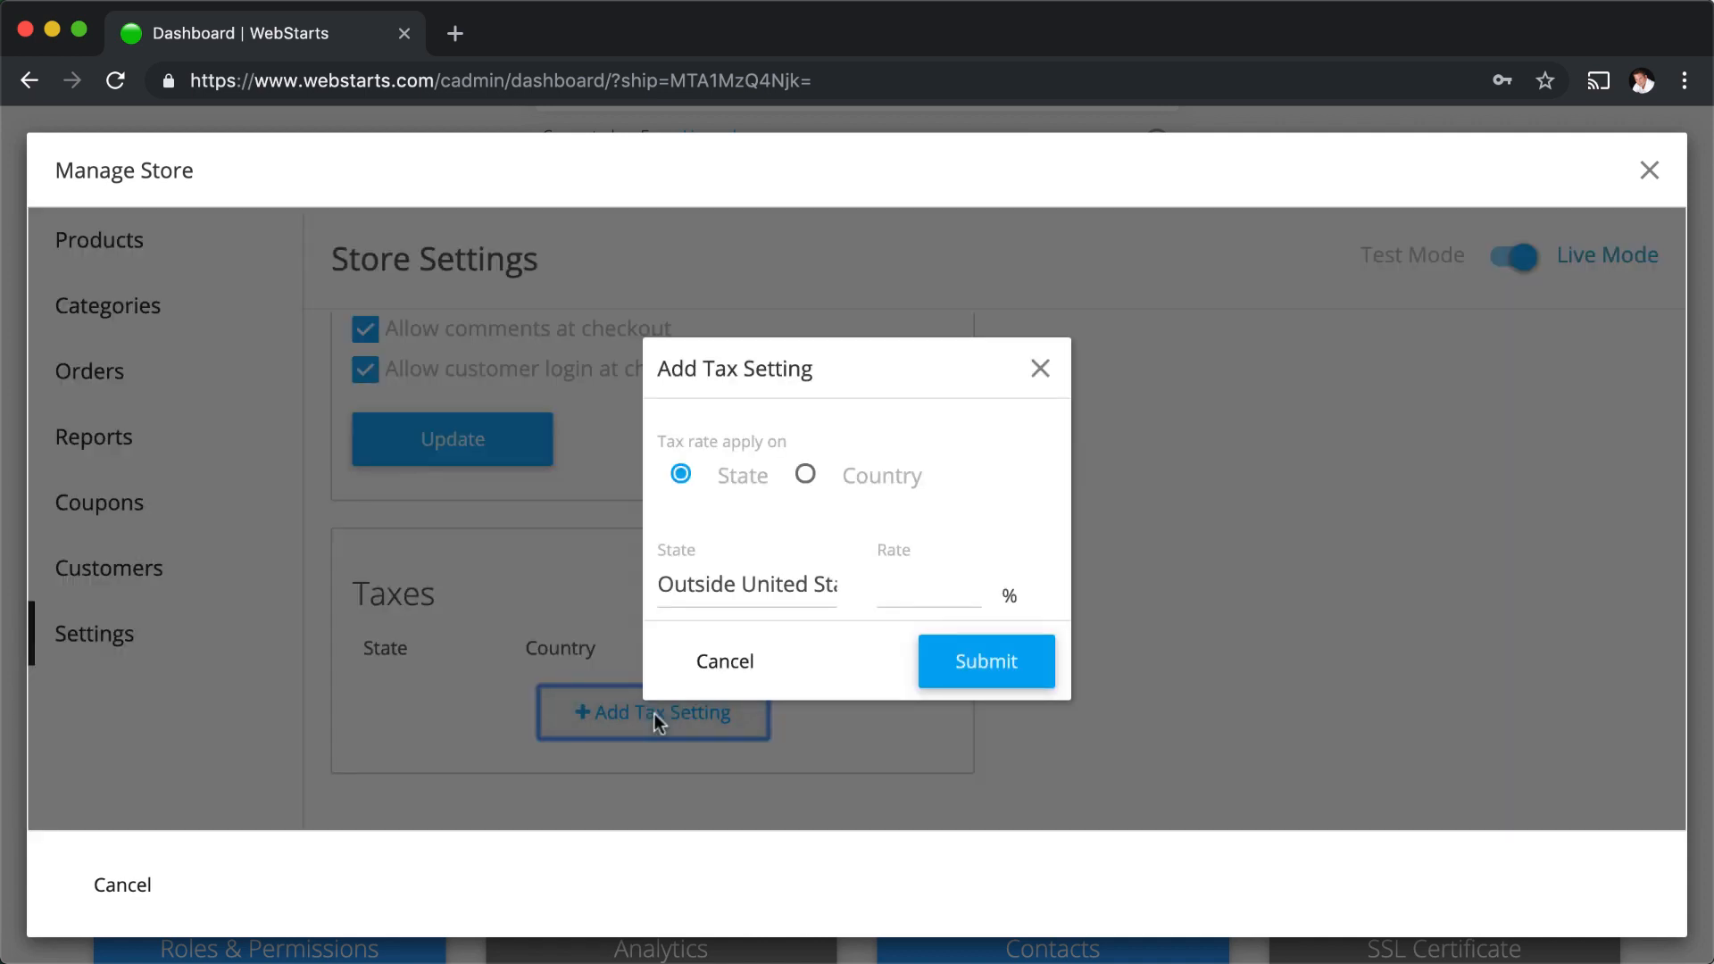
{"action": "mouse_move", "coordinate": [1043, 370]}
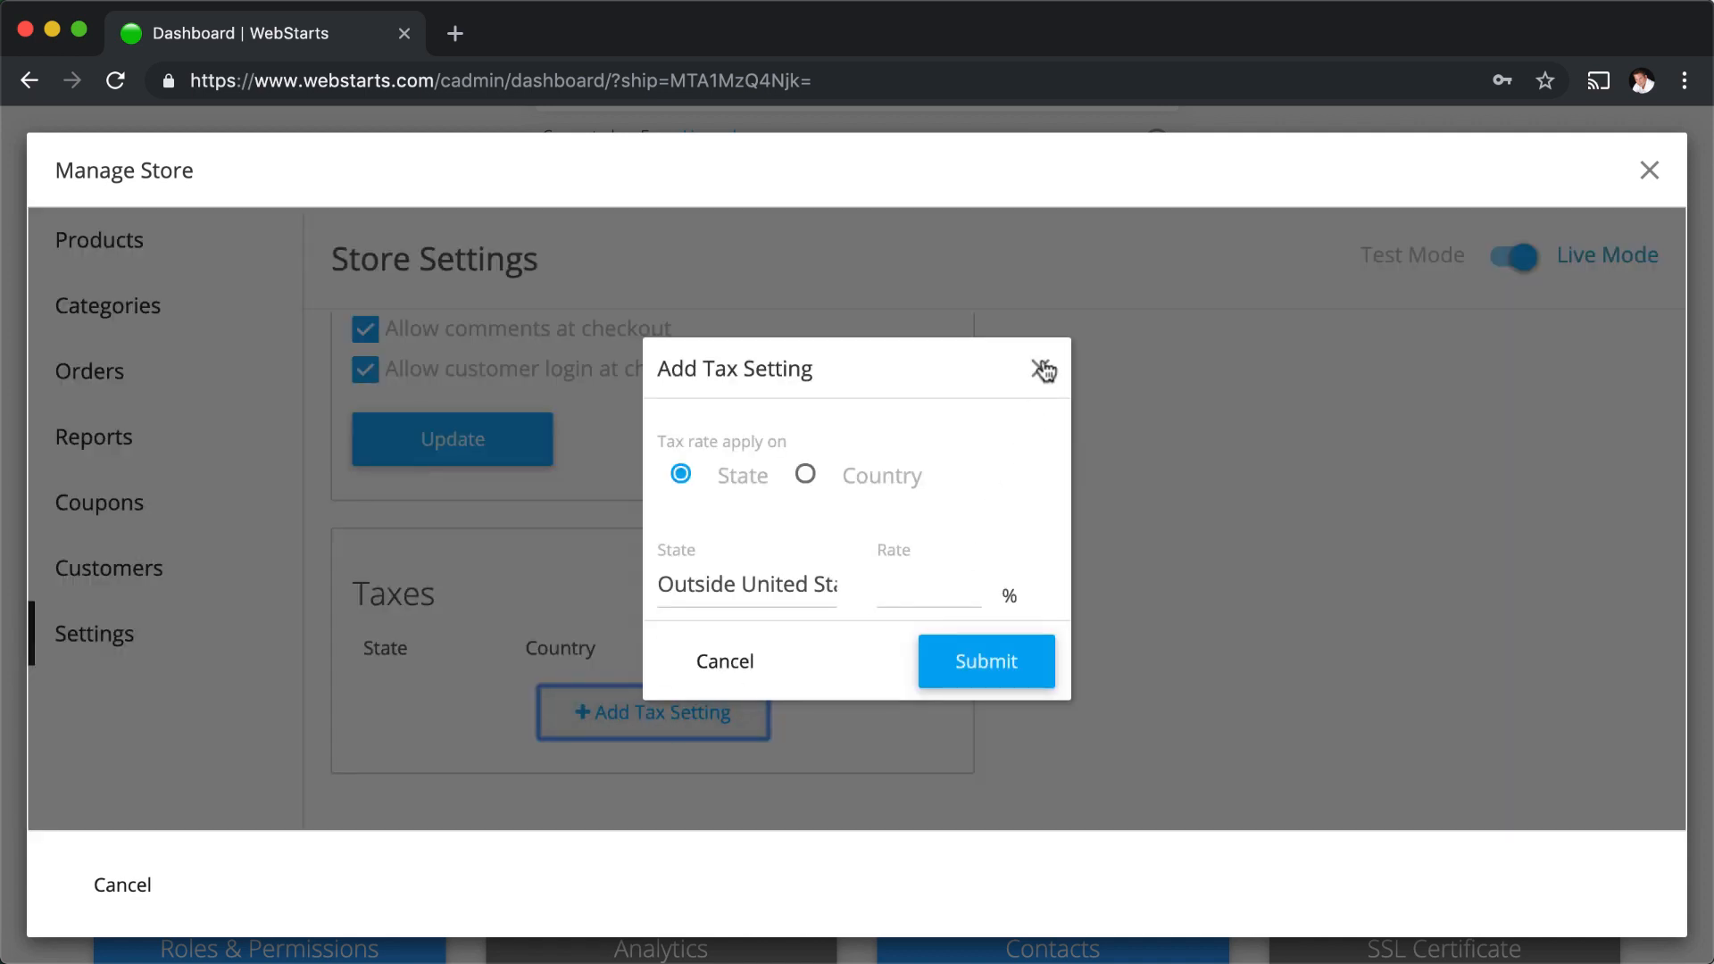
{"action": "left_click", "coordinate": [1041, 368]}
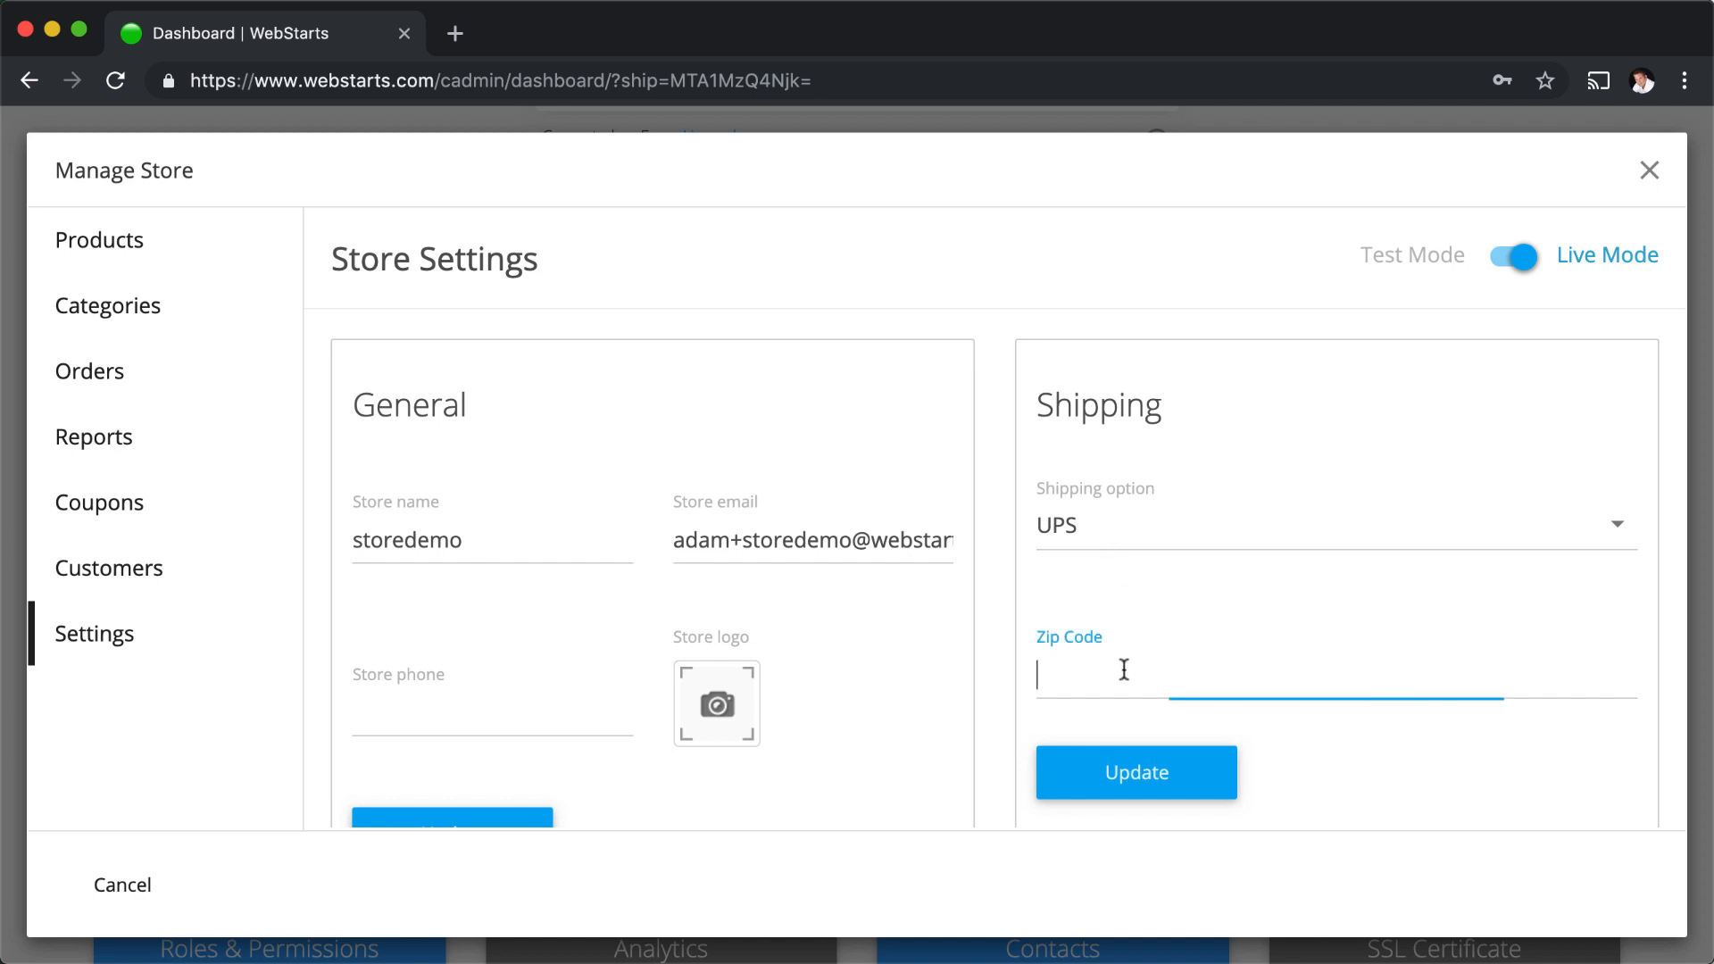
{"action": "mouse_move", "coordinate": [1146, 580]}
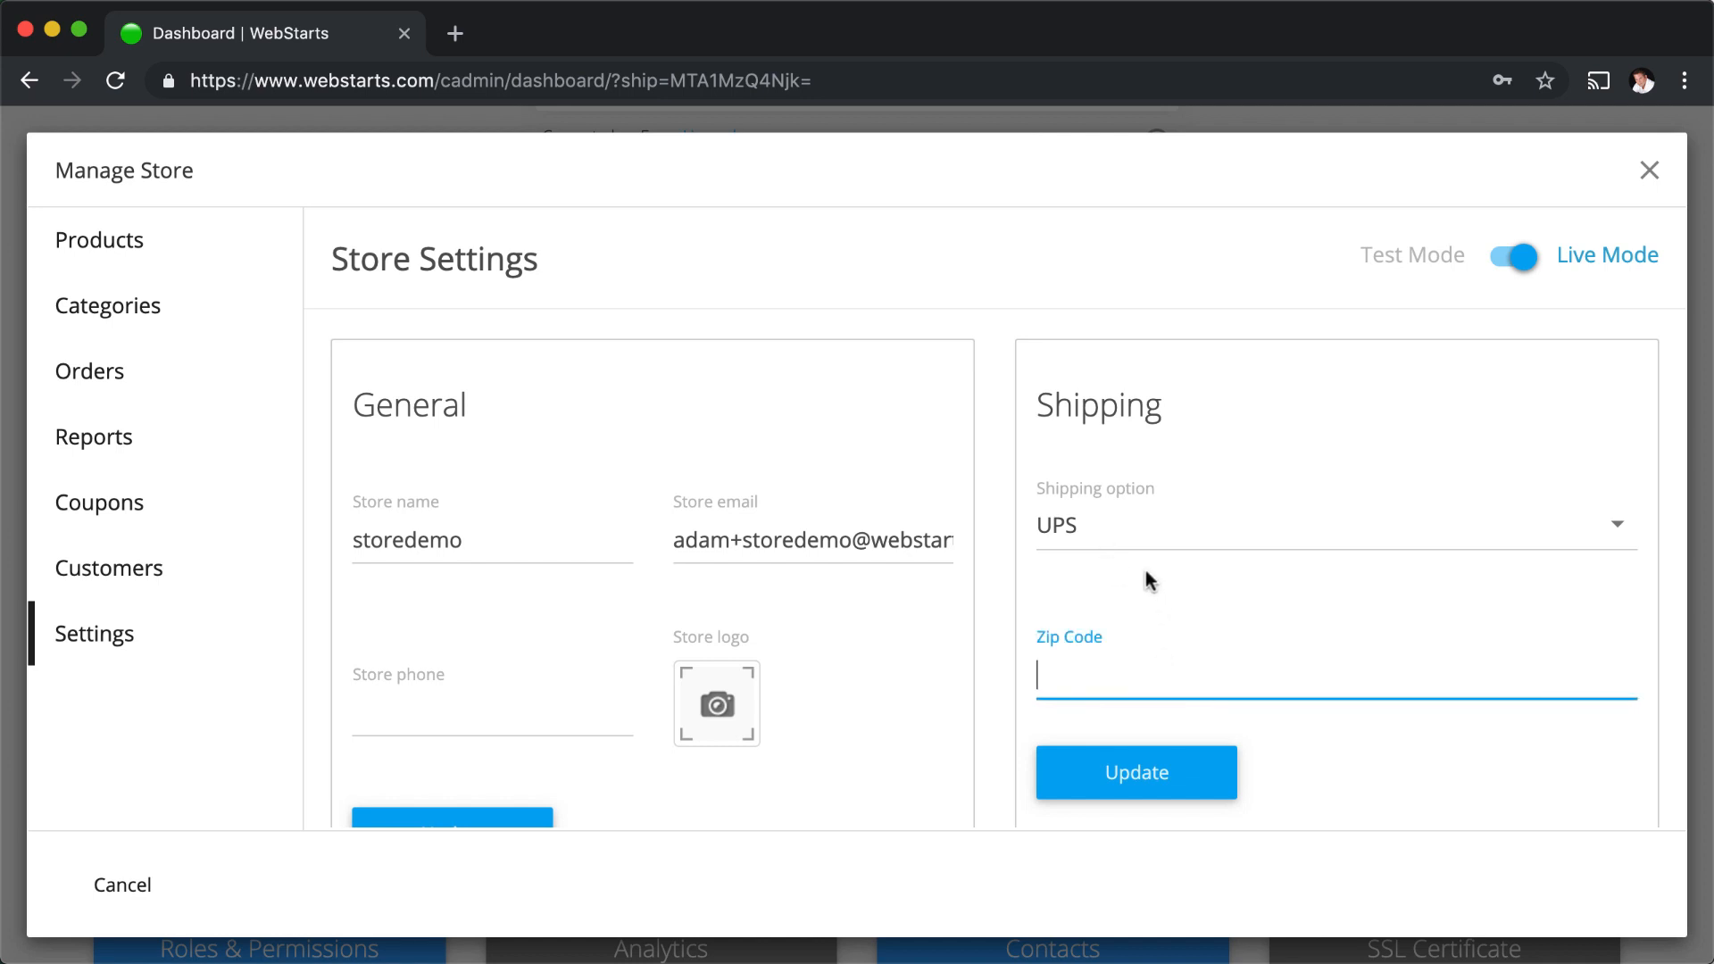
{"action": "mouse_move", "coordinate": [1143, 668]}
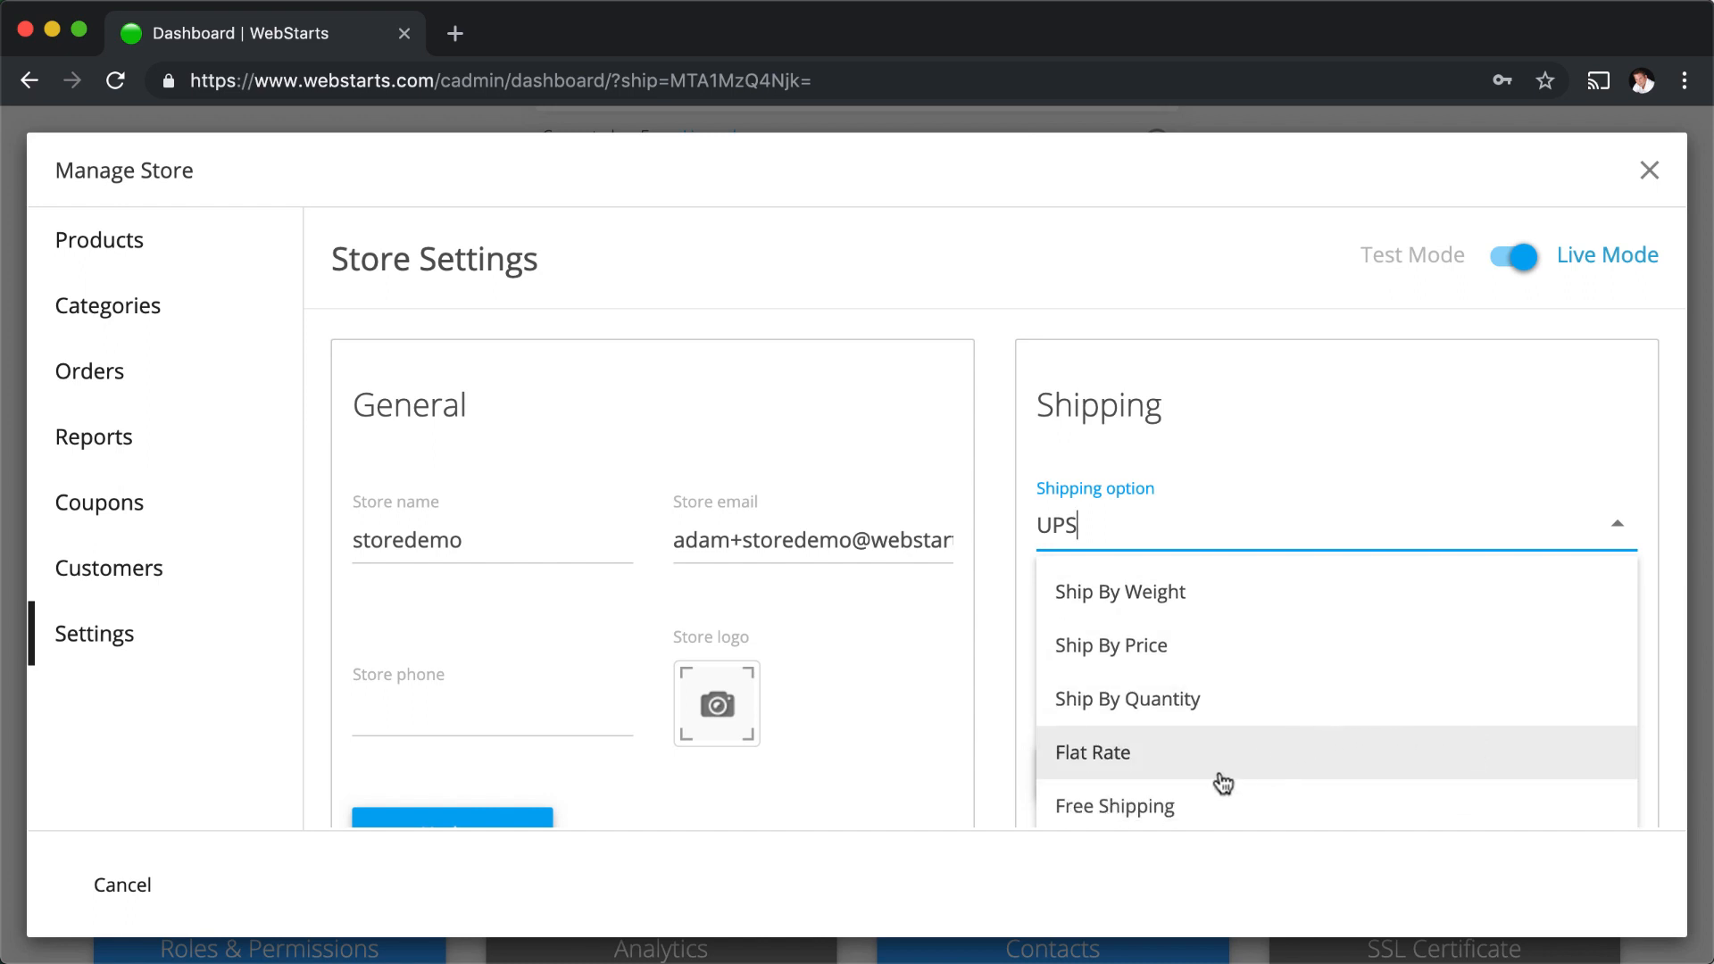
{"action": "mouse_move", "coordinate": [1222, 610]}
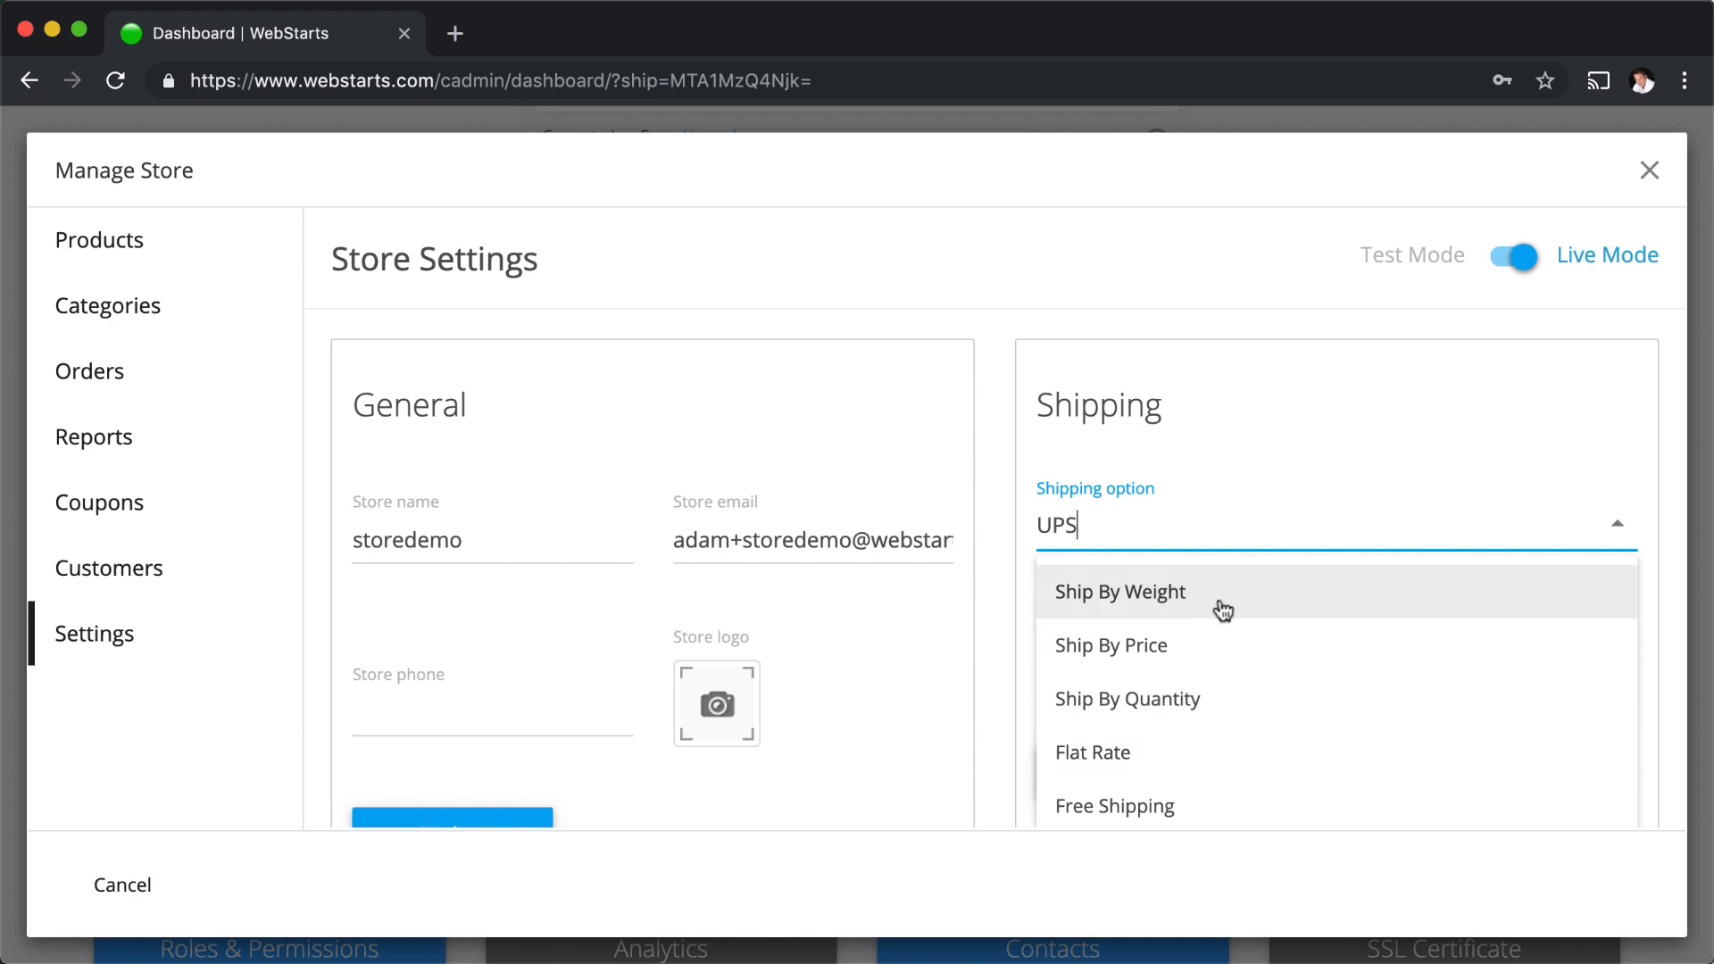
Step: Switch shipping to Ship By Weight, adding a weight range and a second shipping service
{"action": "left_click", "coordinate": [1119, 591]}
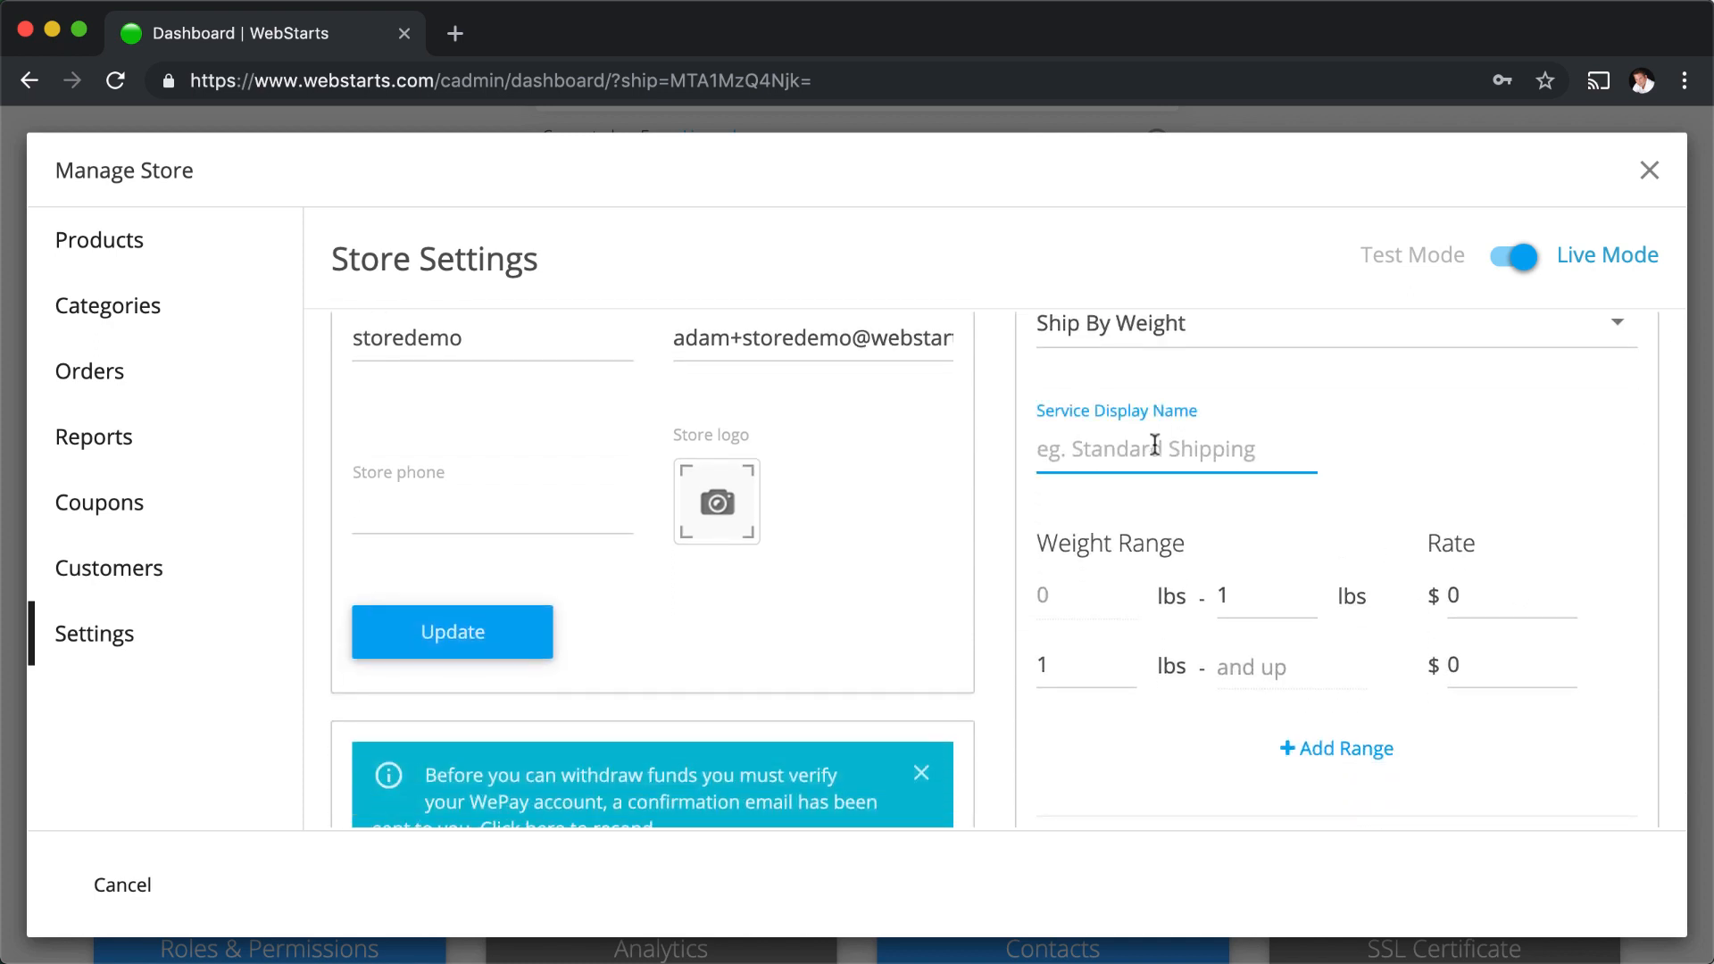
{"action": "mouse_move", "coordinate": [1099, 623]}
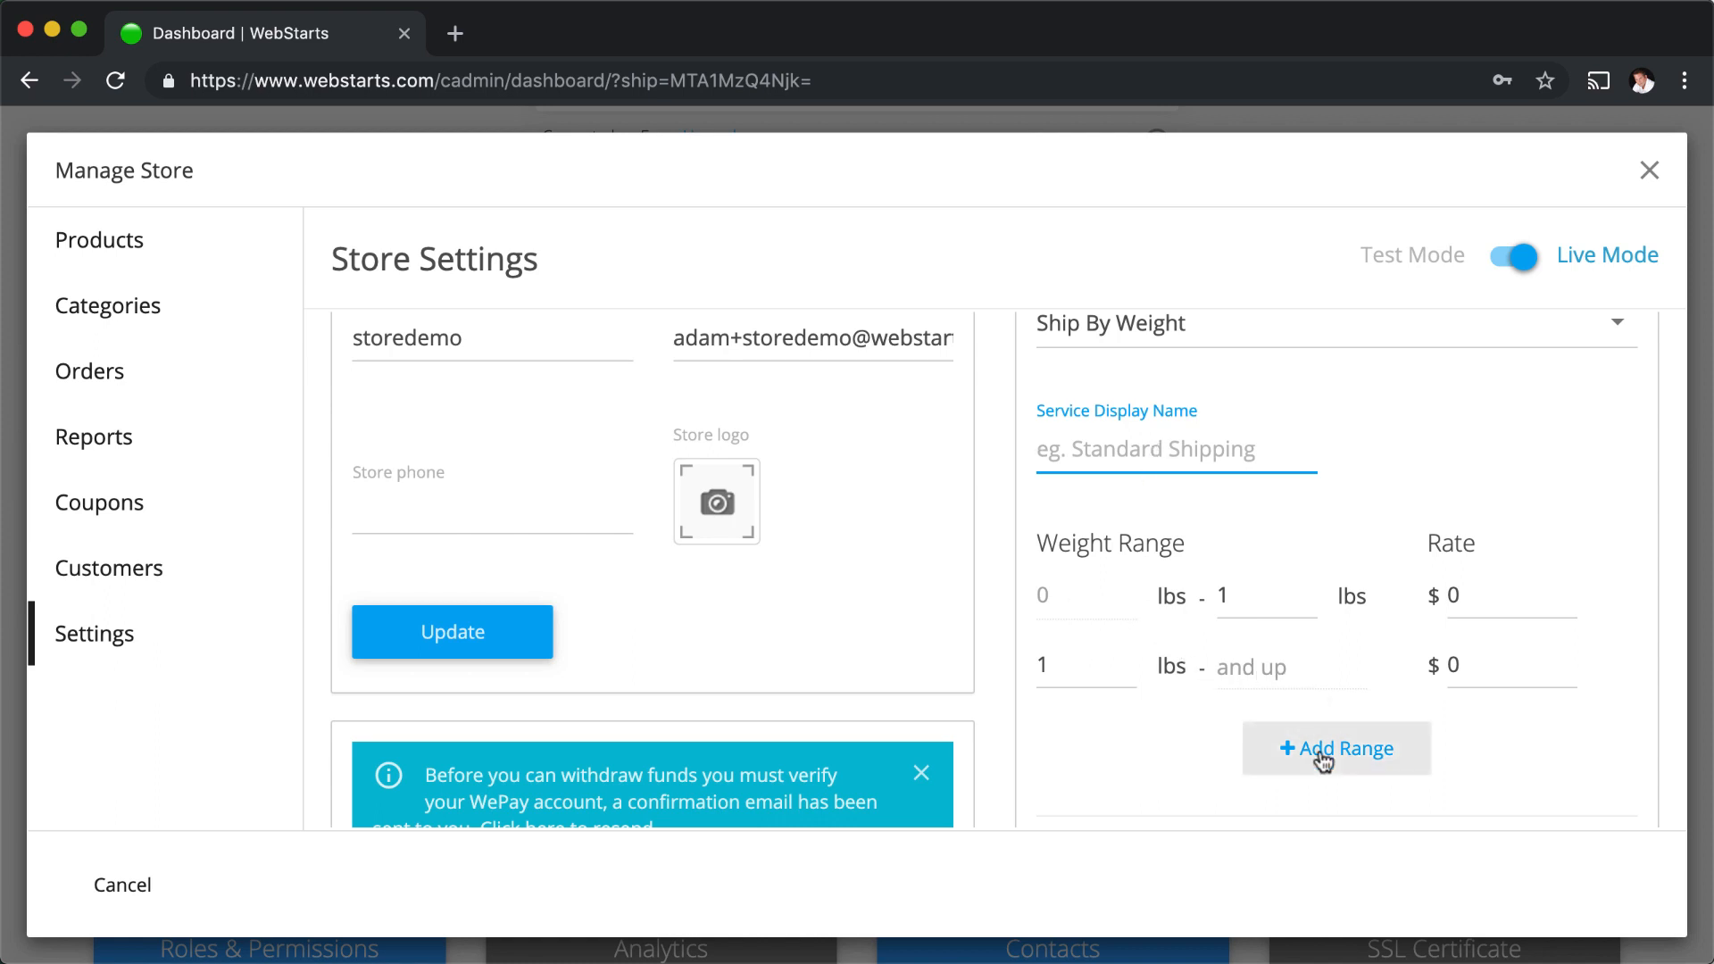
{"action": "left_click", "coordinate": [1335, 749]}
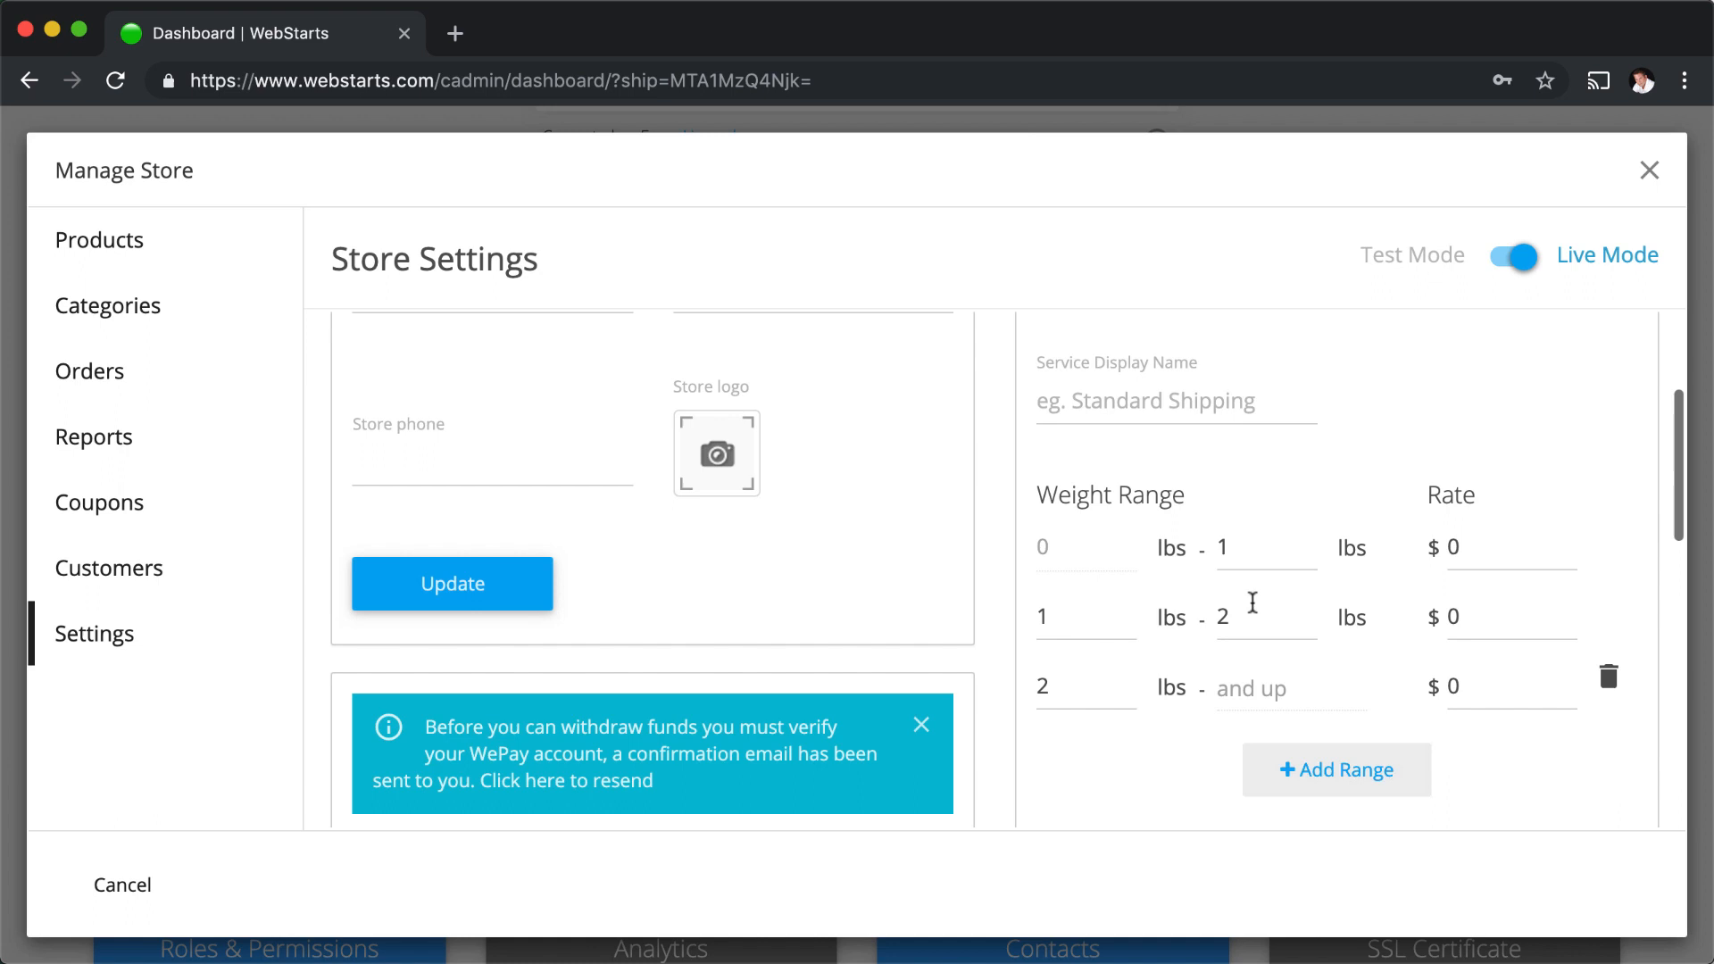
{"action": "mouse_move", "coordinate": [1096, 574]}
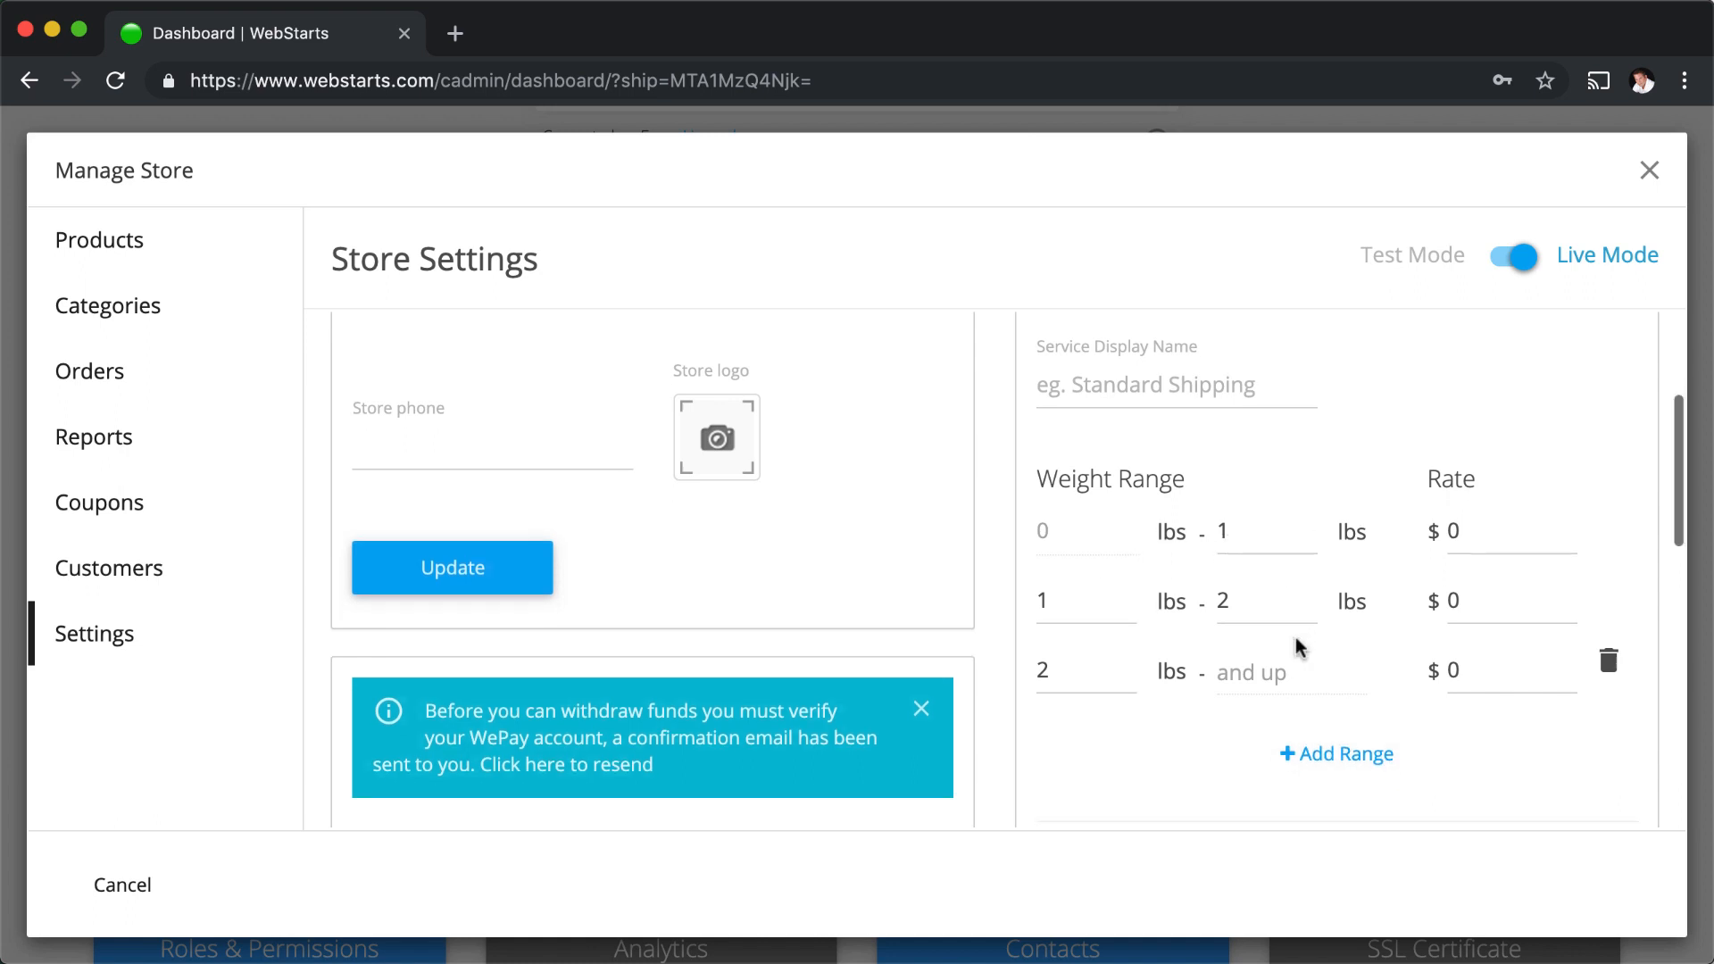
{"action": "scroll", "scroll_direction": "down", "scroll_amount": 3}
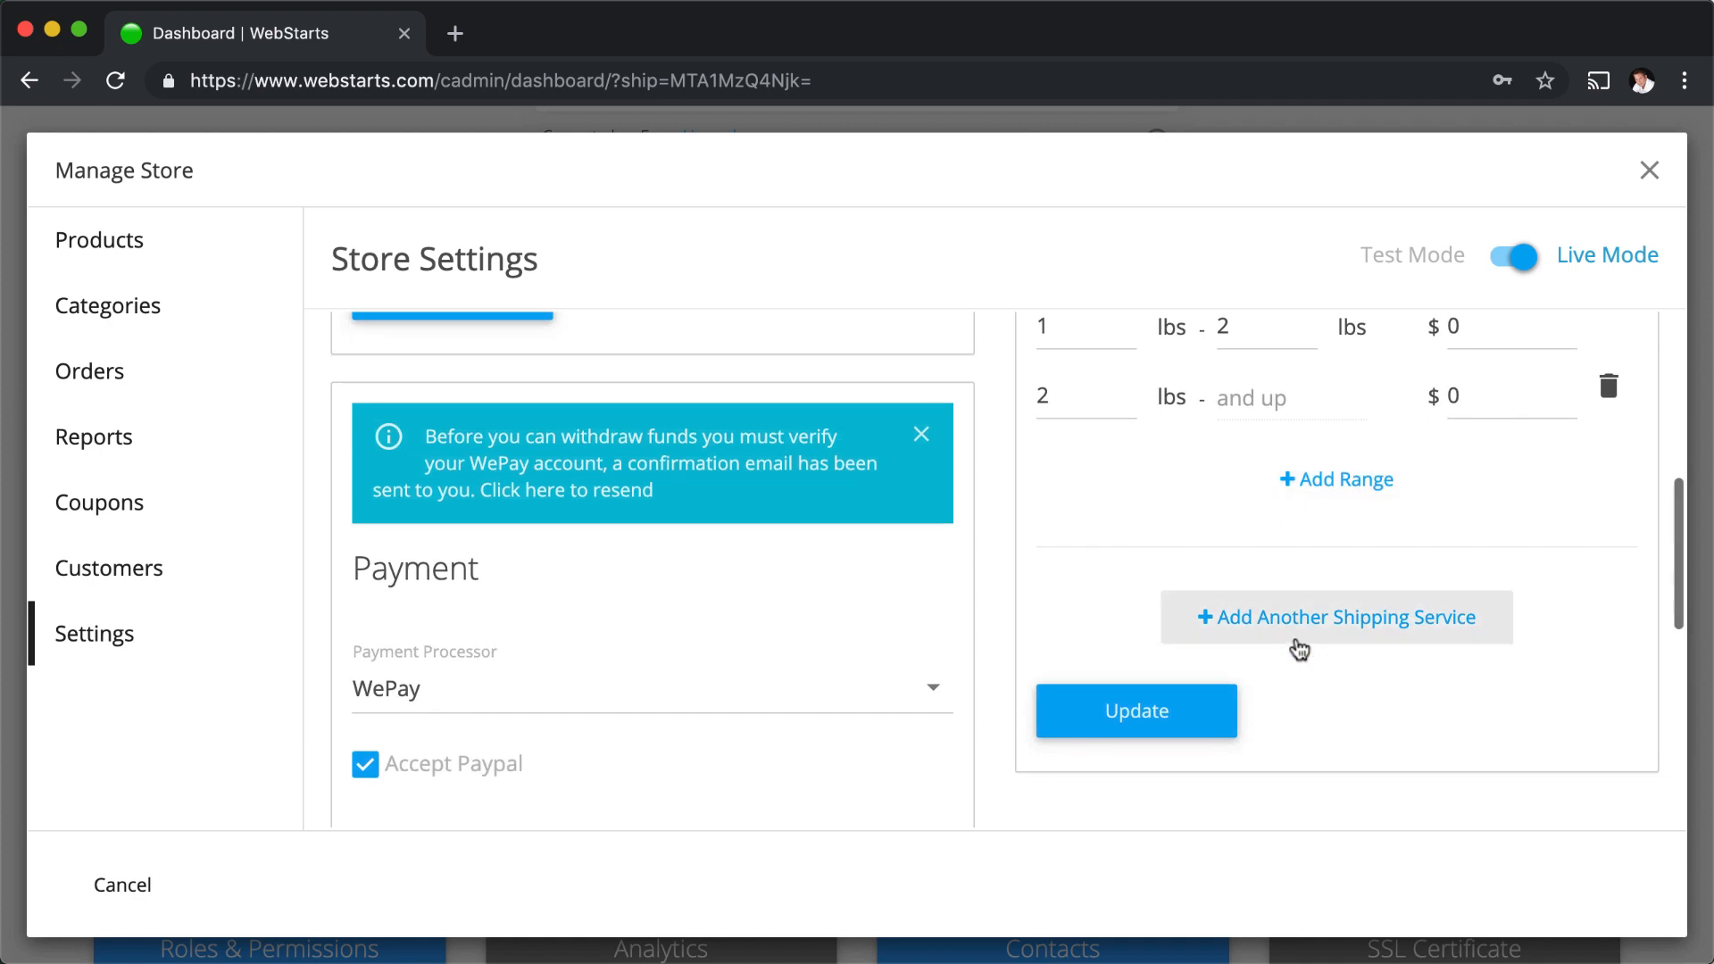
{"action": "left_click", "coordinate": [1334, 617]}
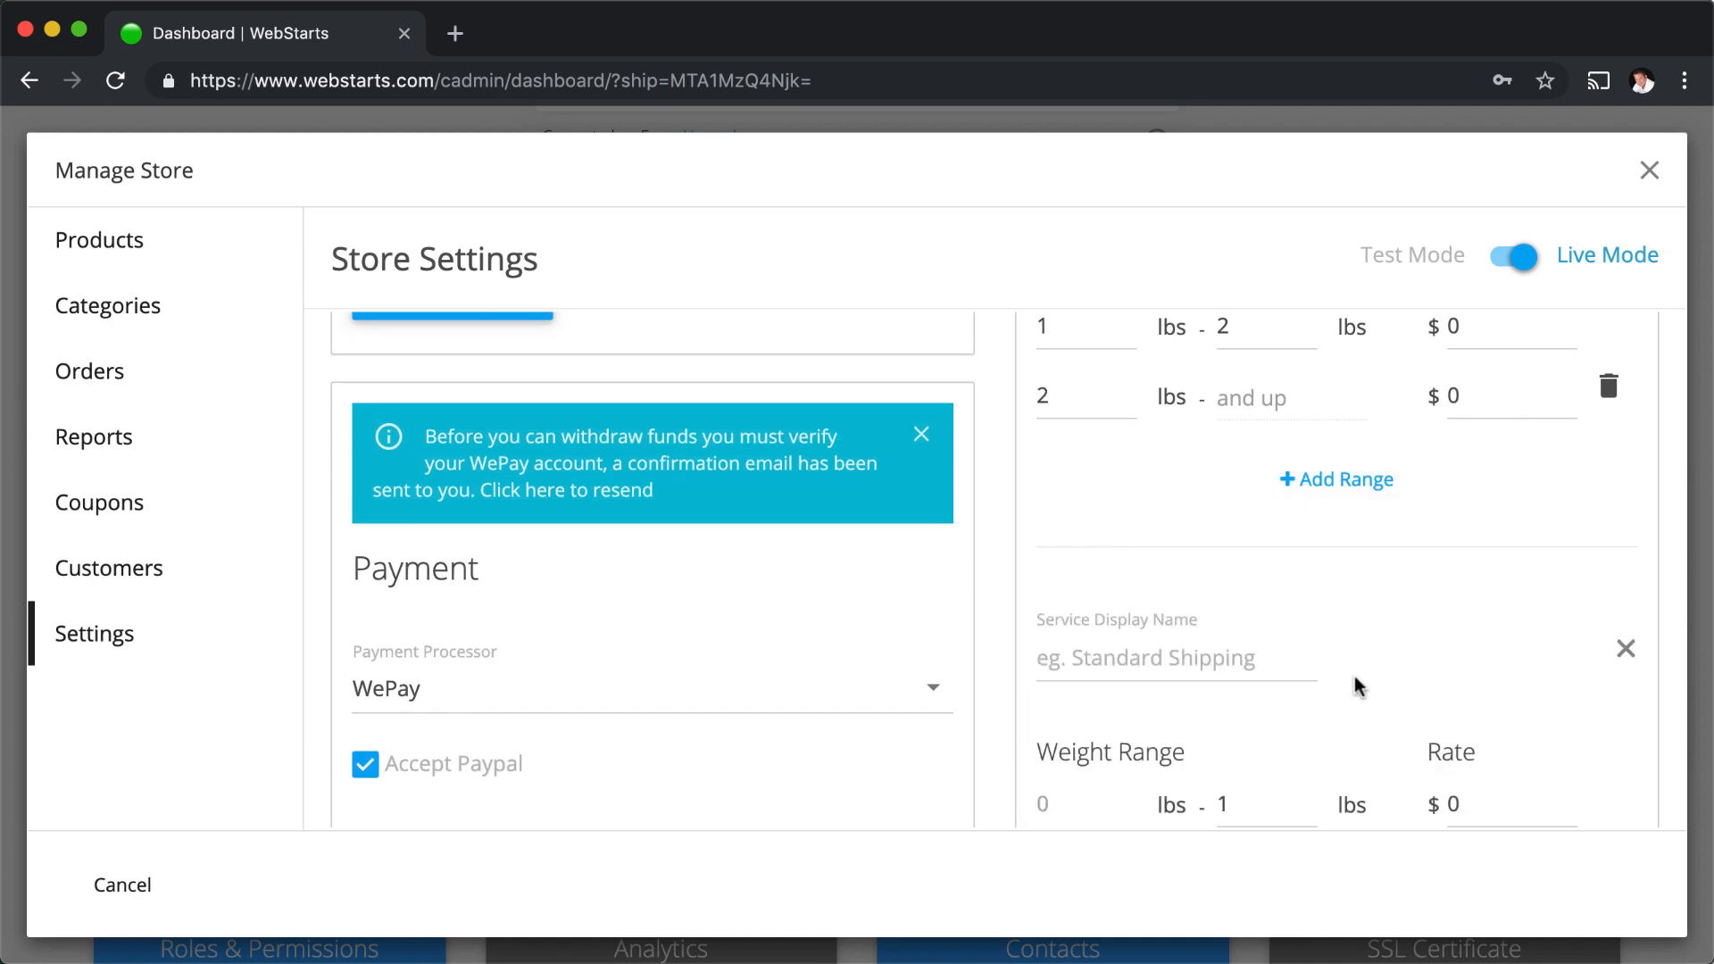
{"action": "scroll", "scroll_direction": "down", "scroll_amount": 3}
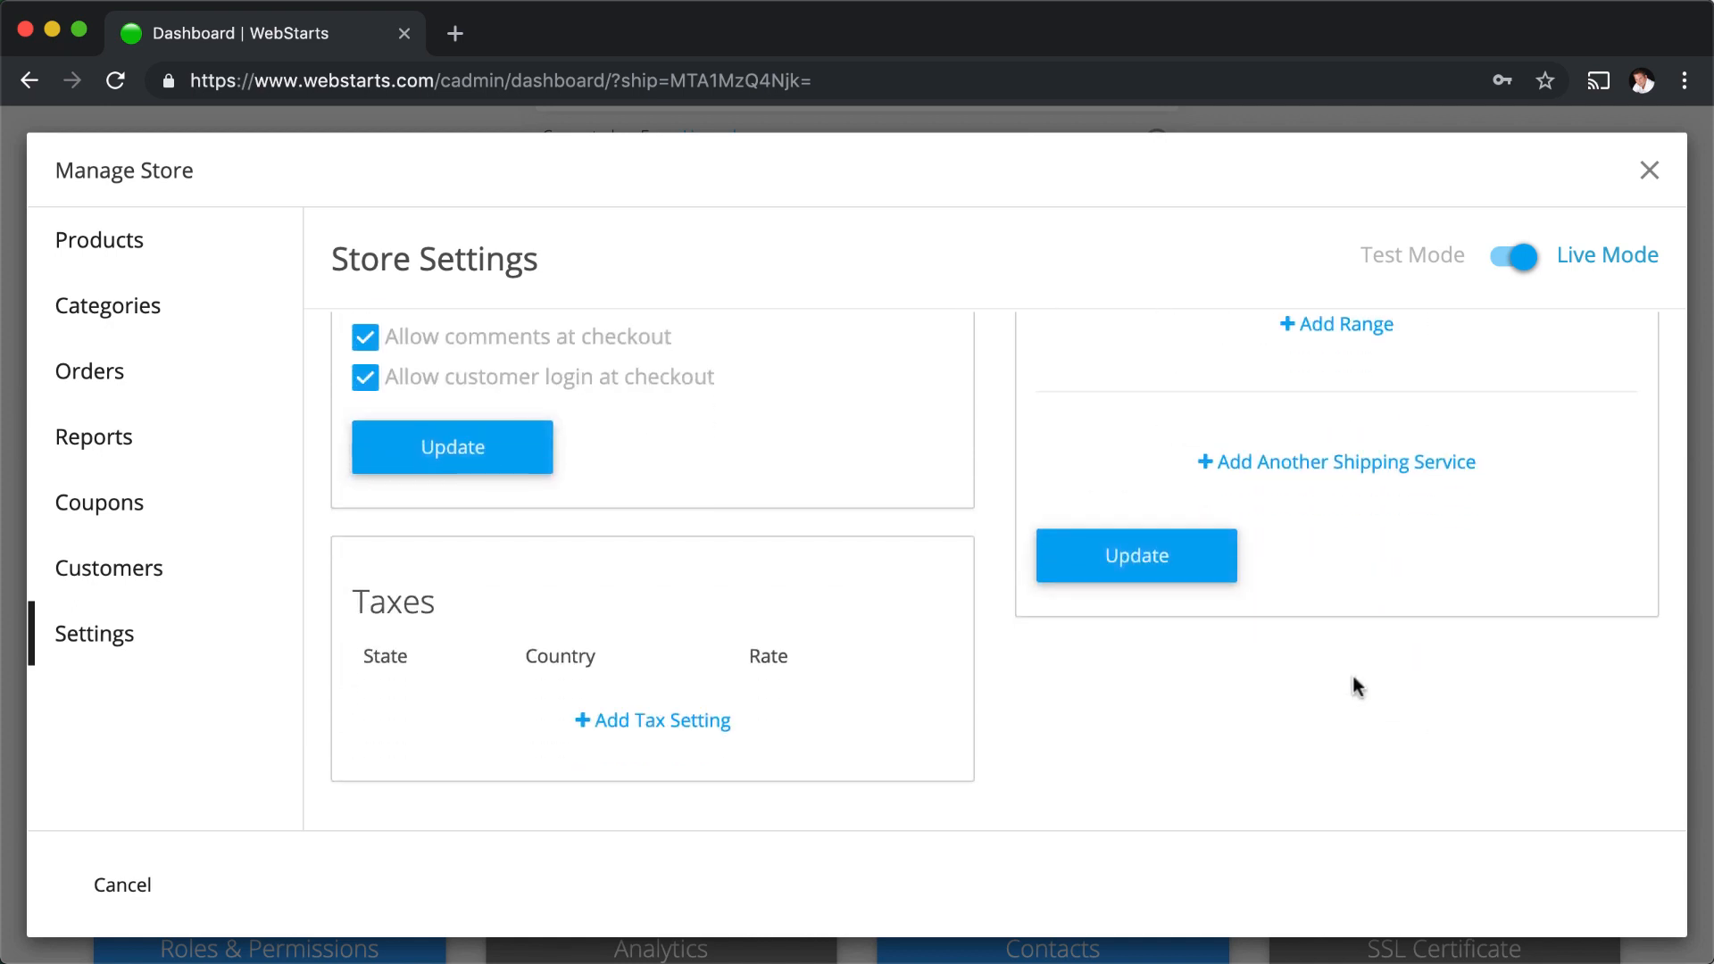
{"action": "scroll", "scroll_direction": "up", "scroll_amount": 3}
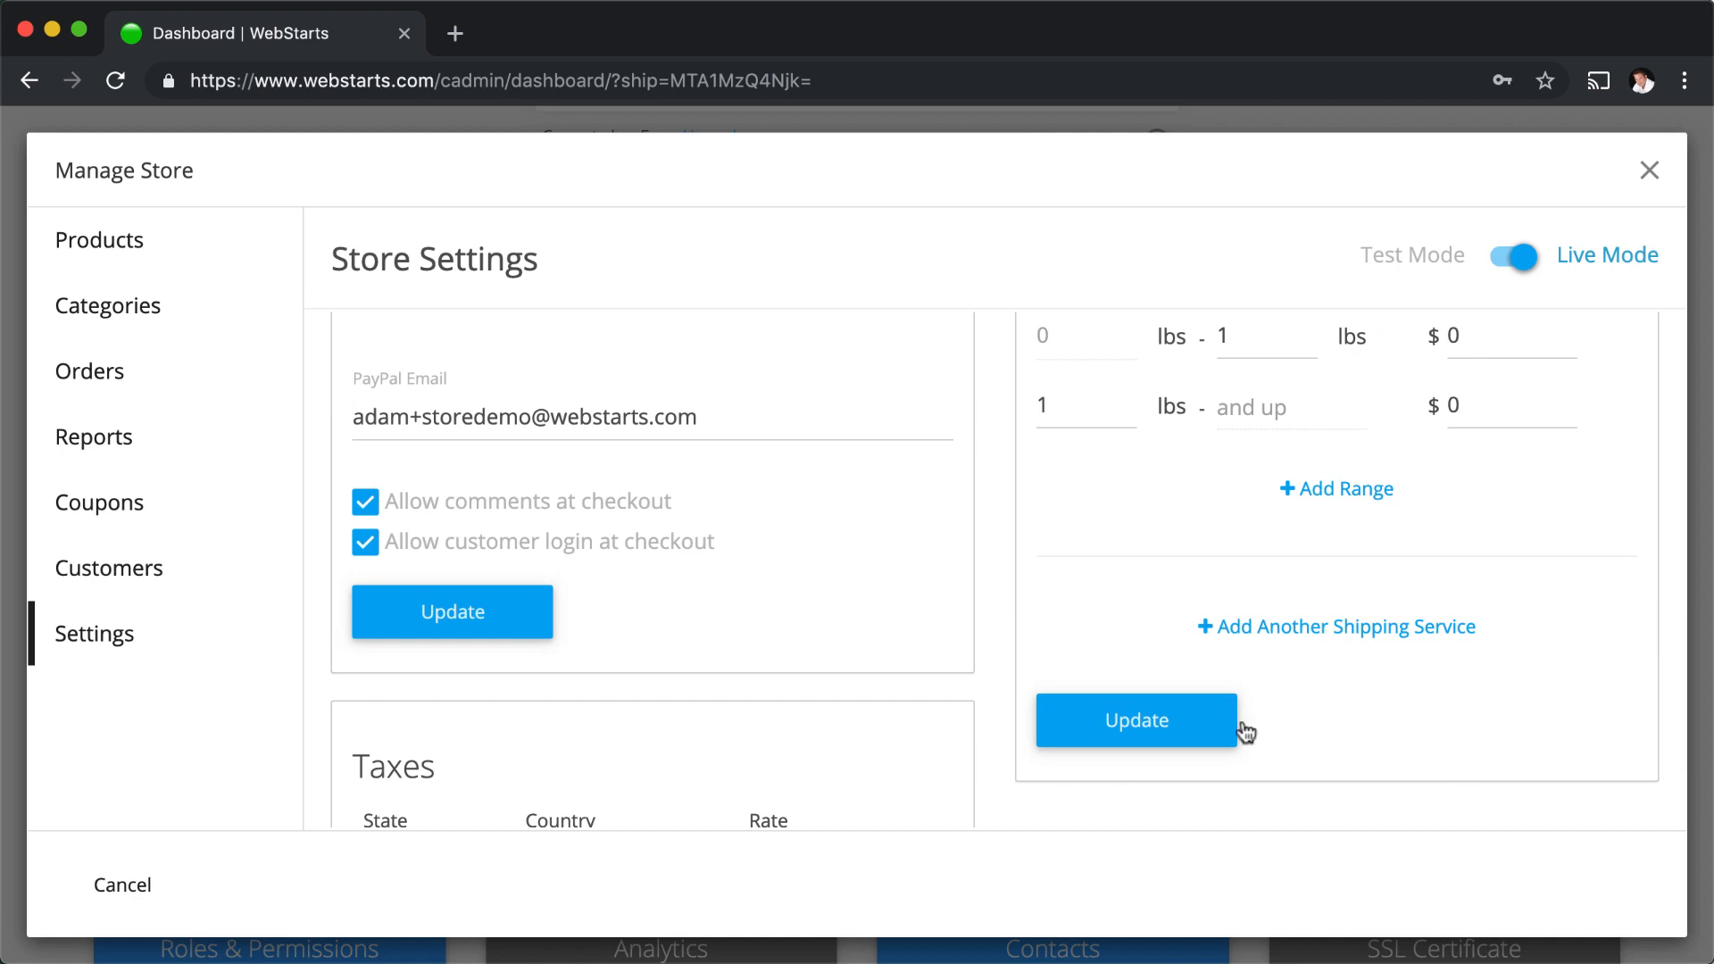
{"action": "scroll", "scroll_direction": "up", "scroll_amount": 3}
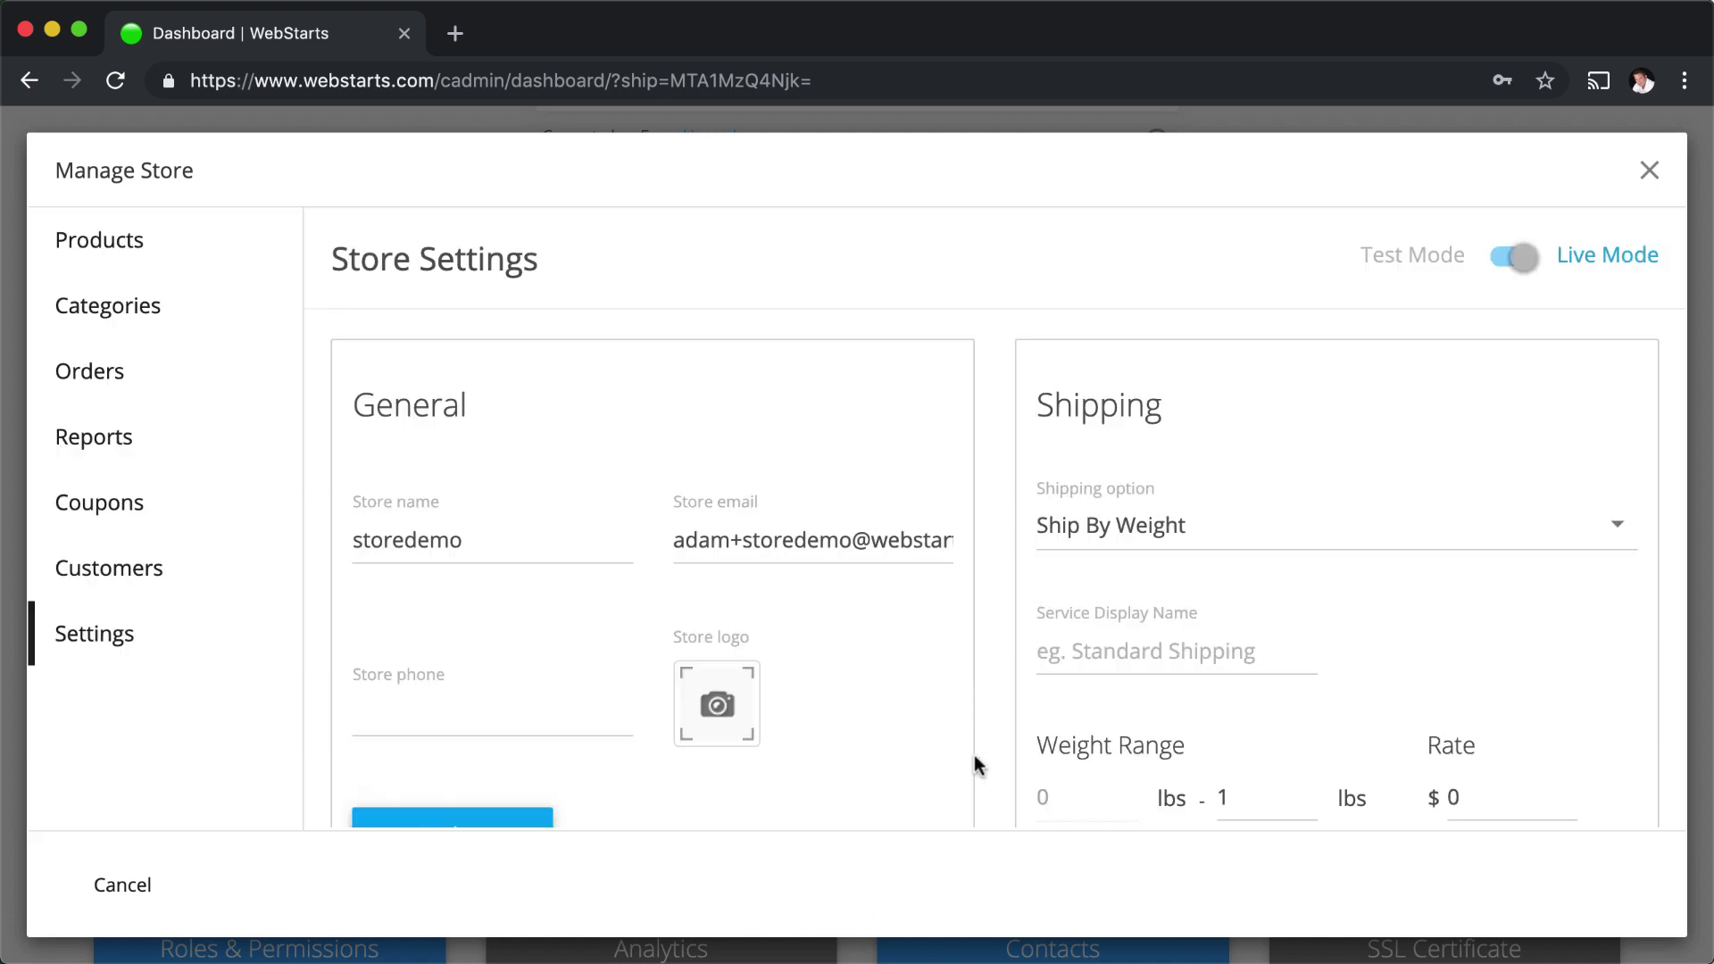
Step: Put the store in Test Mode and return to the empty Products list
{"action": "left_click", "coordinate": [1511, 254]}
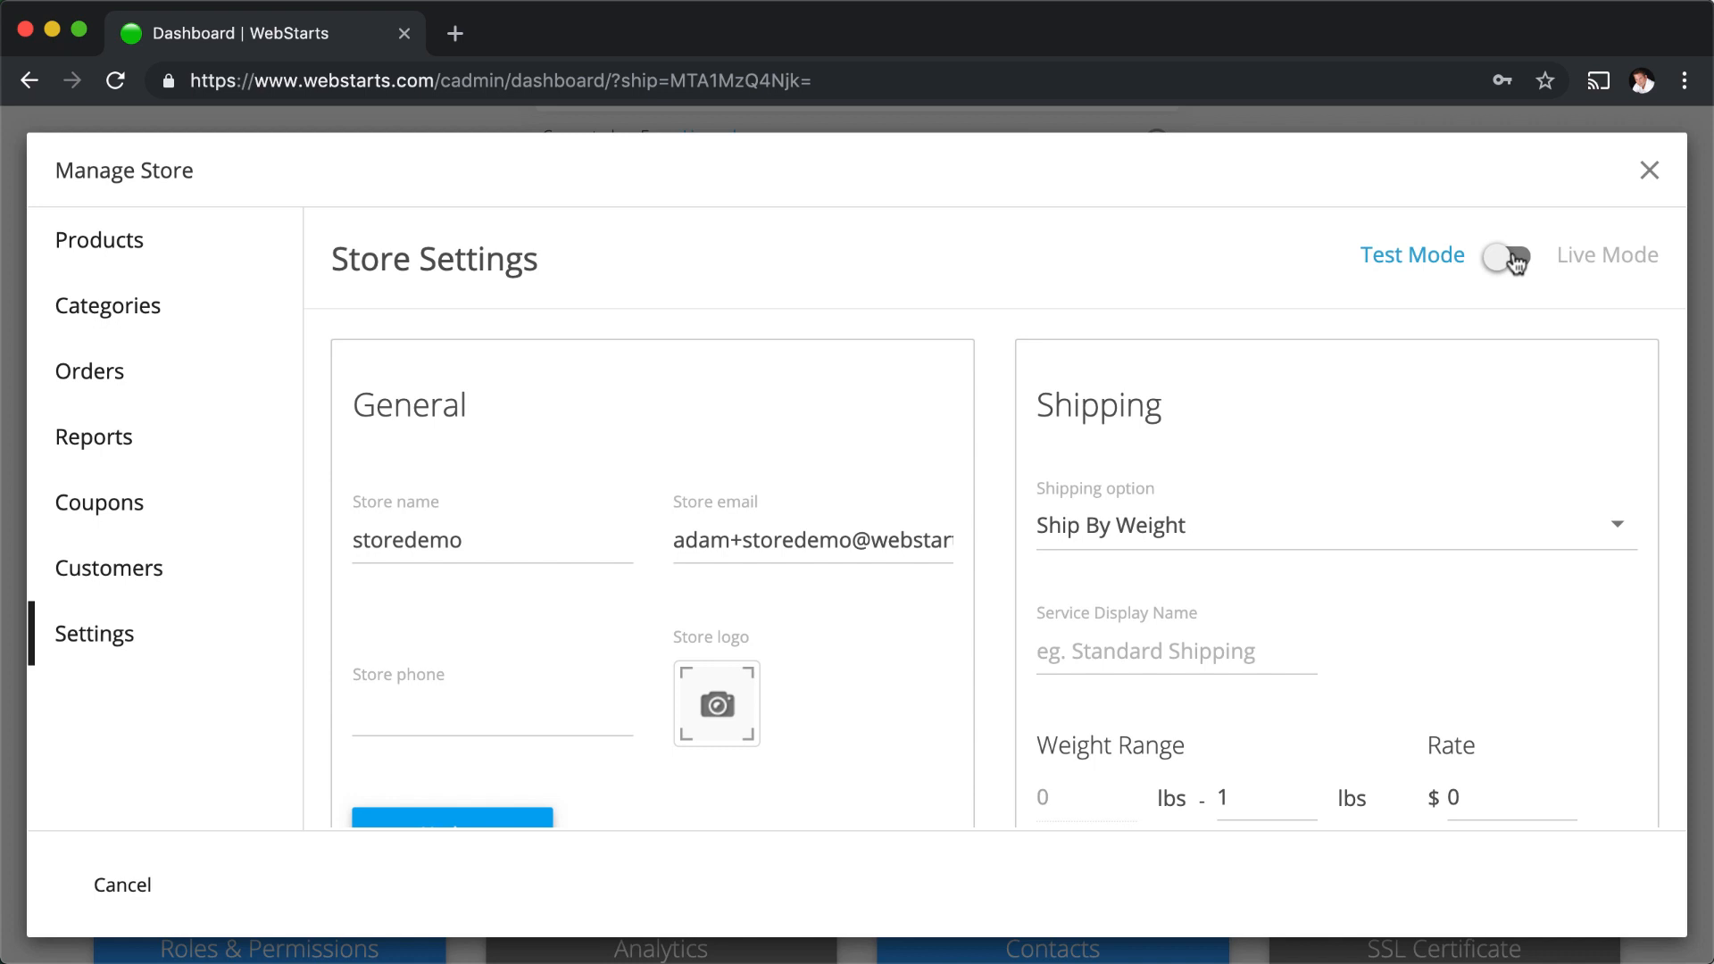
{"action": "left_click", "coordinate": [99, 239]}
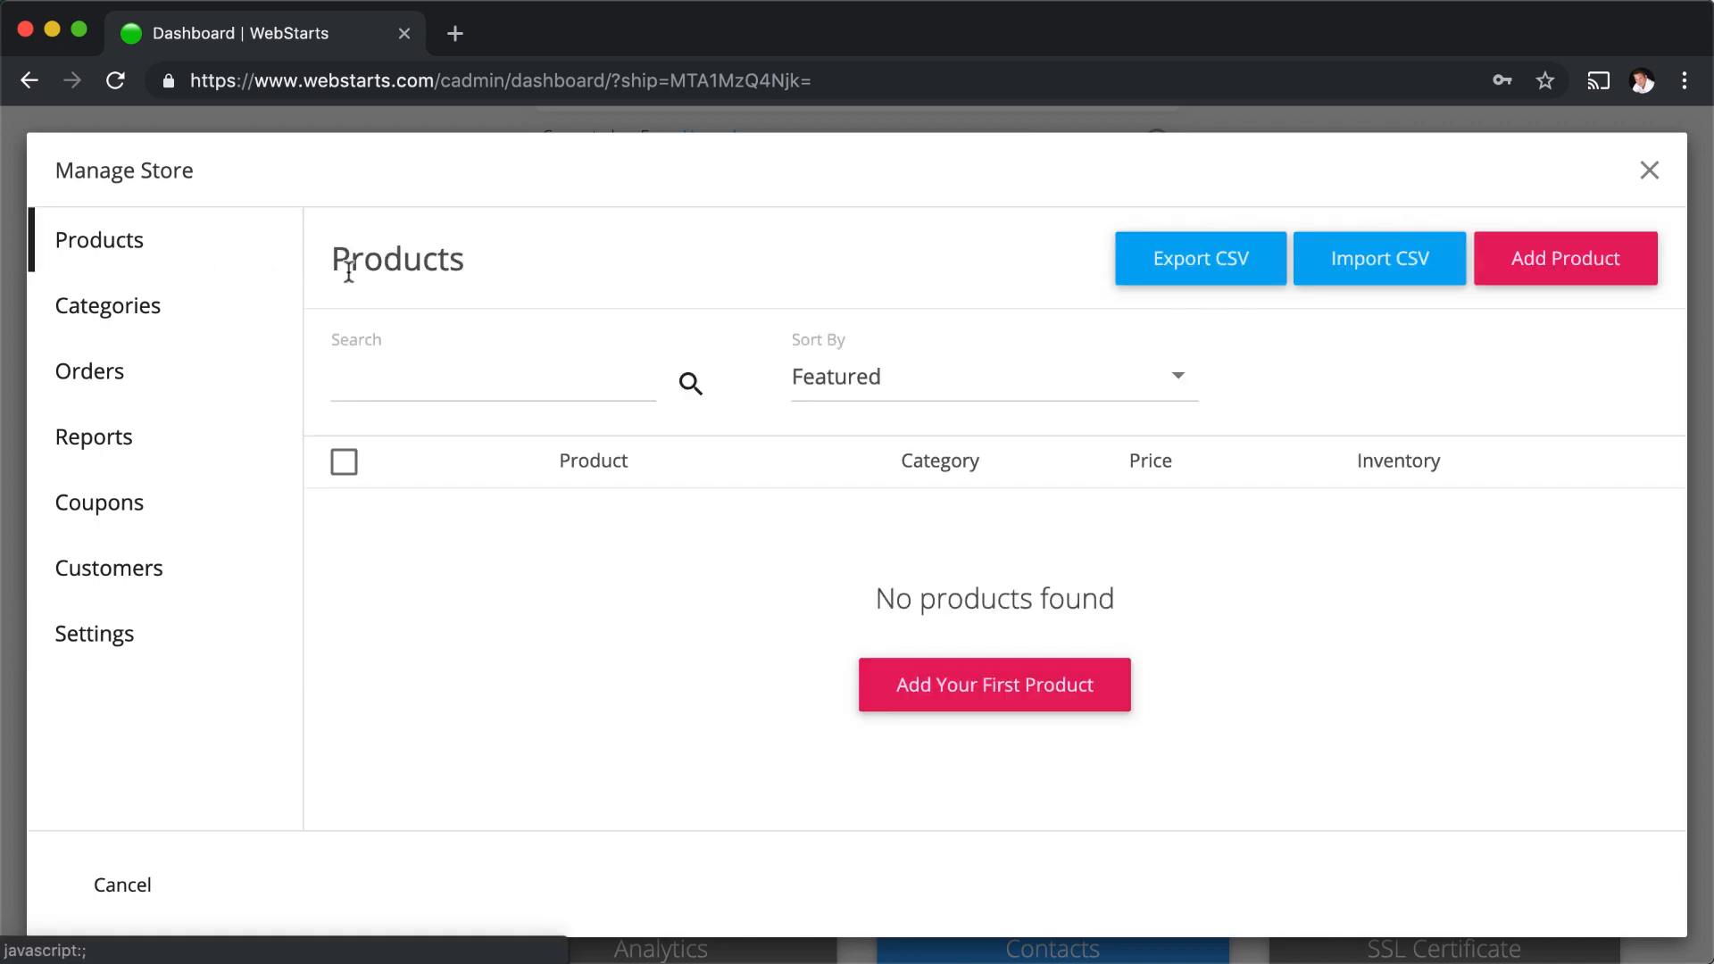
{"action": "mouse_move", "coordinate": [1039, 395]}
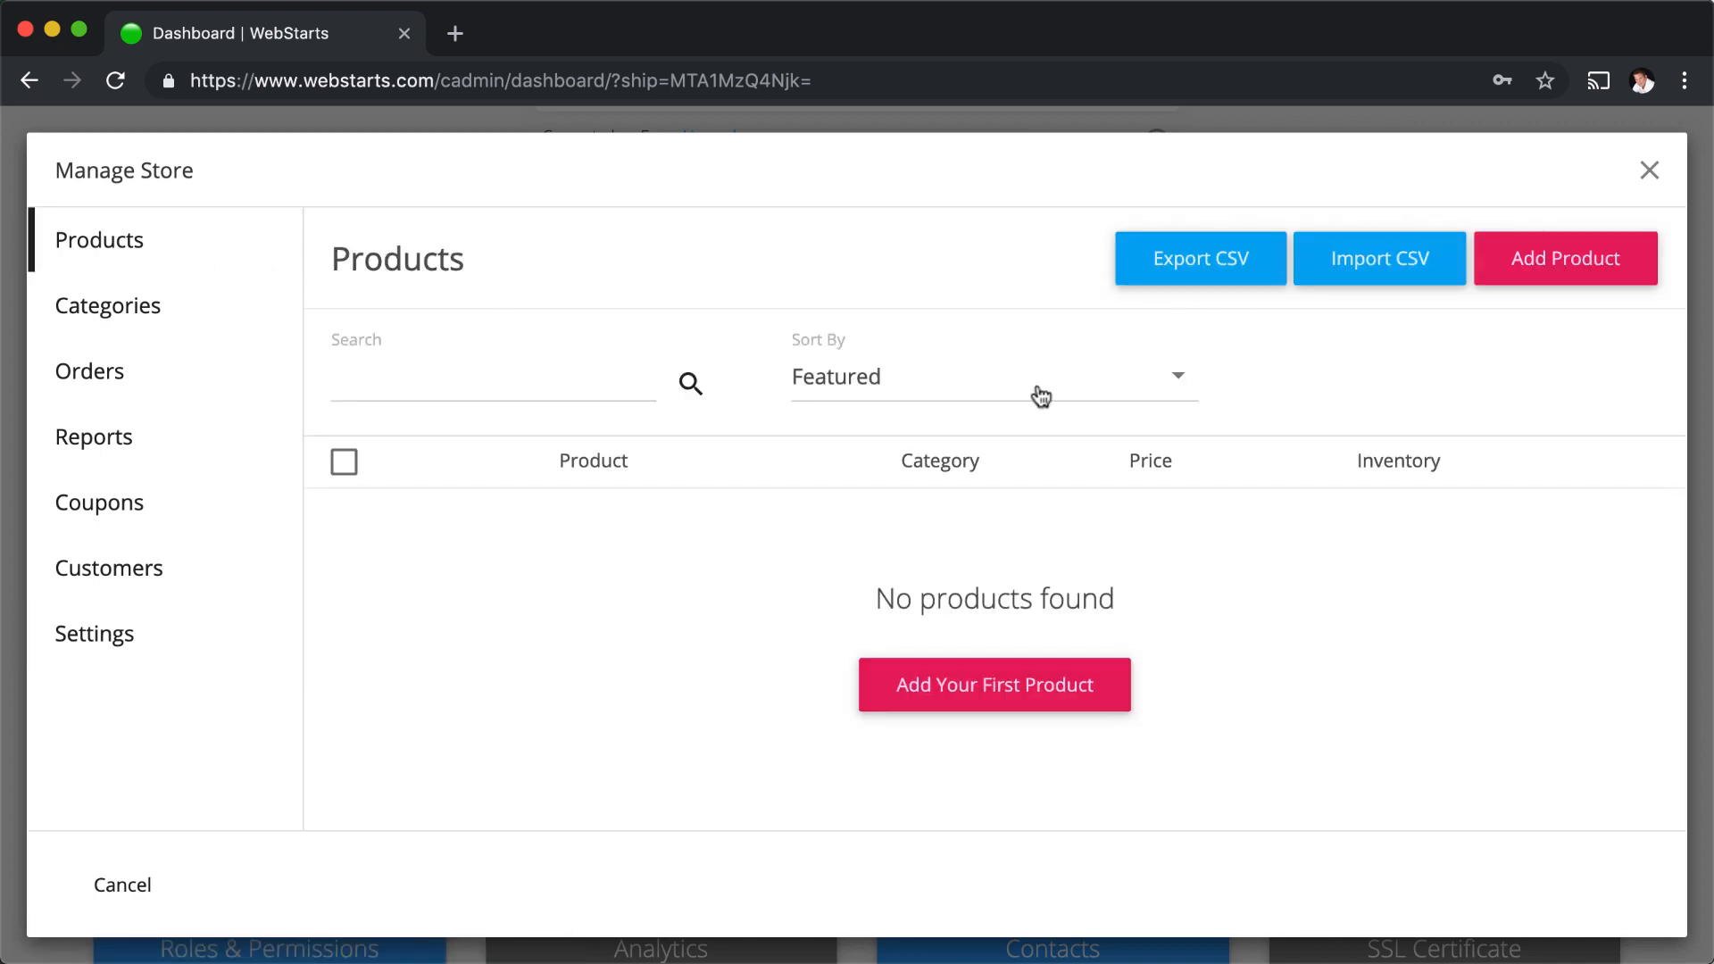
{"action": "mouse_move", "coordinate": [1378, 258]}
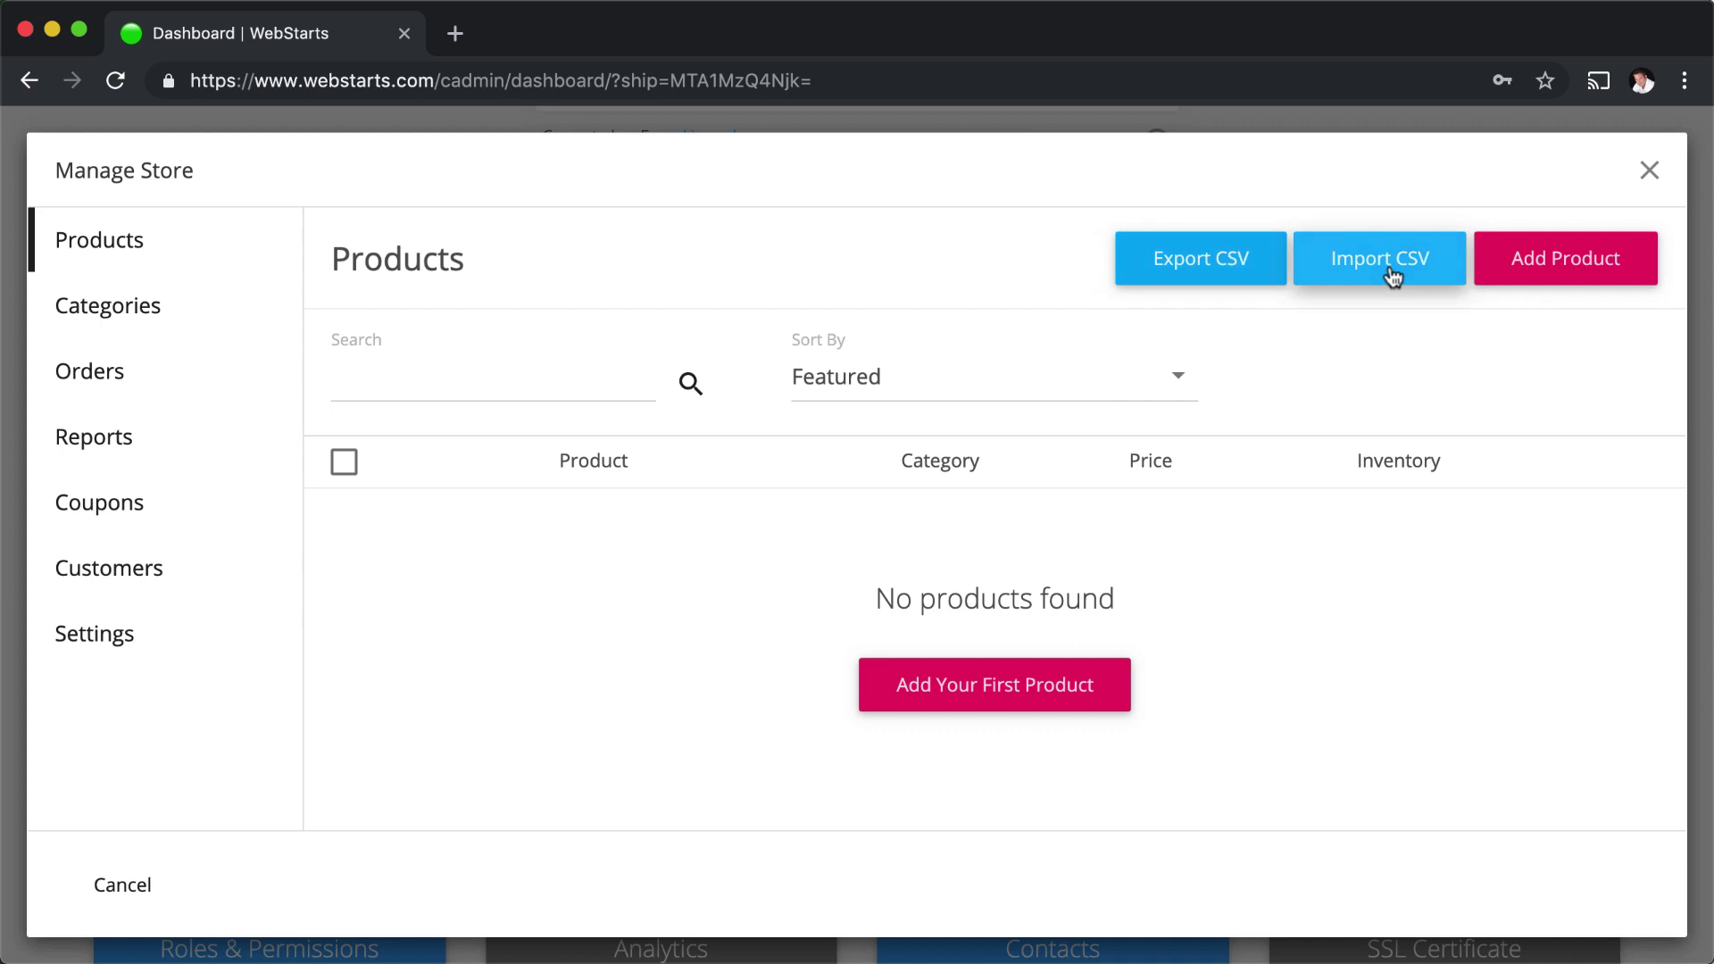
{"action": "mouse_move", "coordinate": [994, 685]}
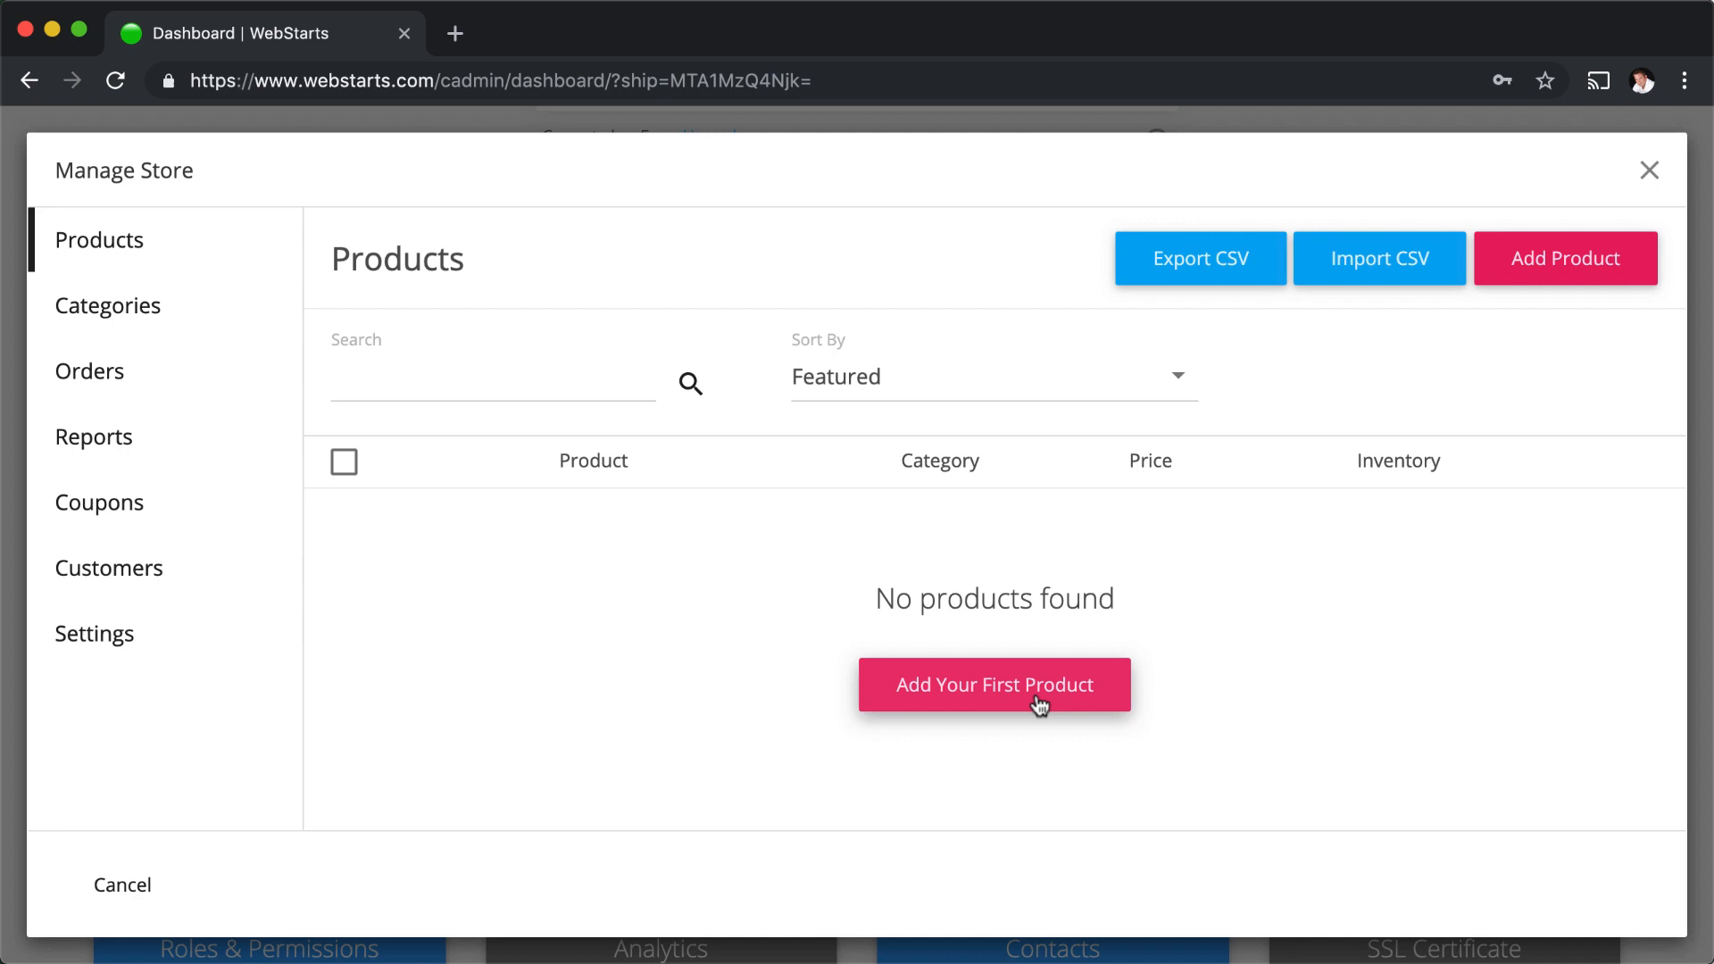
Step: Start a blank Add Product form with 'Add Your First Product'
{"action": "left_click", "coordinate": [993, 685]}
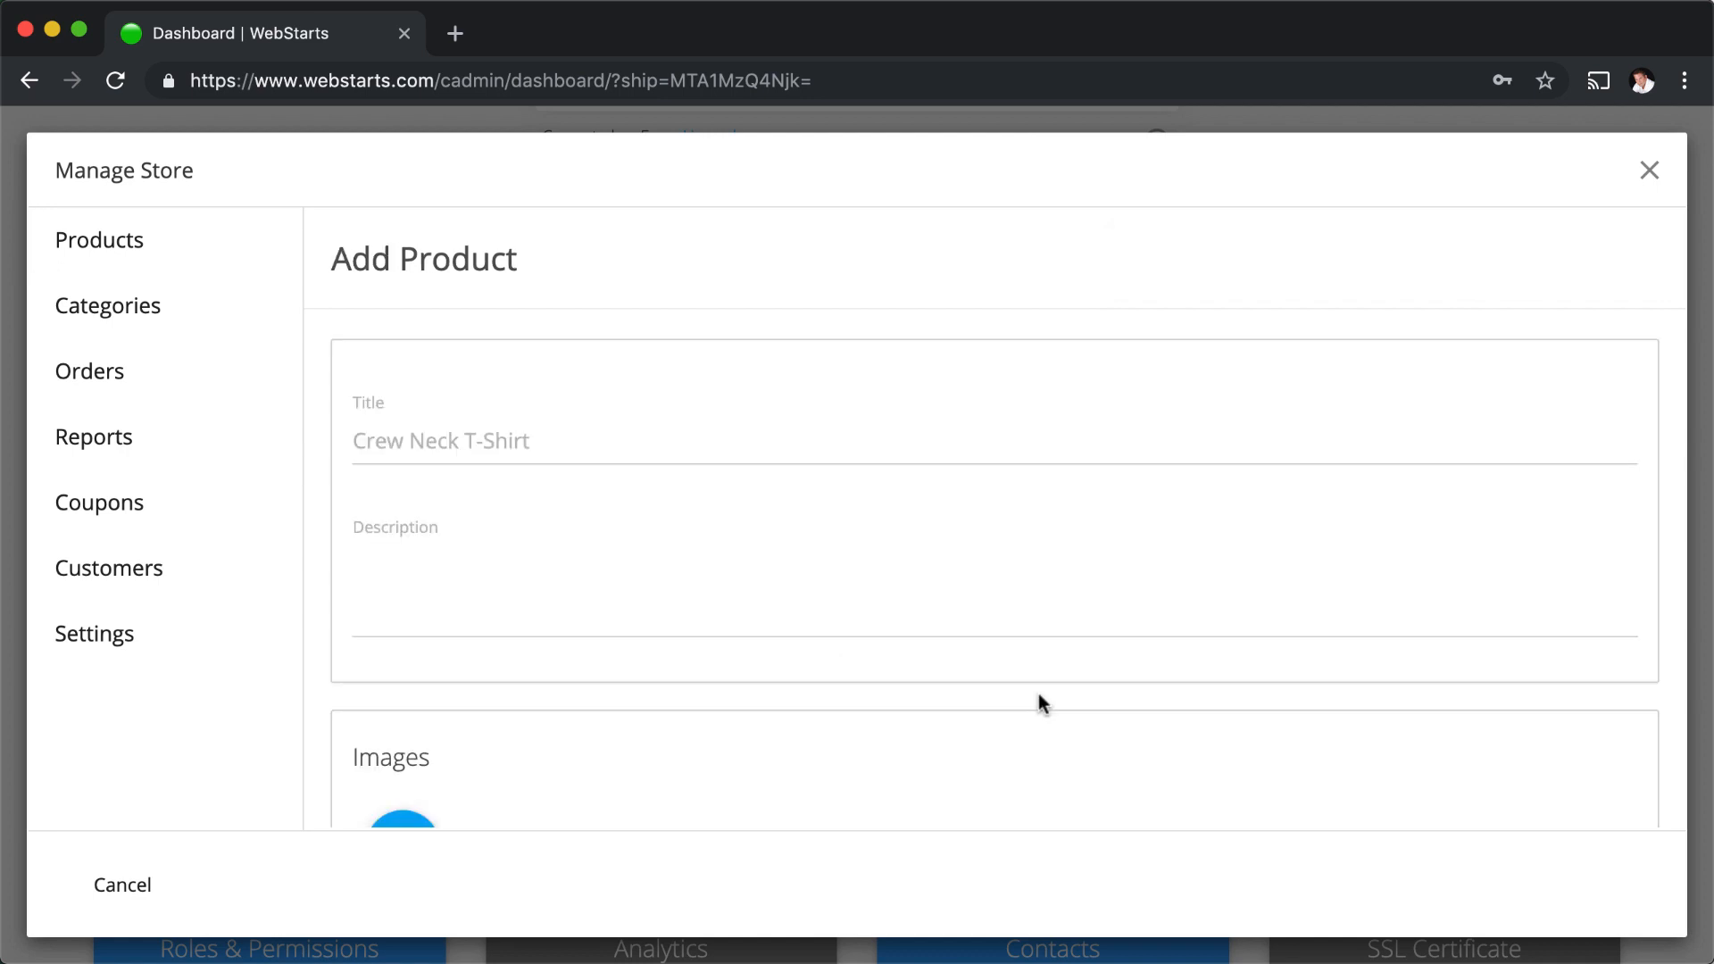
{"action": "mouse_move", "coordinate": [697, 482]}
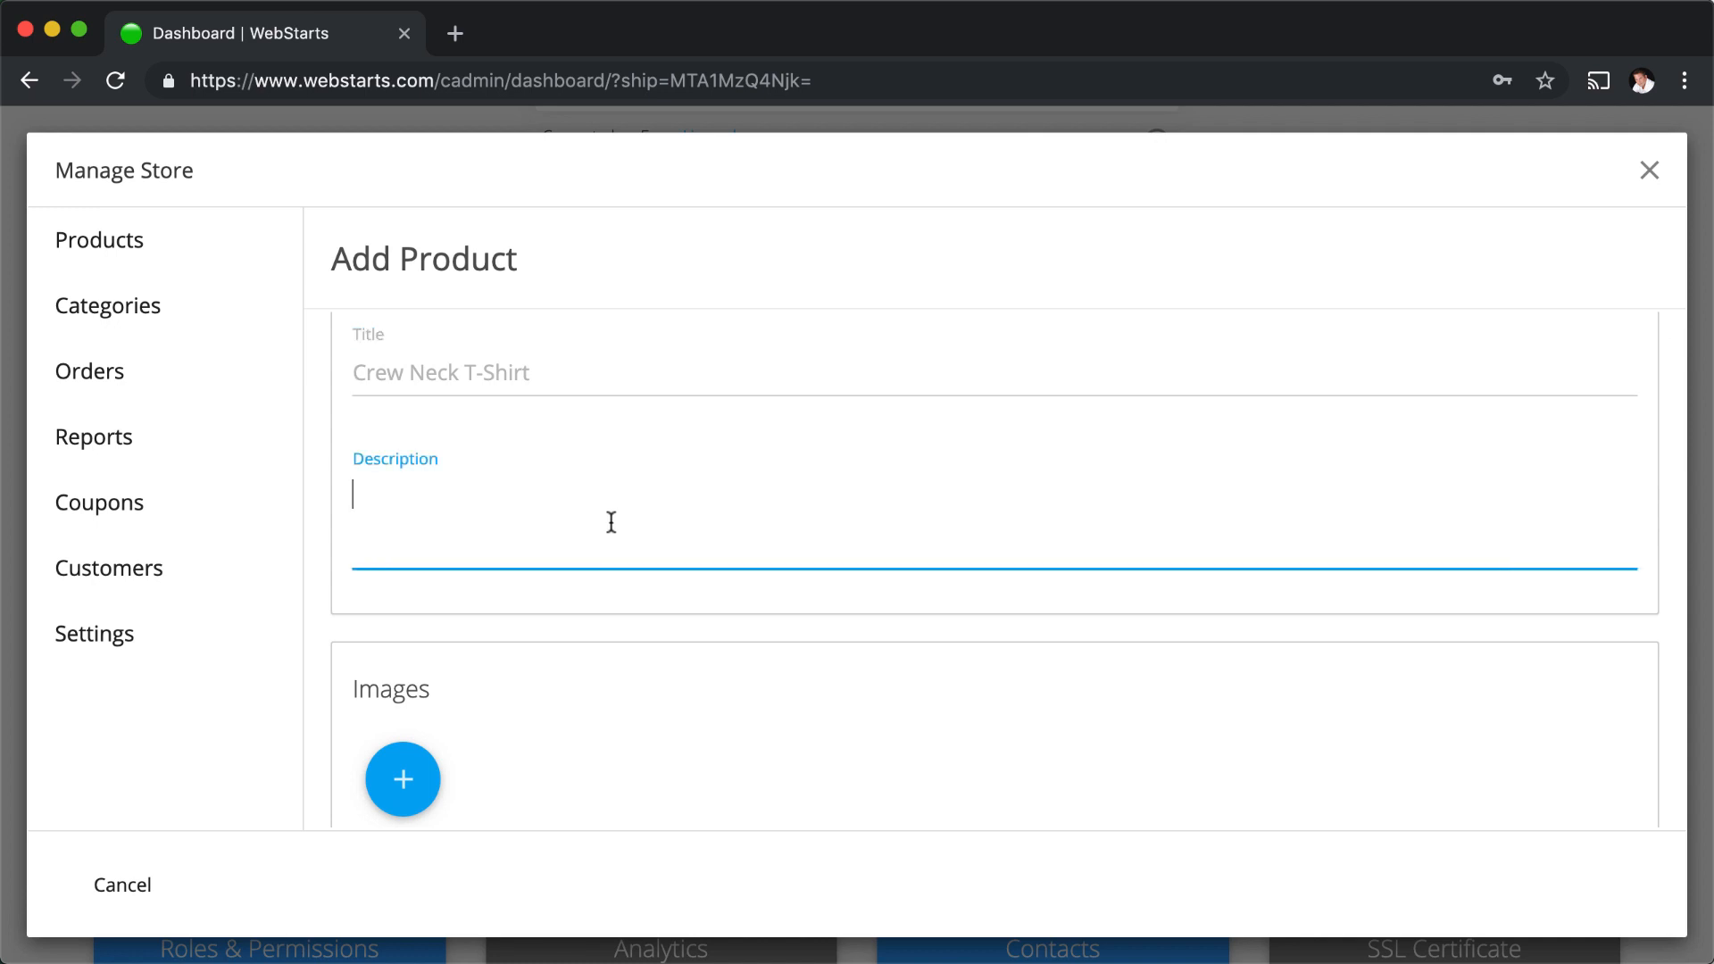
{"action": "left_click", "coordinate": [402, 779]}
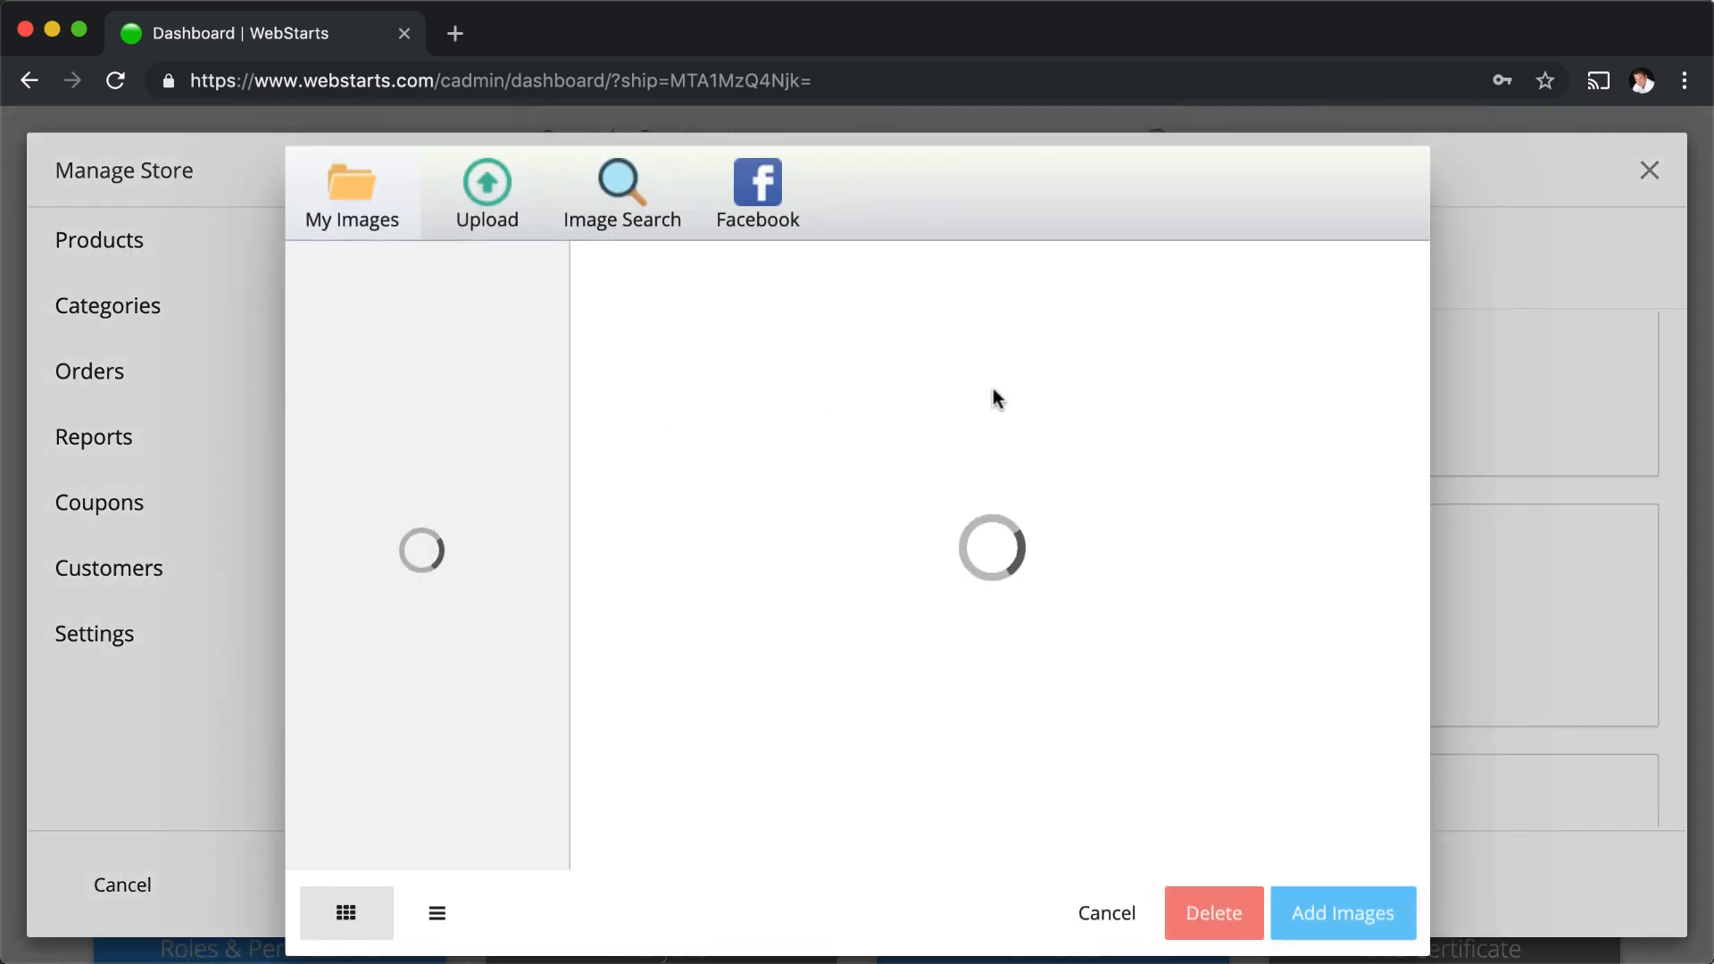
{"action": "left_click", "coordinate": [1105, 913]}
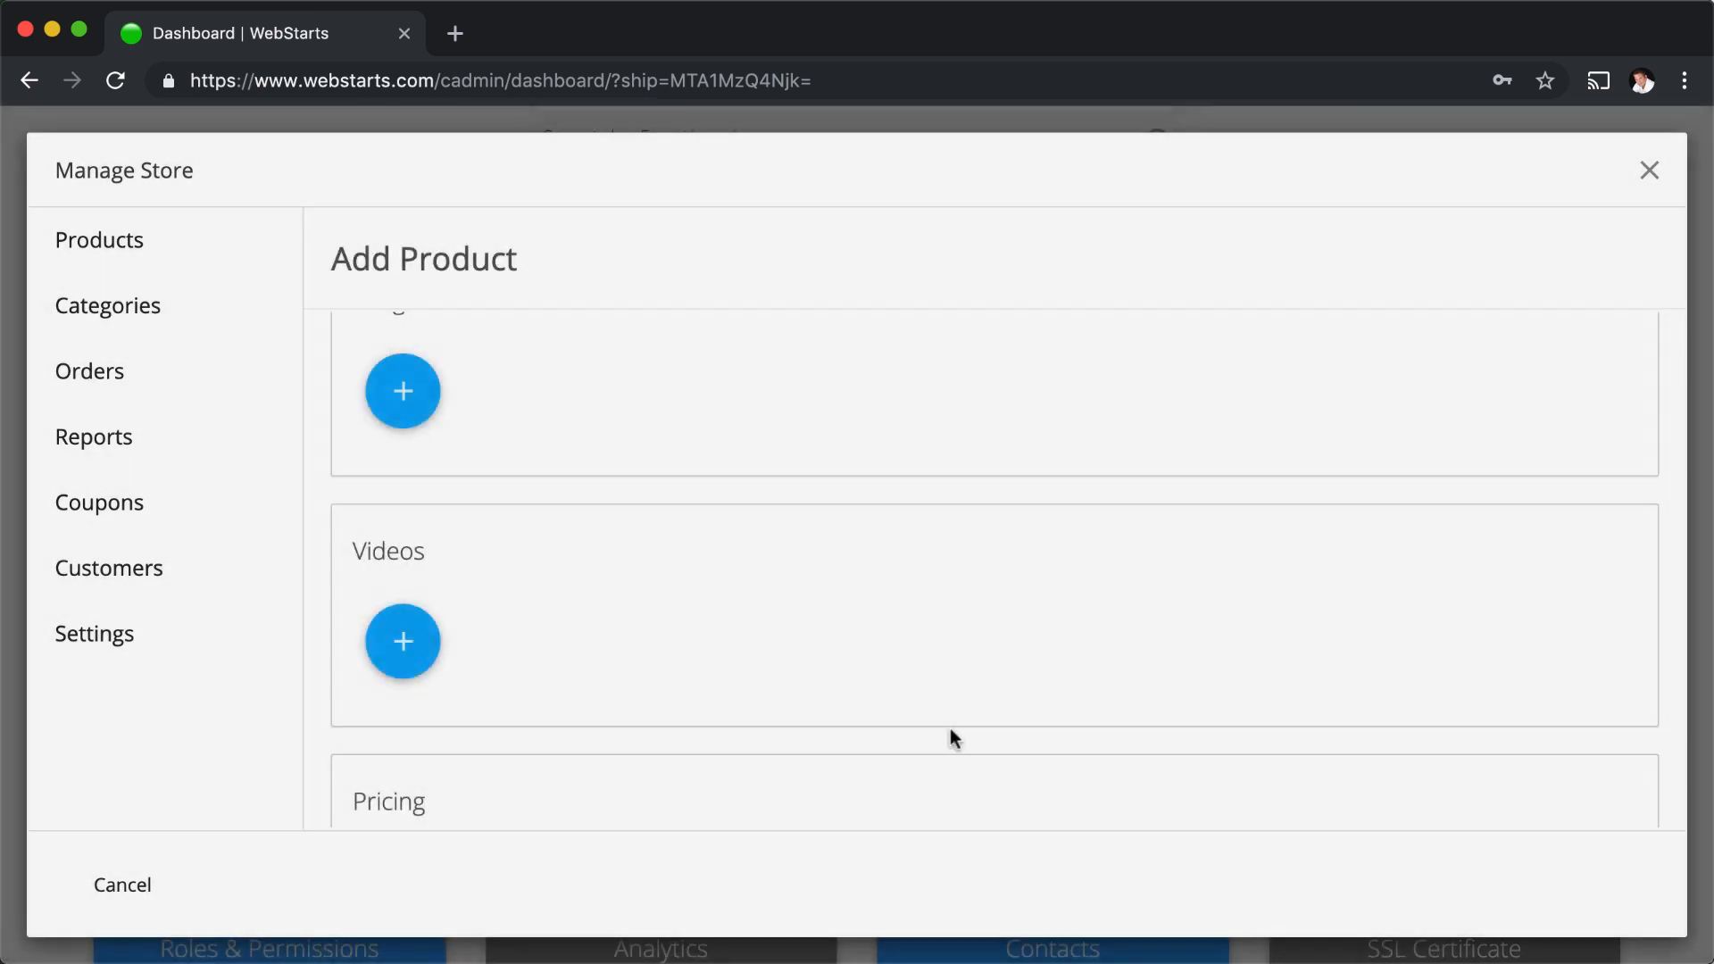
{"action": "scroll", "scroll_direction": "down", "scroll_amount": 3}
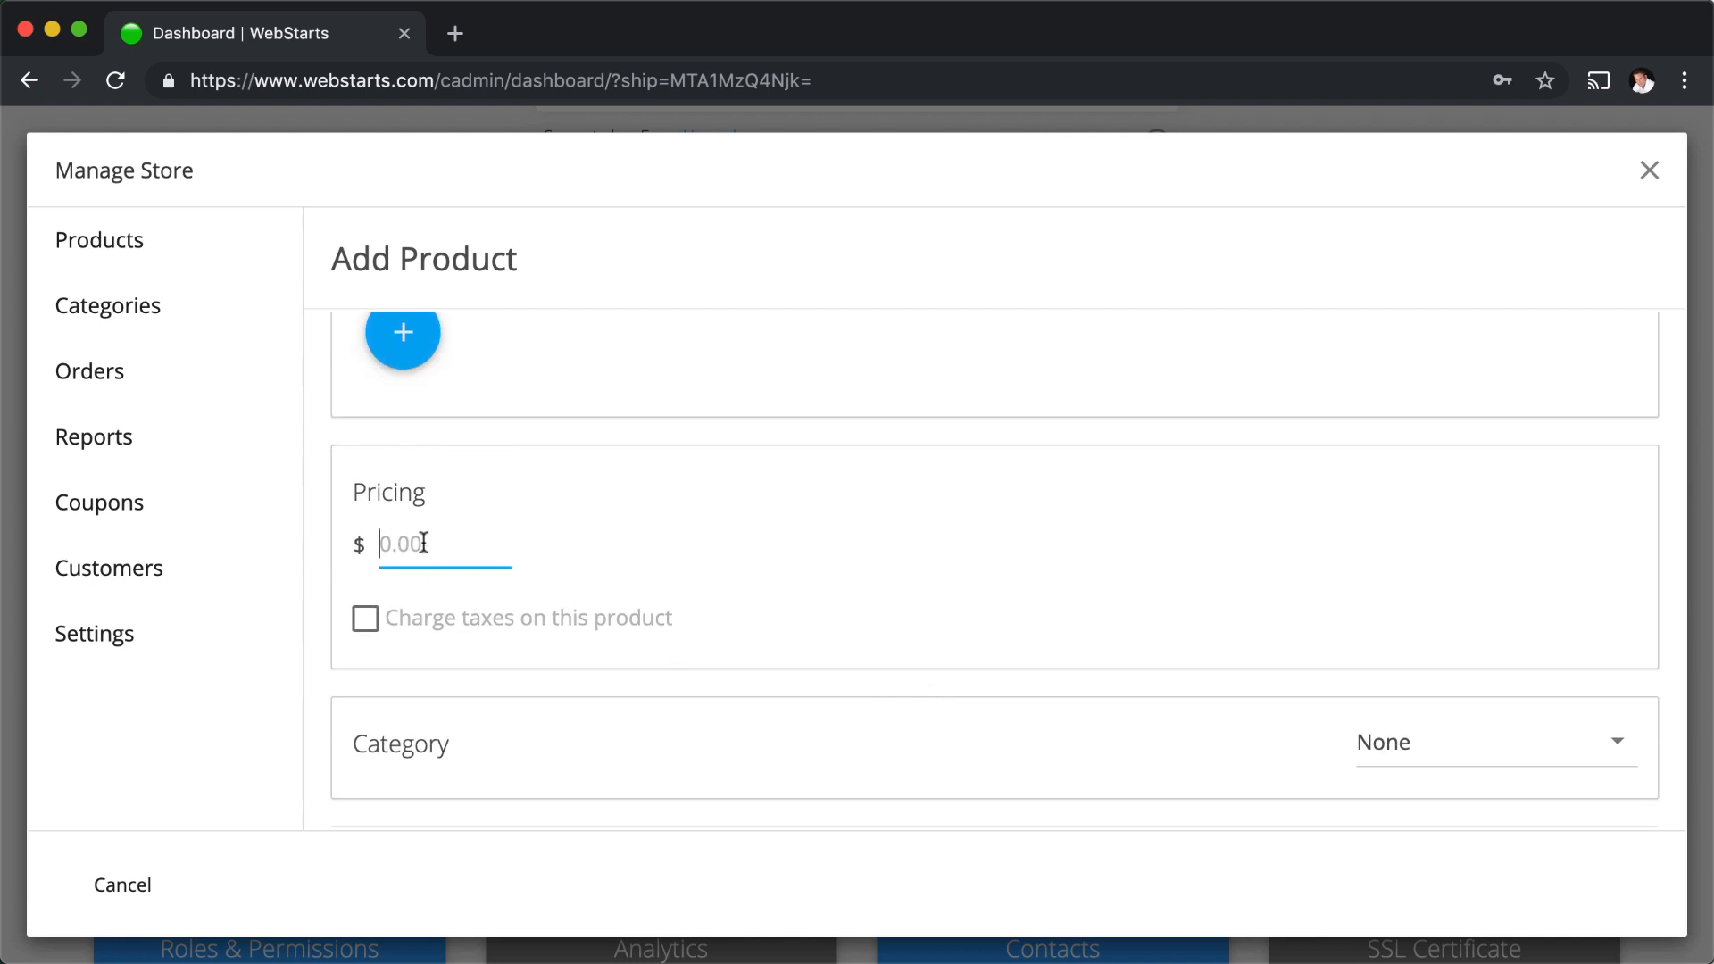
{"action": "scroll", "scroll_direction": "down", "scroll_amount": 3}
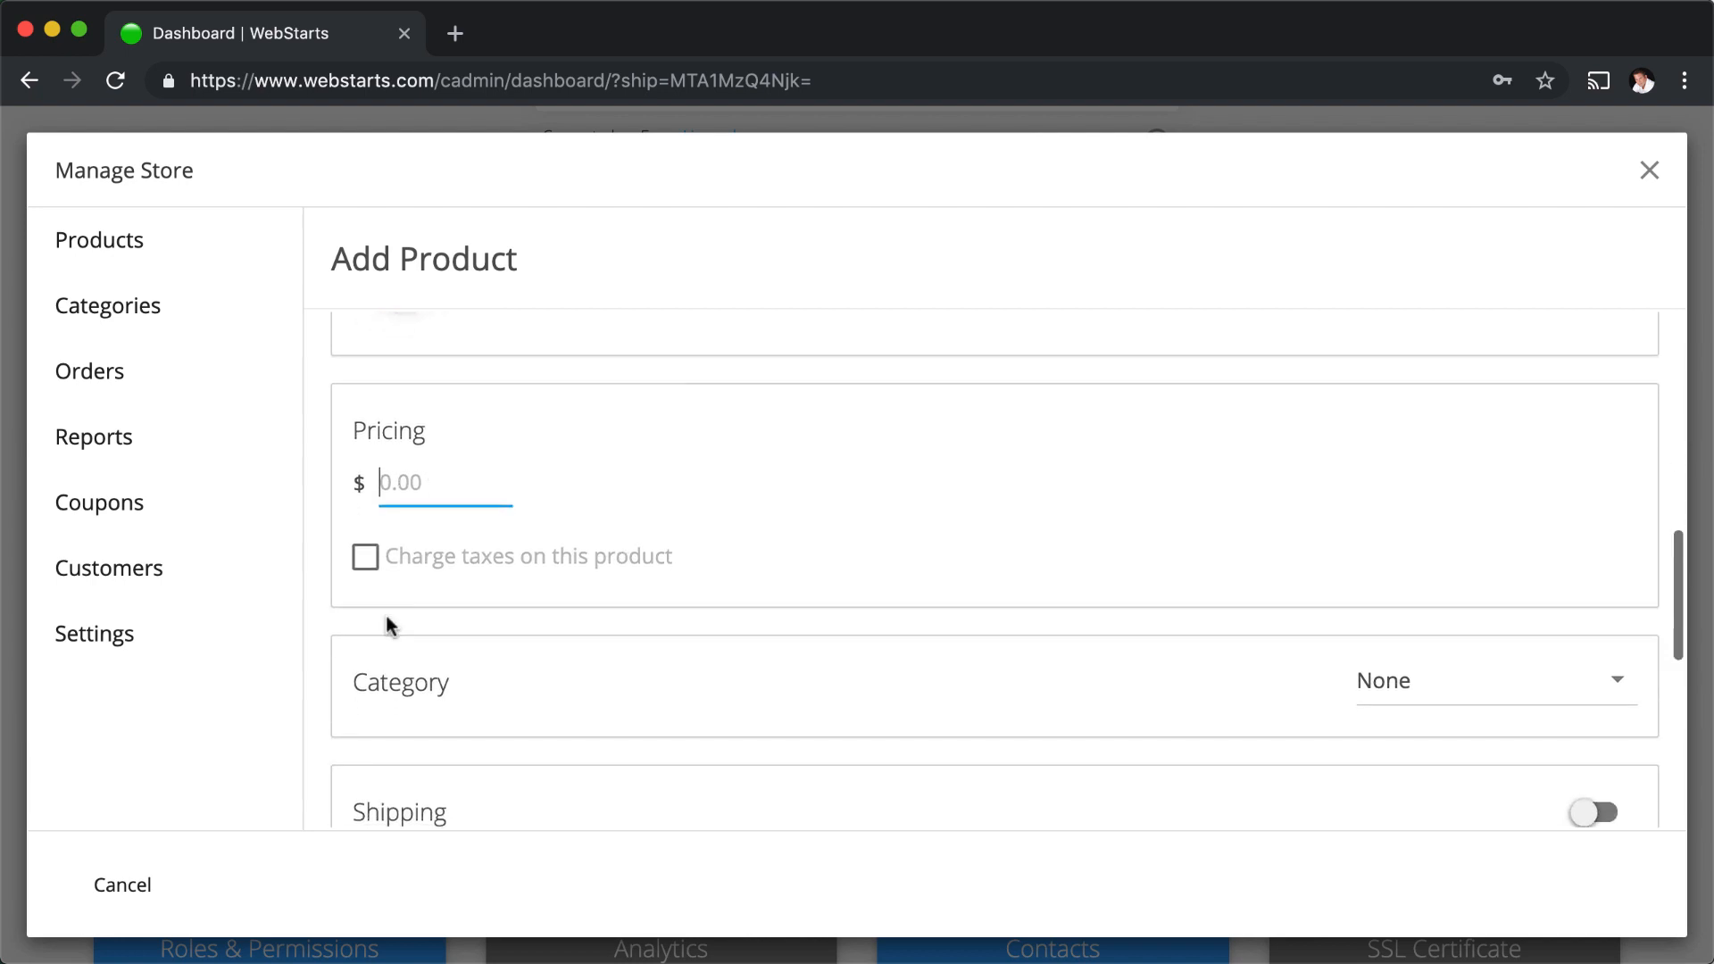
{"action": "scroll", "scroll_direction": "up", "scroll_amount": 3}
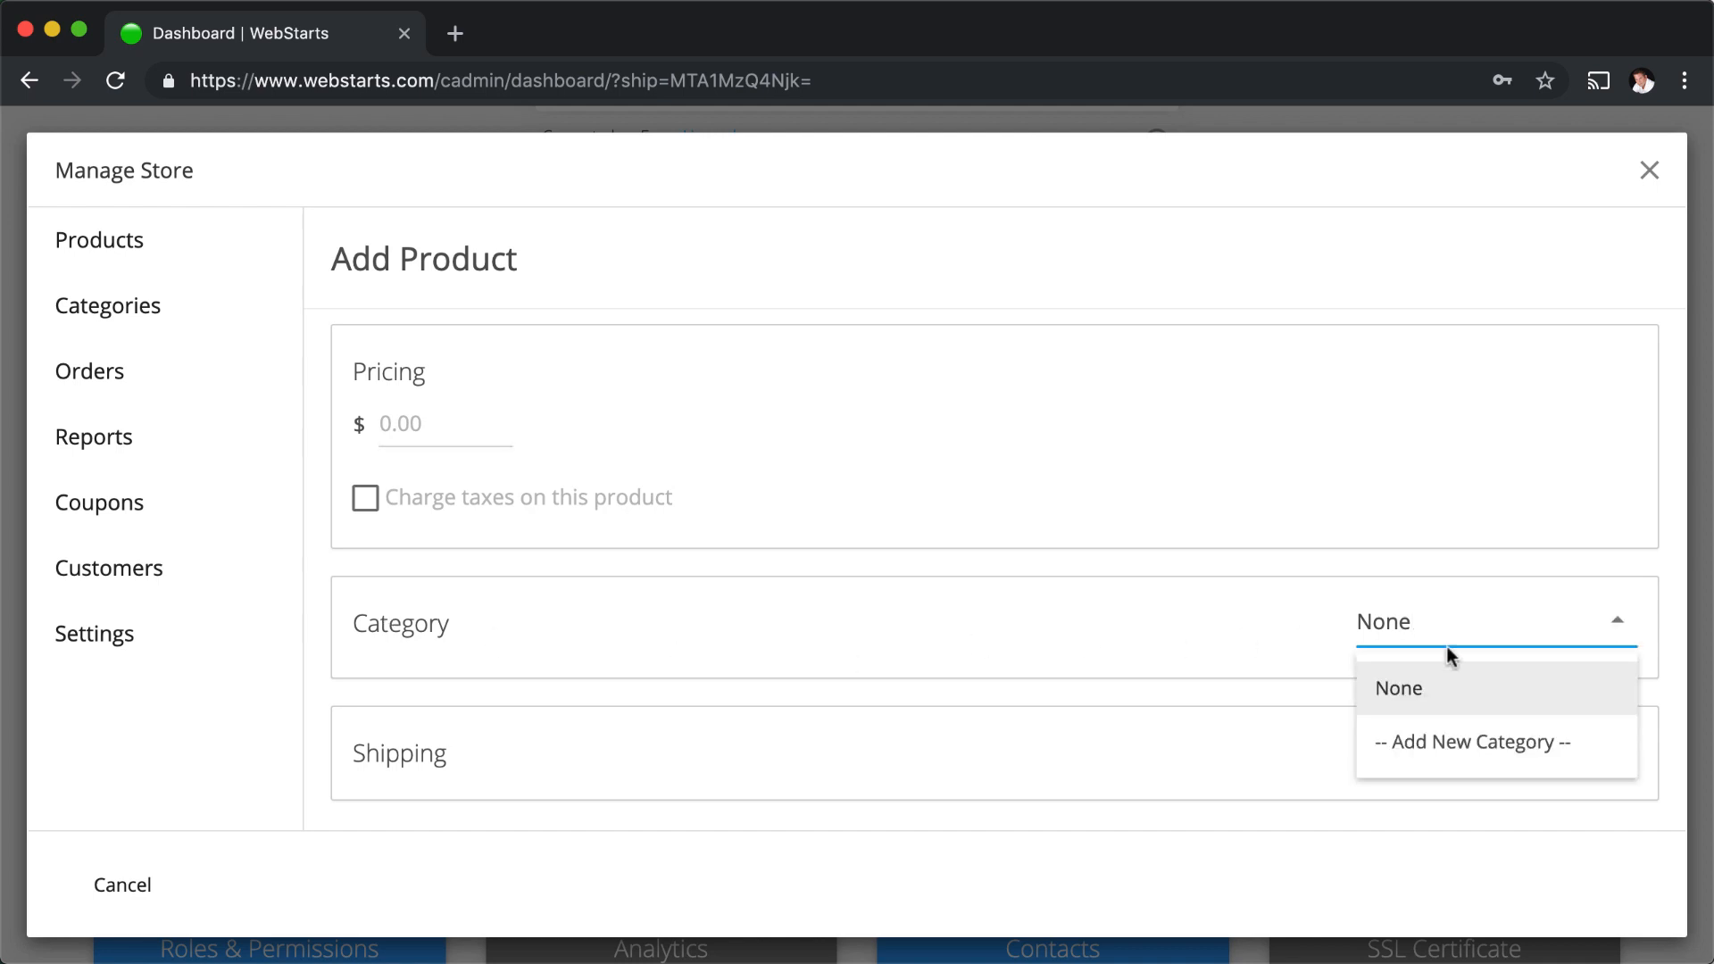
{"action": "scroll", "scroll_direction": "down", "scroll_amount": 3}
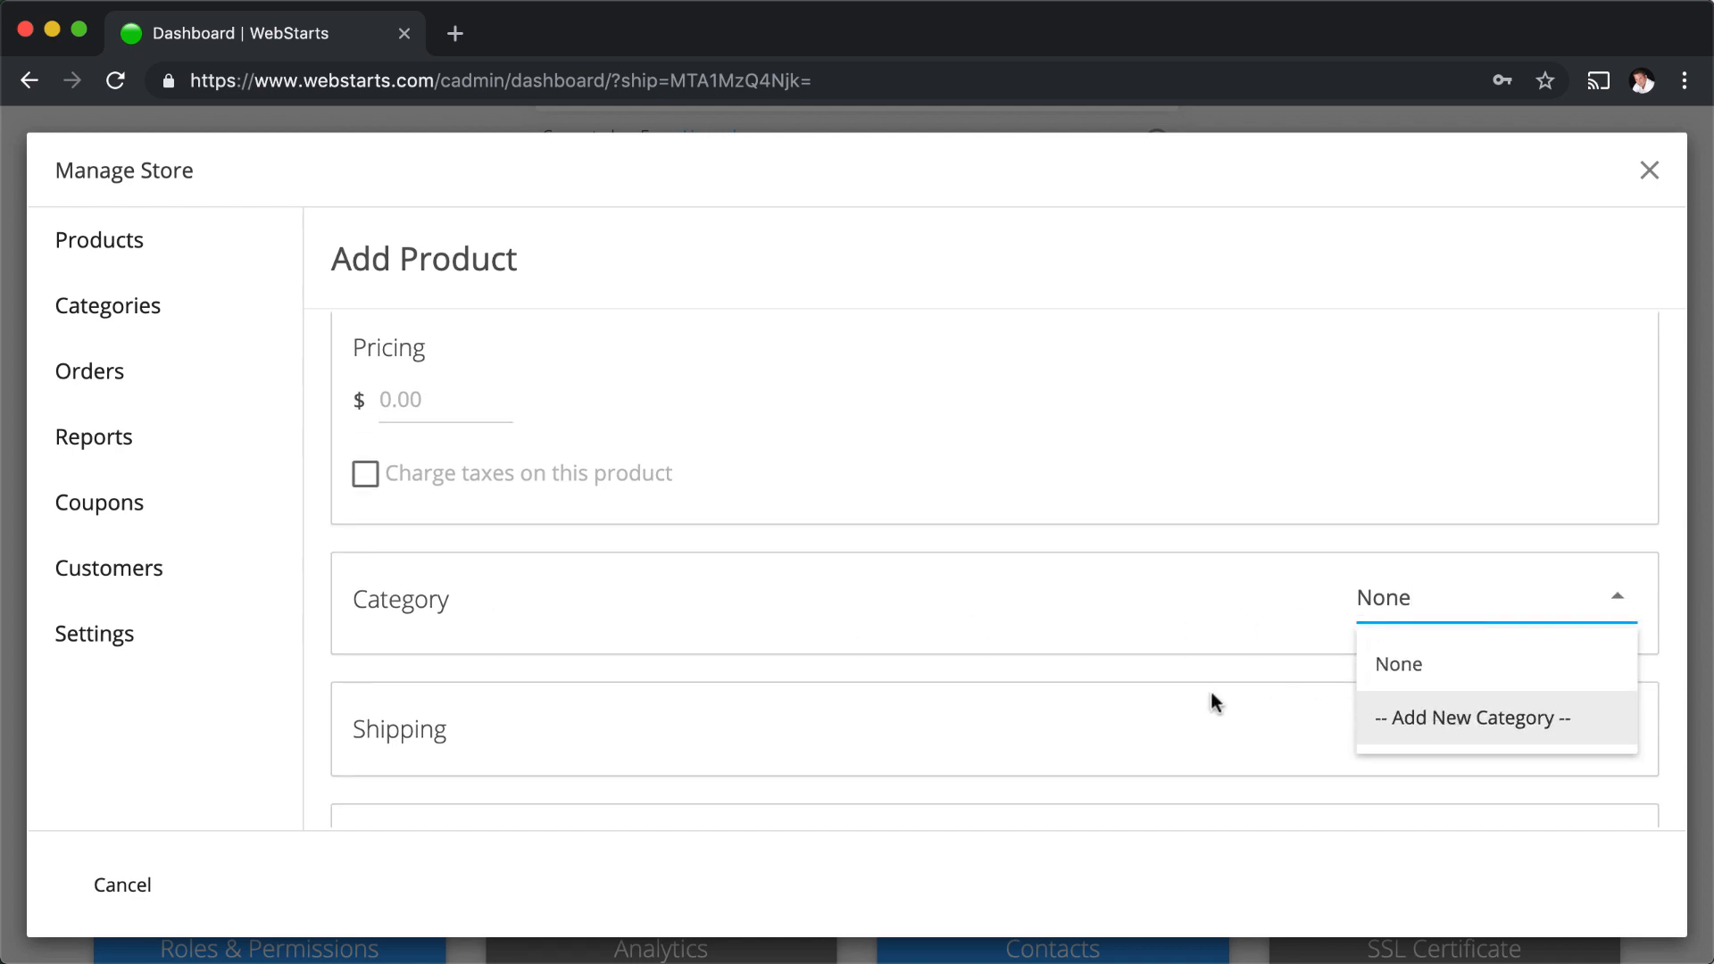
{"action": "scroll", "scroll_direction": "down", "scroll_amount": 3}
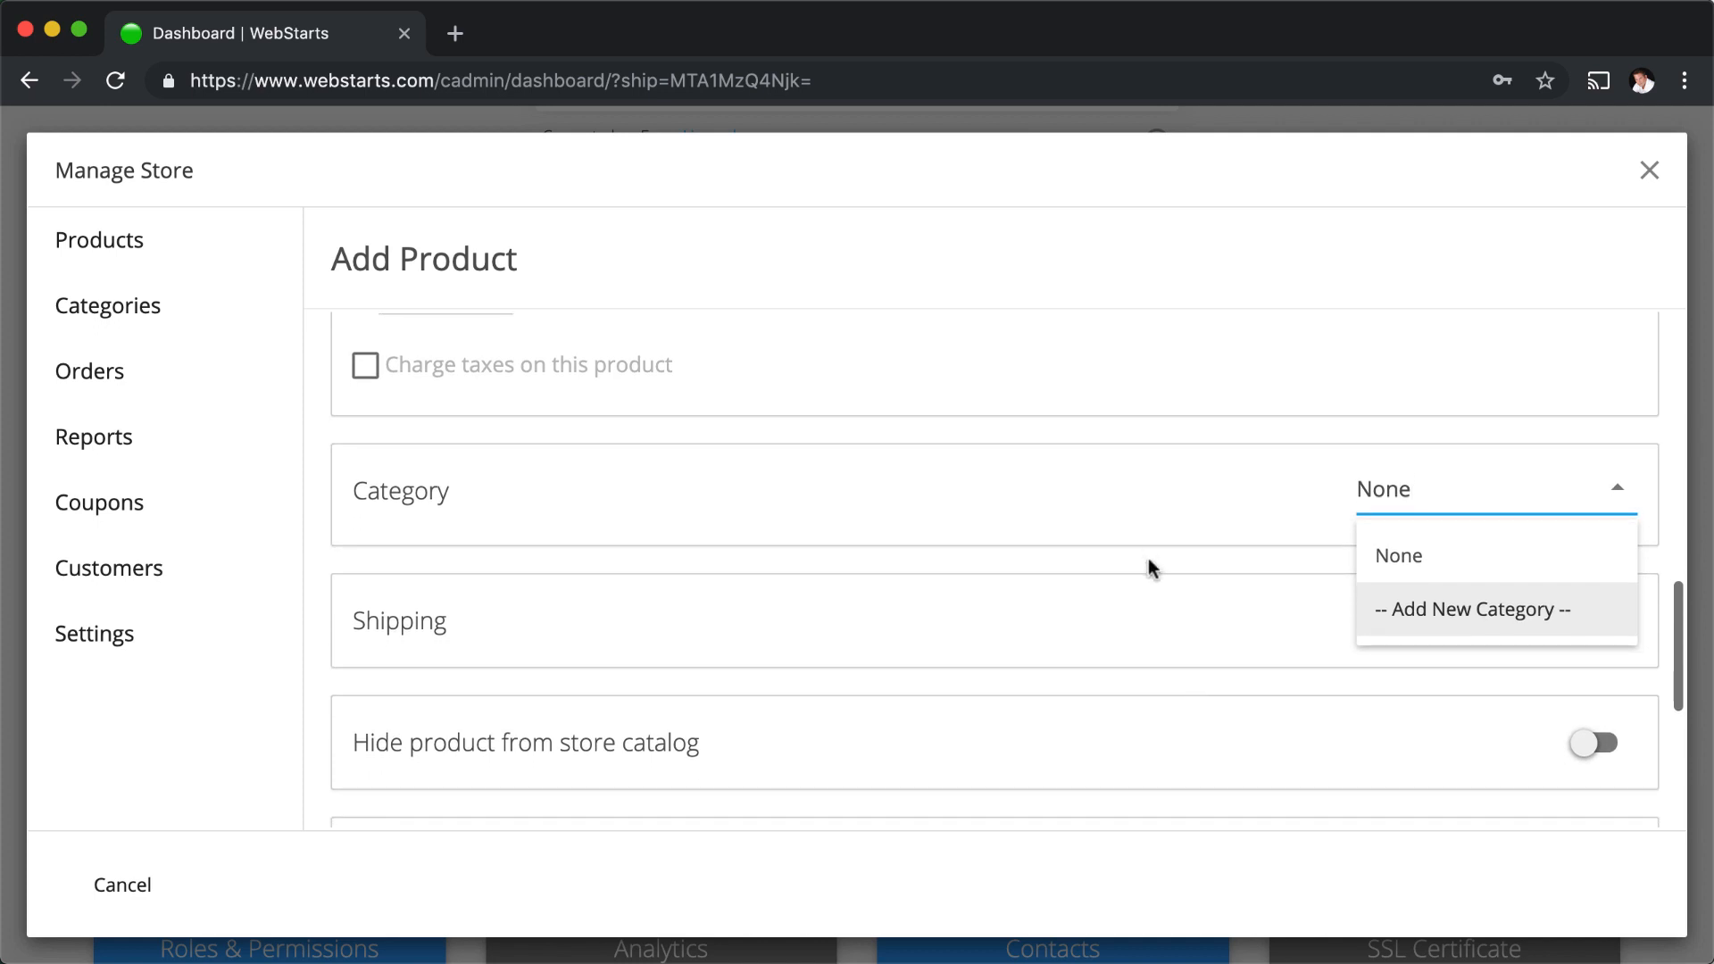
{"action": "left_click", "coordinate": [1382, 570]}
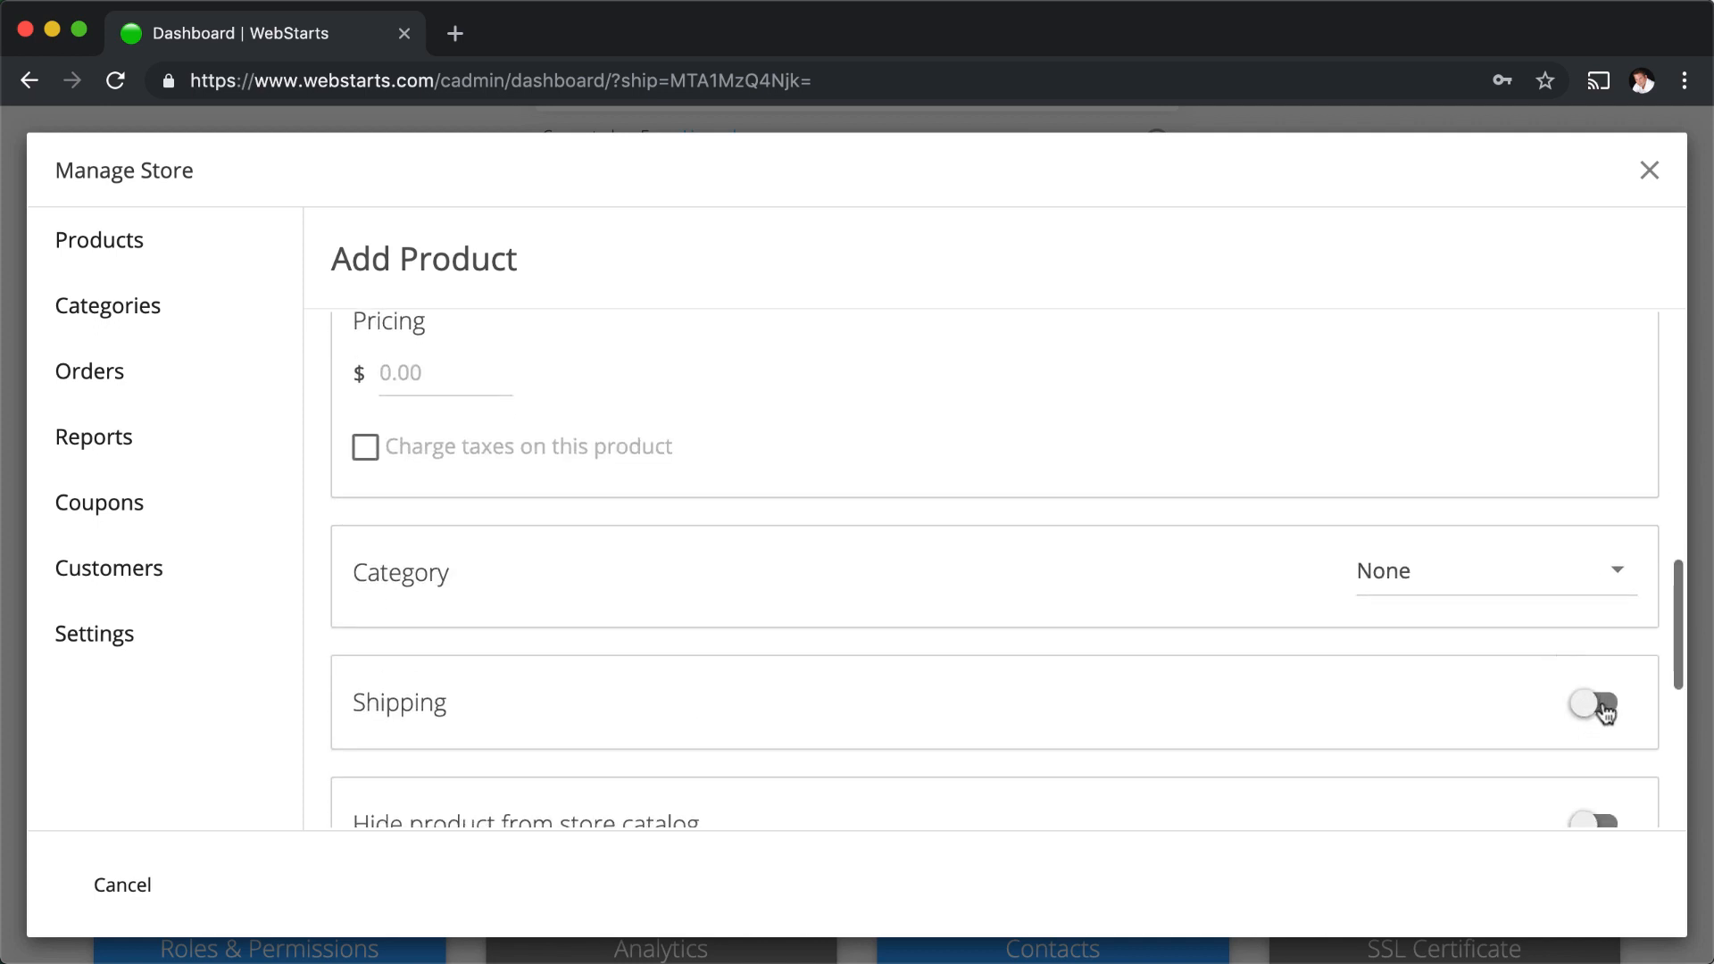
Step: Turn on the product's Shipping toggle and scroll past the zero weight and dimension fields
{"action": "left_click", "coordinate": [1596, 705]}
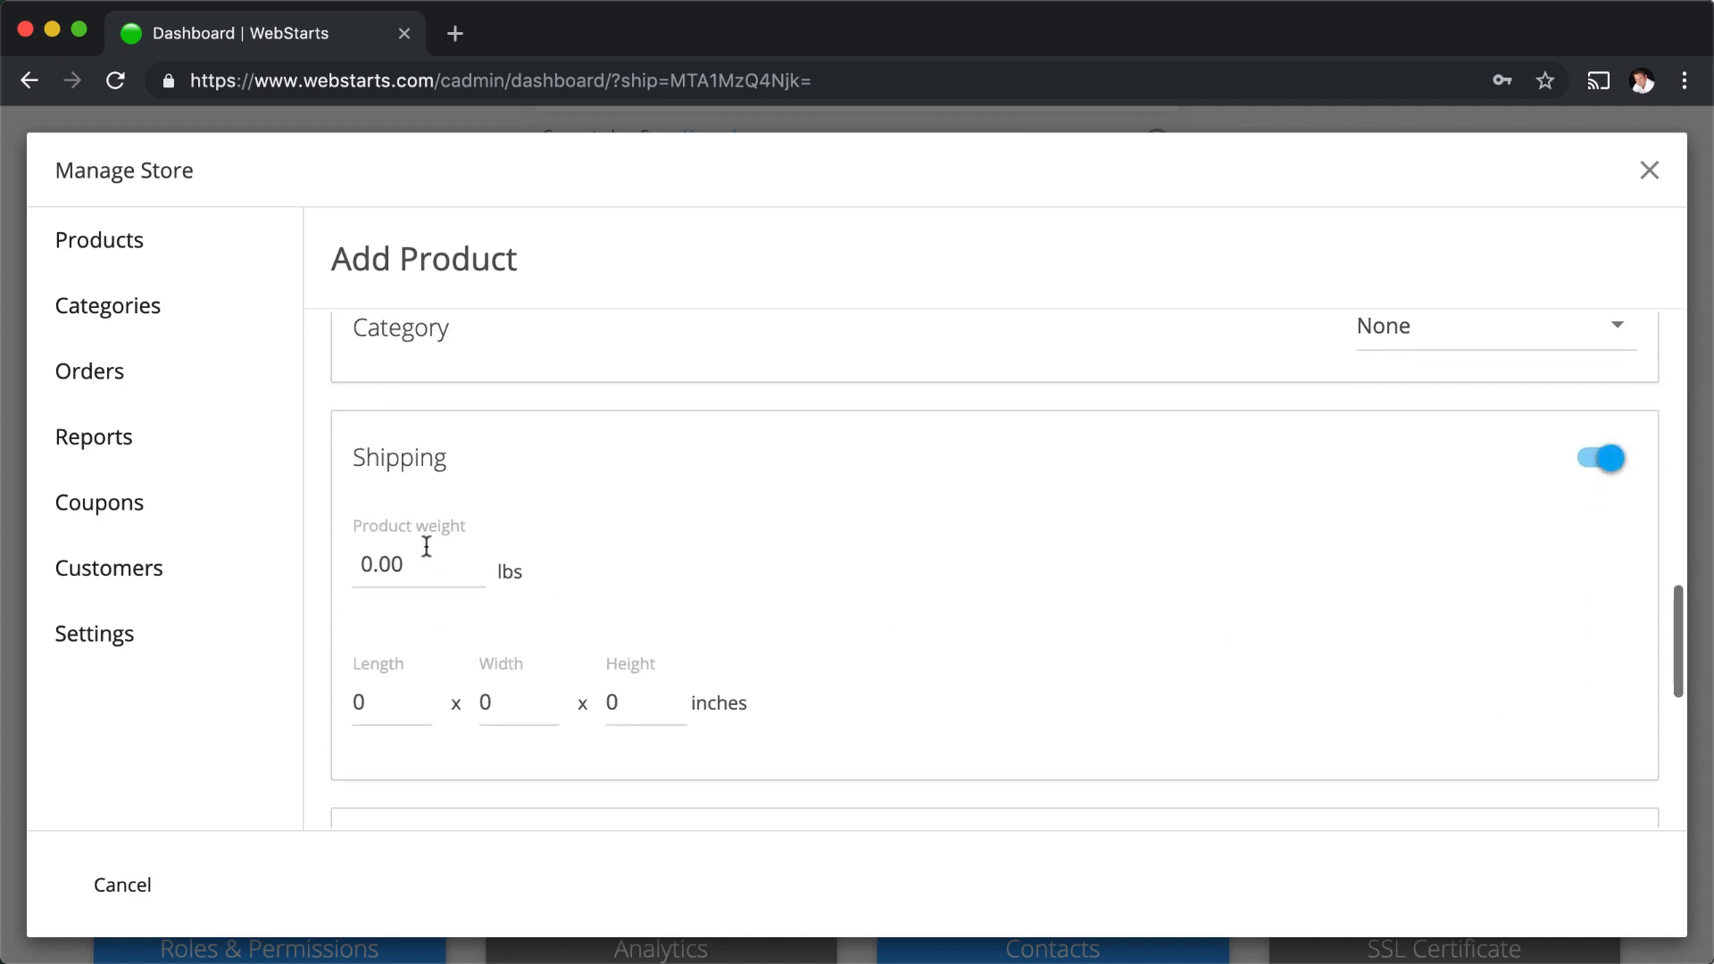
{"action": "scroll", "scroll_direction": "down", "scroll_amount": 3}
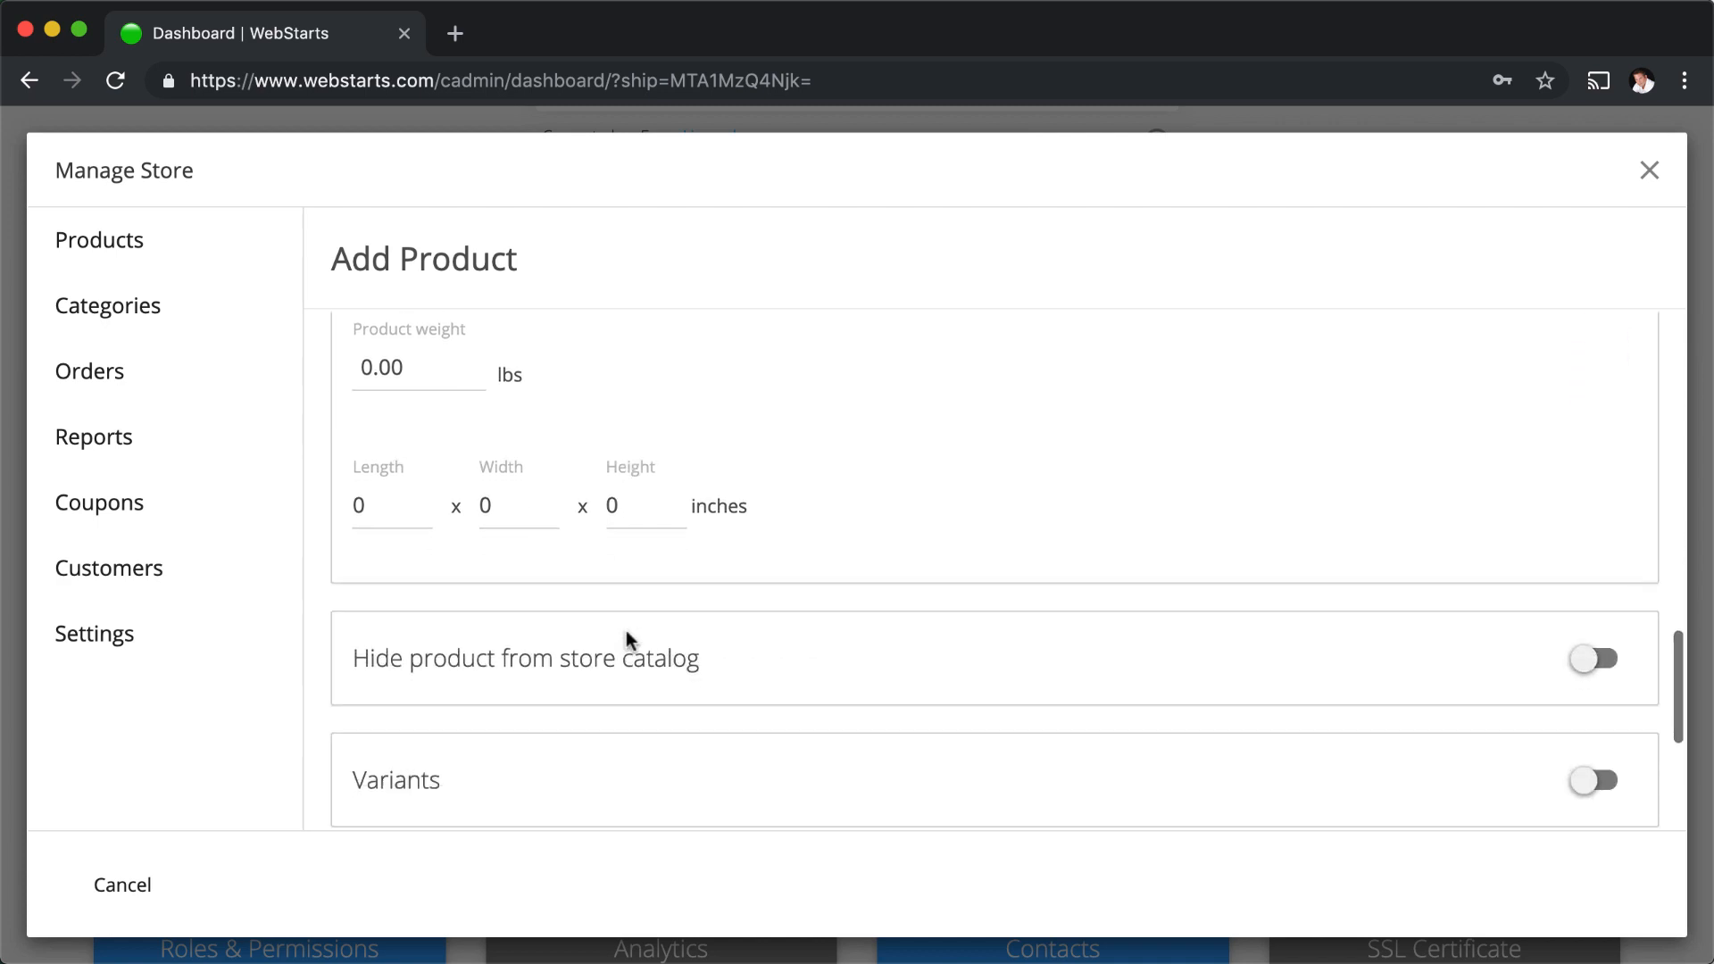
{"action": "scroll", "scroll_direction": "down", "scroll_amount": 3}
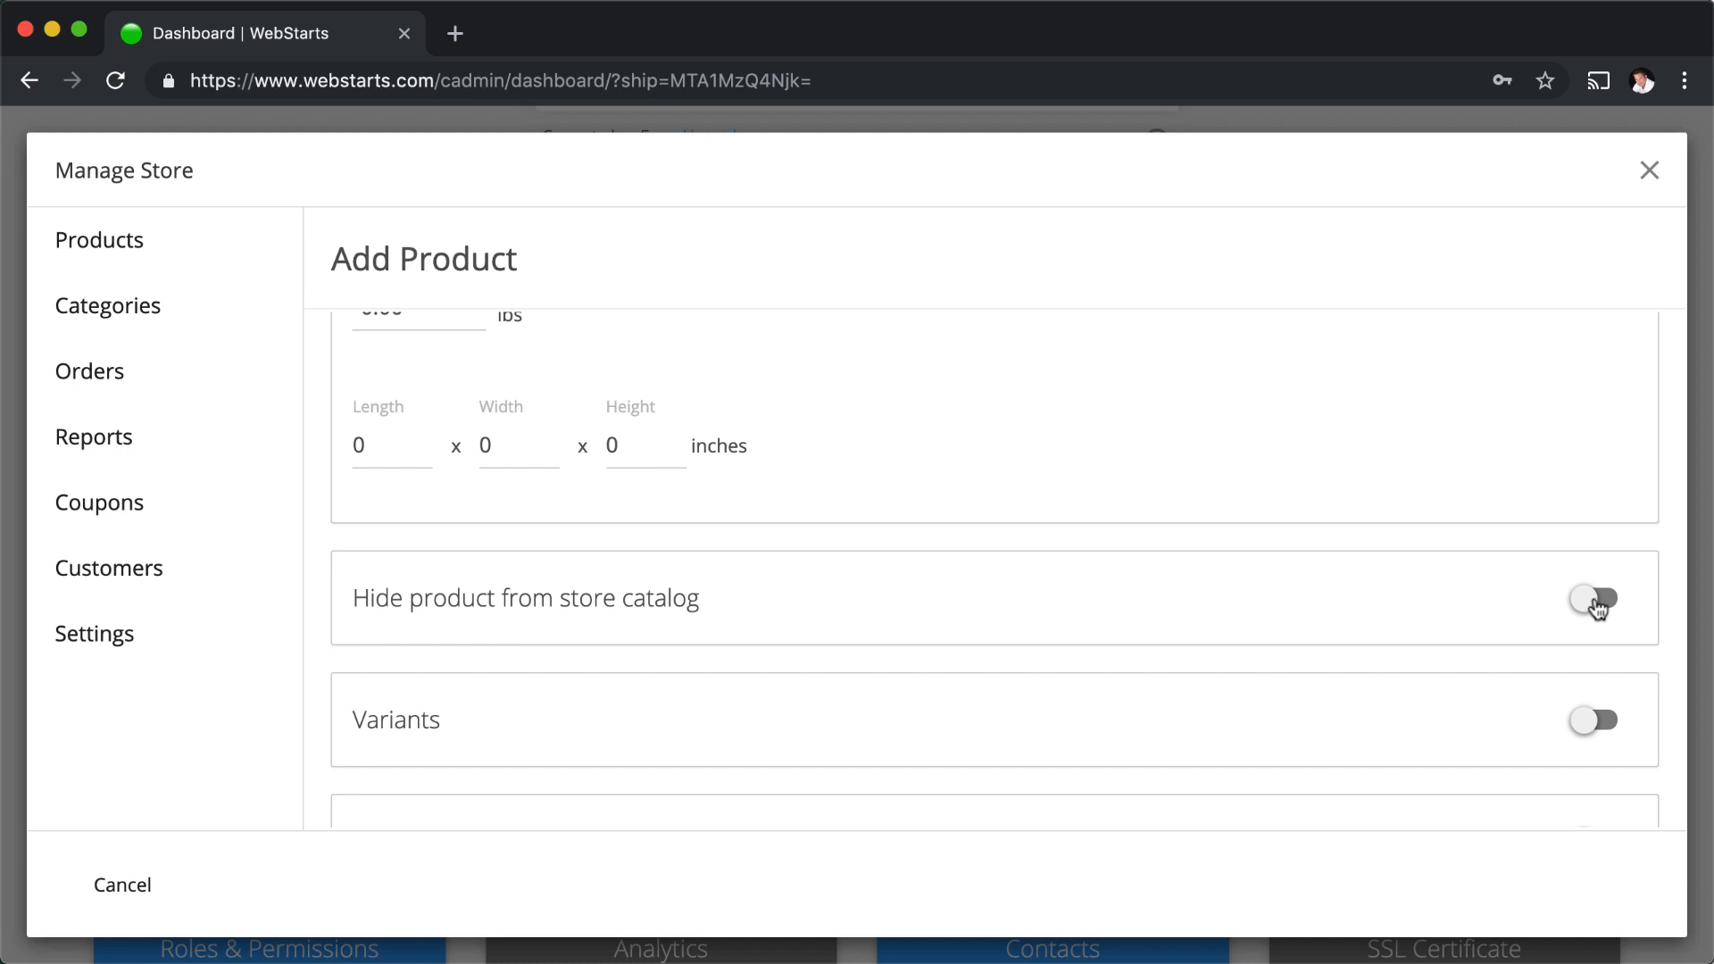
{"action": "scroll", "scroll_direction": "down", "scroll_amount": 3}
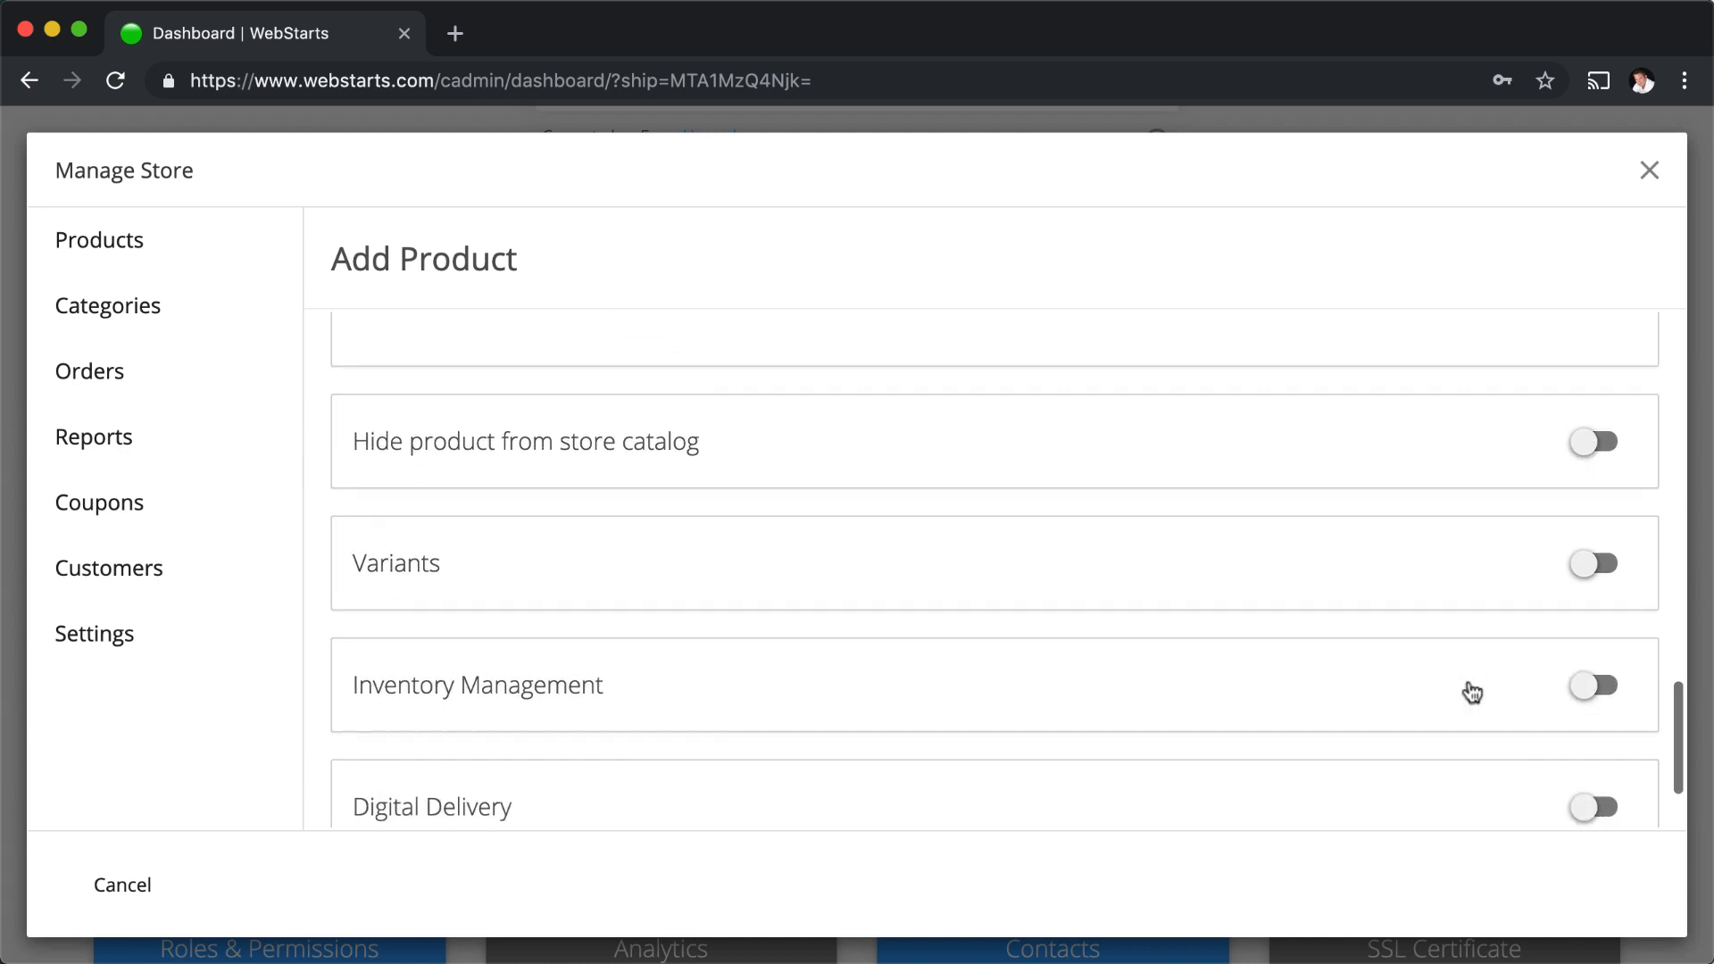
{"action": "scroll", "scroll_direction": "down", "scroll_amount": 3}
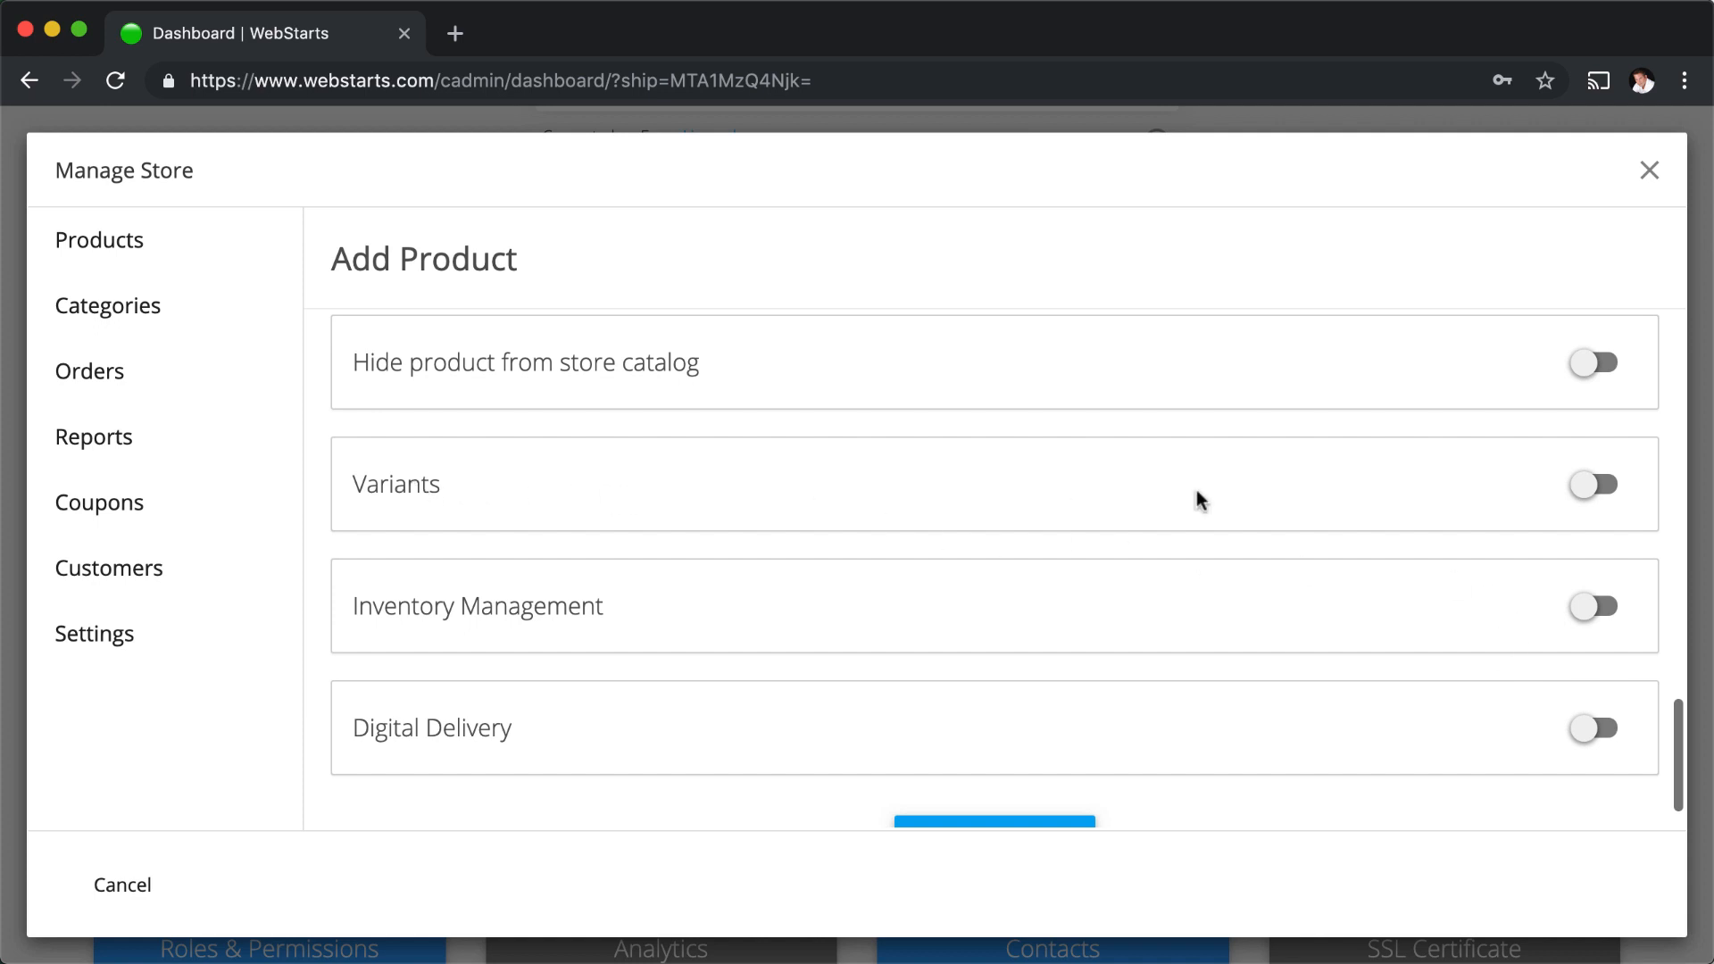
Step: Enable Variants with a Size option and Inventory Management, scrolling to Digital Delivery
{"action": "left_click", "coordinate": [1592, 484]}
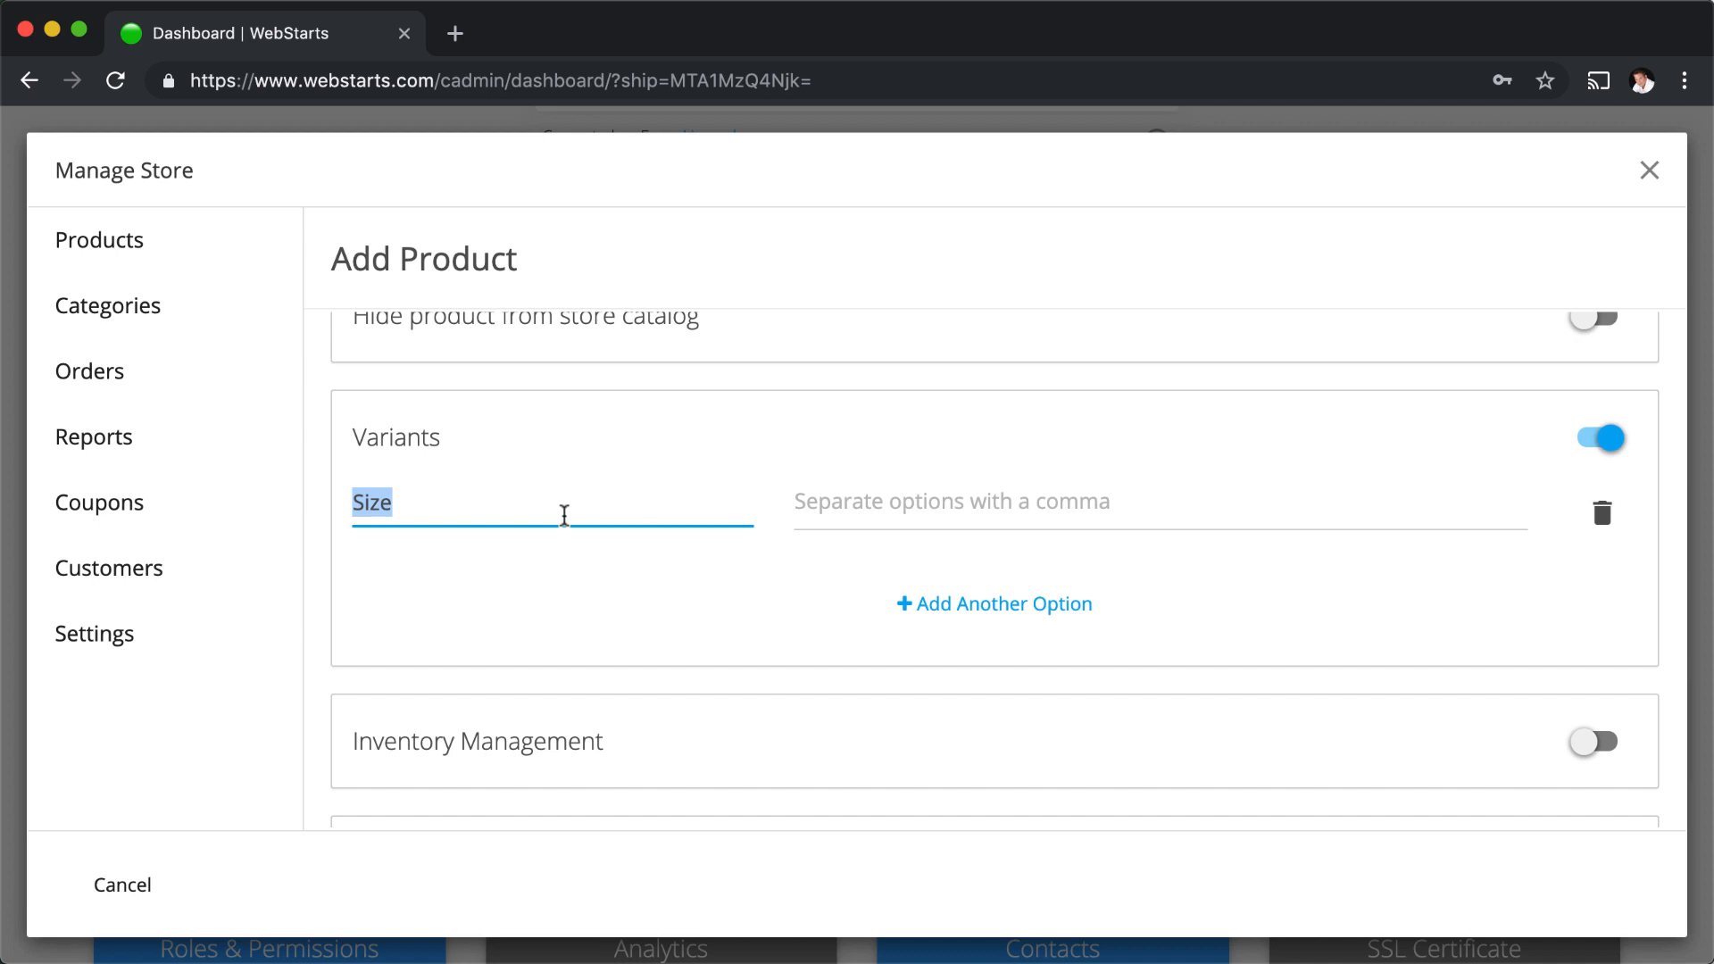
{"action": "mouse_move", "coordinate": [1586, 522]}
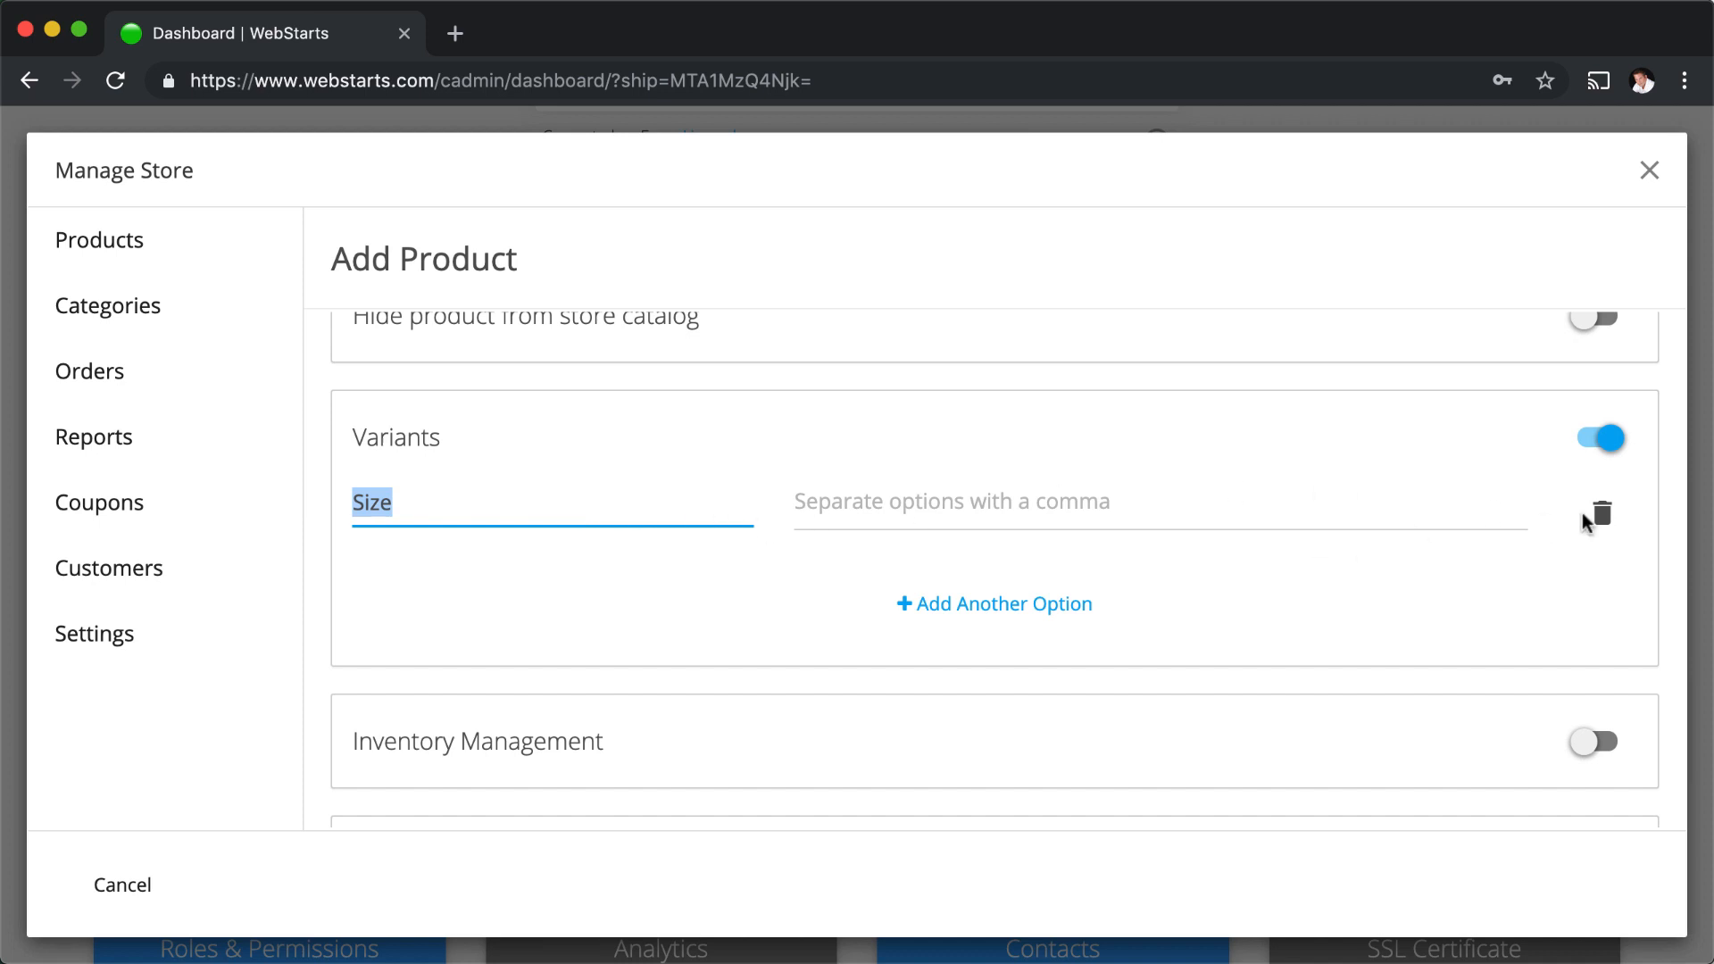
{"action": "mouse_move", "coordinate": [1490, 632]}
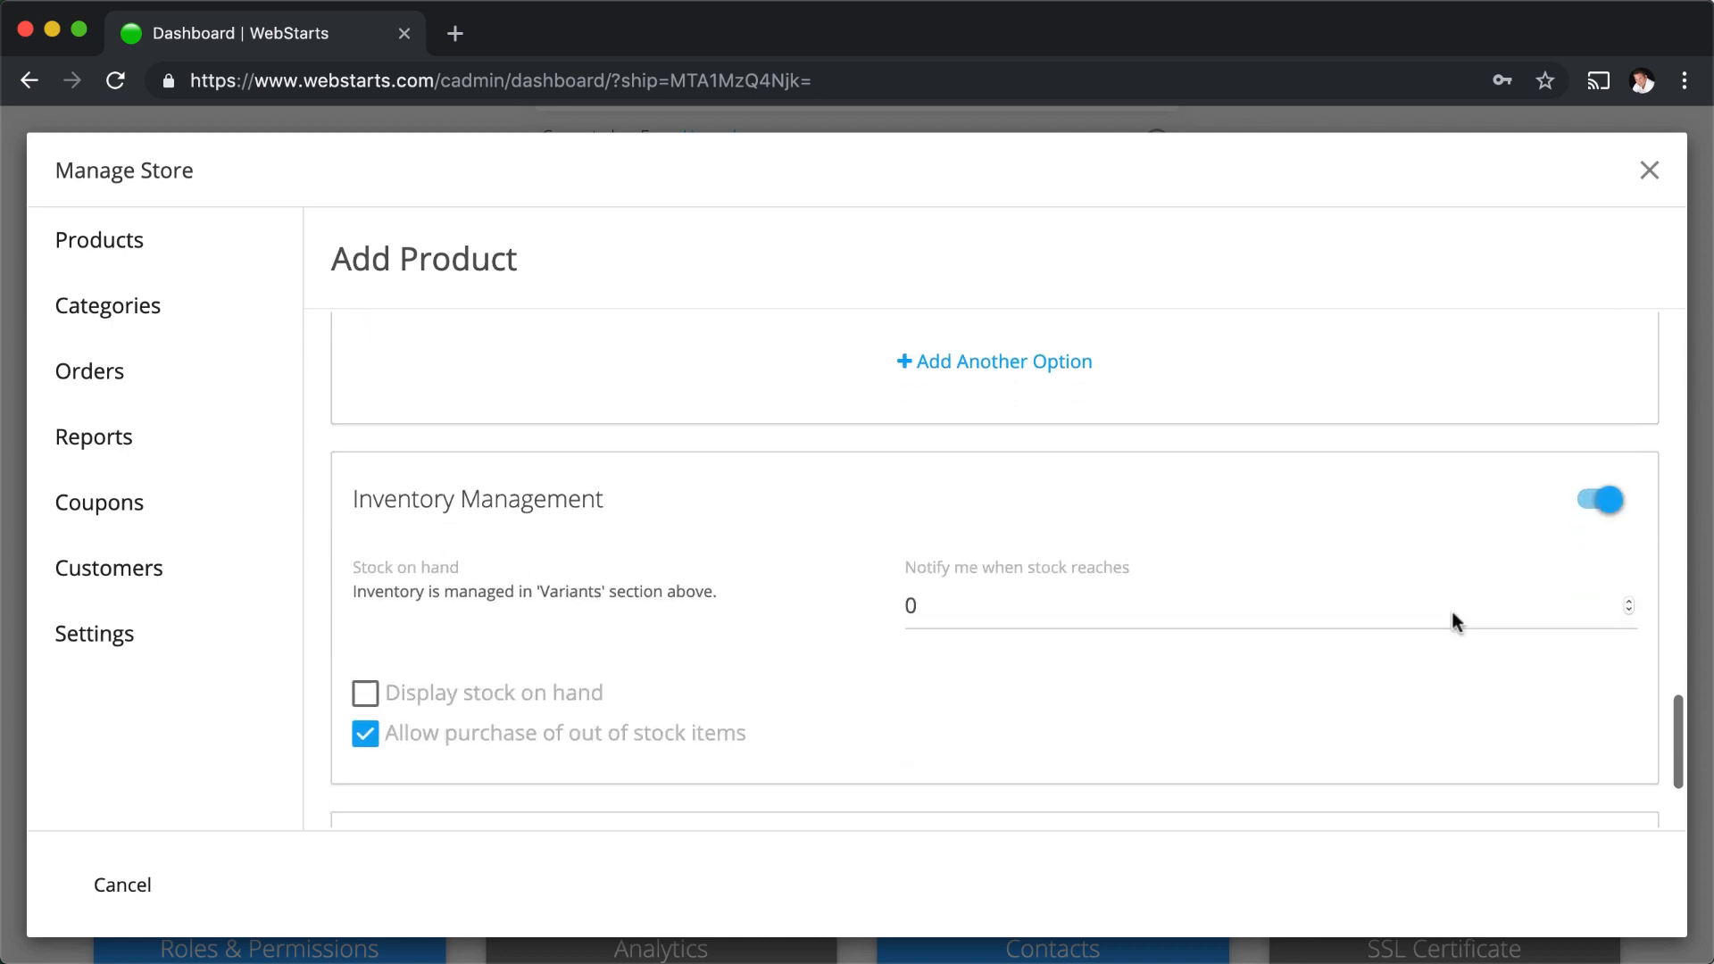
{"action": "scroll", "scroll_direction": "down", "scroll_amount": 3}
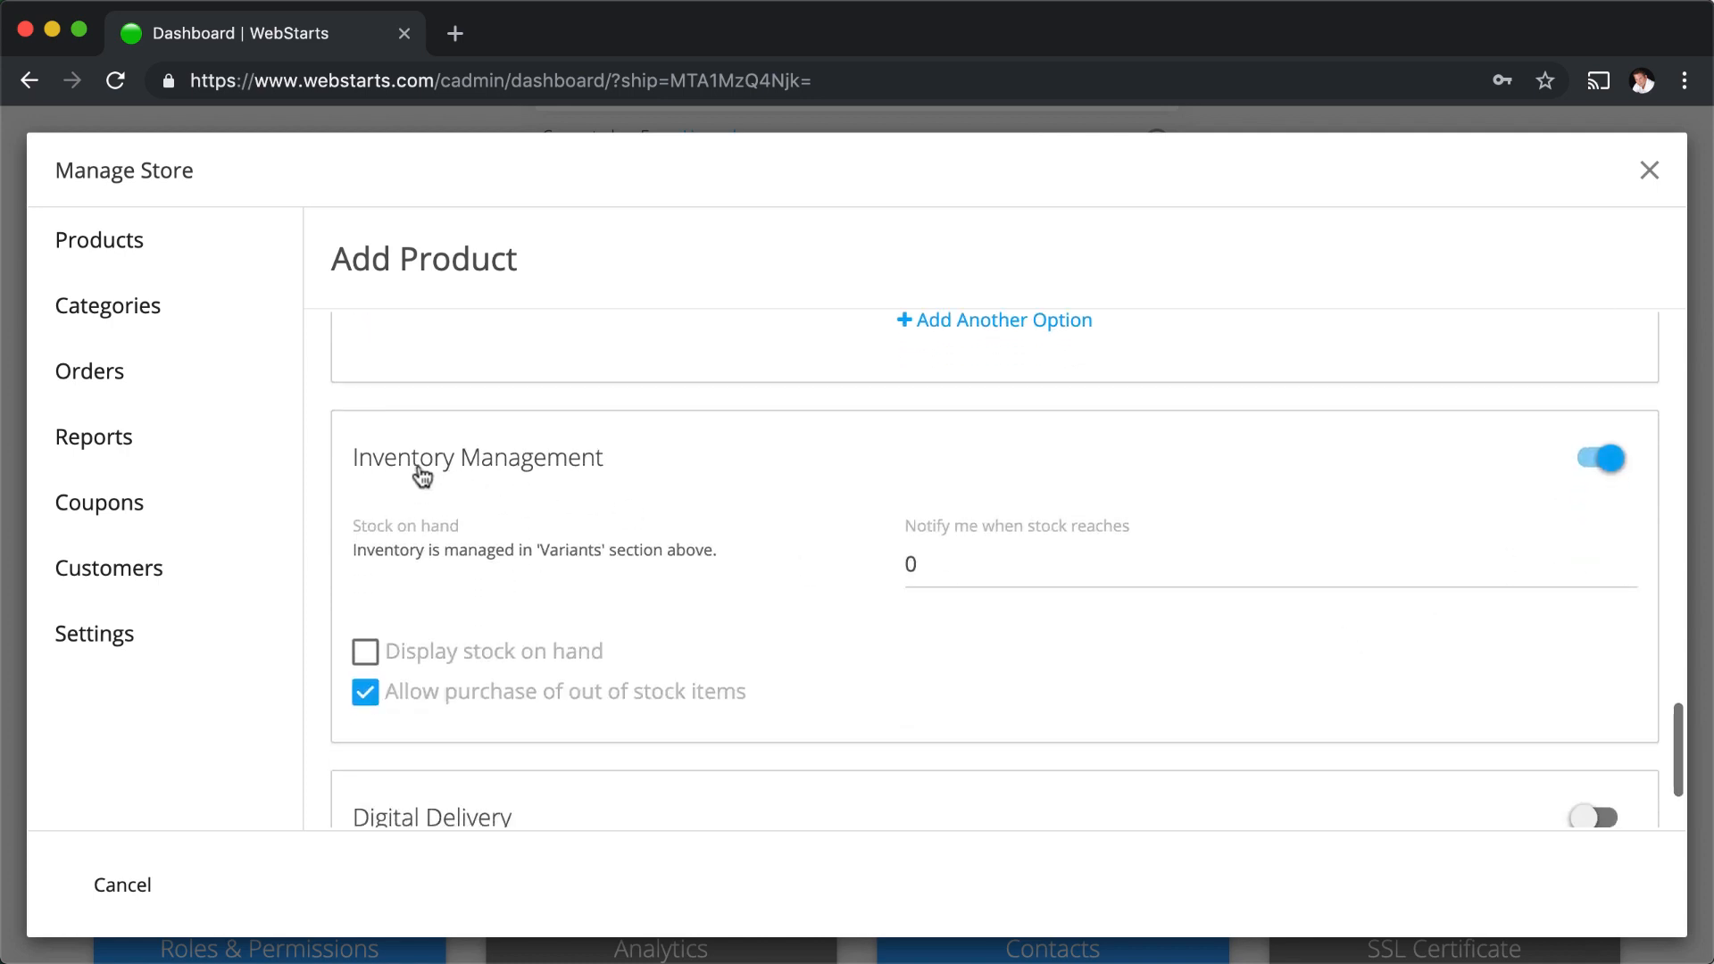
{"action": "mouse_move", "coordinate": [552, 720]}
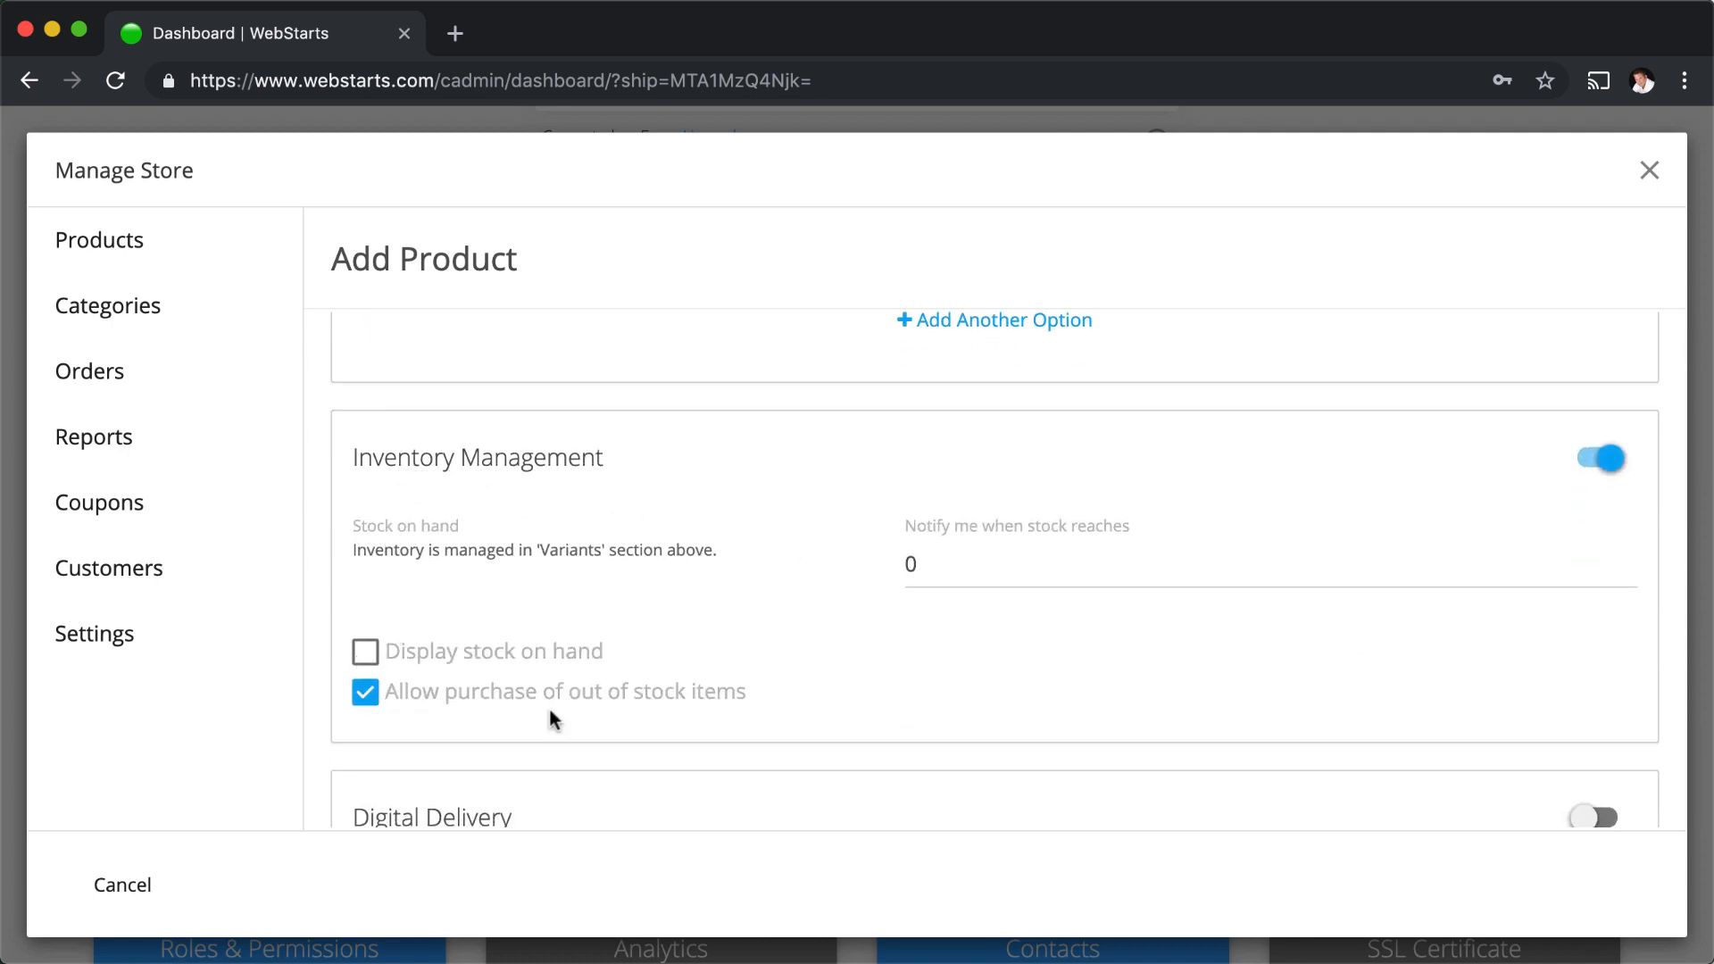
{"action": "scroll", "scroll_direction": "down", "scroll_amount": 3}
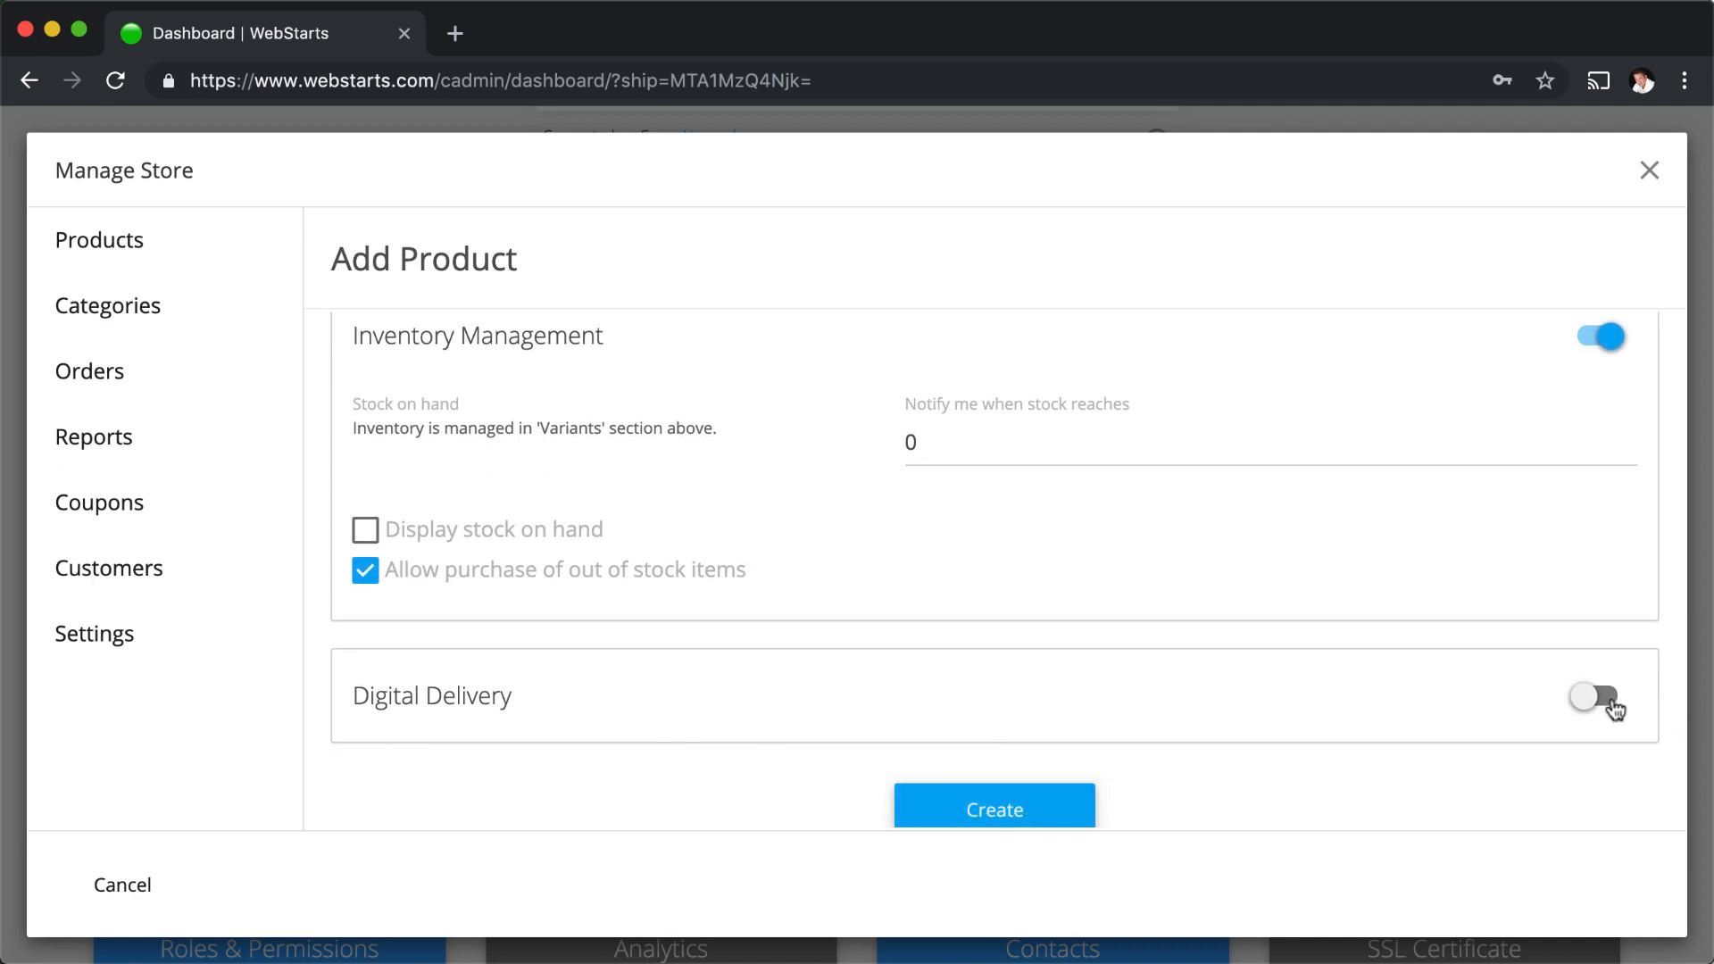
{"action": "left_click", "coordinate": [1597, 697]}
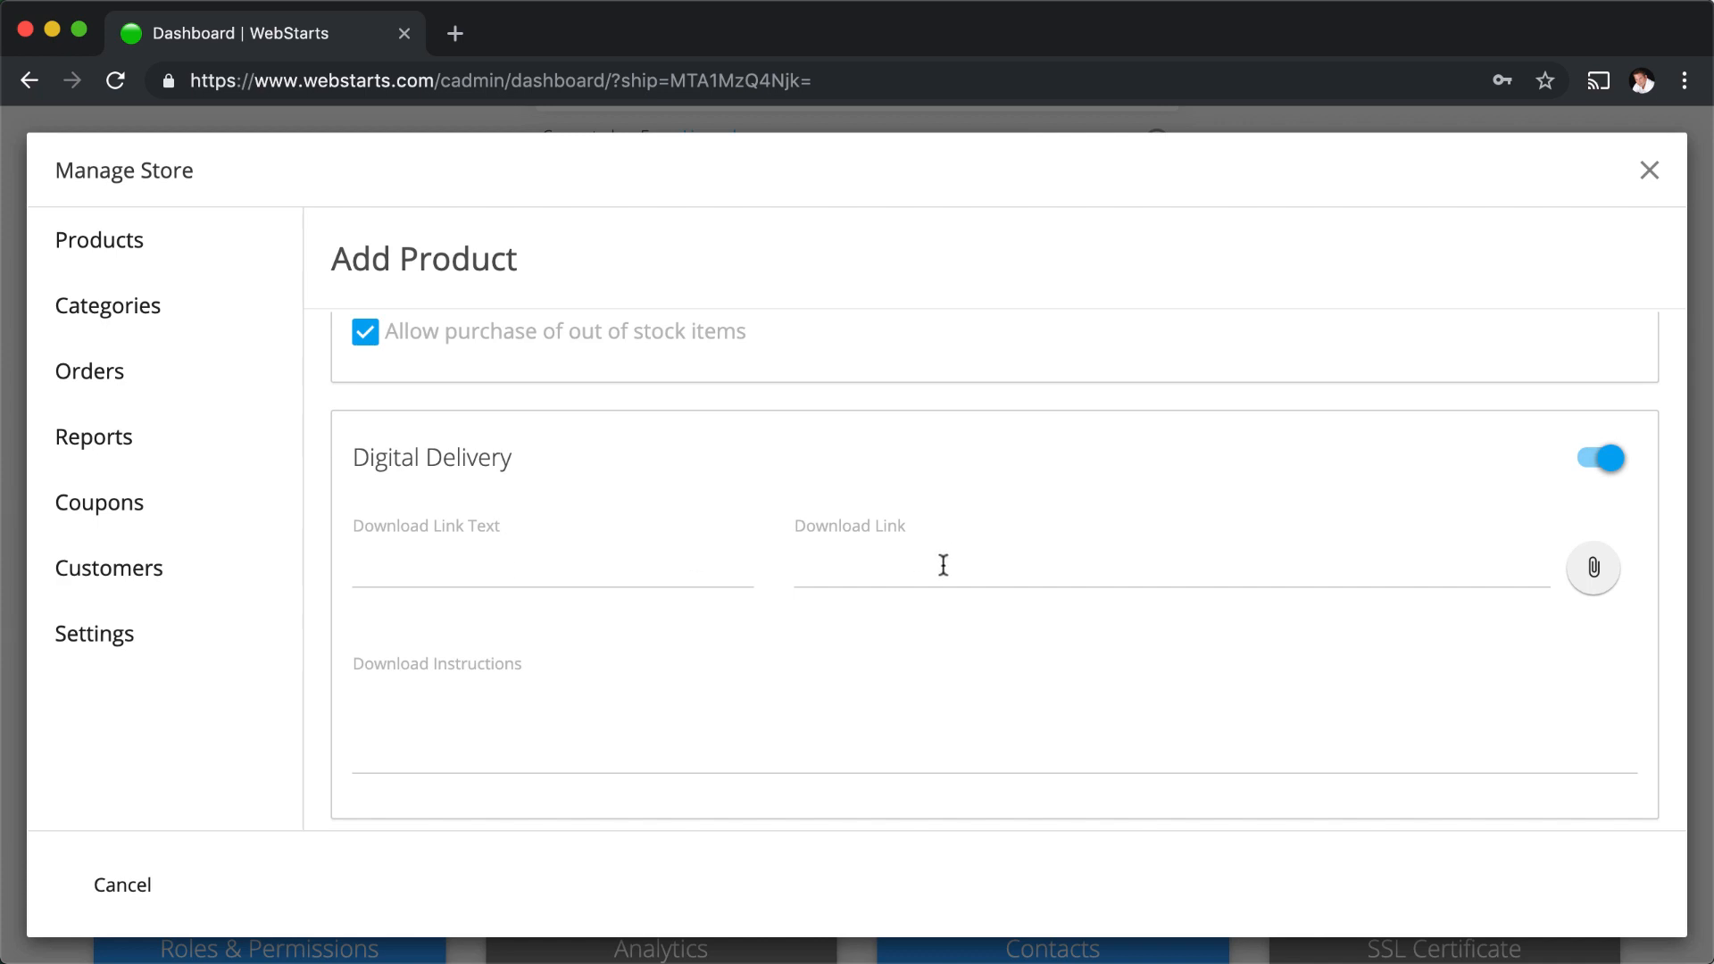
{"action": "scroll", "scroll_direction": "down", "scroll_amount": 3}
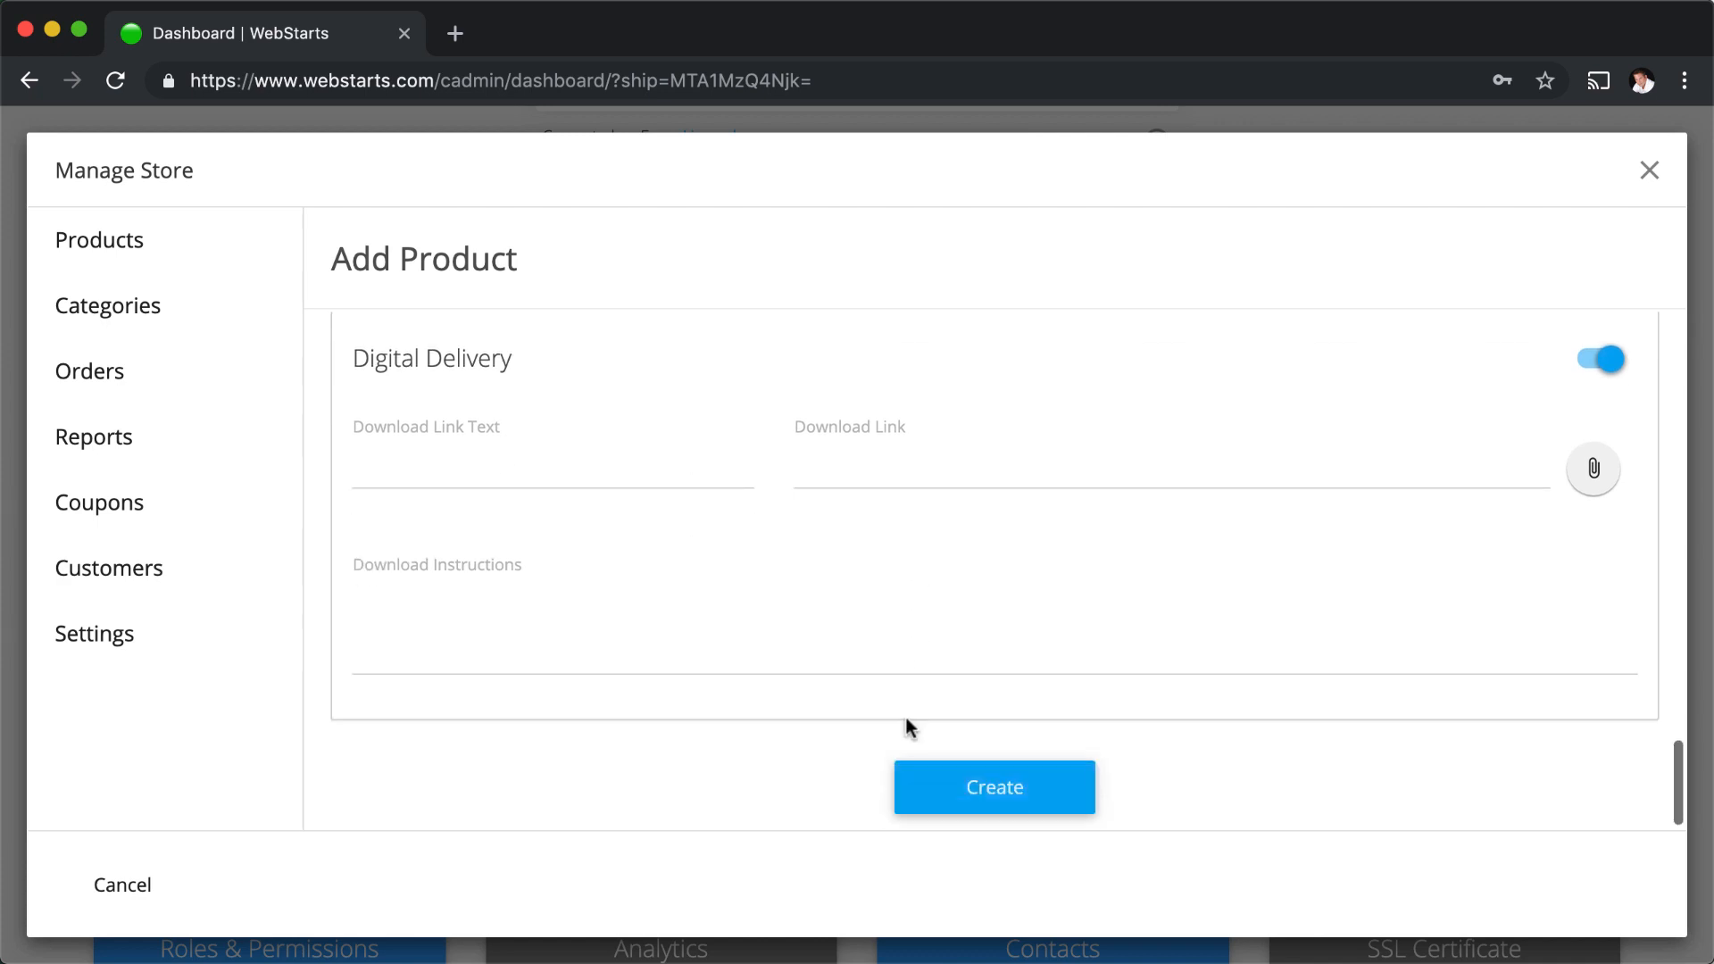
{"action": "mouse_move", "coordinate": [920, 710]}
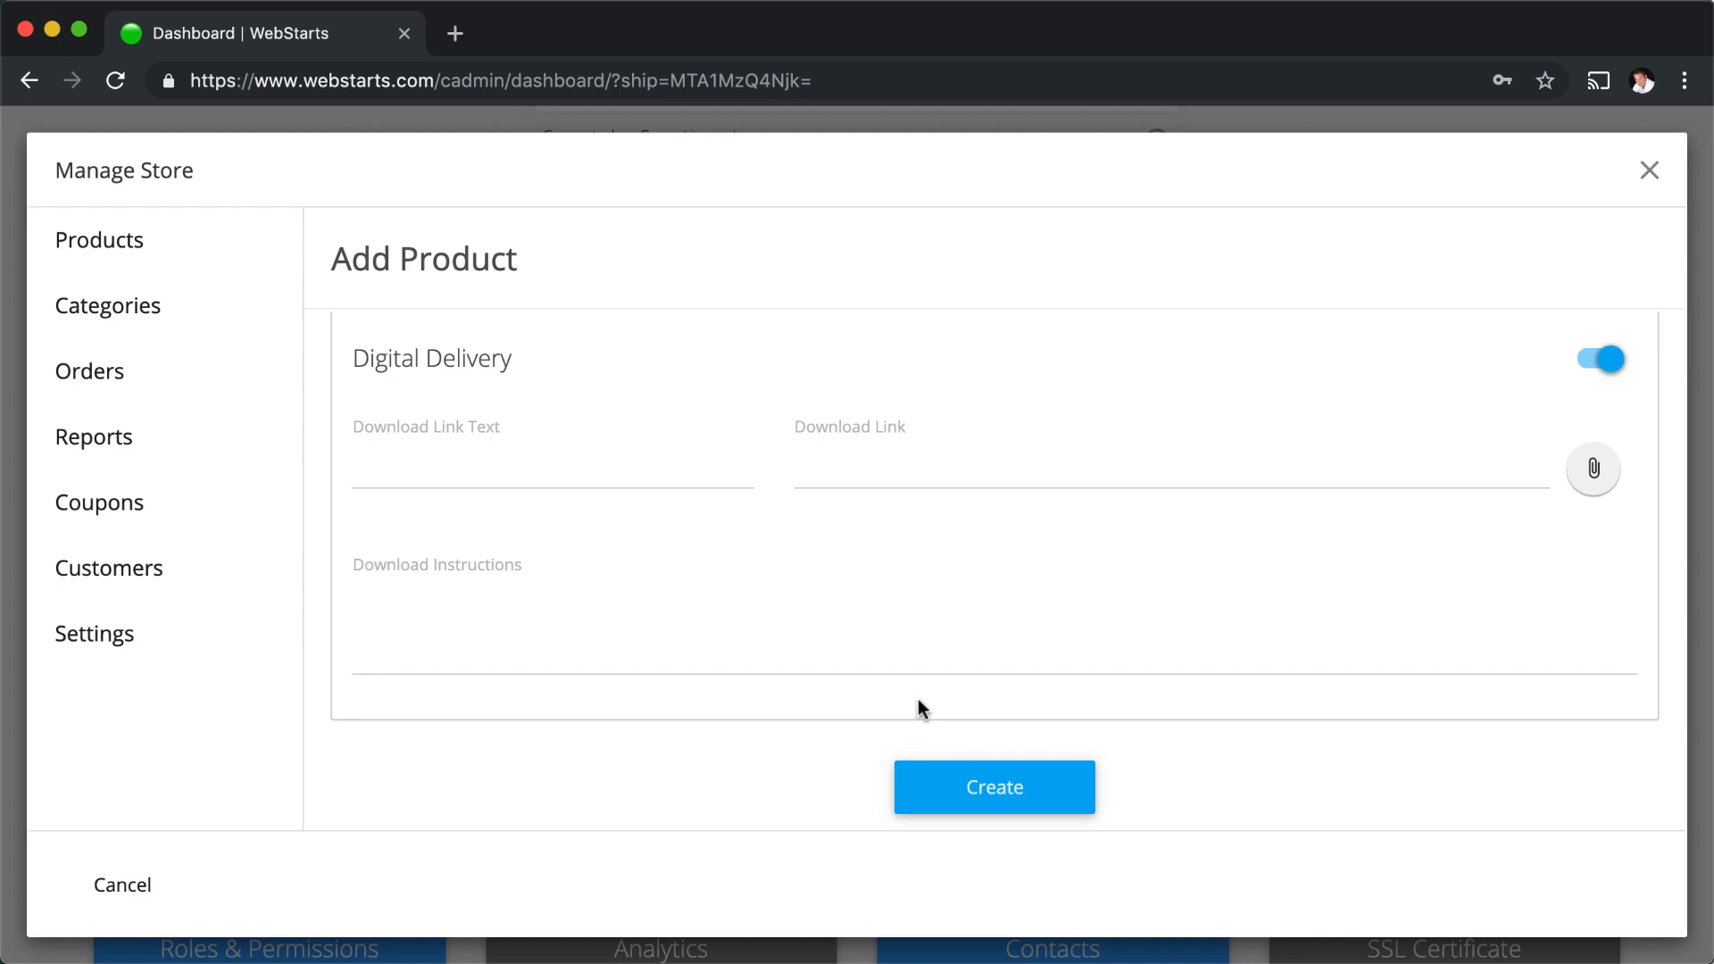
{"action": "mouse_move", "coordinate": [1026, 784]}
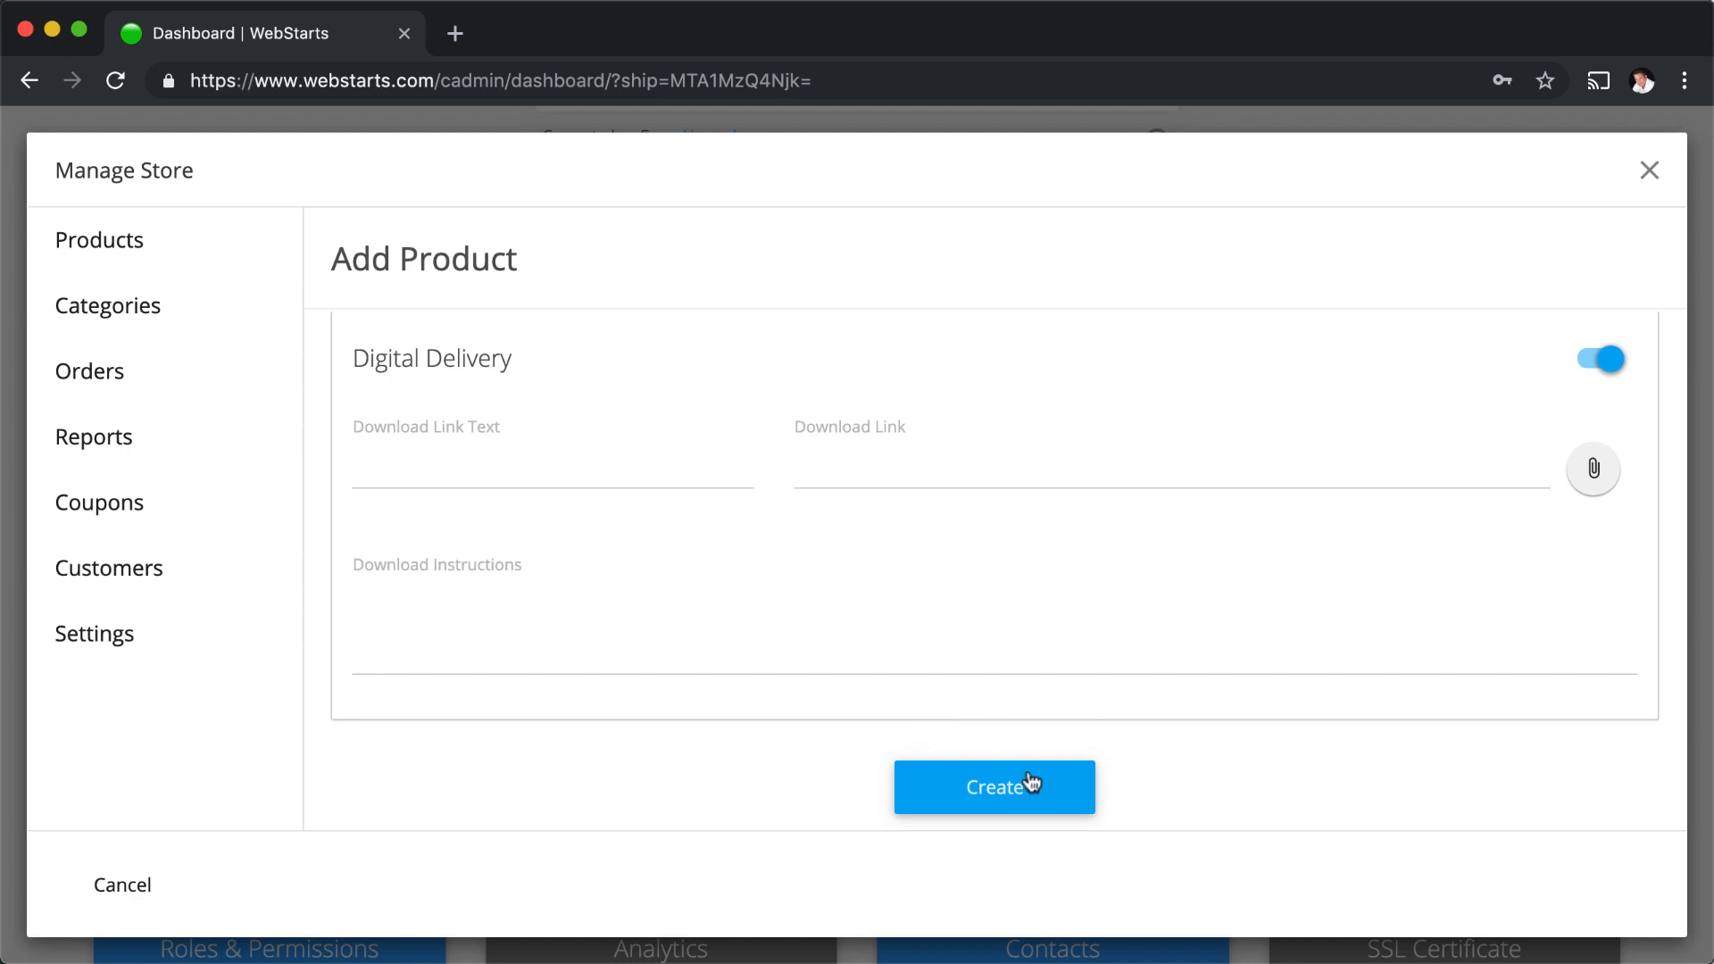
{"action": "mouse_move", "coordinate": [1650, 173]}
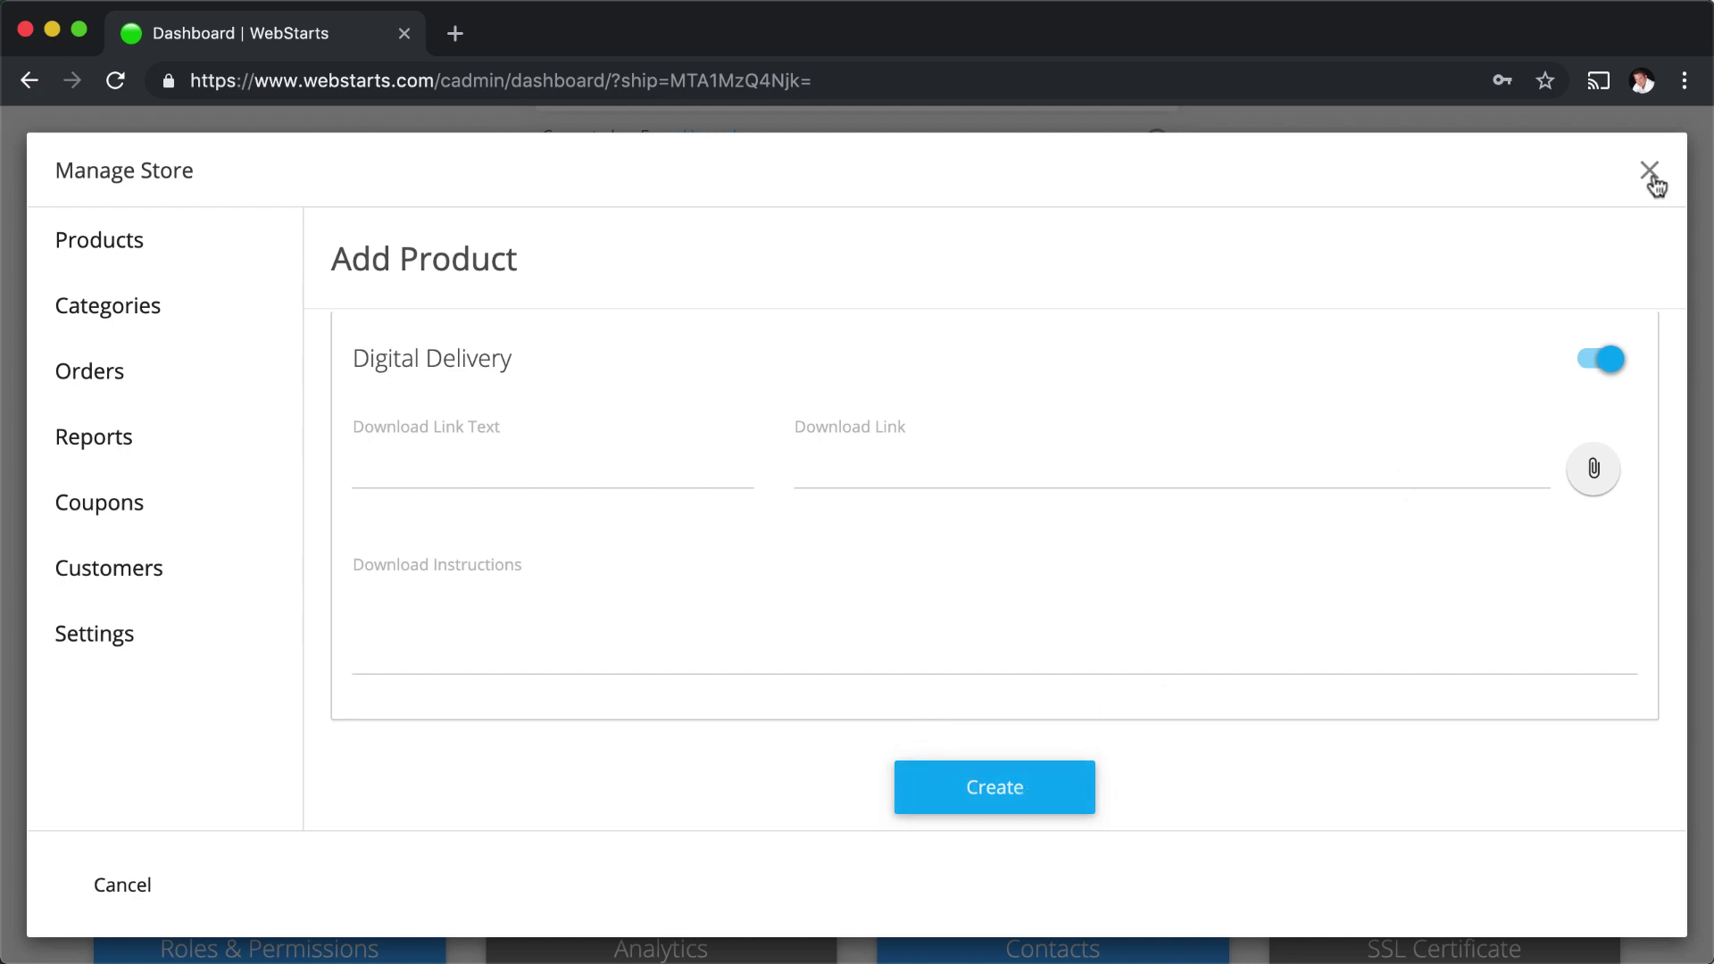
Step: Close the Manage Store window and launch the Designer Fashions site editor from the dashboard
{"action": "left_click", "coordinate": [1649, 171]}
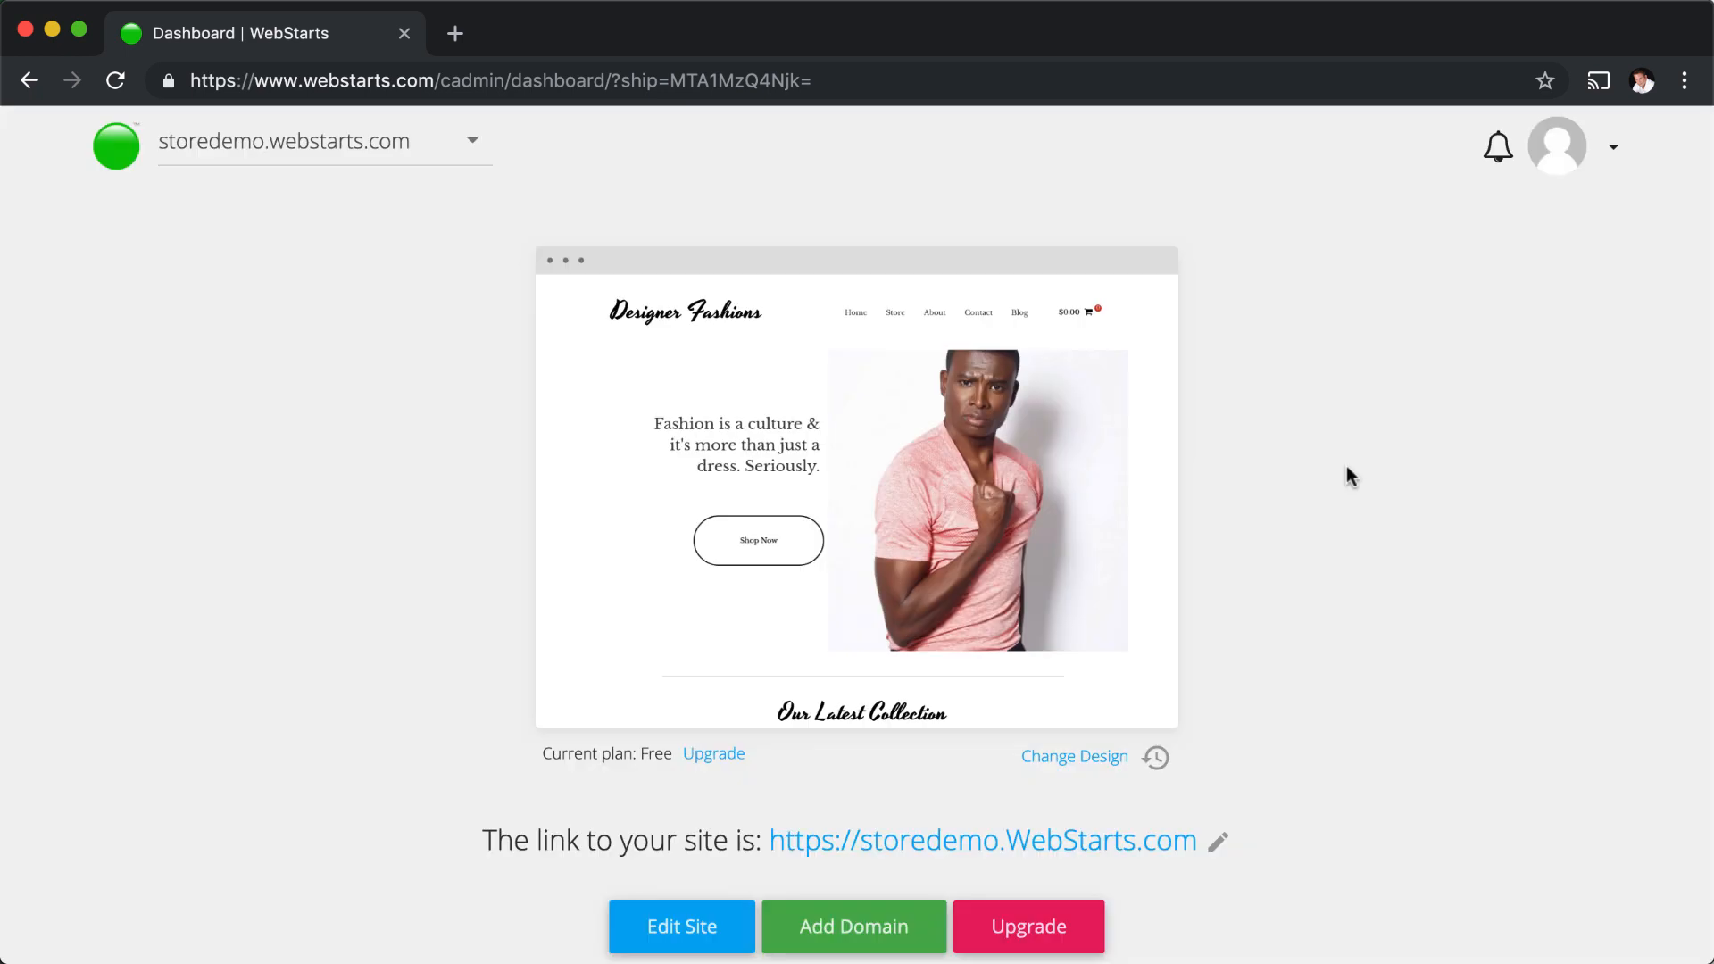
{"action": "mouse_move", "coordinate": [856, 501]}
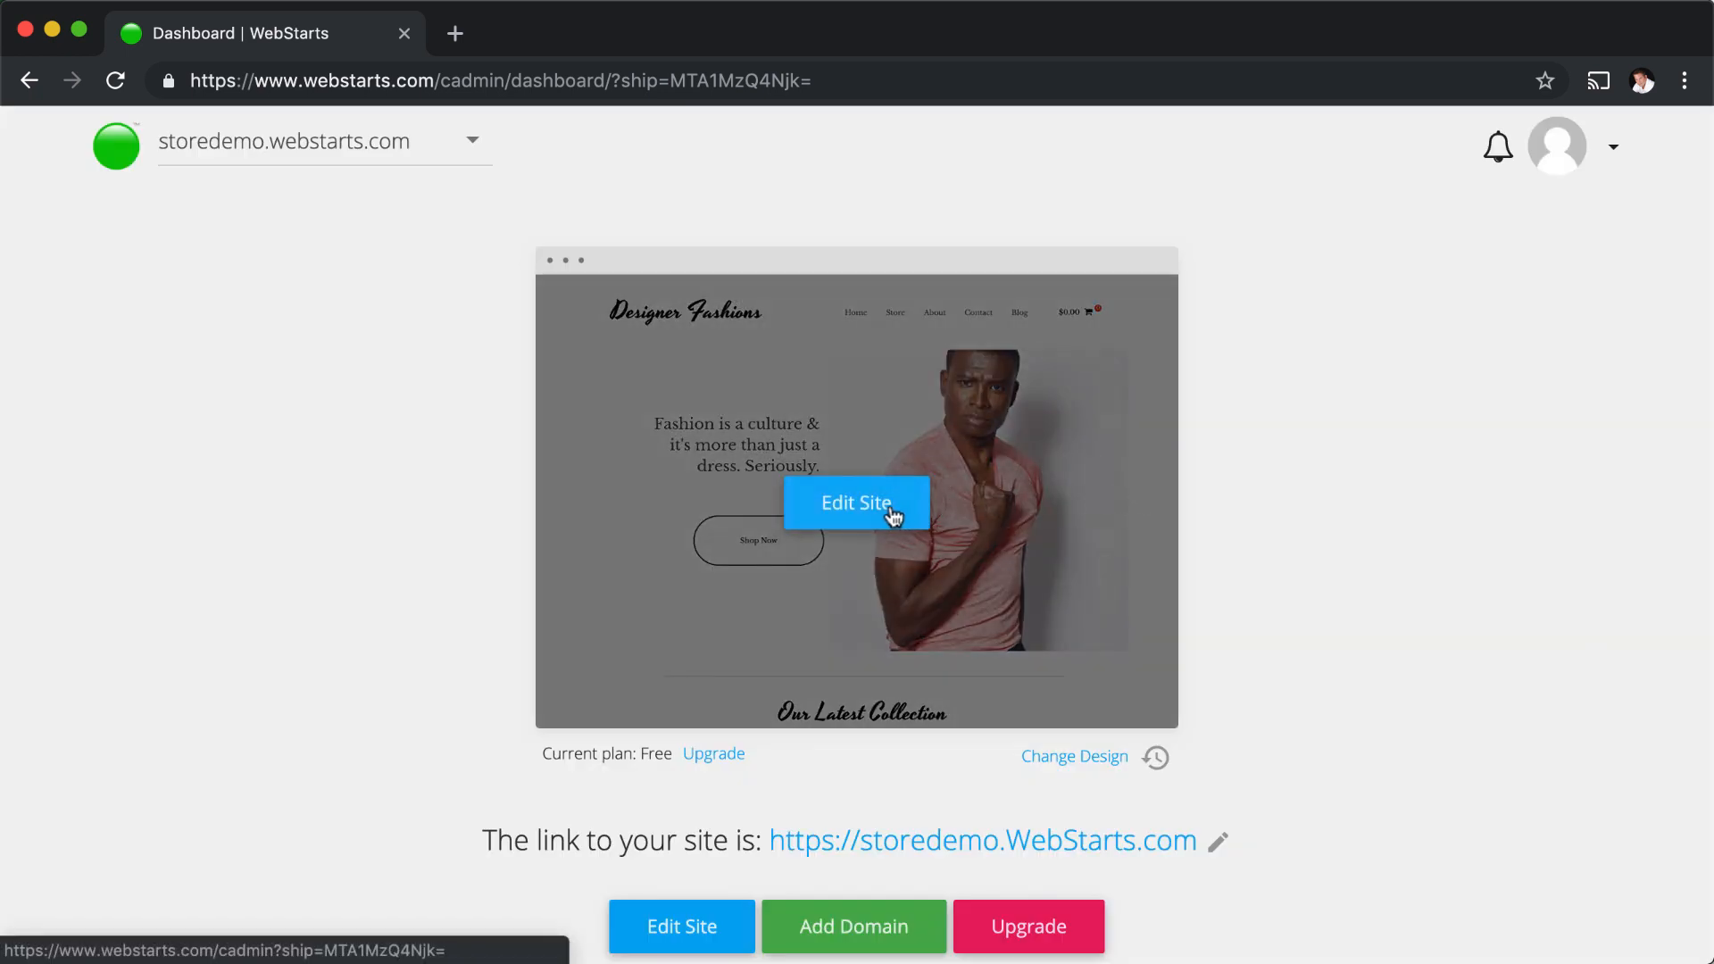
{"action": "left_click", "coordinate": [855, 502]}
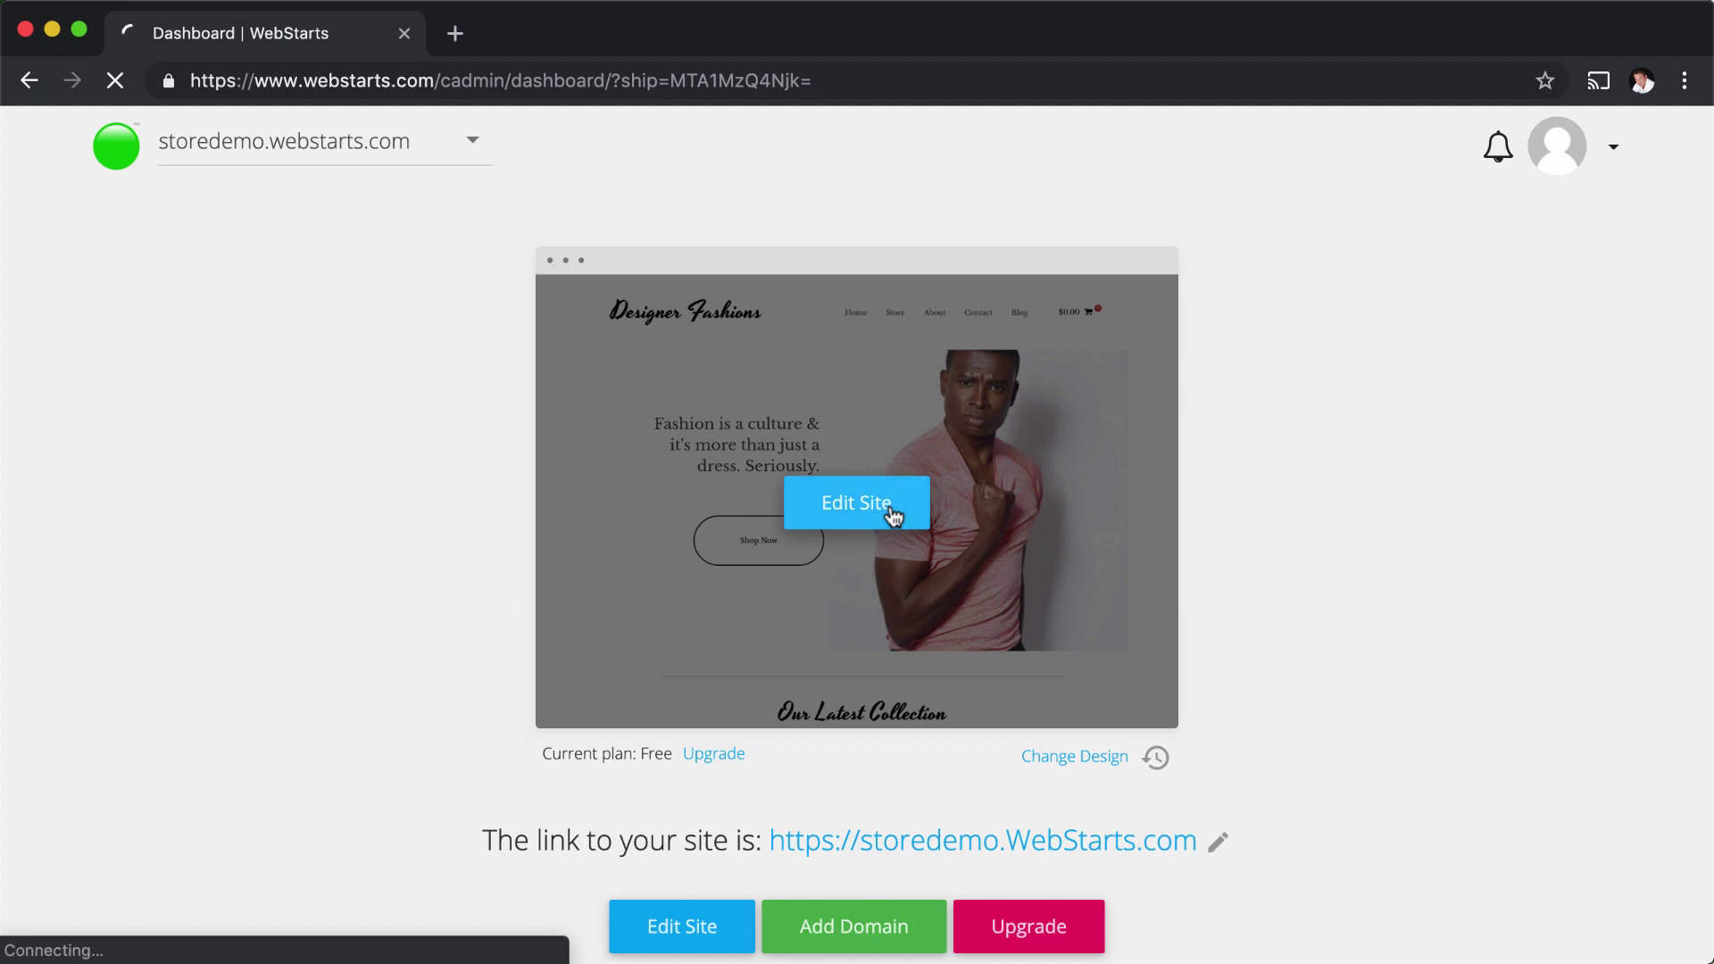
{"action": "left_click", "coordinate": [856, 502]}
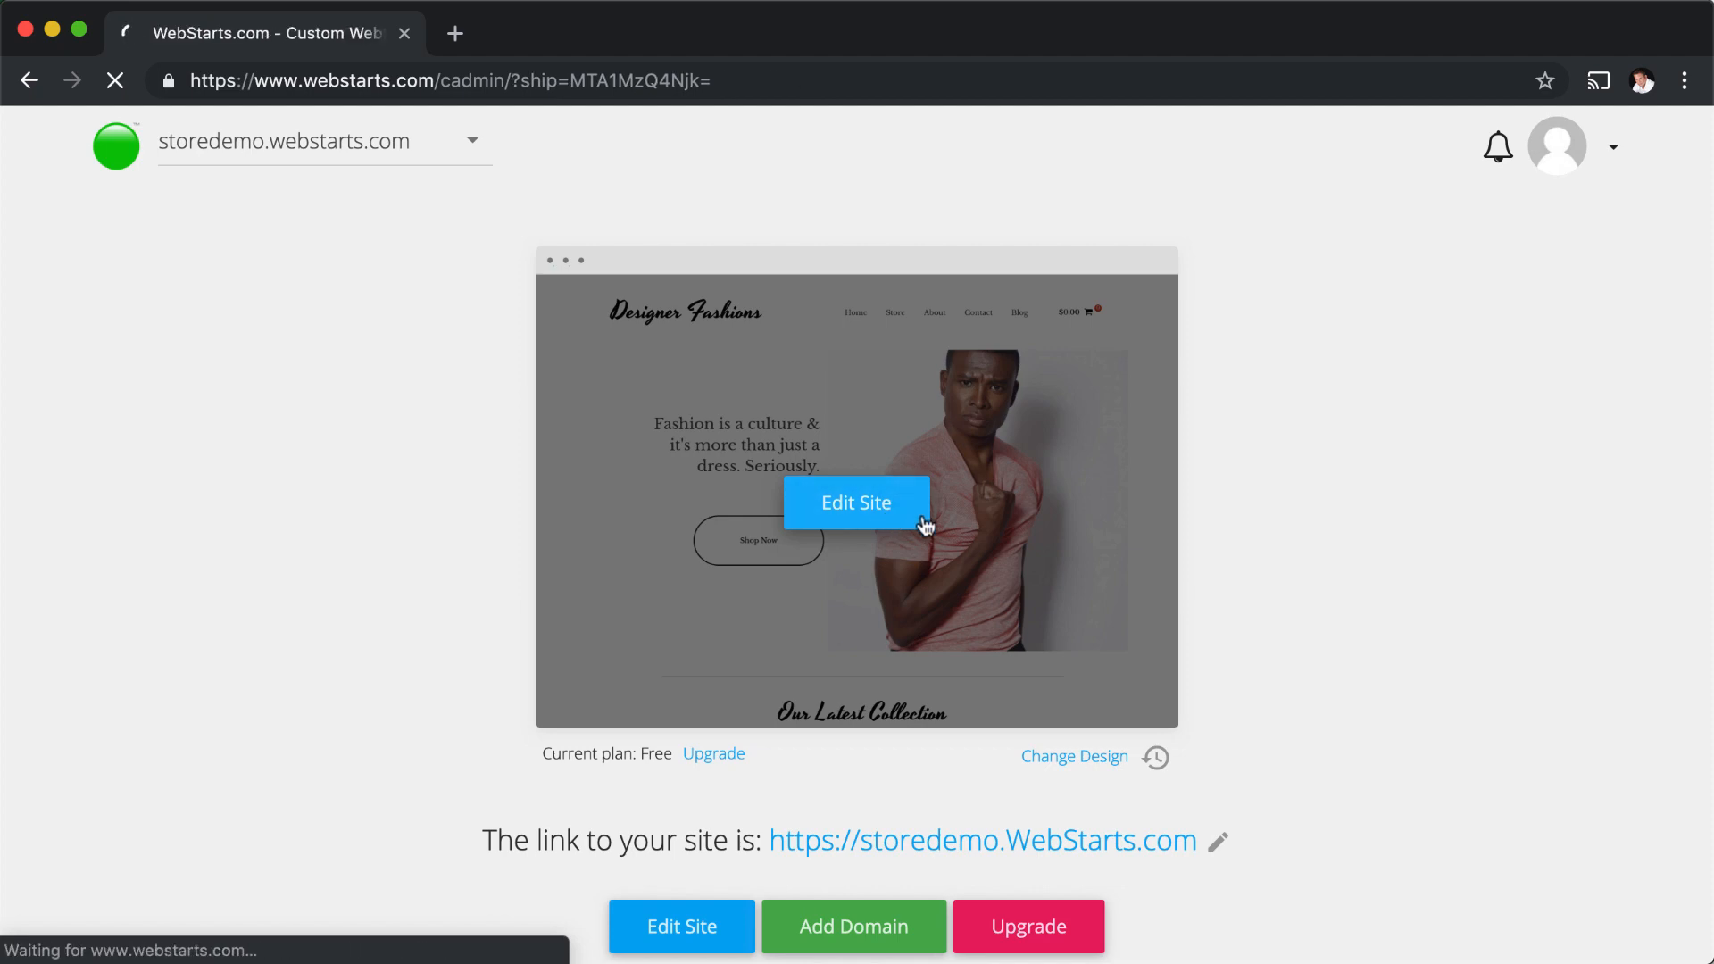
Step: Switch the editor to the Store page via the page list
{"action": "left_click", "coordinate": [856, 503]}
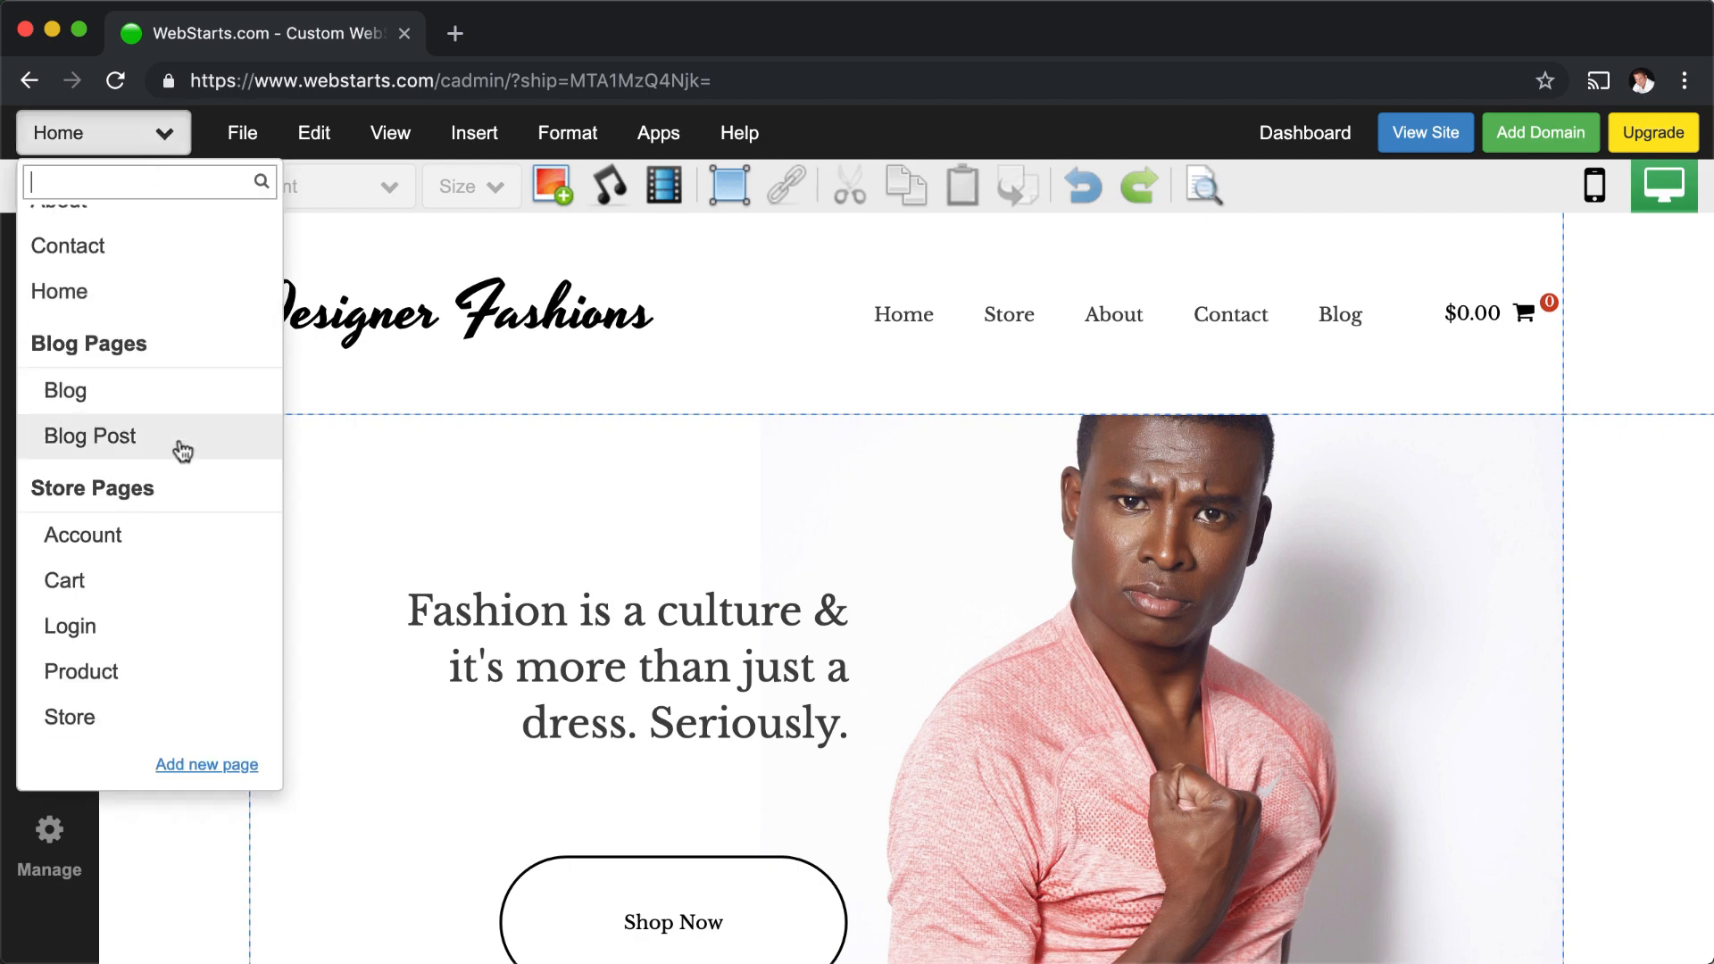
{"action": "left_click", "coordinate": [68, 717]}
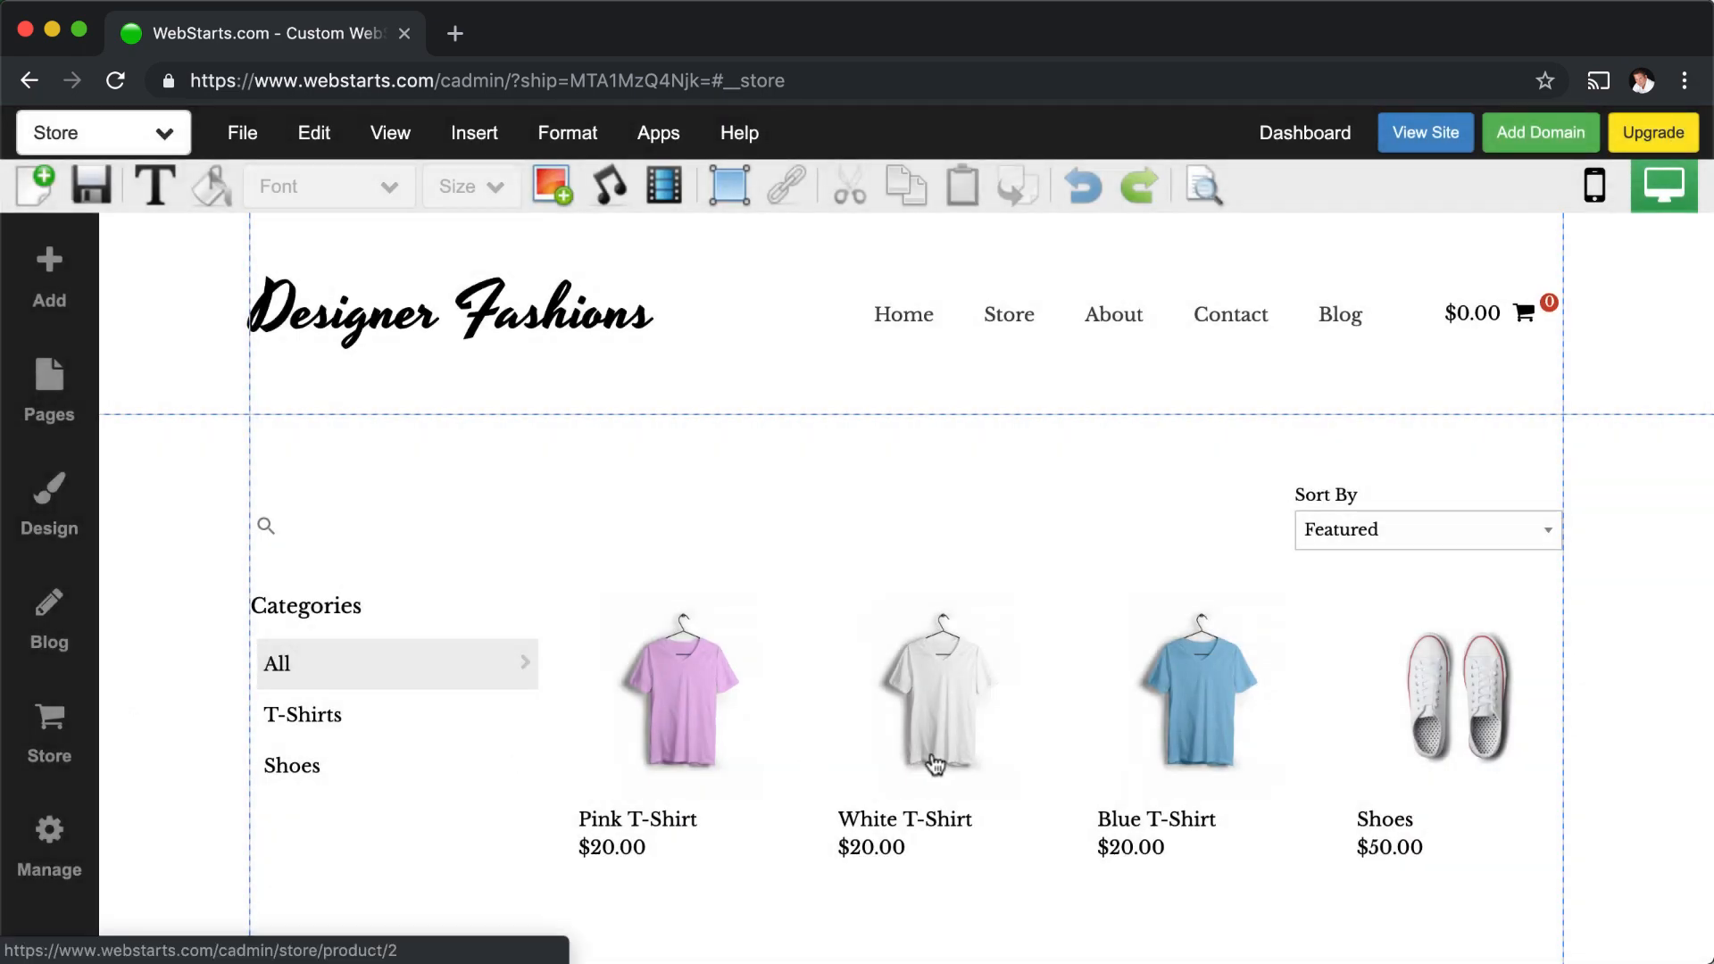
Step: Select the Store page product grid and open its Store Page Settings
{"action": "left_click", "coordinate": [934, 759]}
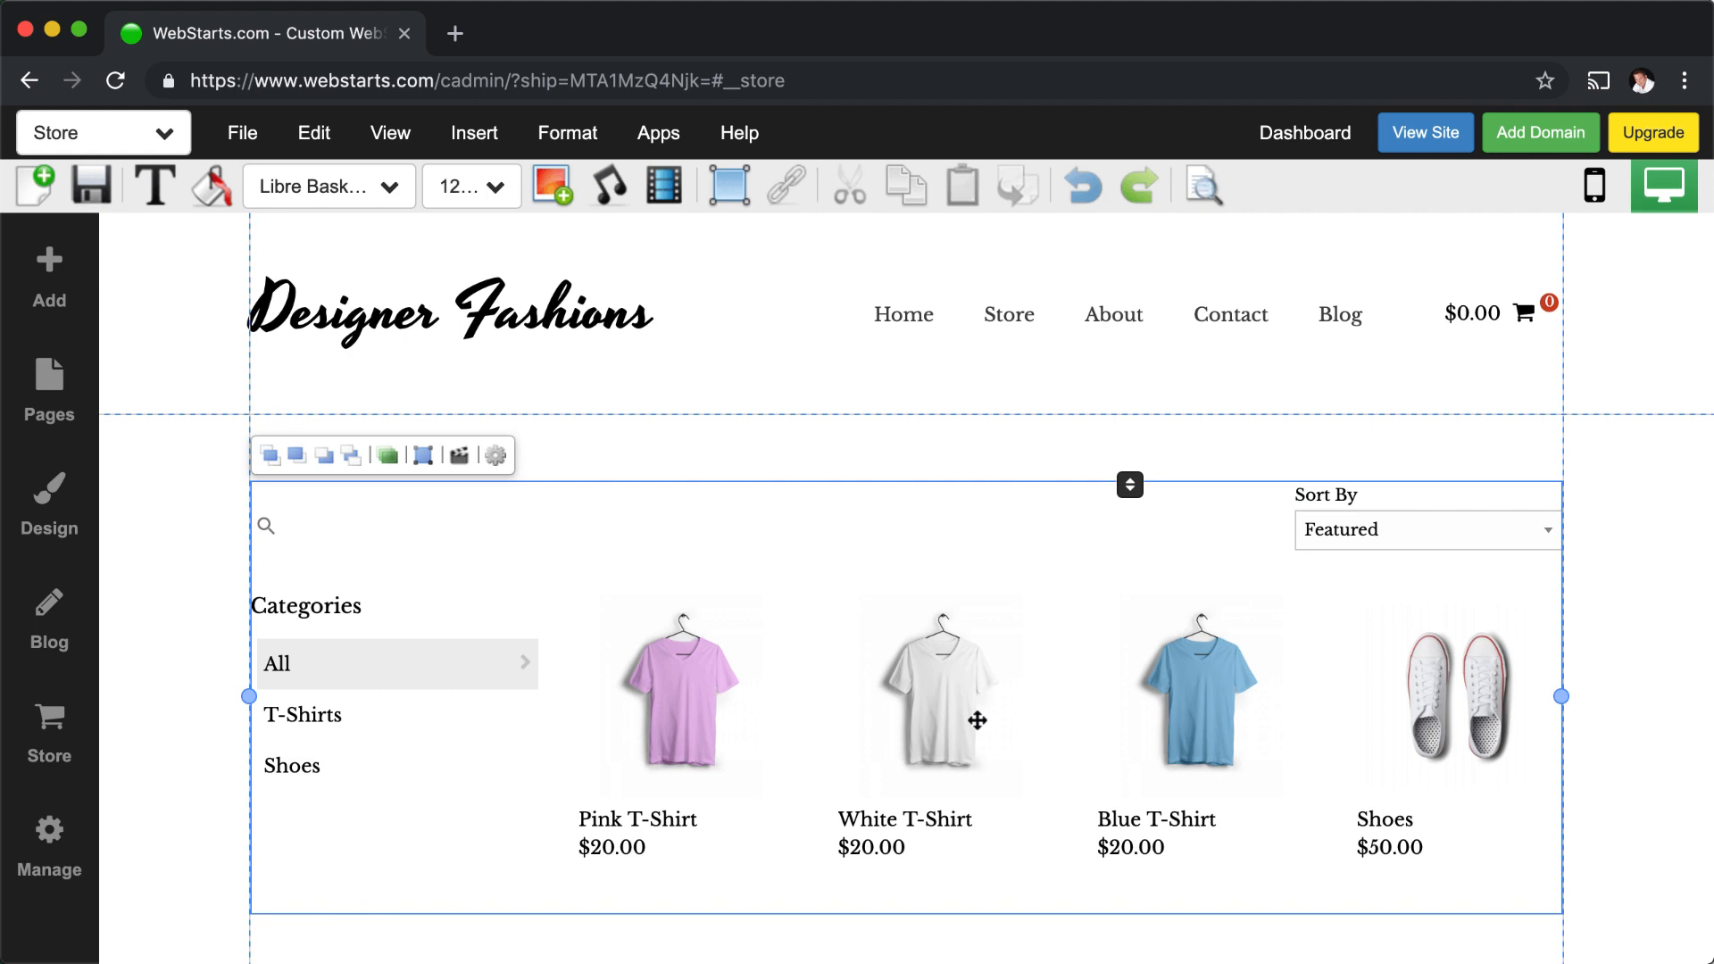
{"action": "left_click", "coordinate": [496, 454]}
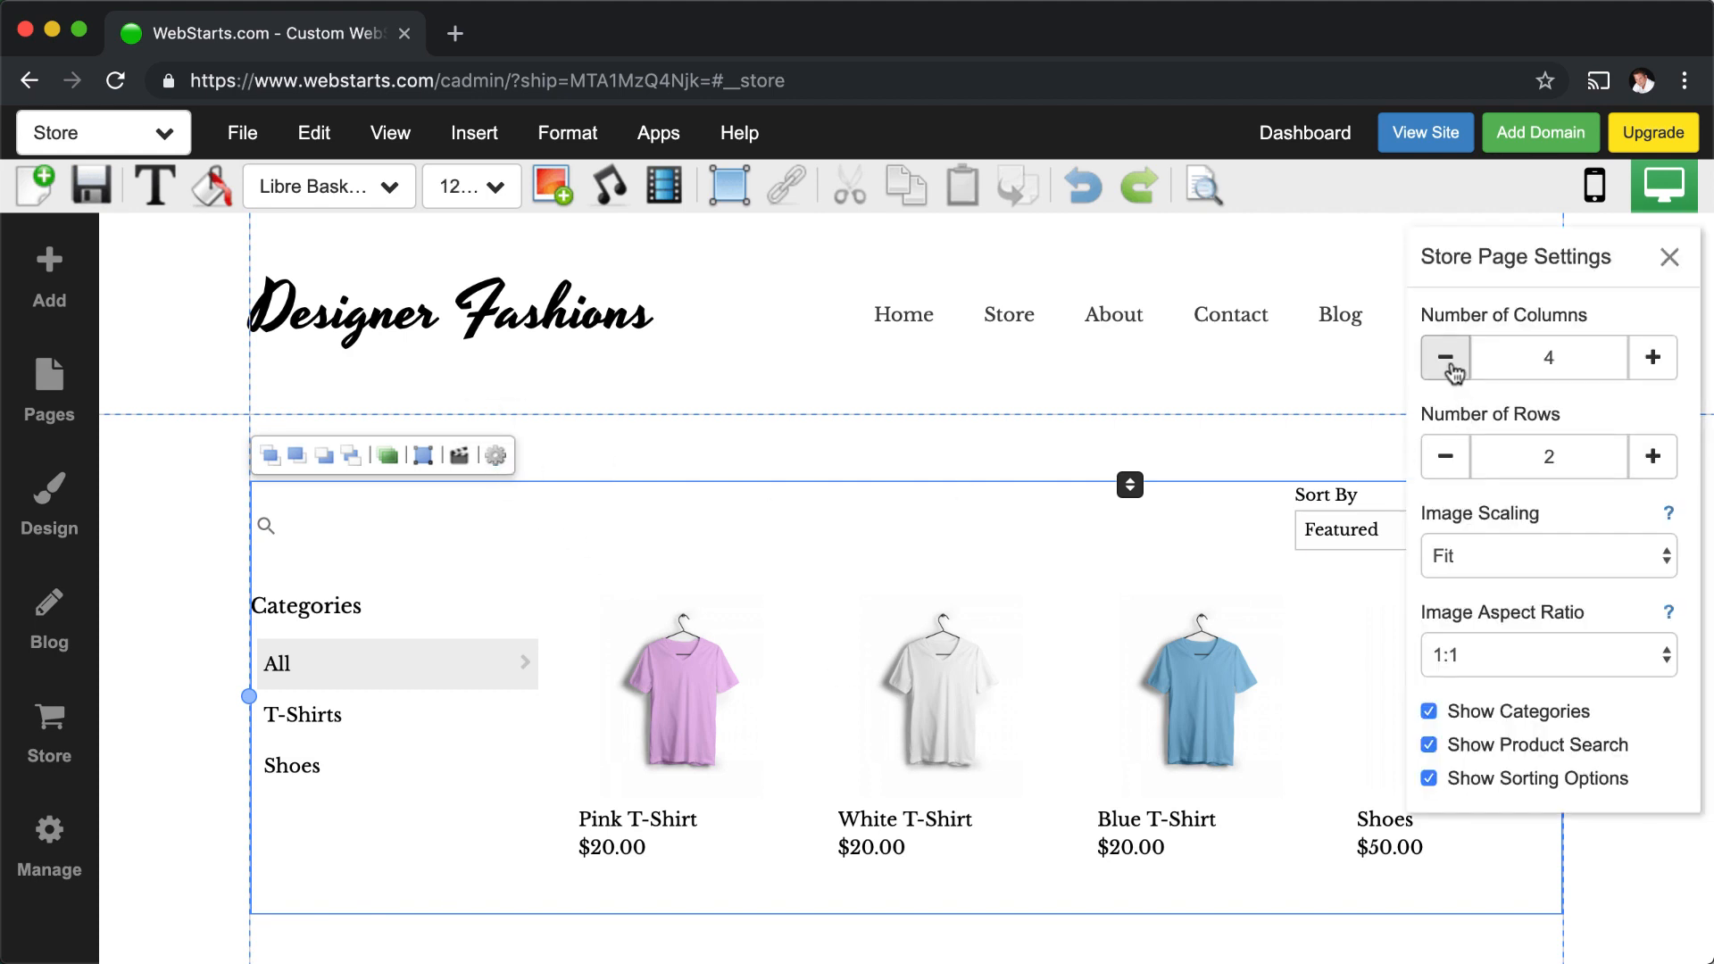
Step: Change the product grid to 3 columns and 3 rows with cropped 4:3 images, then close settings
{"action": "left_click", "coordinate": [1444, 357]}
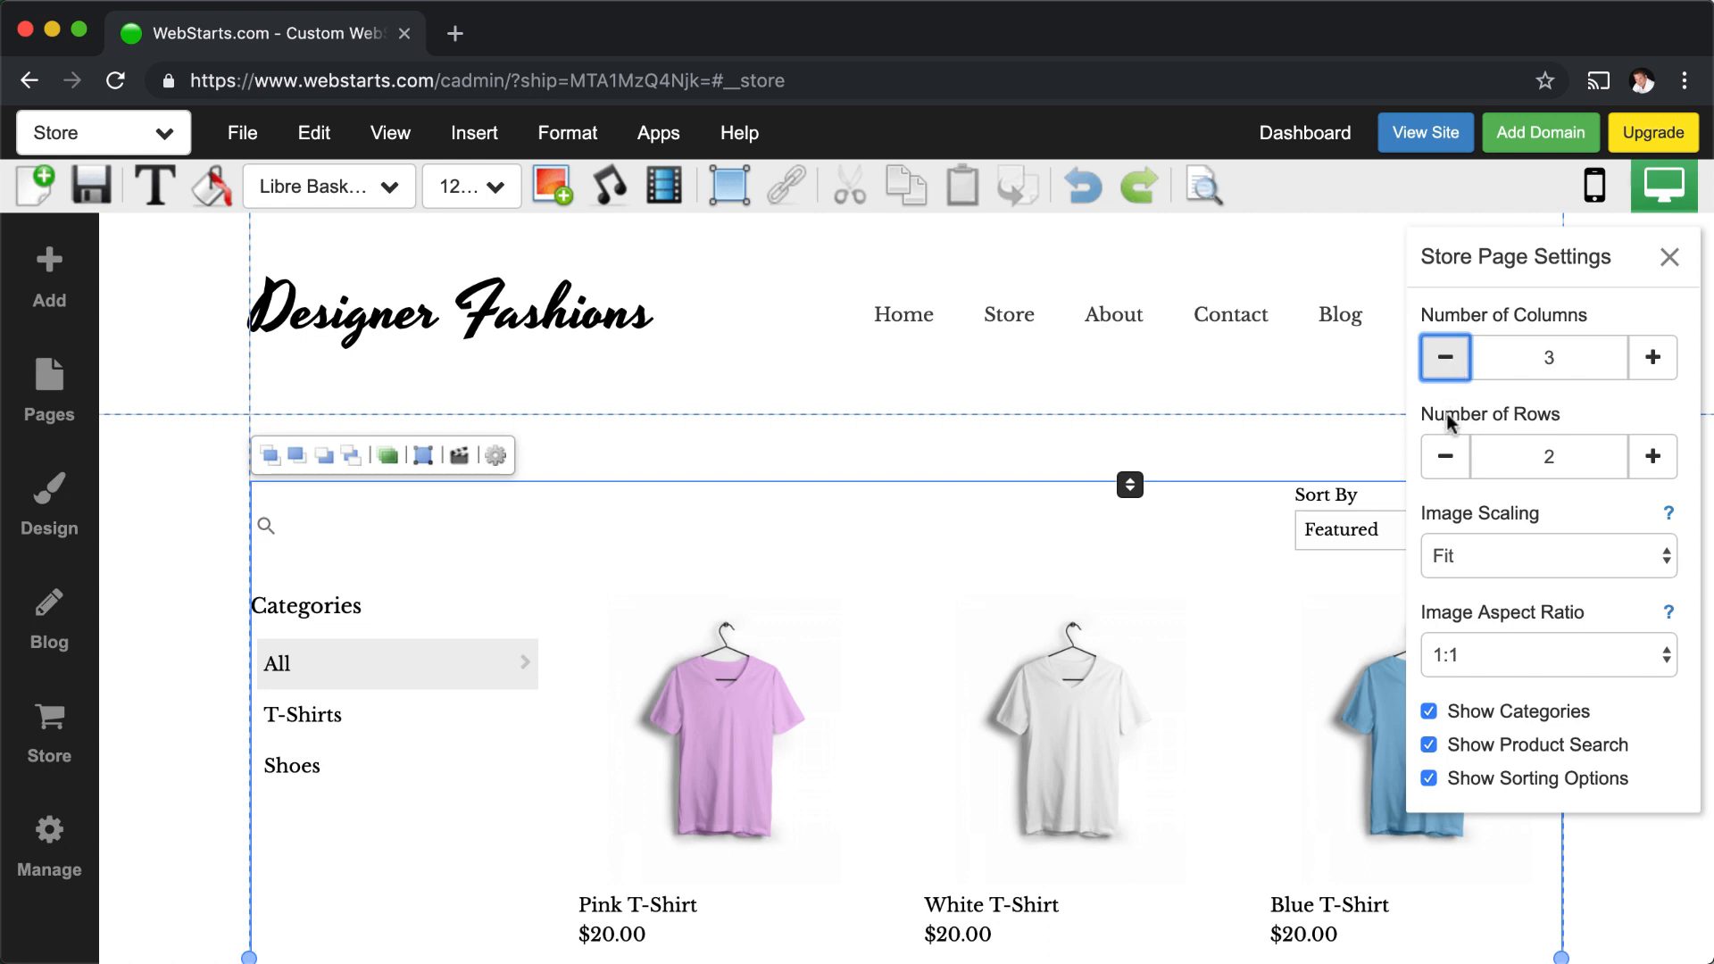
{"action": "left_click", "coordinate": [1652, 456]}
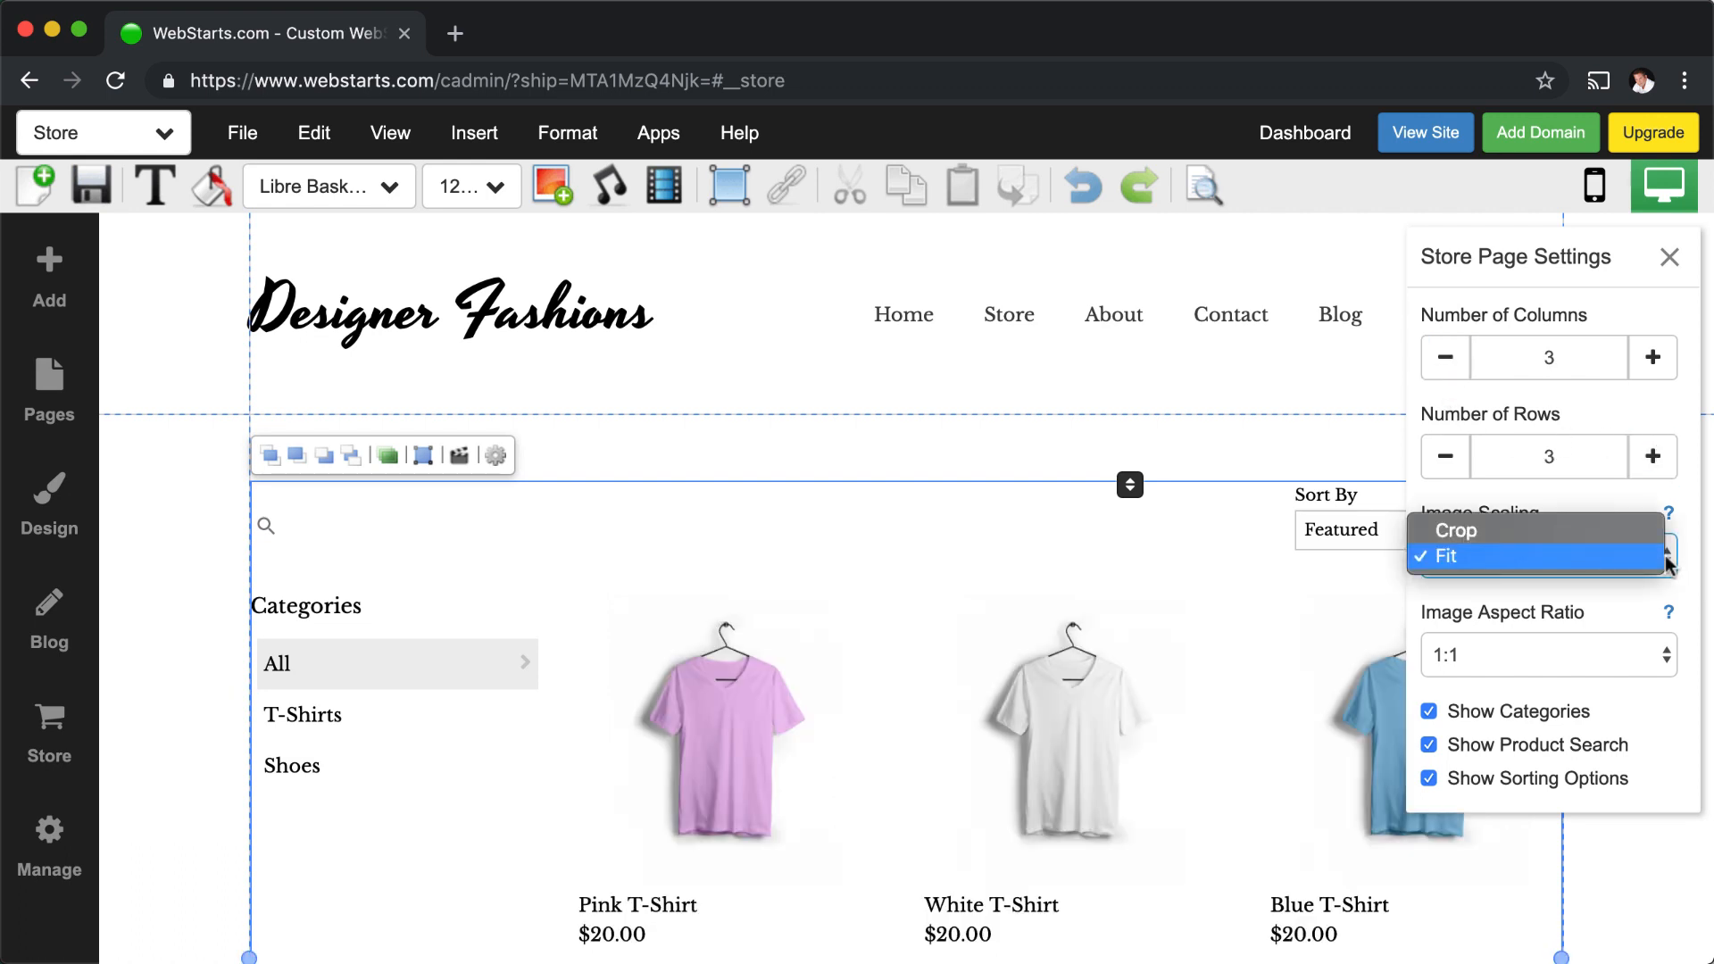
{"action": "left_click", "coordinate": [1455, 531]}
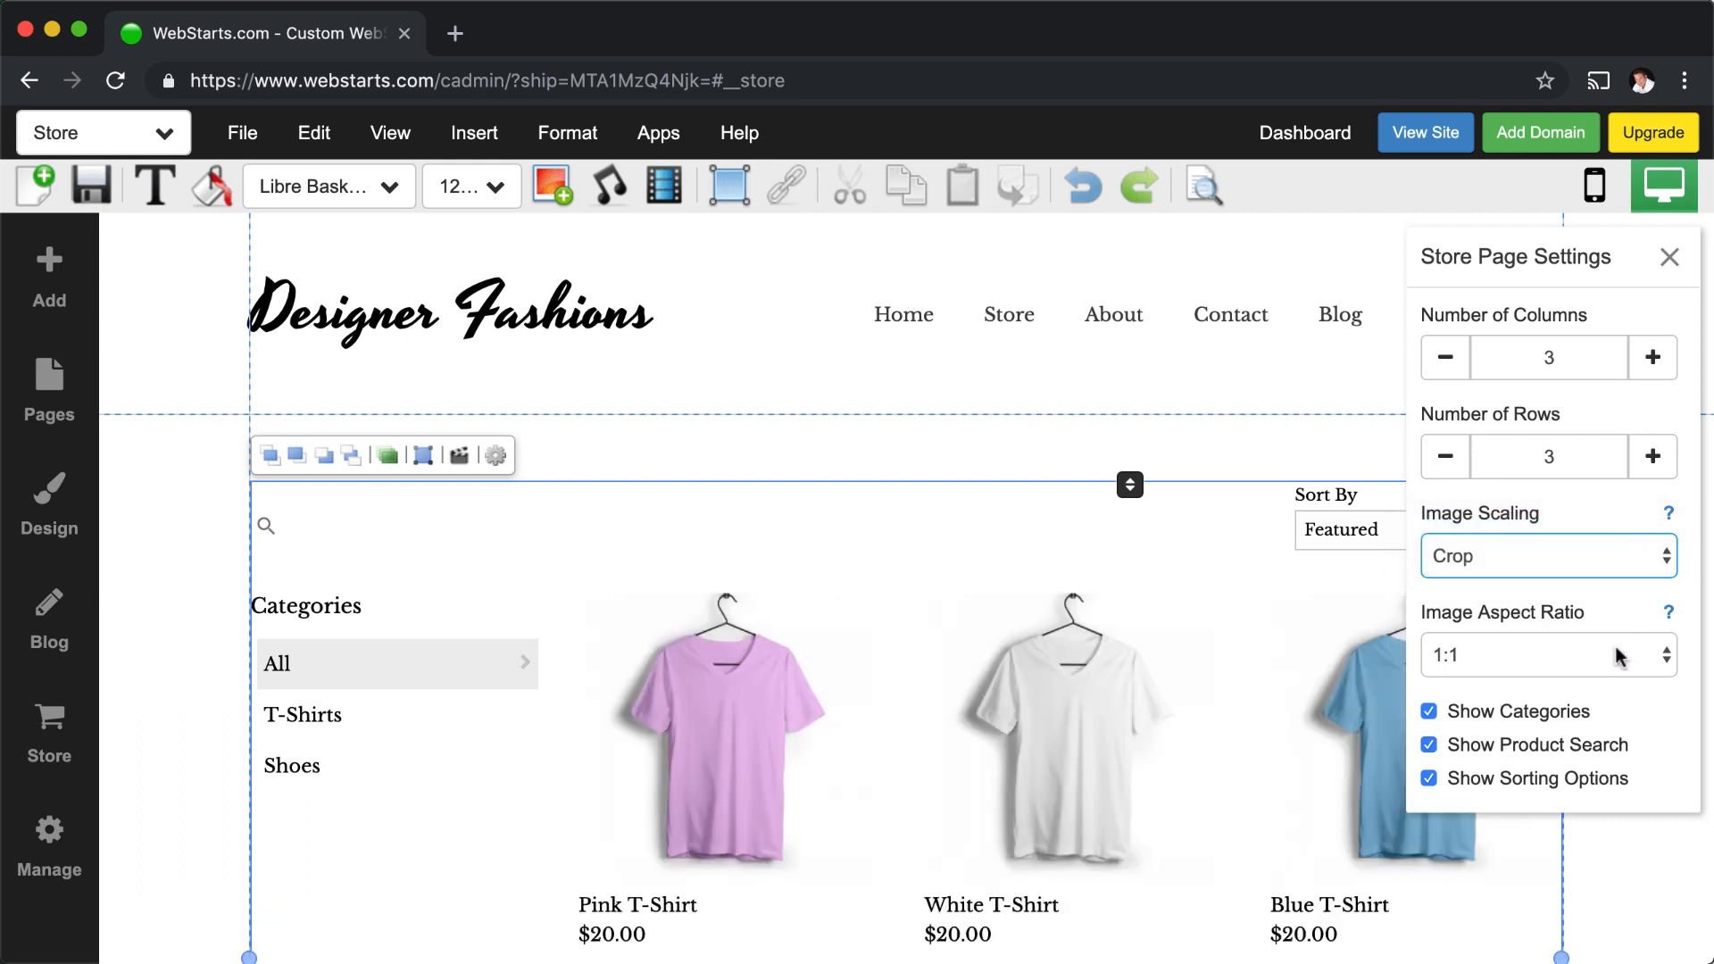
{"action": "left_click", "coordinate": [1546, 654]}
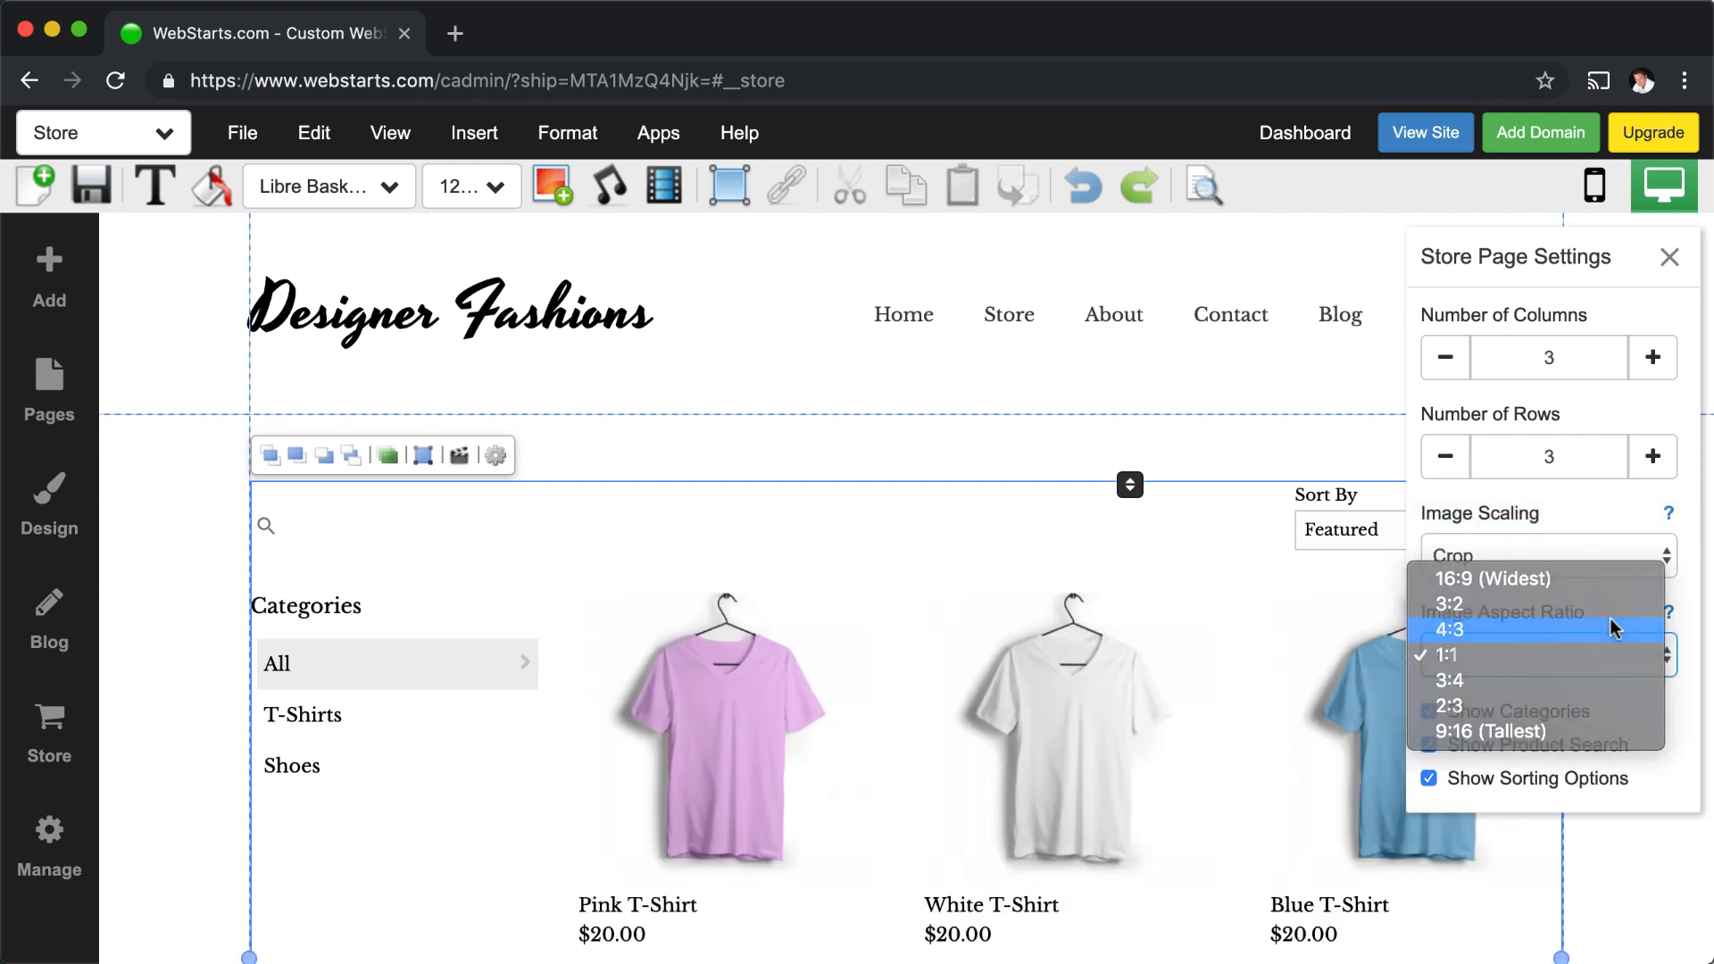
{"action": "left_click", "coordinate": [1450, 629]}
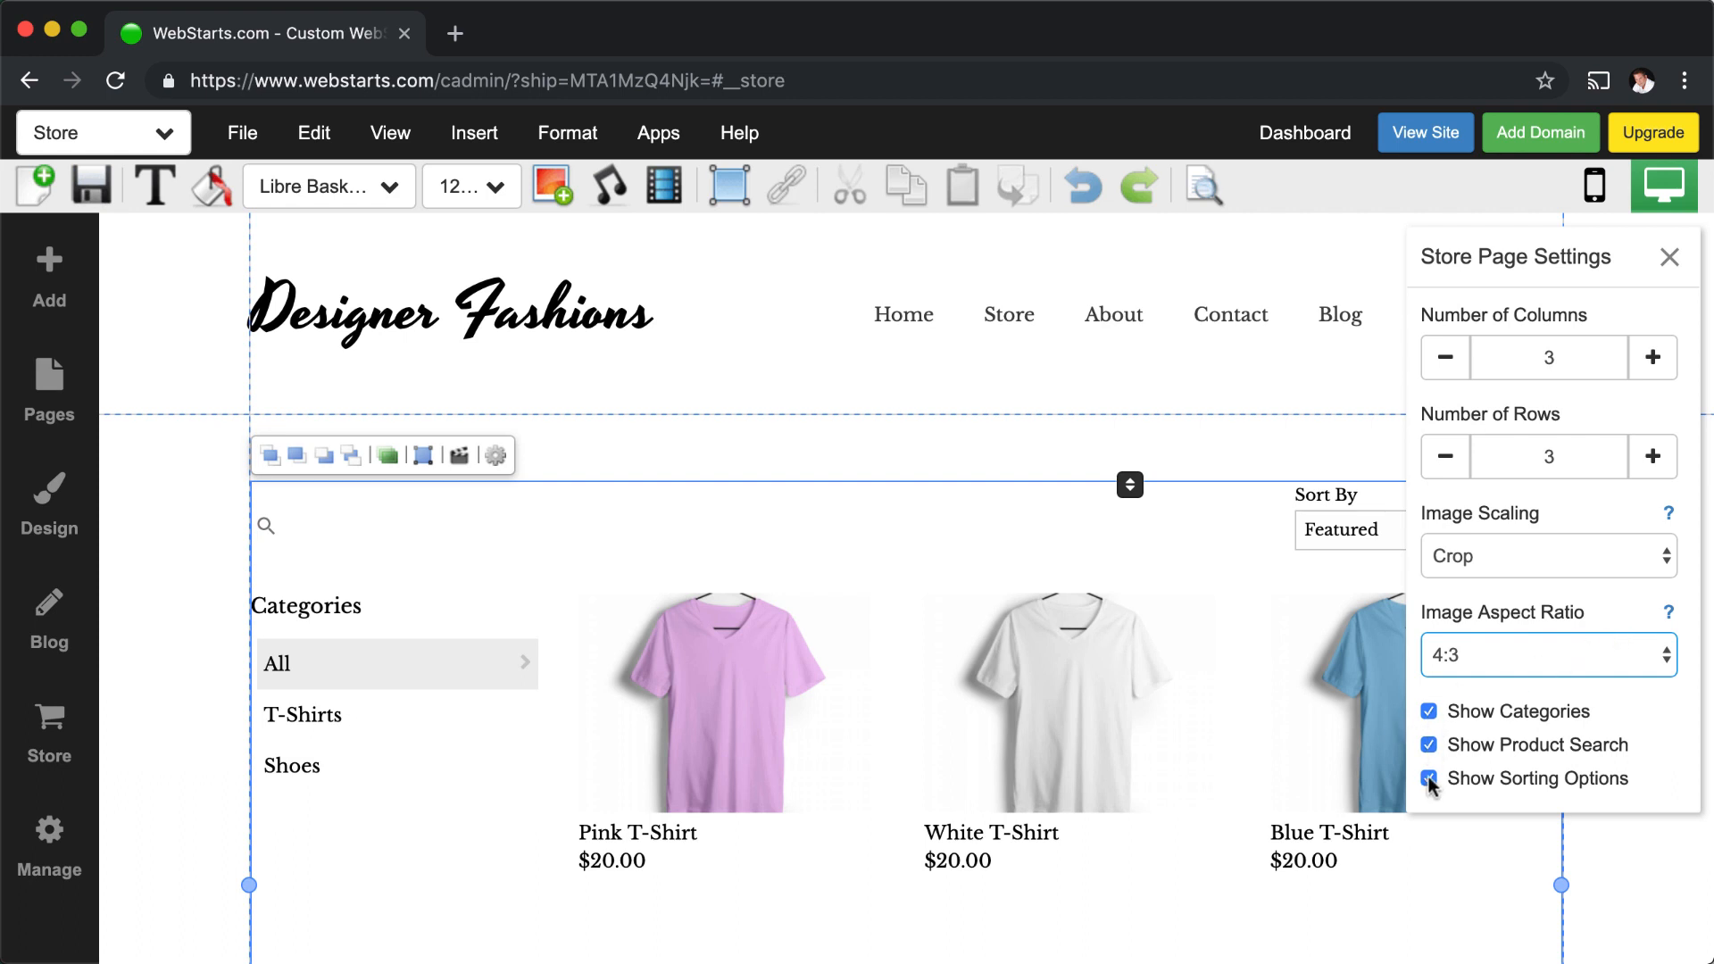
{"action": "left_click", "coordinate": [1669, 257]}
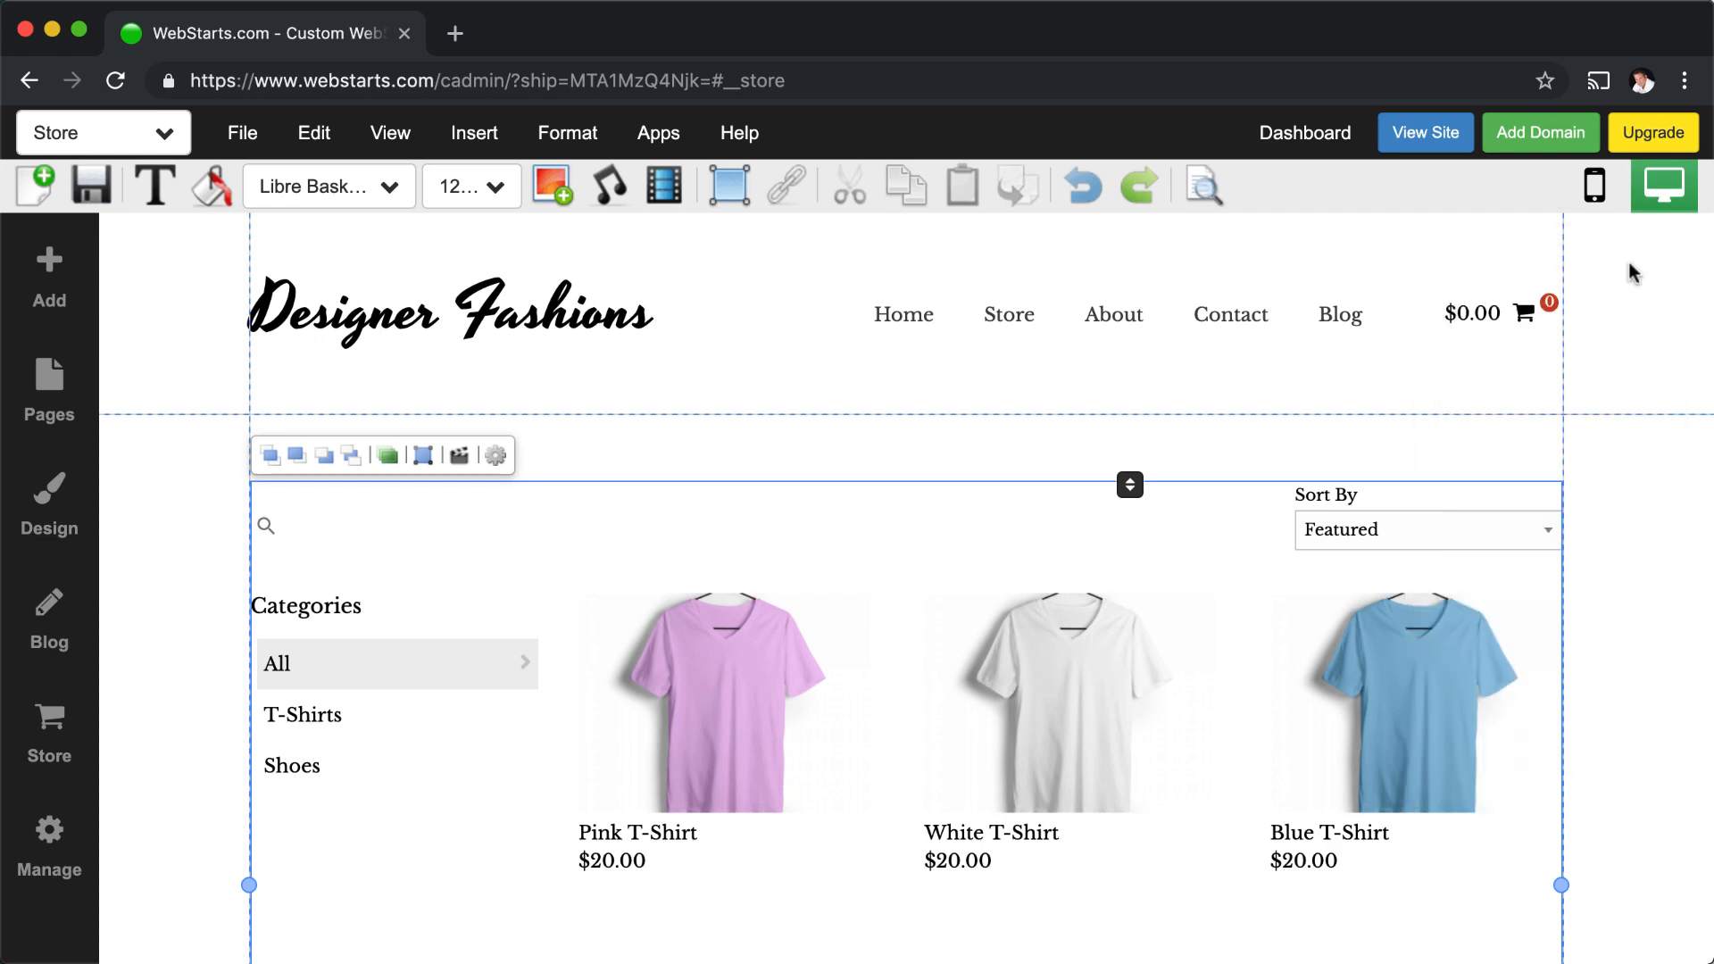
{"action": "left_click", "coordinate": [89, 185]}
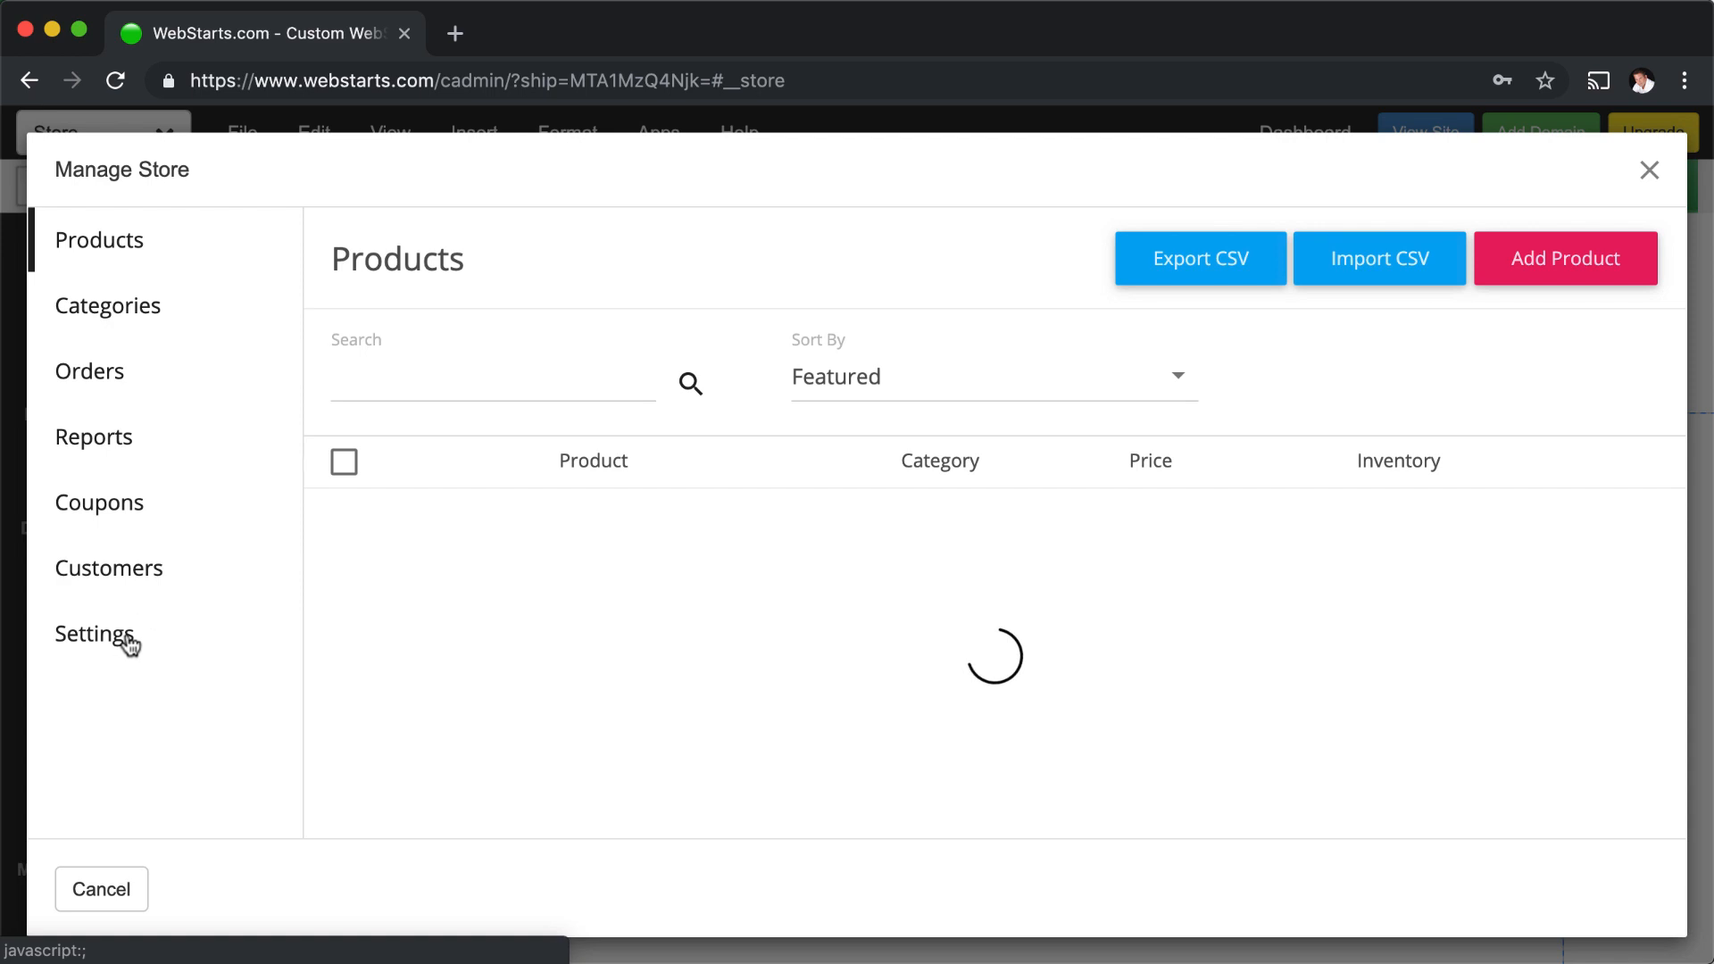
Step: Check that Store Settings are on Test Mode, then close Manage Store
{"action": "left_click", "coordinate": [93, 634]}
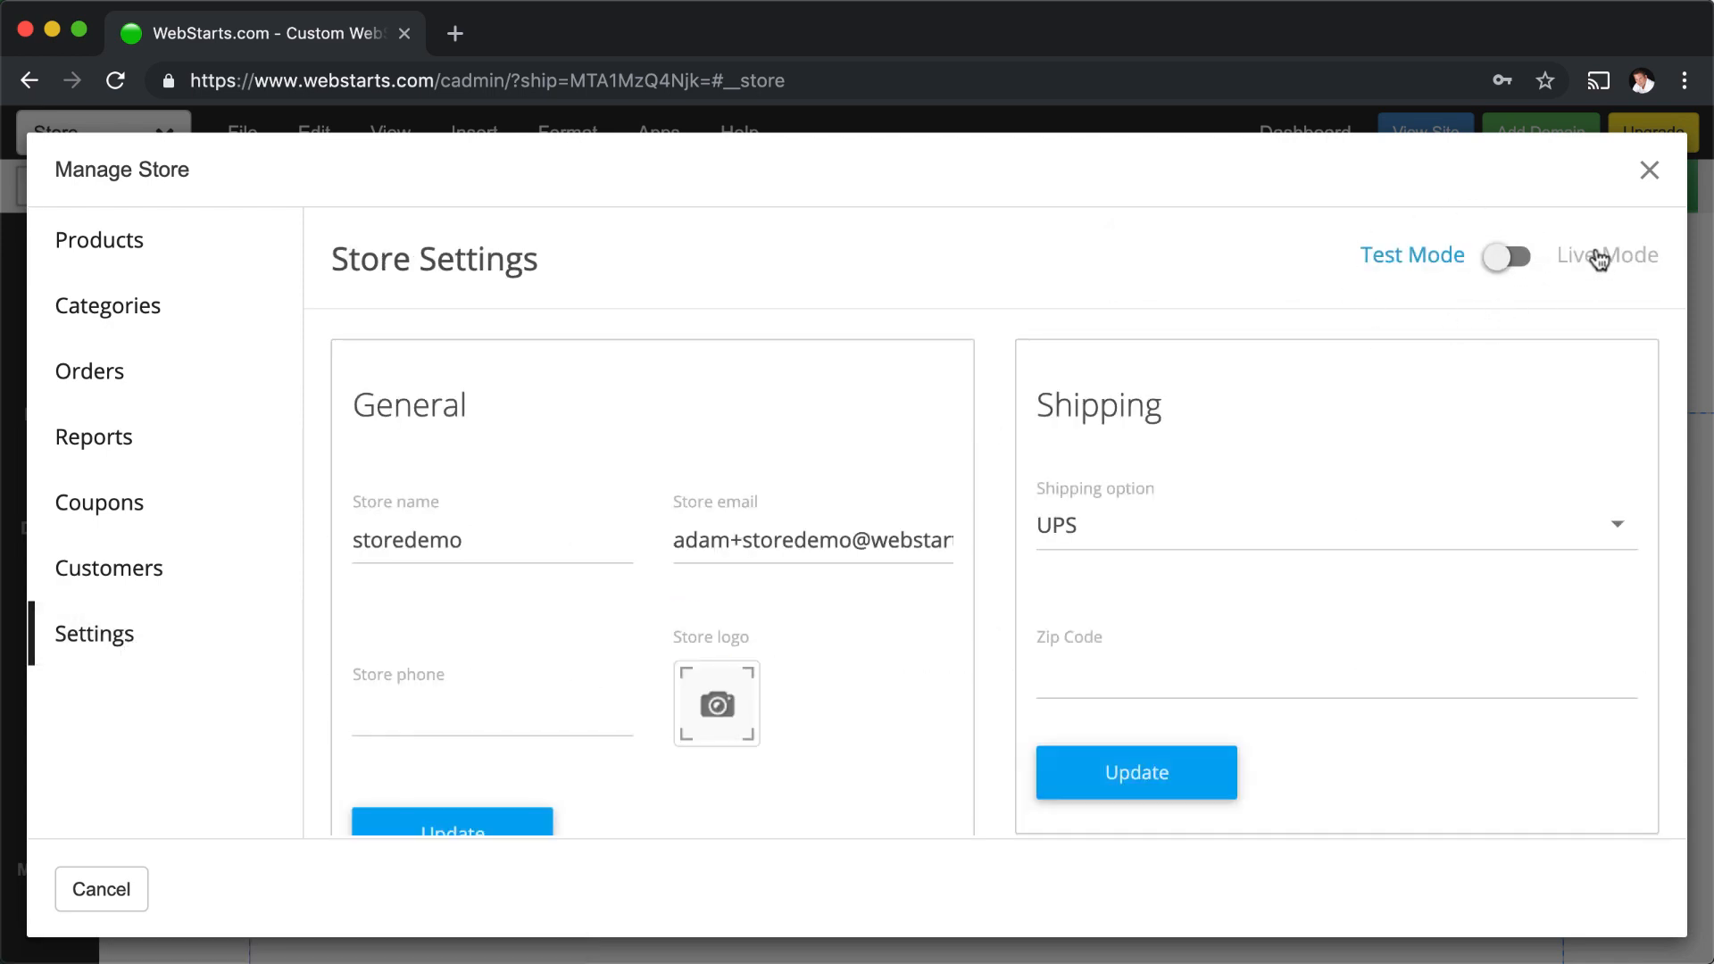
{"action": "mouse_move", "coordinate": [1384, 240]}
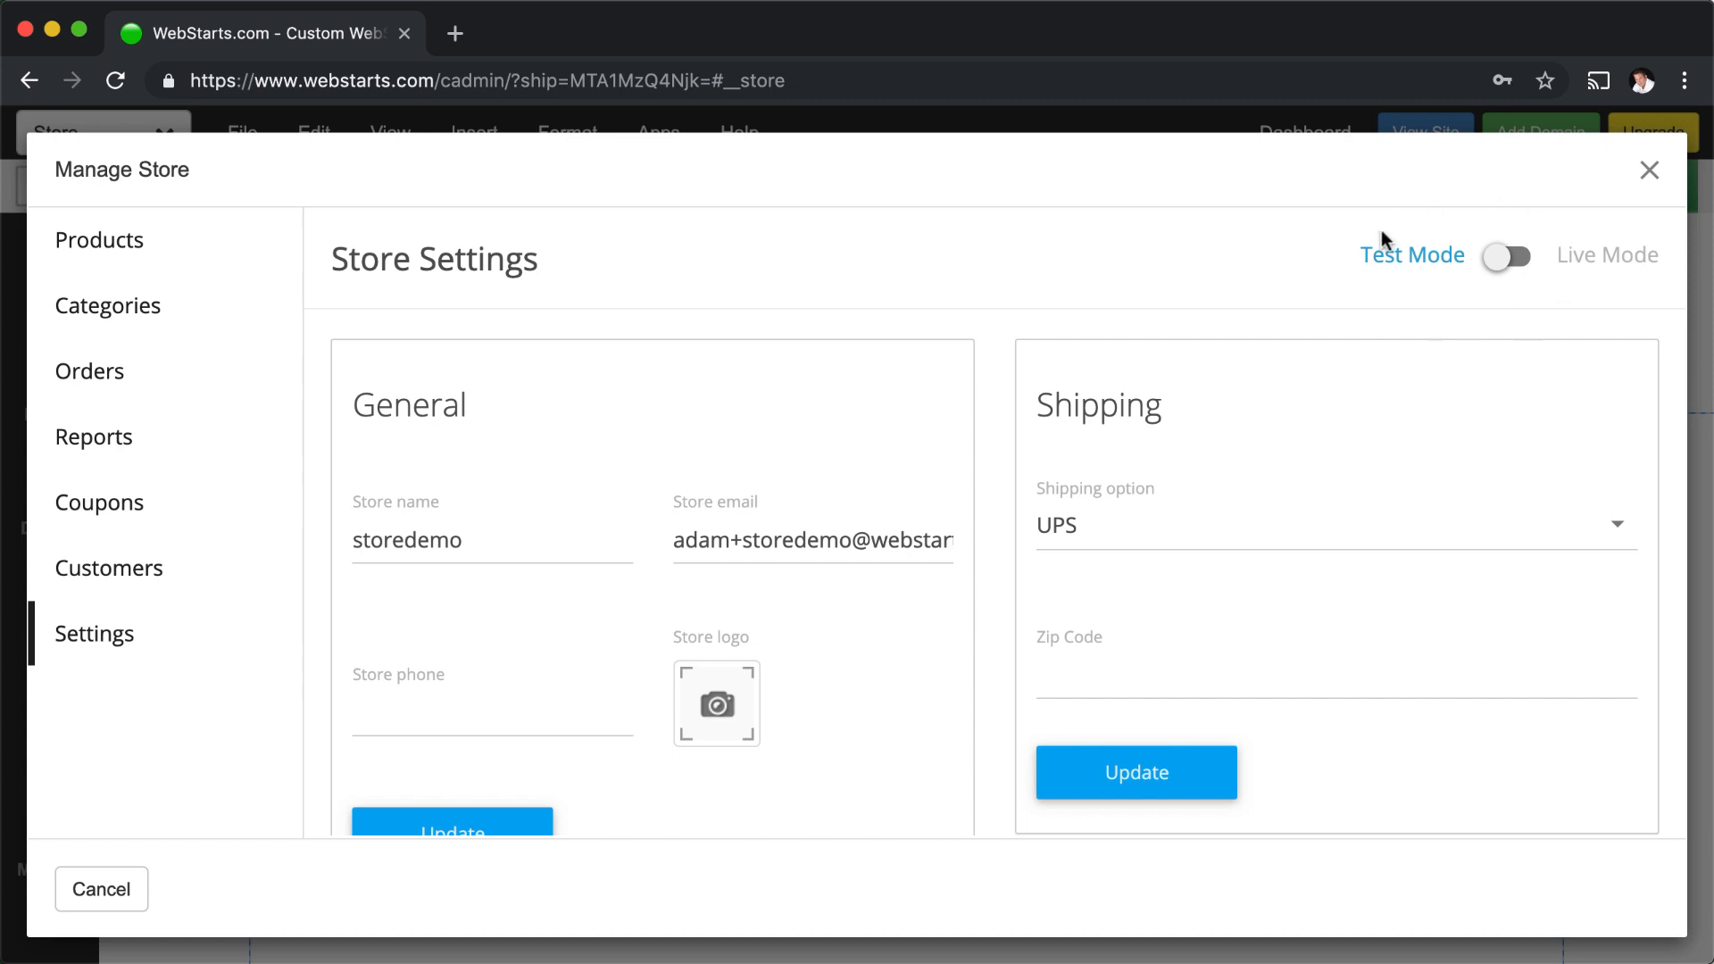
{"action": "mouse_move", "coordinate": [1553, 280]}
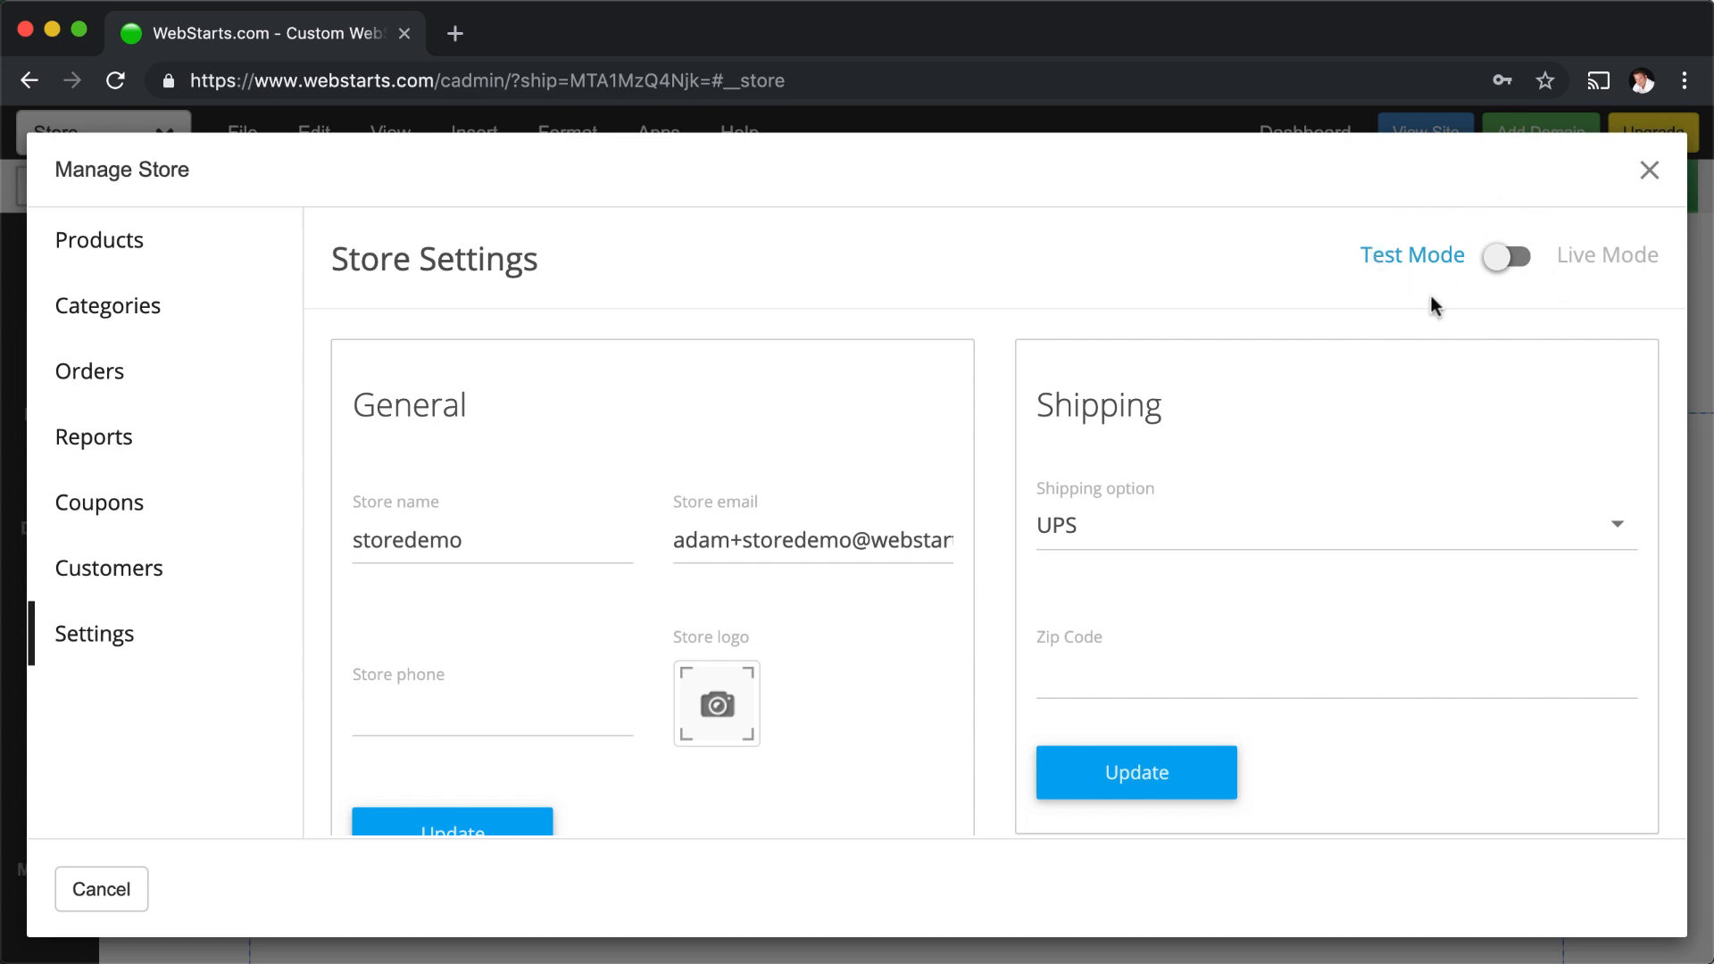
{"action": "mouse_move", "coordinate": [1651, 173]}
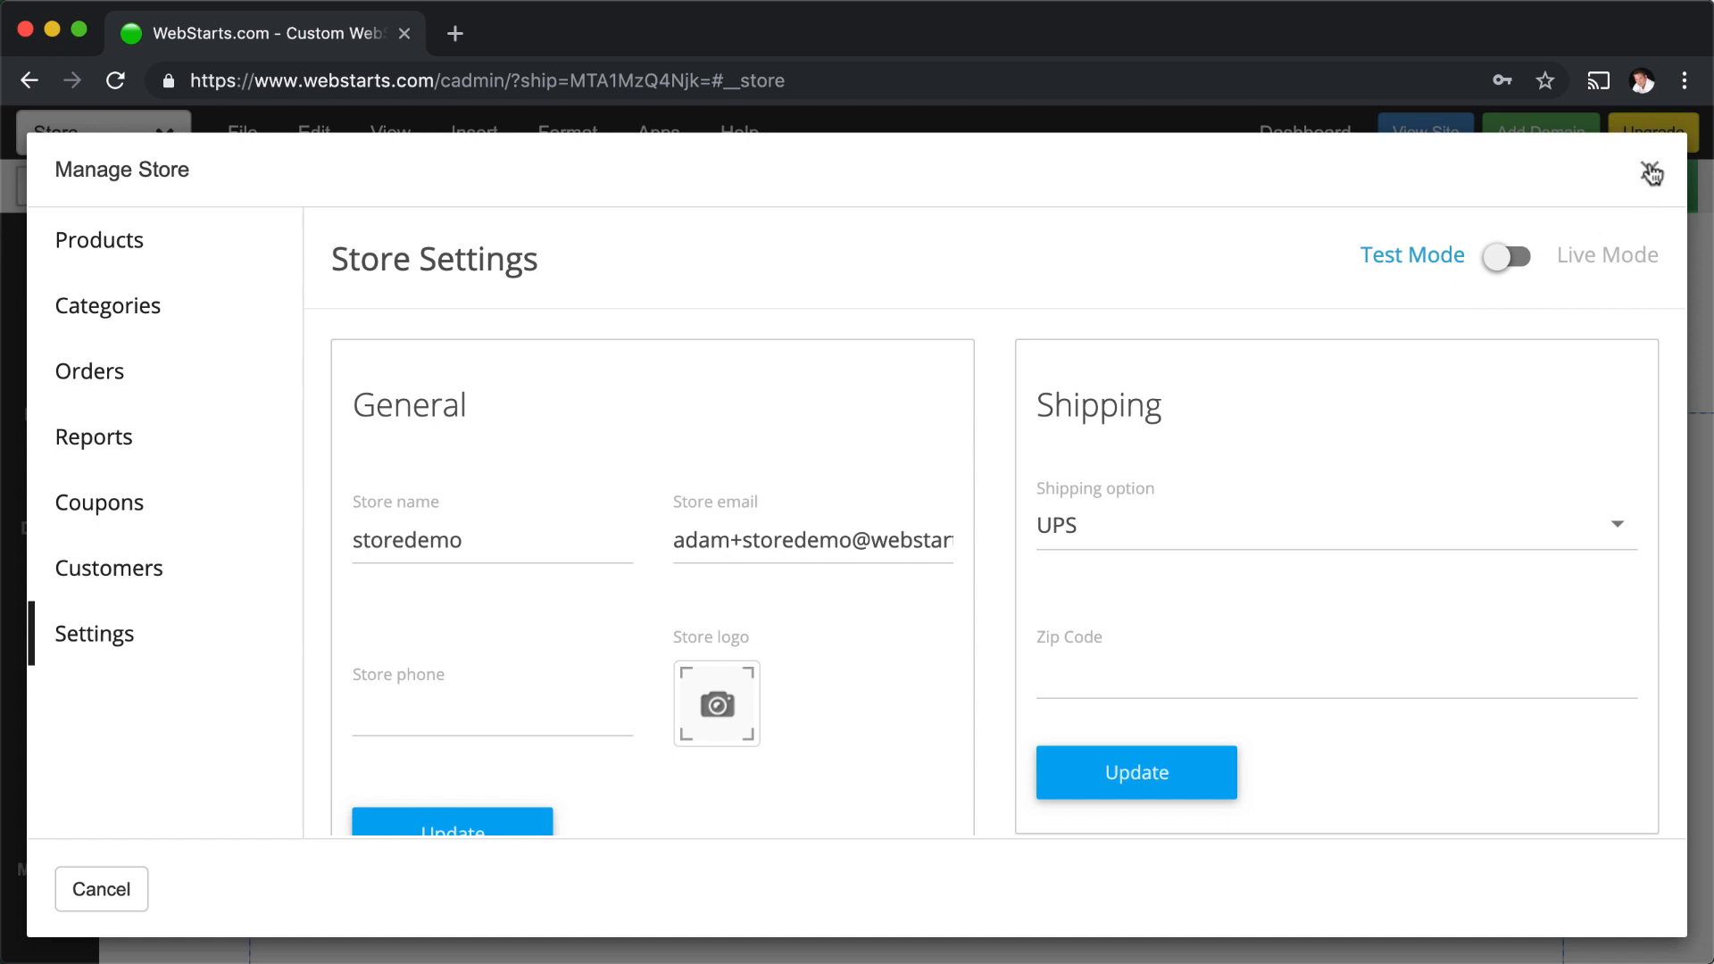
{"action": "left_click", "coordinate": [1650, 173]}
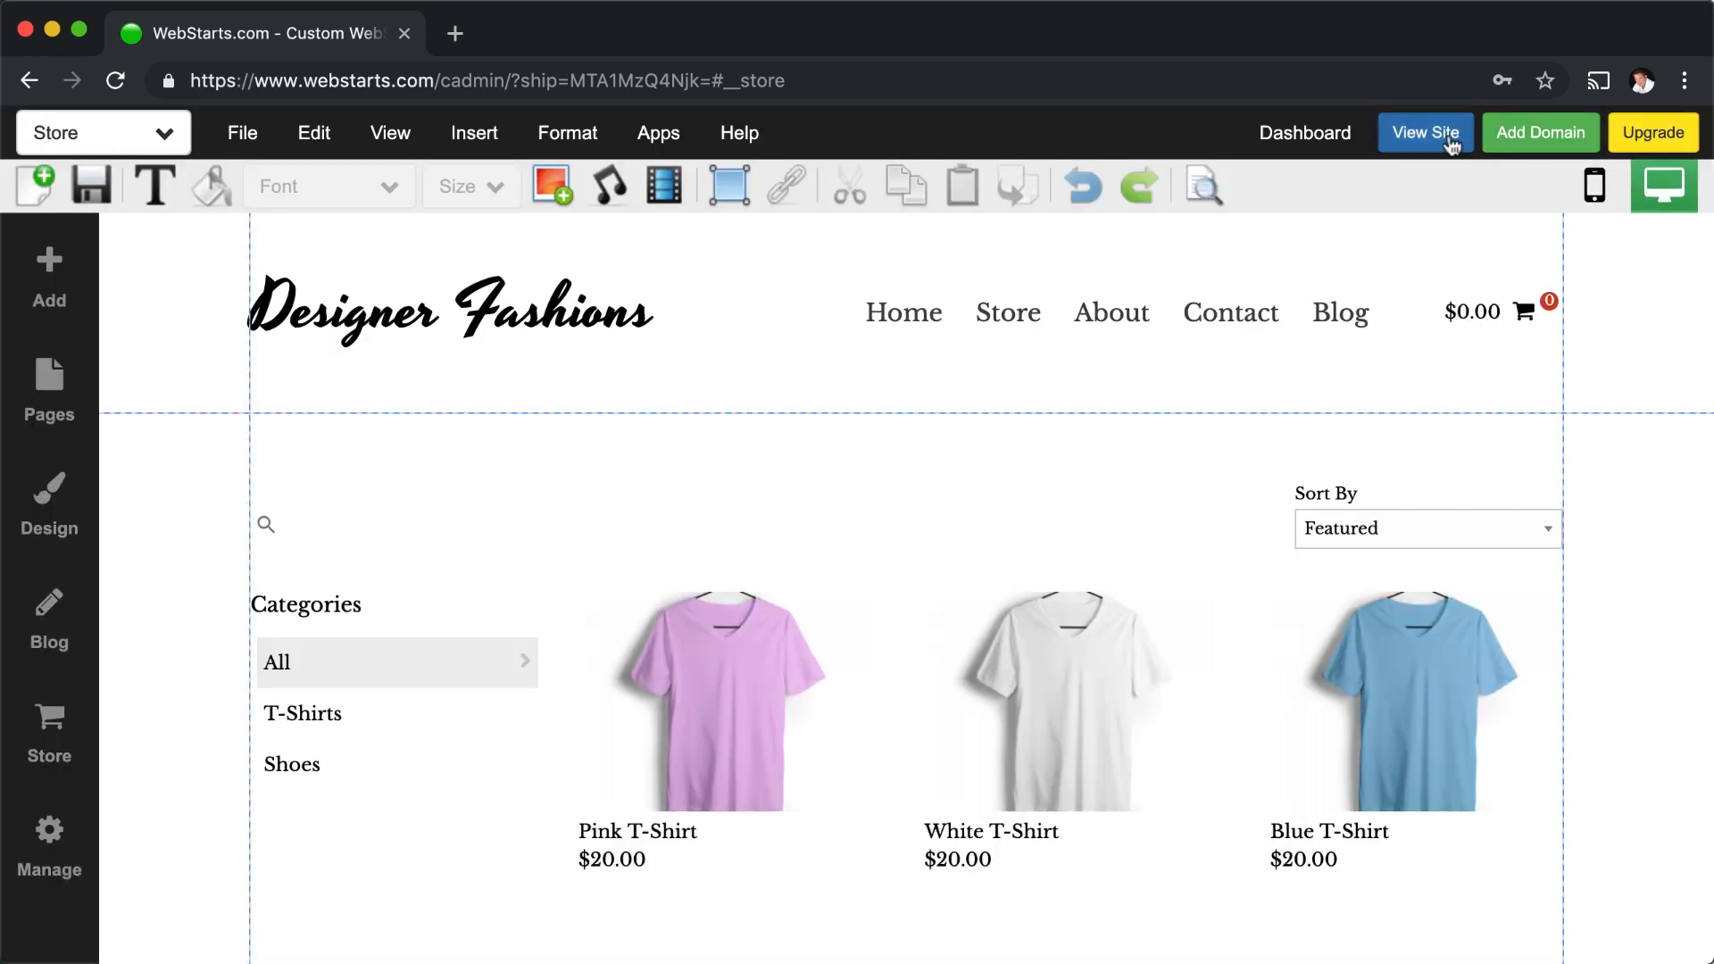
Step: On the live site, add the Pink T-Shirt to the cart and go to checkout
{"action": "left_click", "coordinate": [1425, 132]}
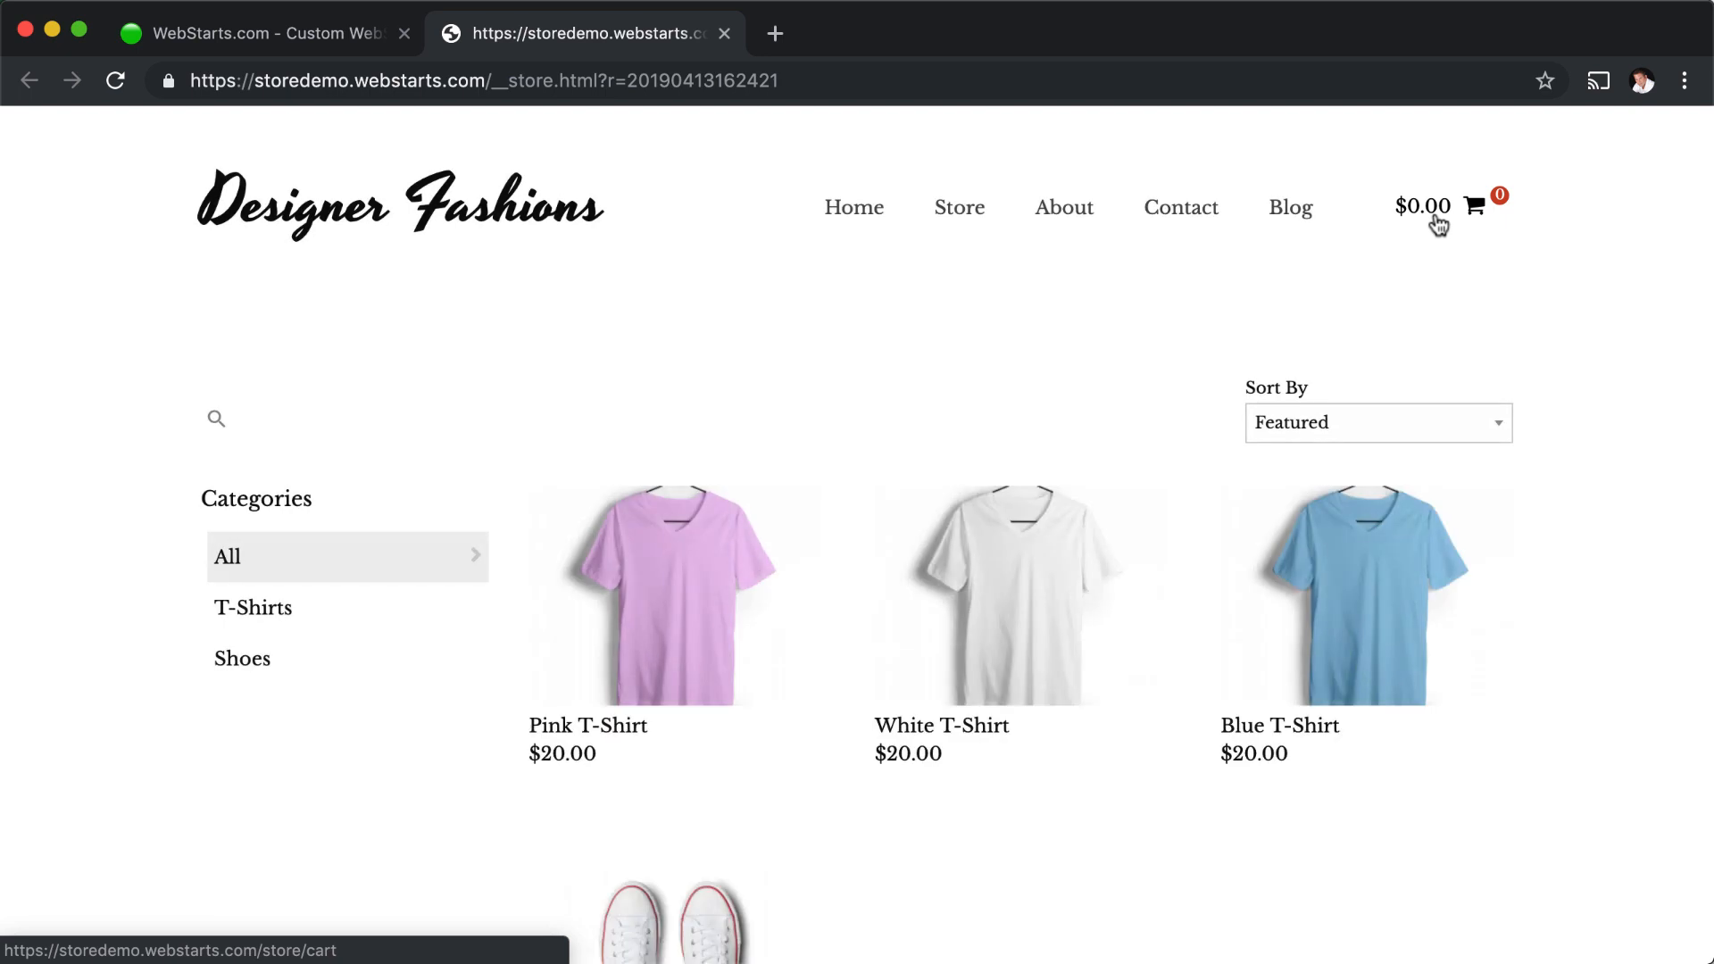
{"action": "left_click", "coordinate": [668, 593]}
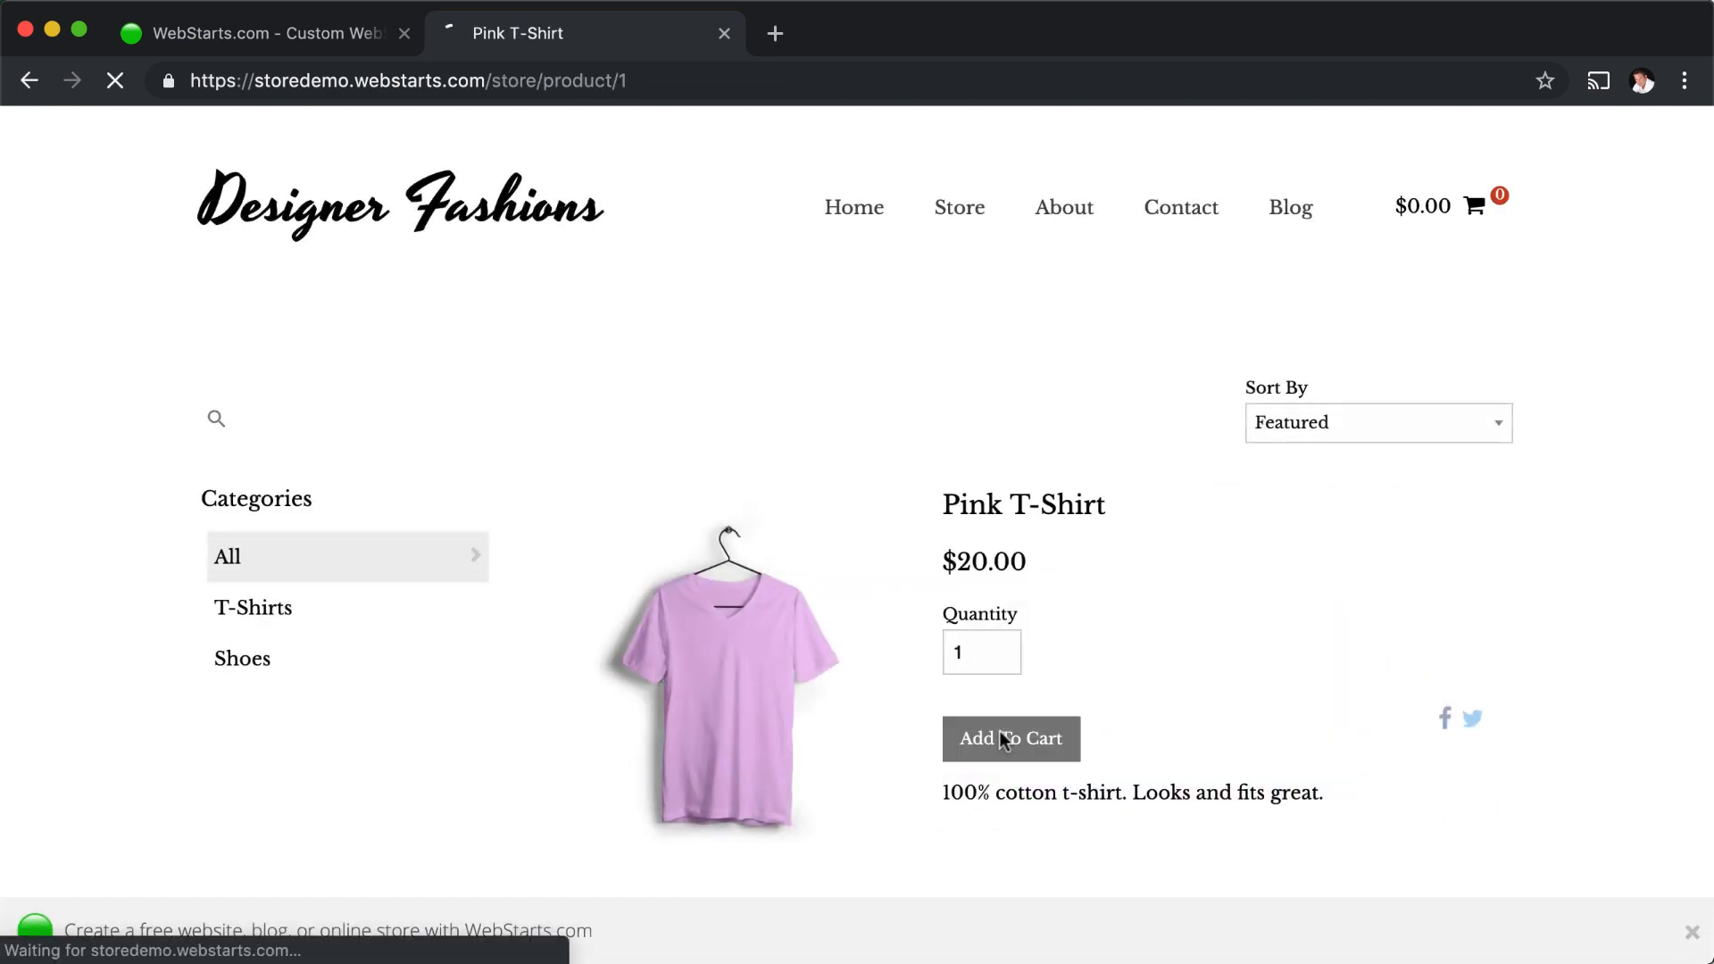
{"action": "left_click", "coordinate": [1009, 738]}
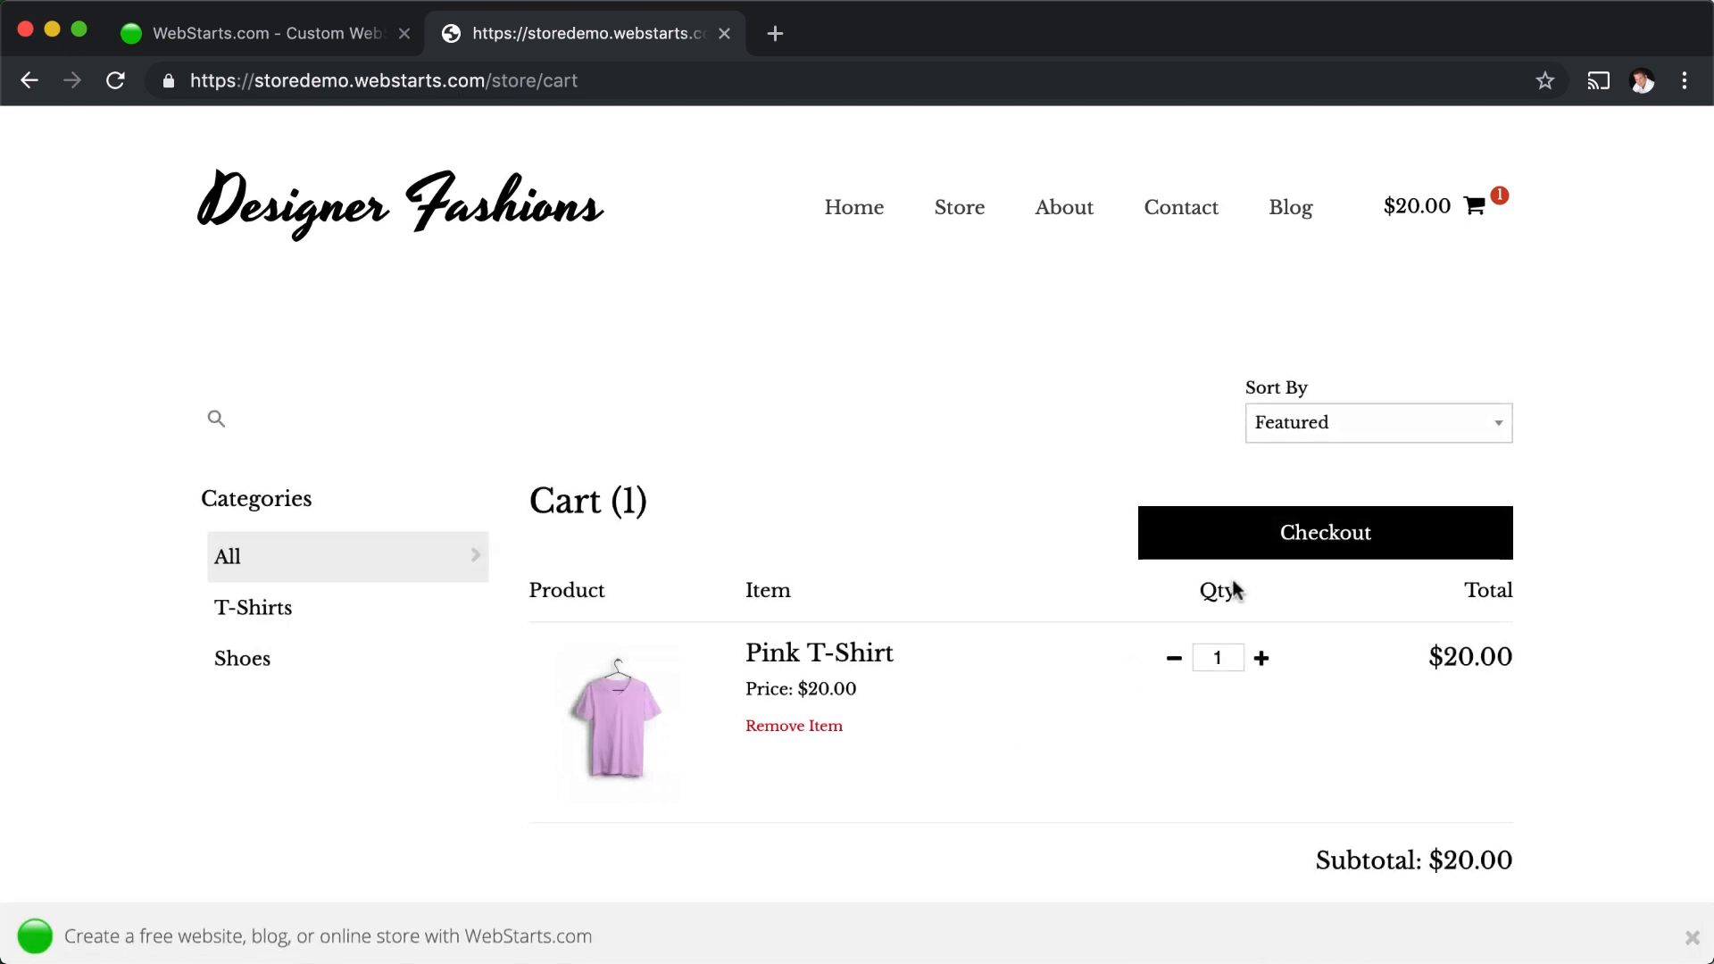
{"action": "left_click", "coordinate": [1324, 532]}
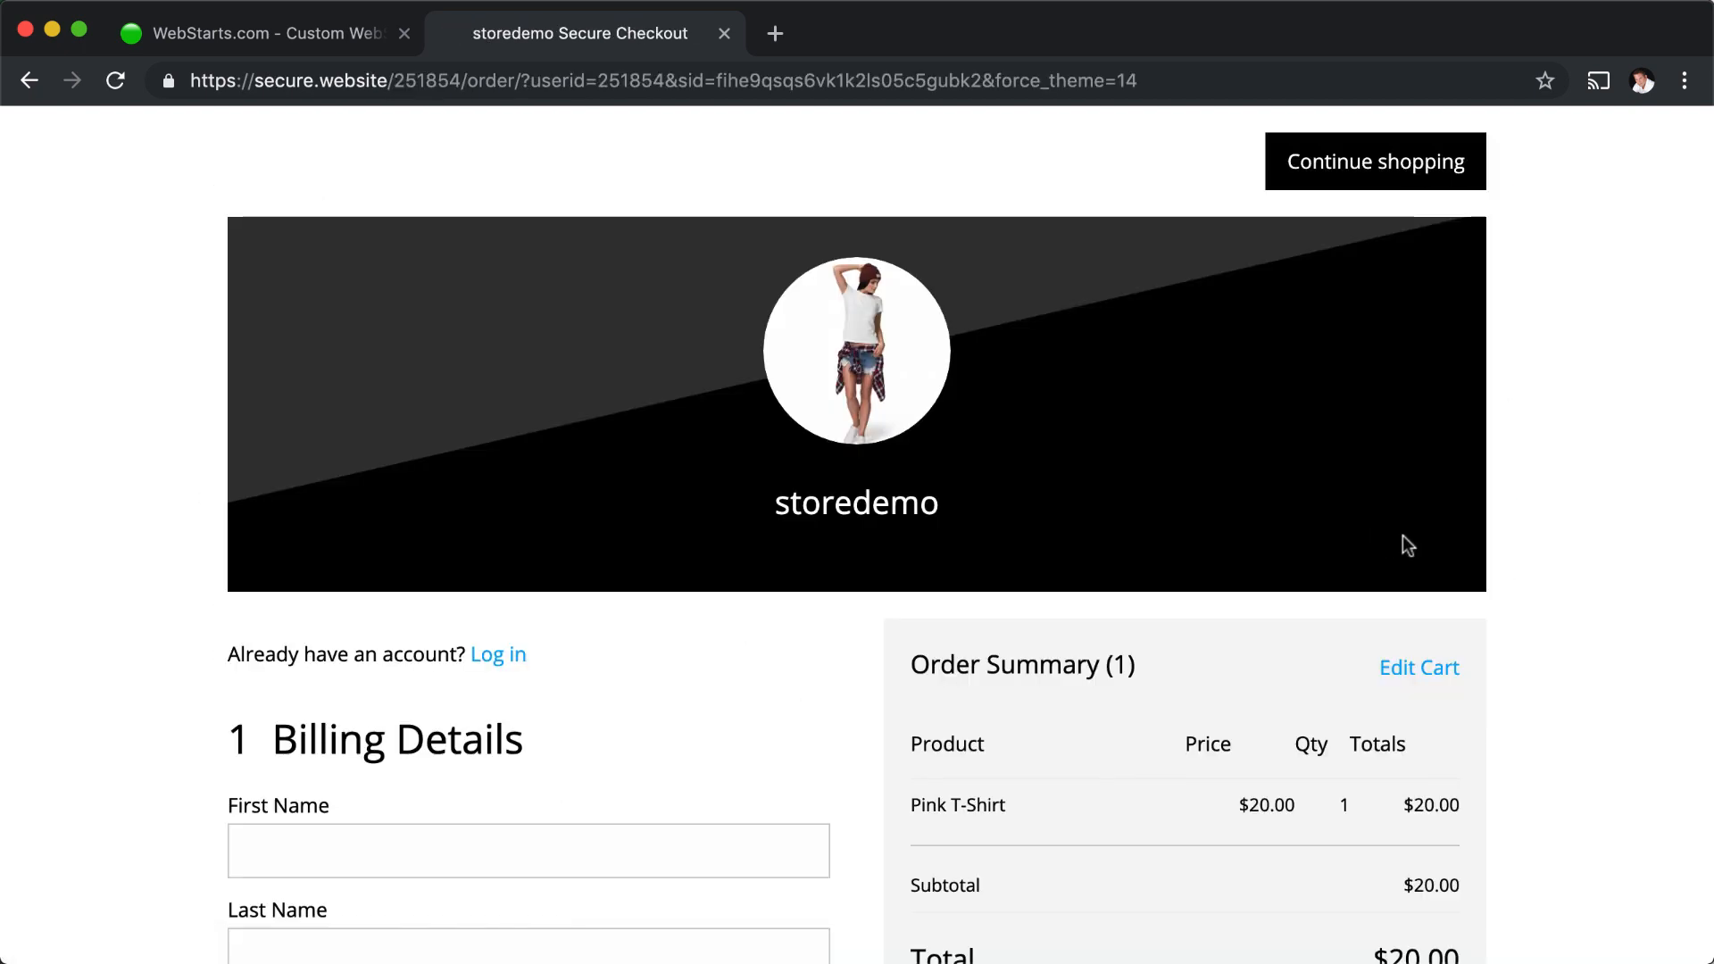
{"action": "mouse_move", "coordinate": [885, 313]}
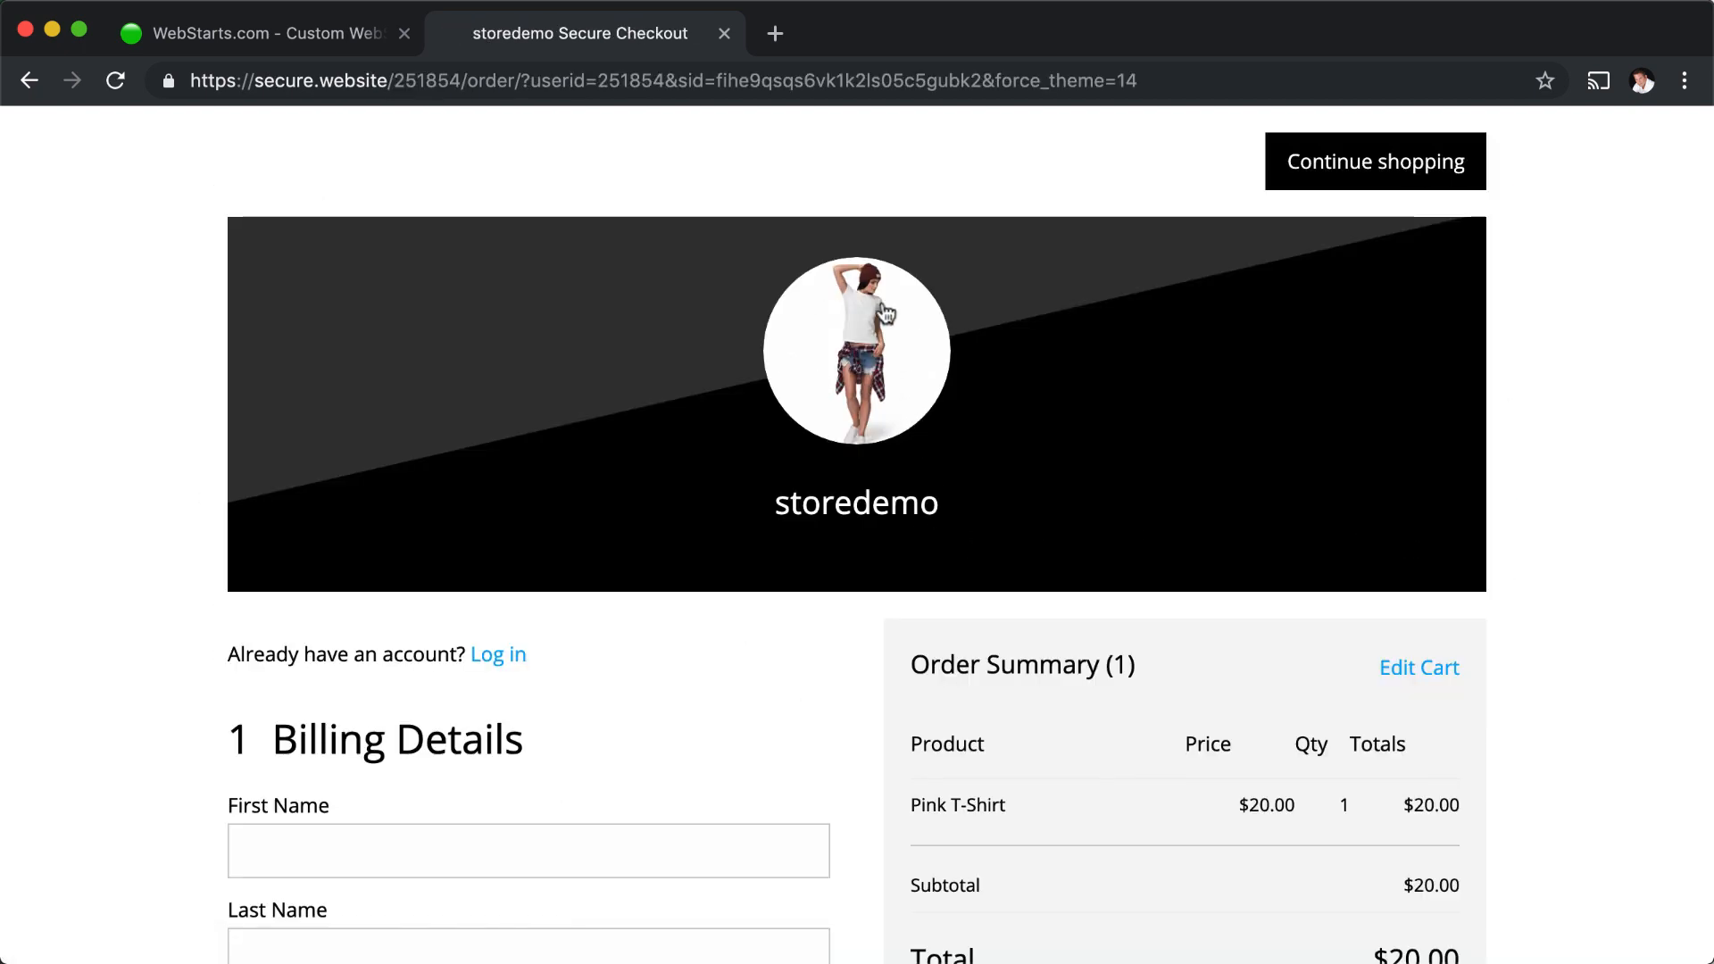
{"action": "mouse_move", "coordinate": [907, 515]}
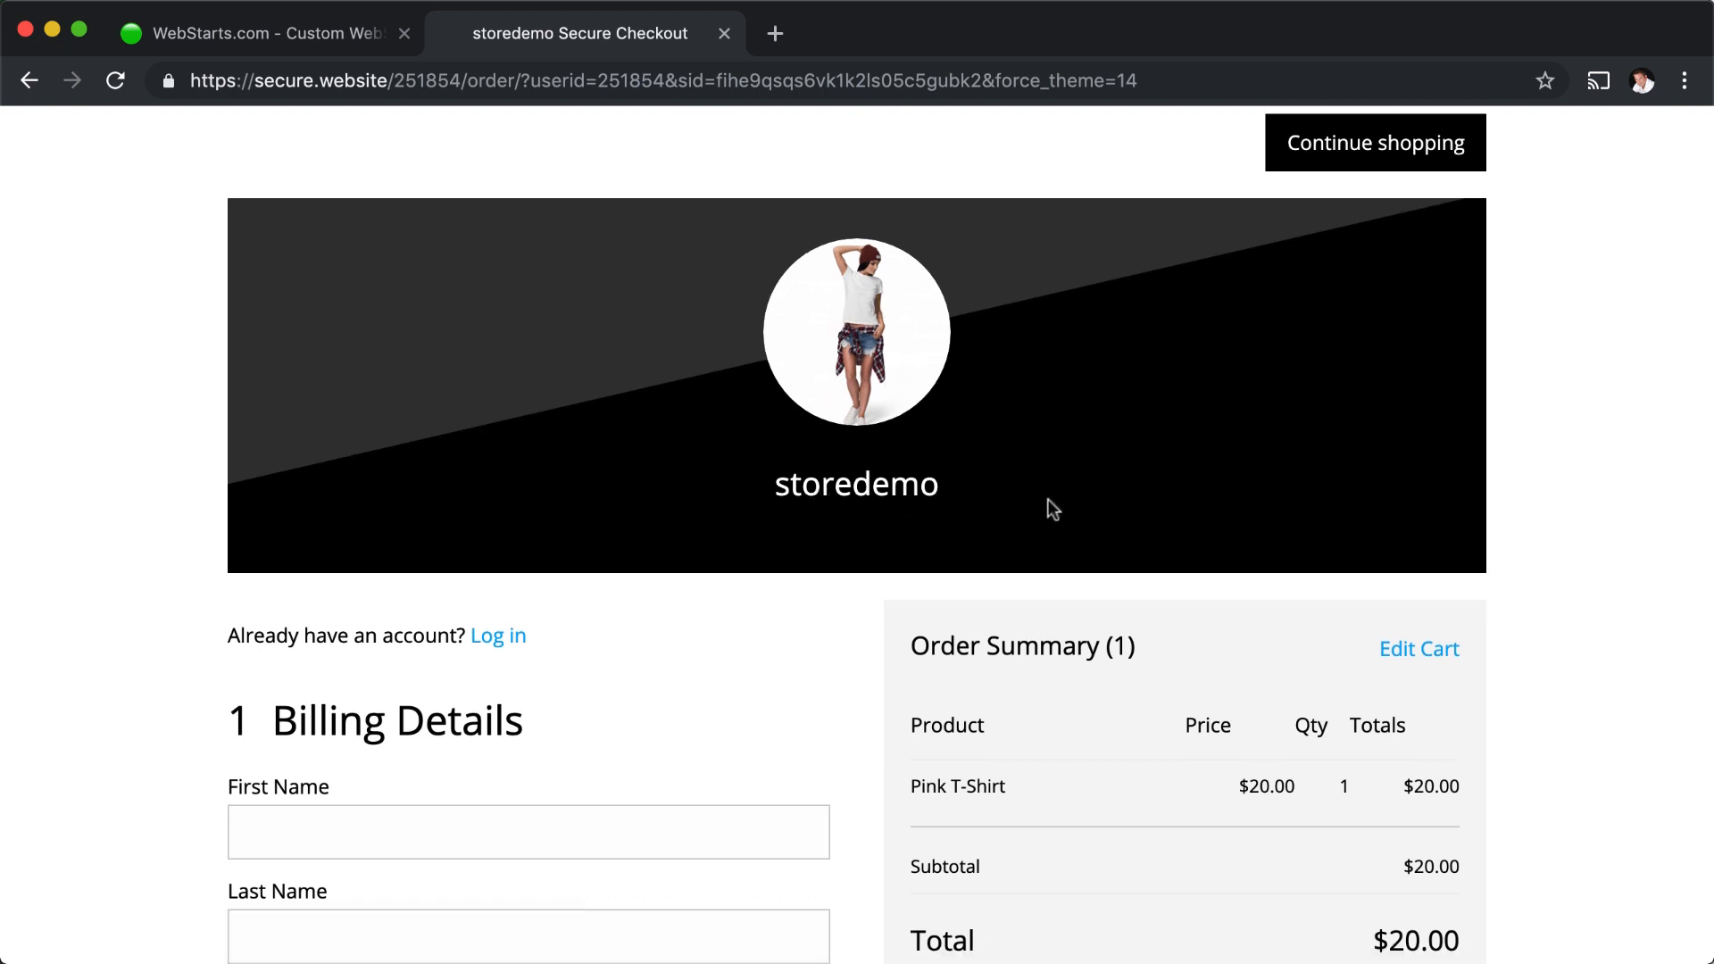
{"action": "mouse_move", "coordinate": [593, 673]}
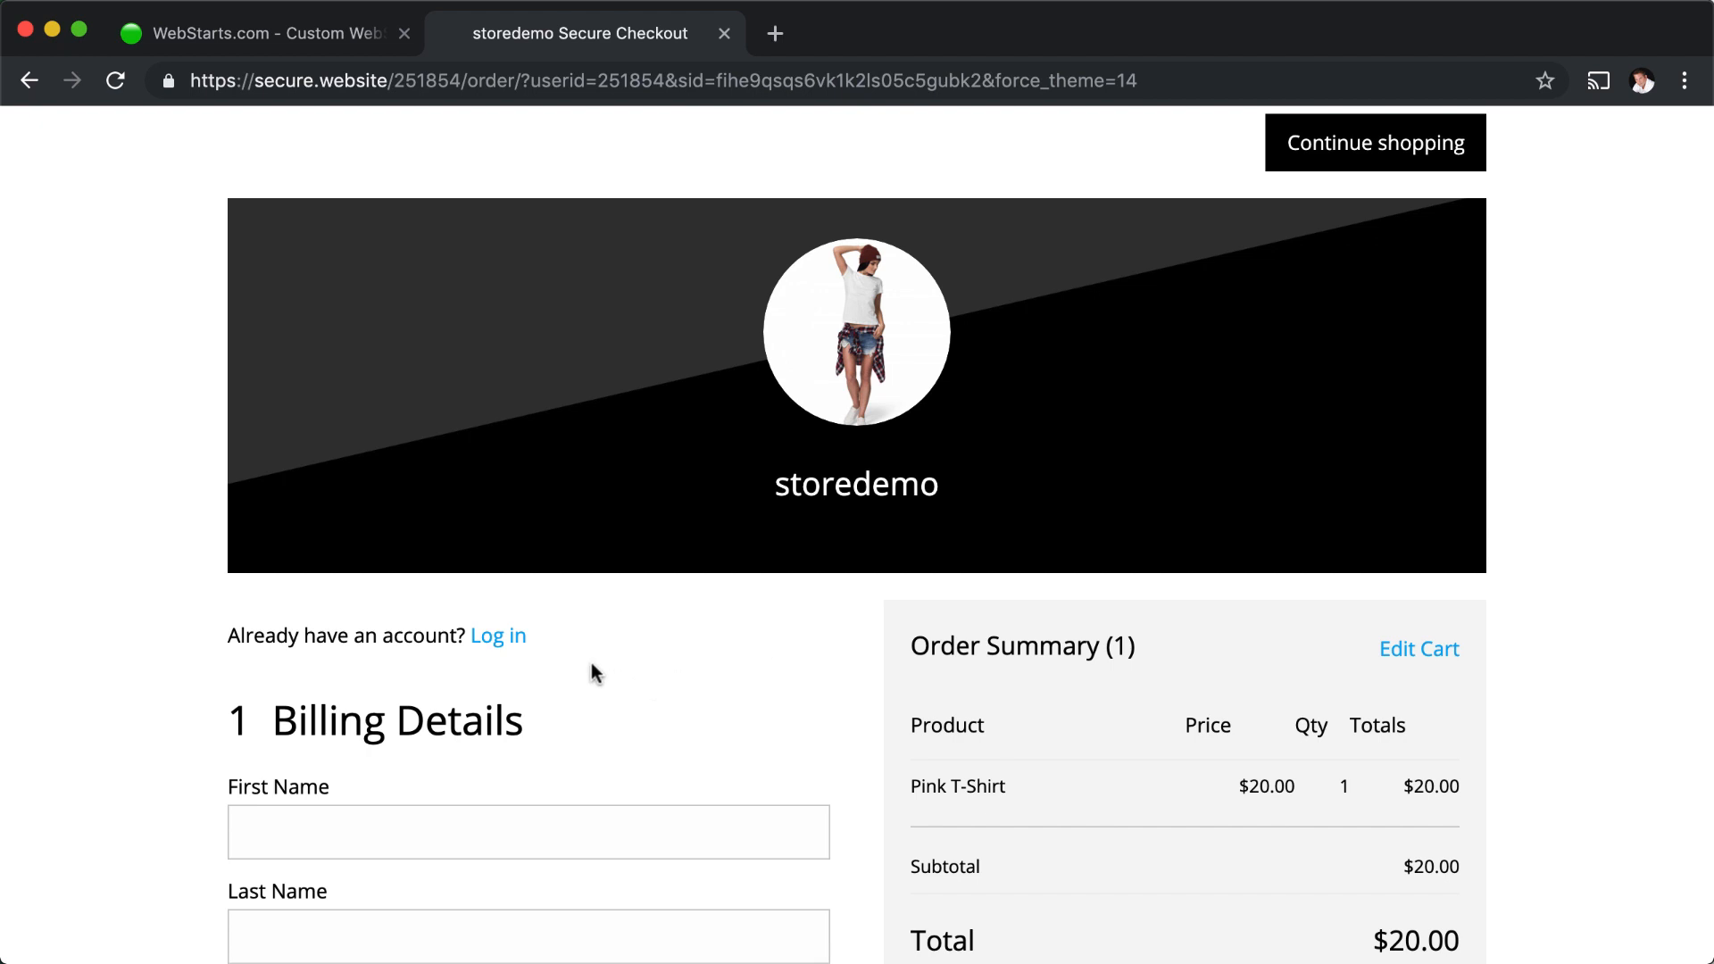
Step: Reveal the returning-customer login fields and enter 'Adam' in the billing details
{"action": "left_click", "coordinate": [497, 634]}
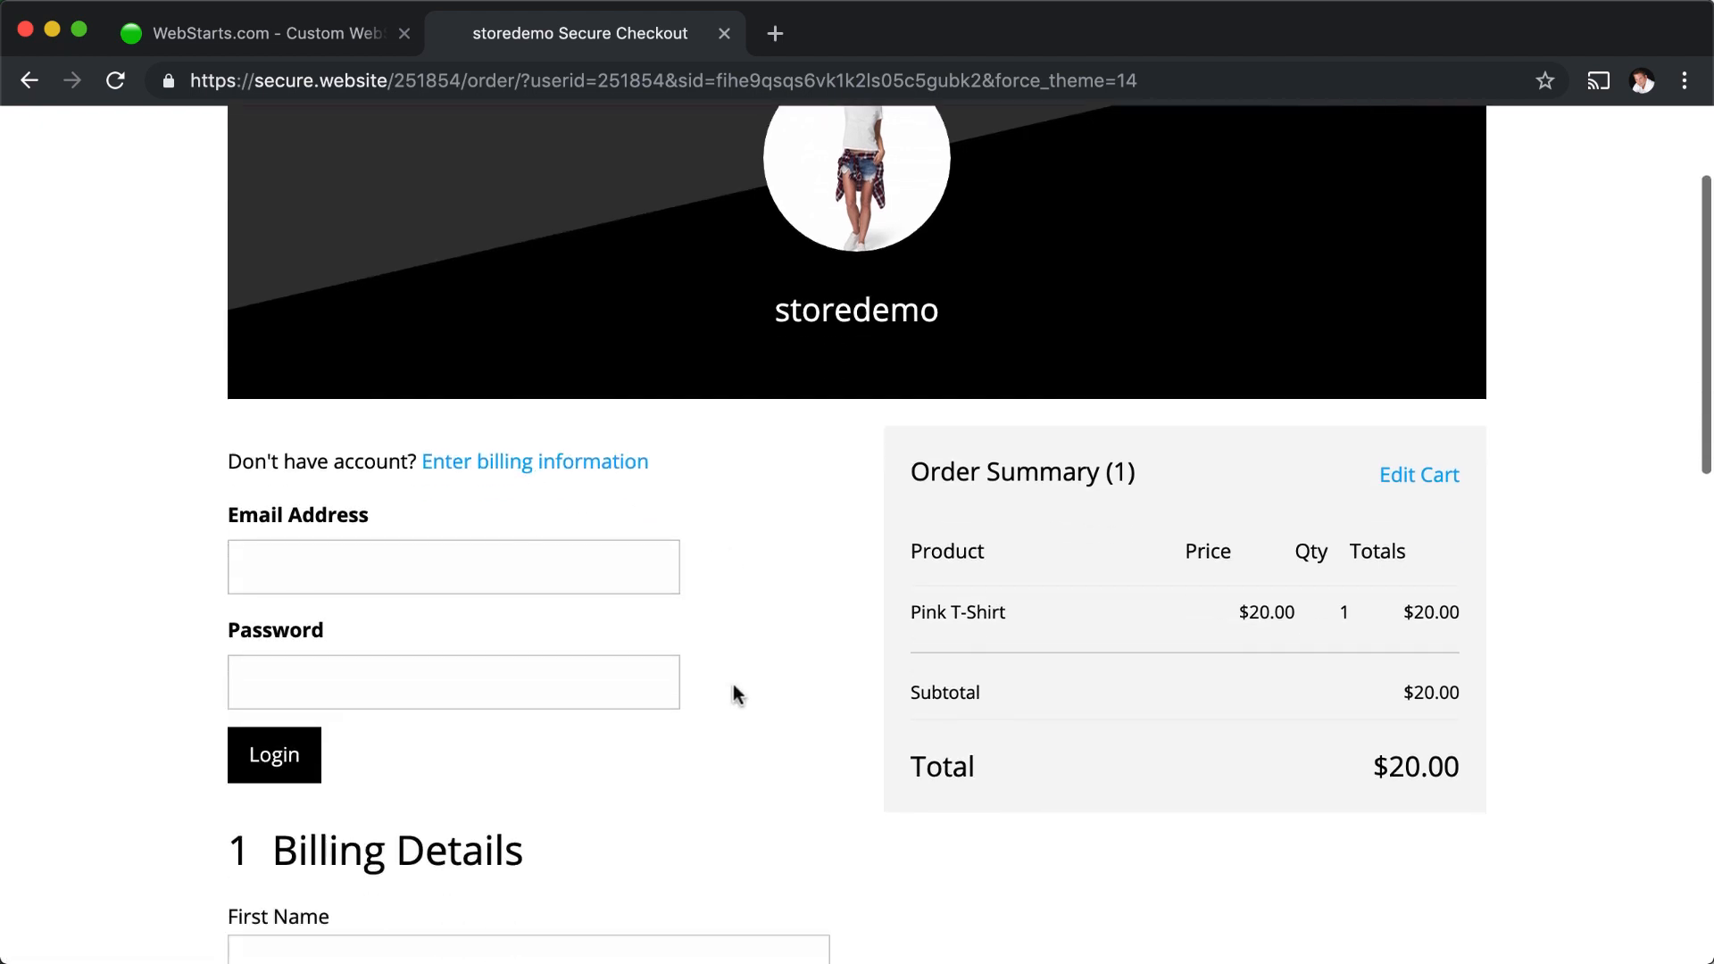
{"action": "scroll", "scroll_direction": "down", "scroll_amount": 3}
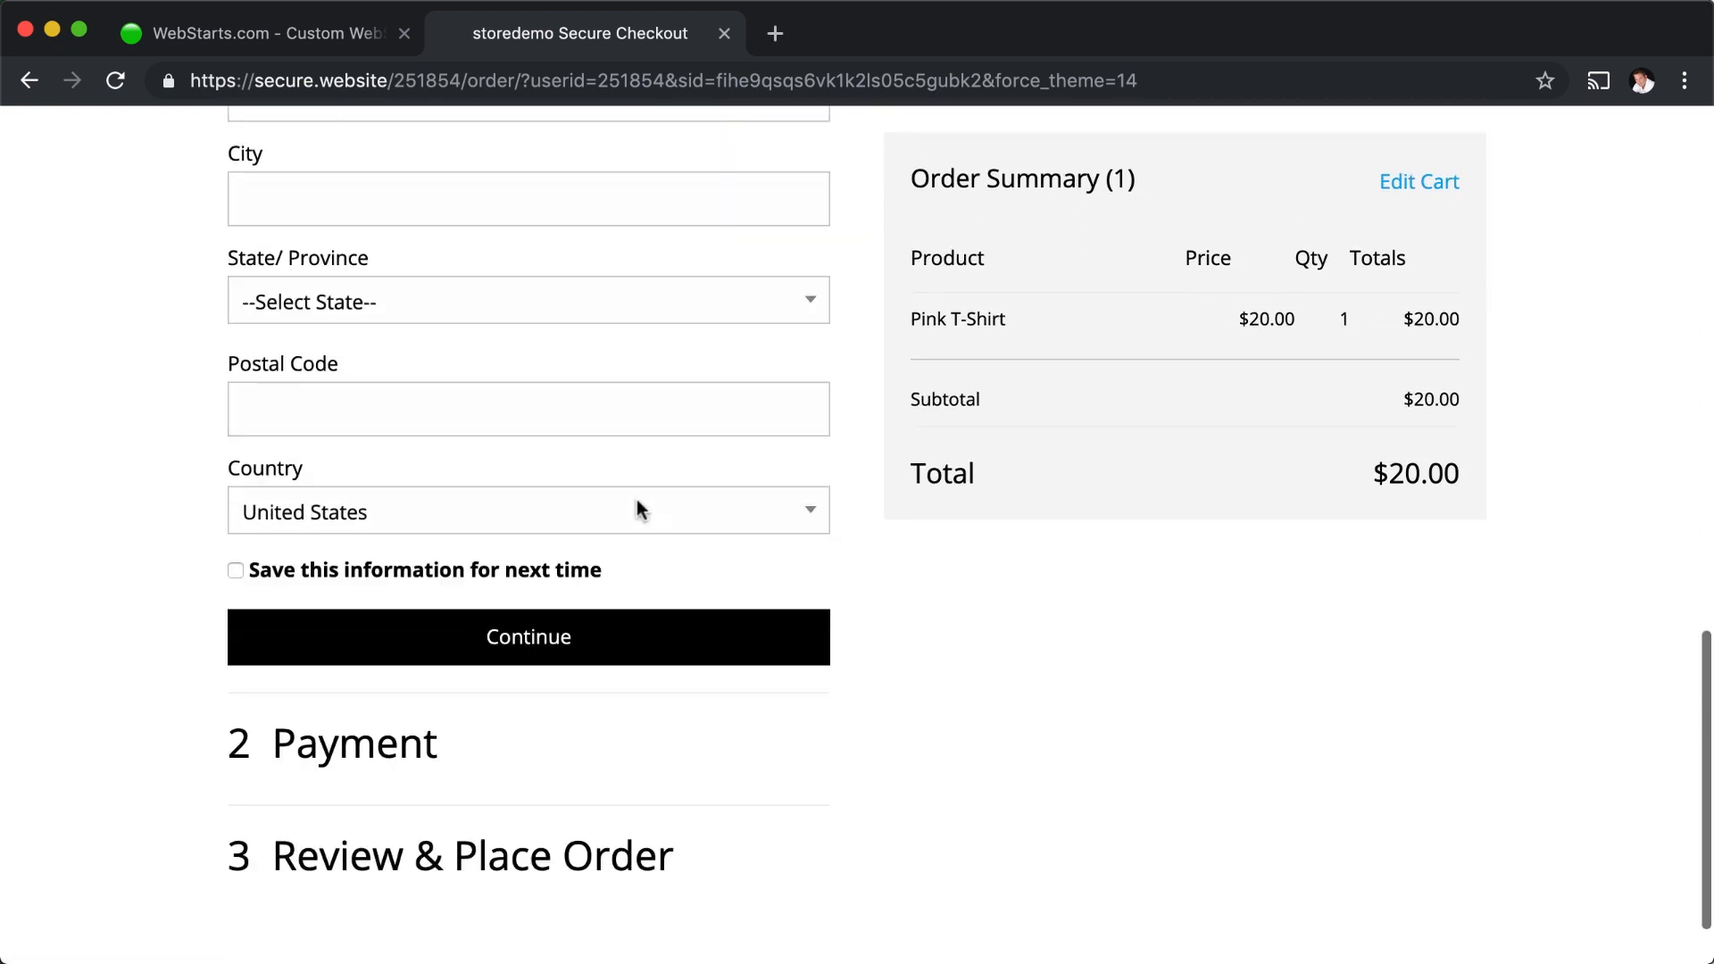
{"action": "scroll", "scroll_direction": "up", "scroll_amount": 3}
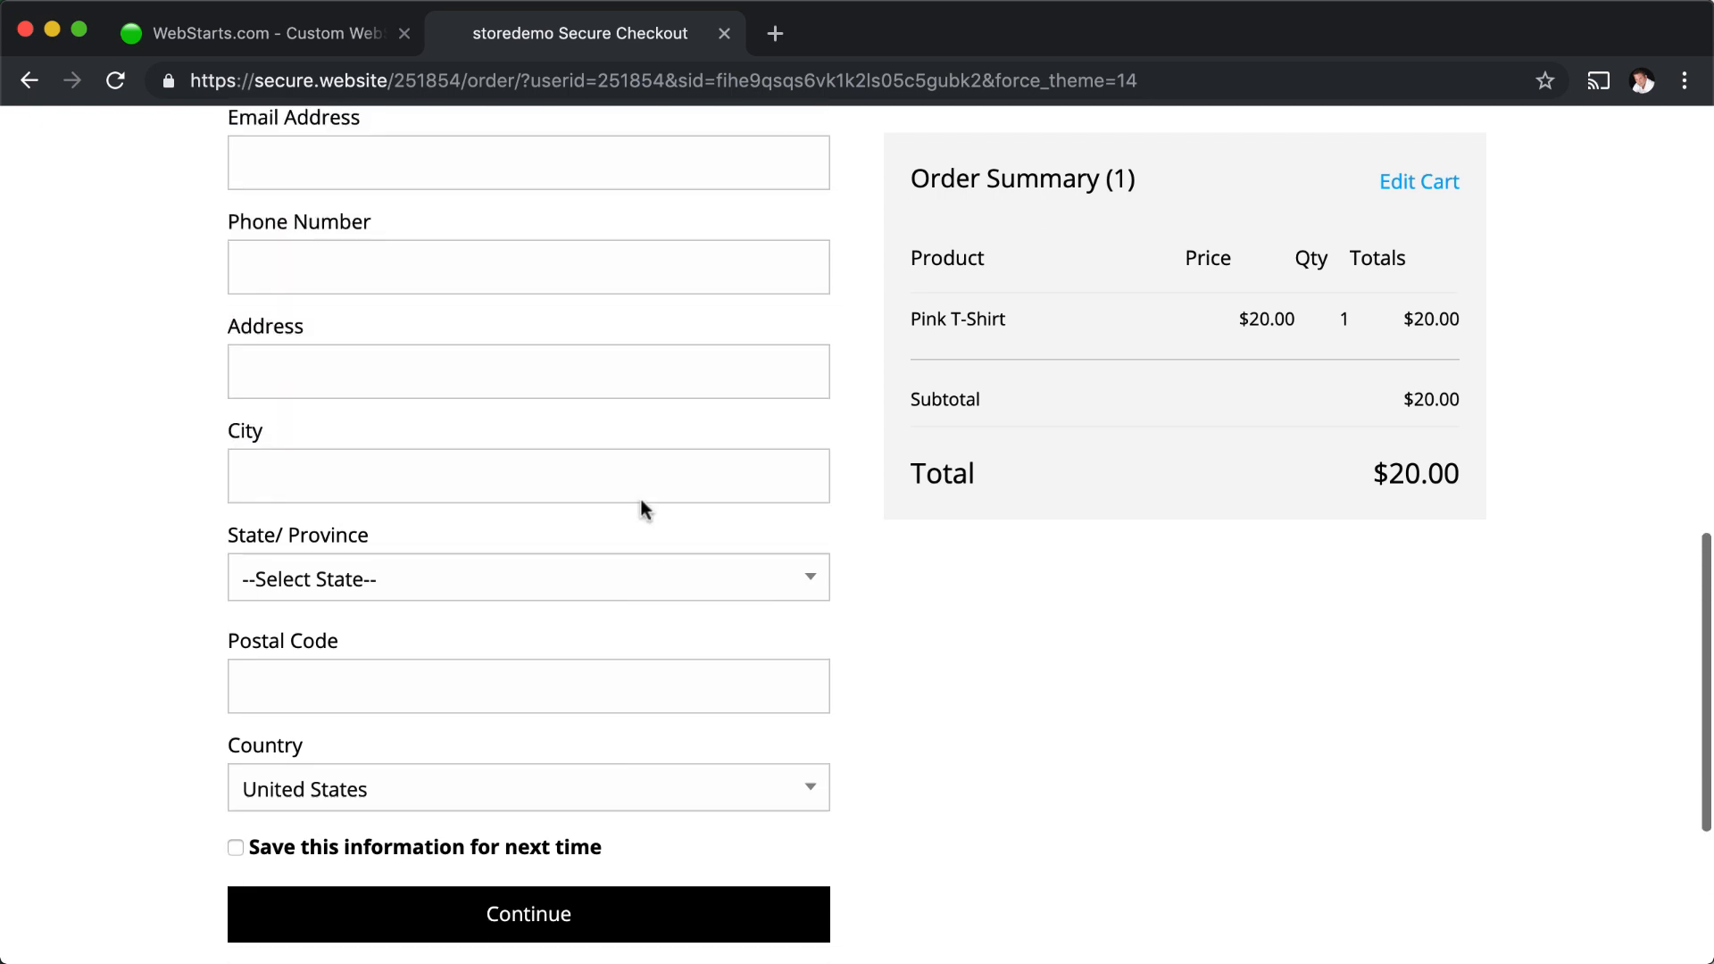
{"action": "scroll", "scroll_direction": "up", "scroll_amount": 3}
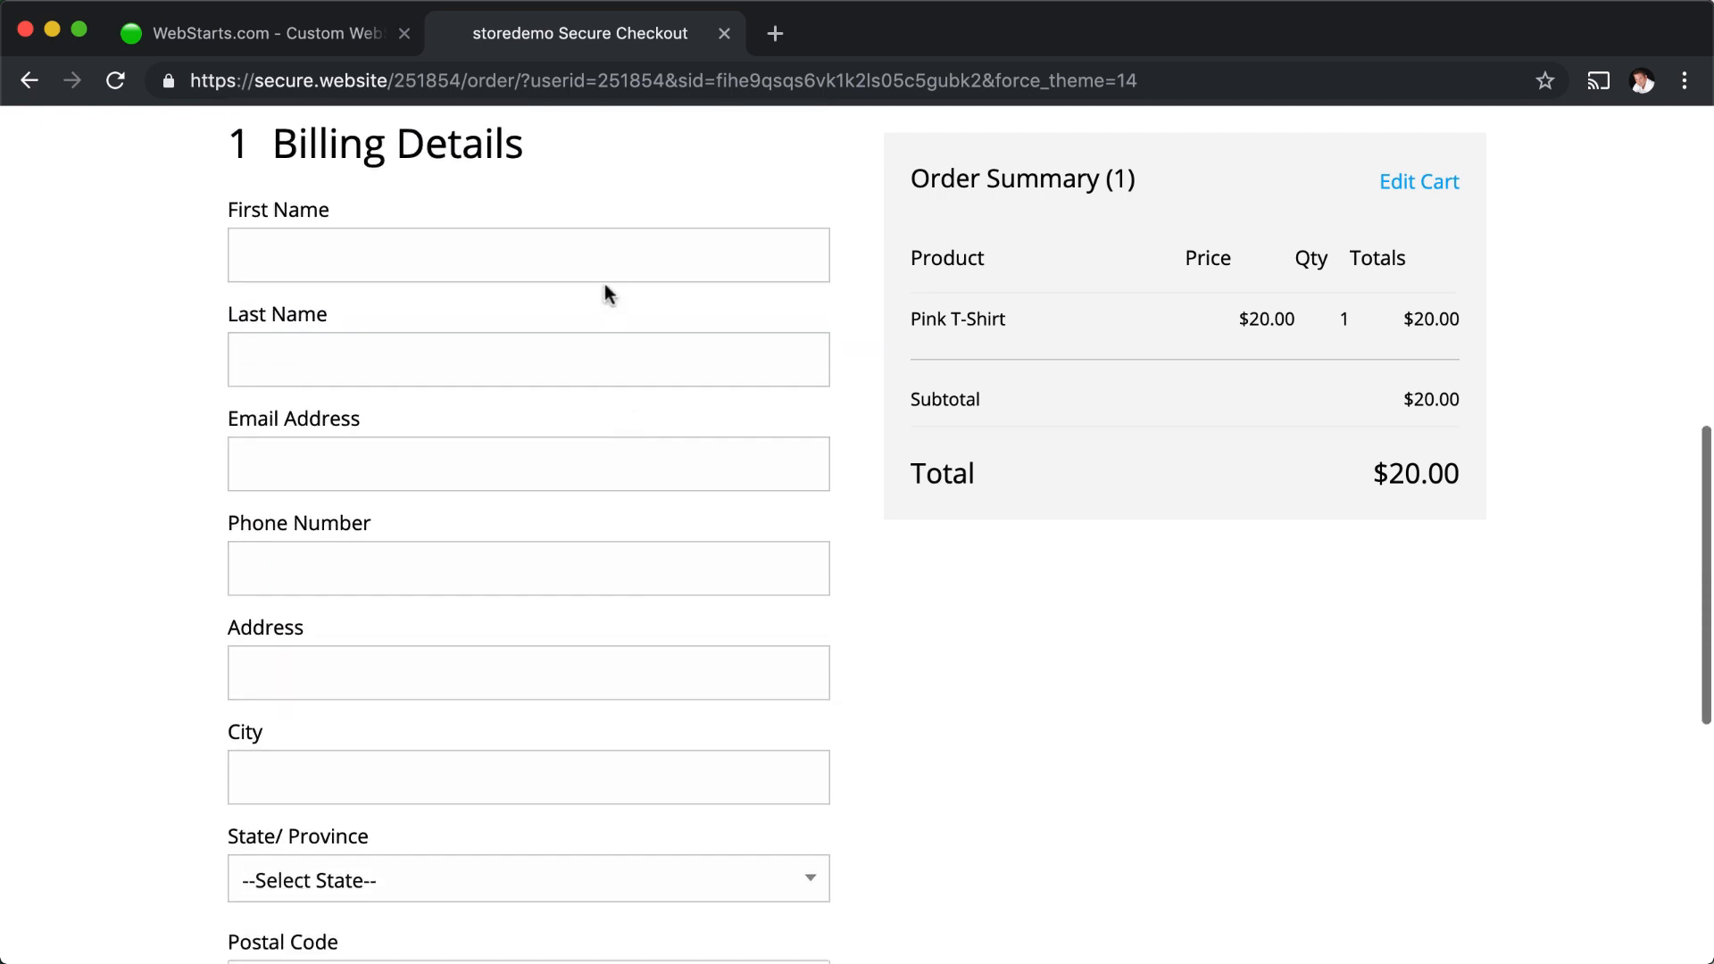
{"action": "type", "text": "Adam"}
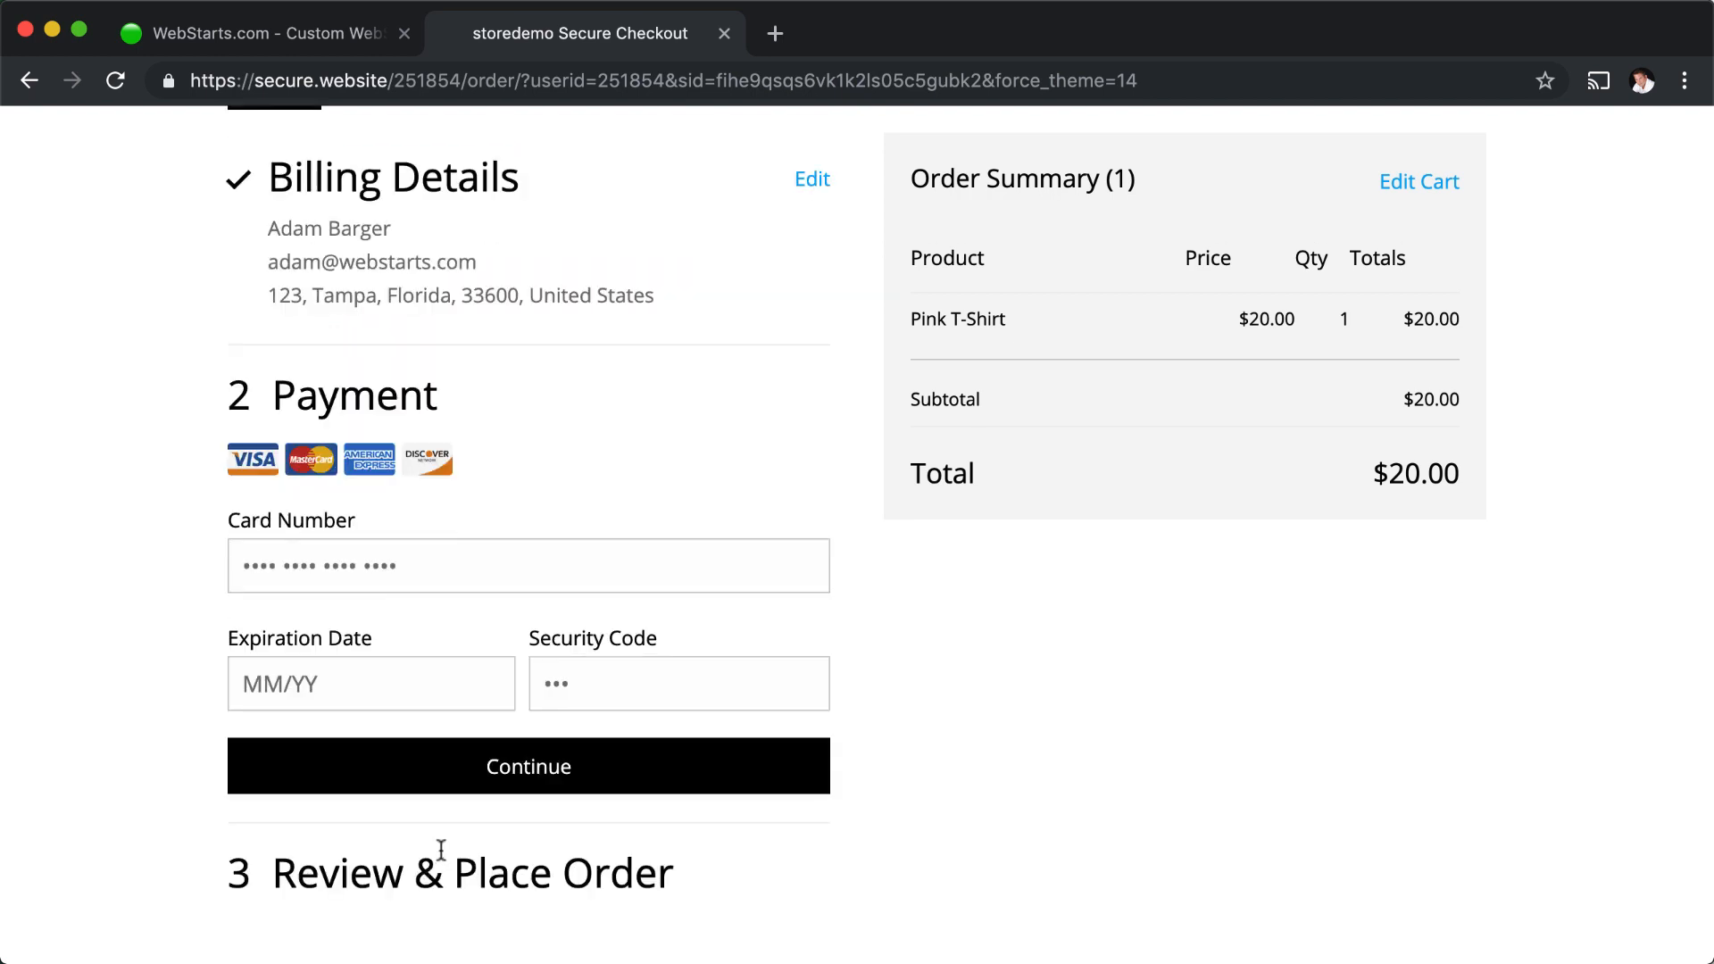
{"action": "type", "text": "4"}
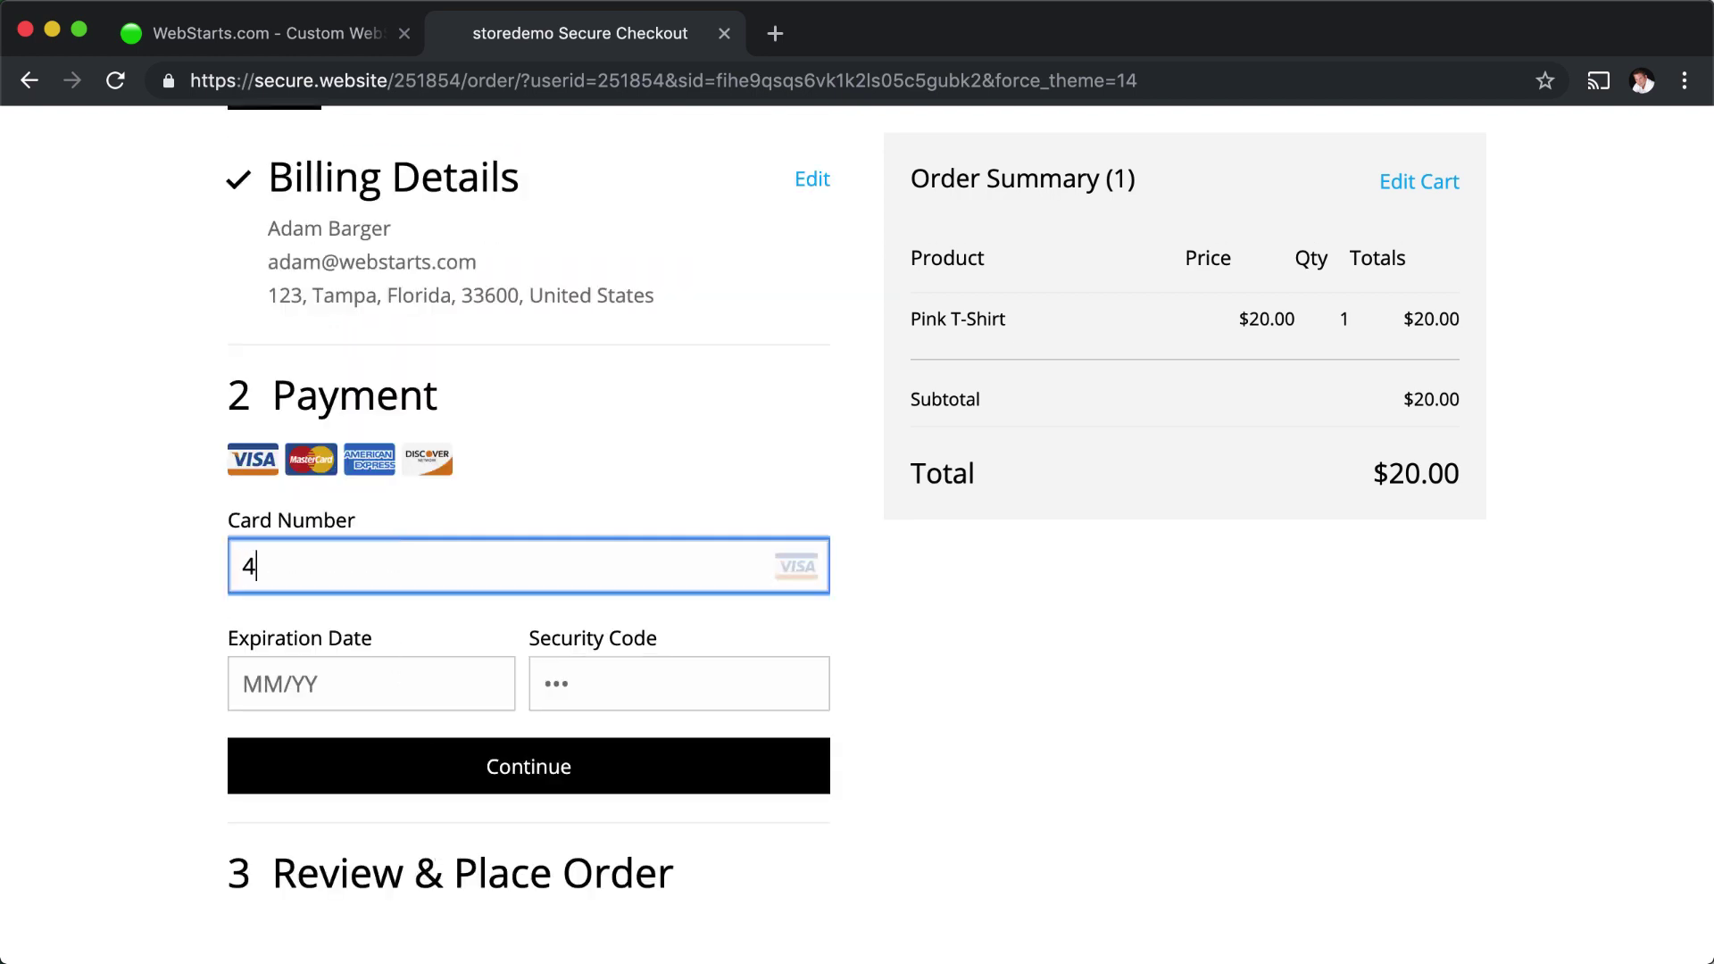
{"action": "type", "text": "244 2424 2424 2424"}
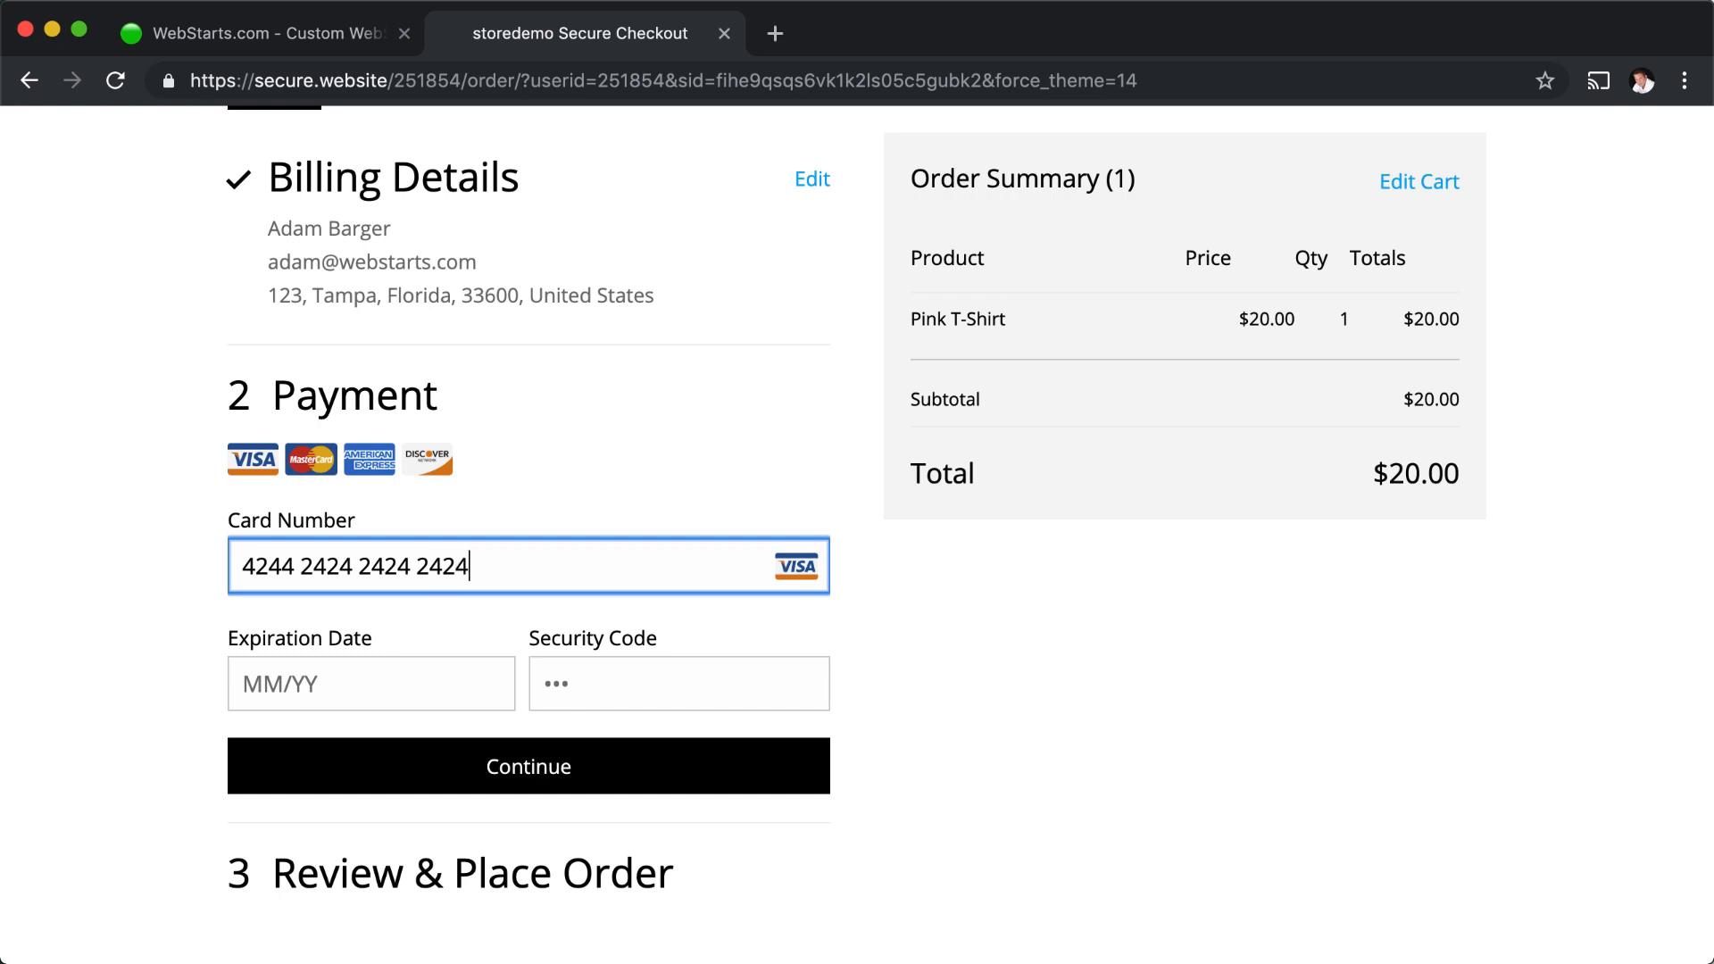
{"action": "left_click", "coordinate": [370, 683]}
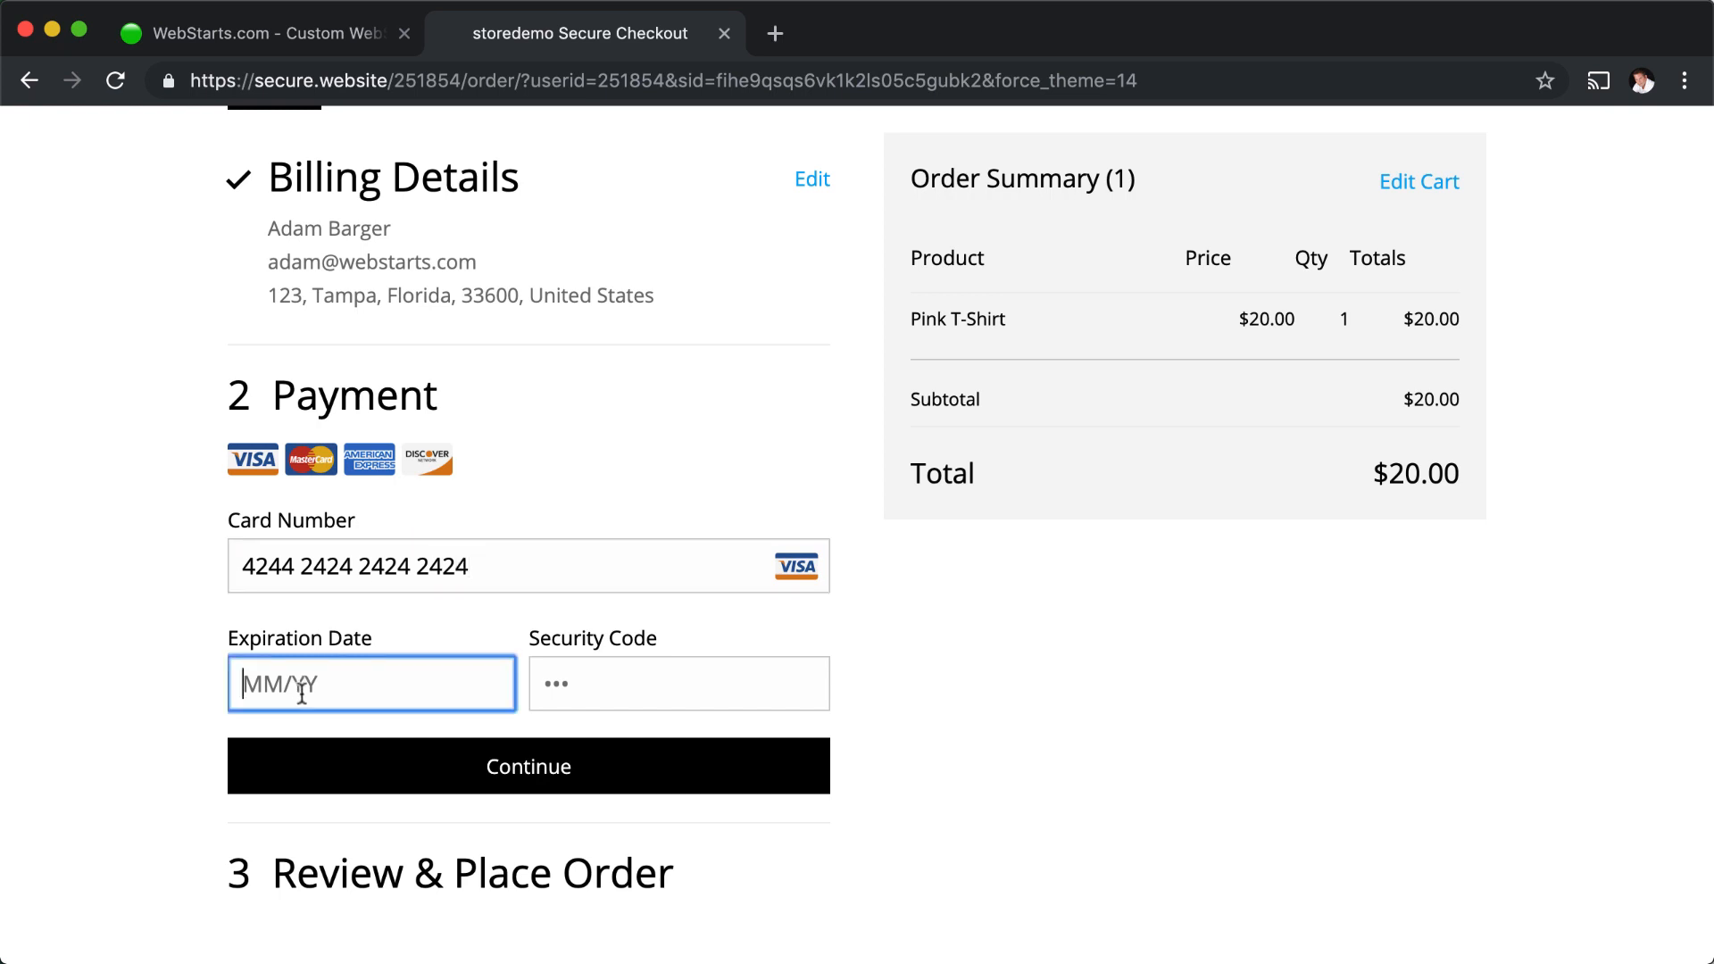
{"action": "left_click", "coordinate": [527, 765]}
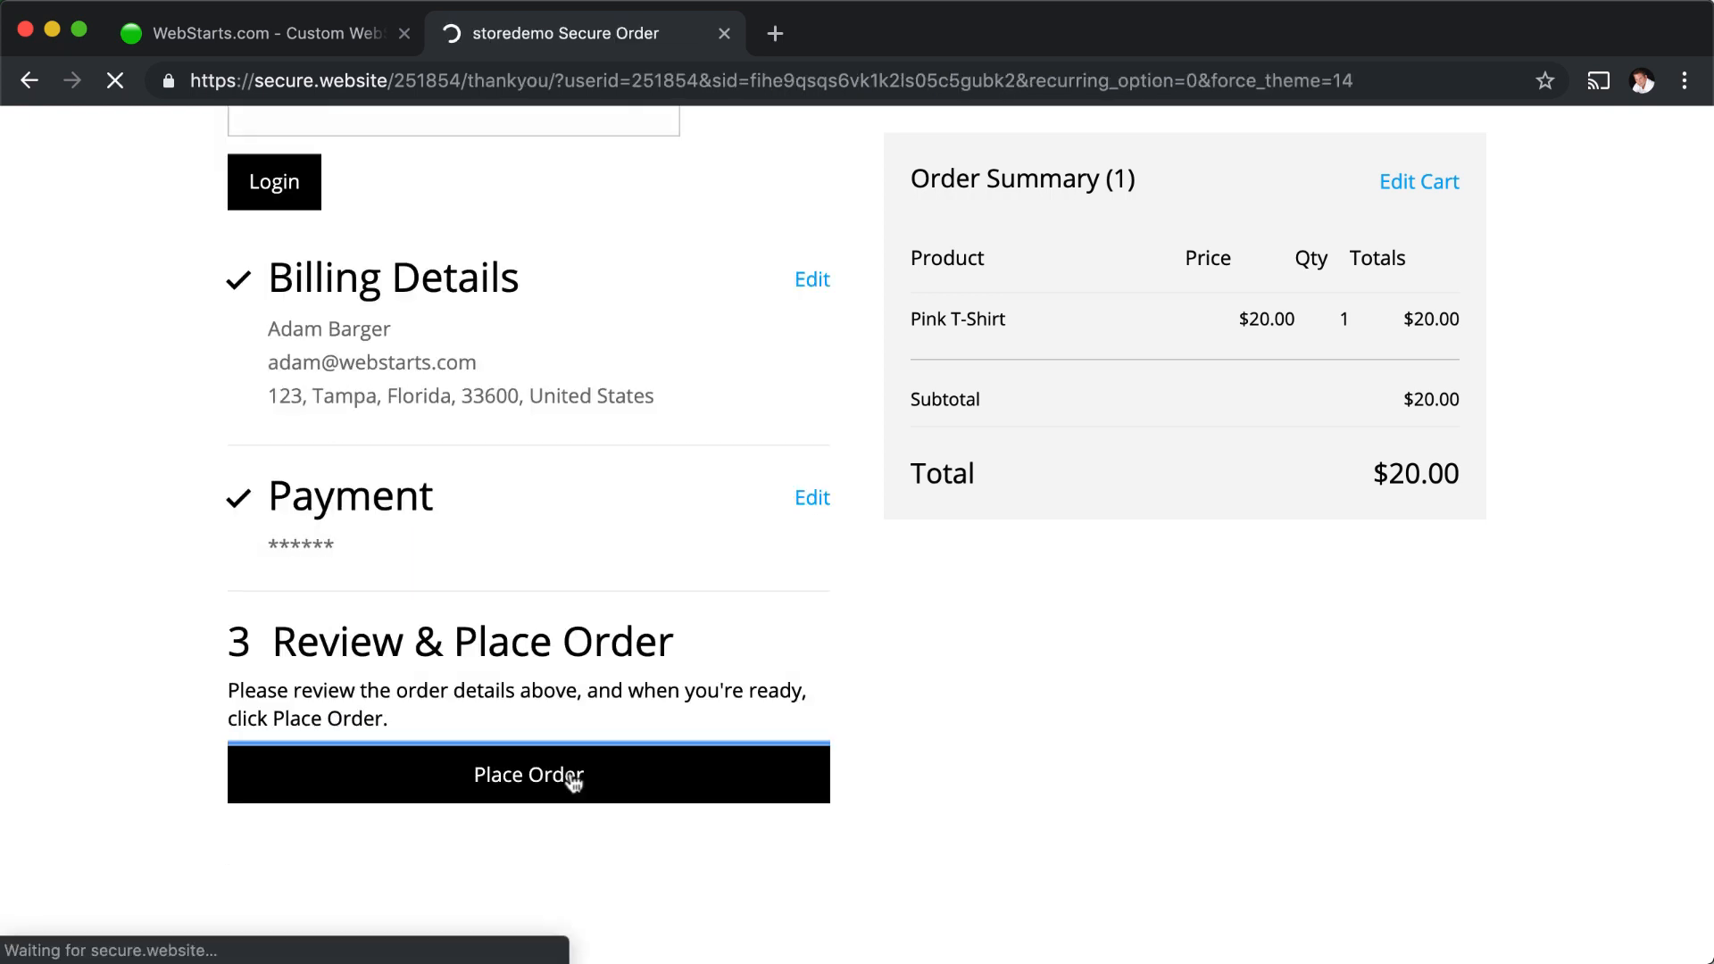
{"action": "left_click", "coordinate": [527, 773]}
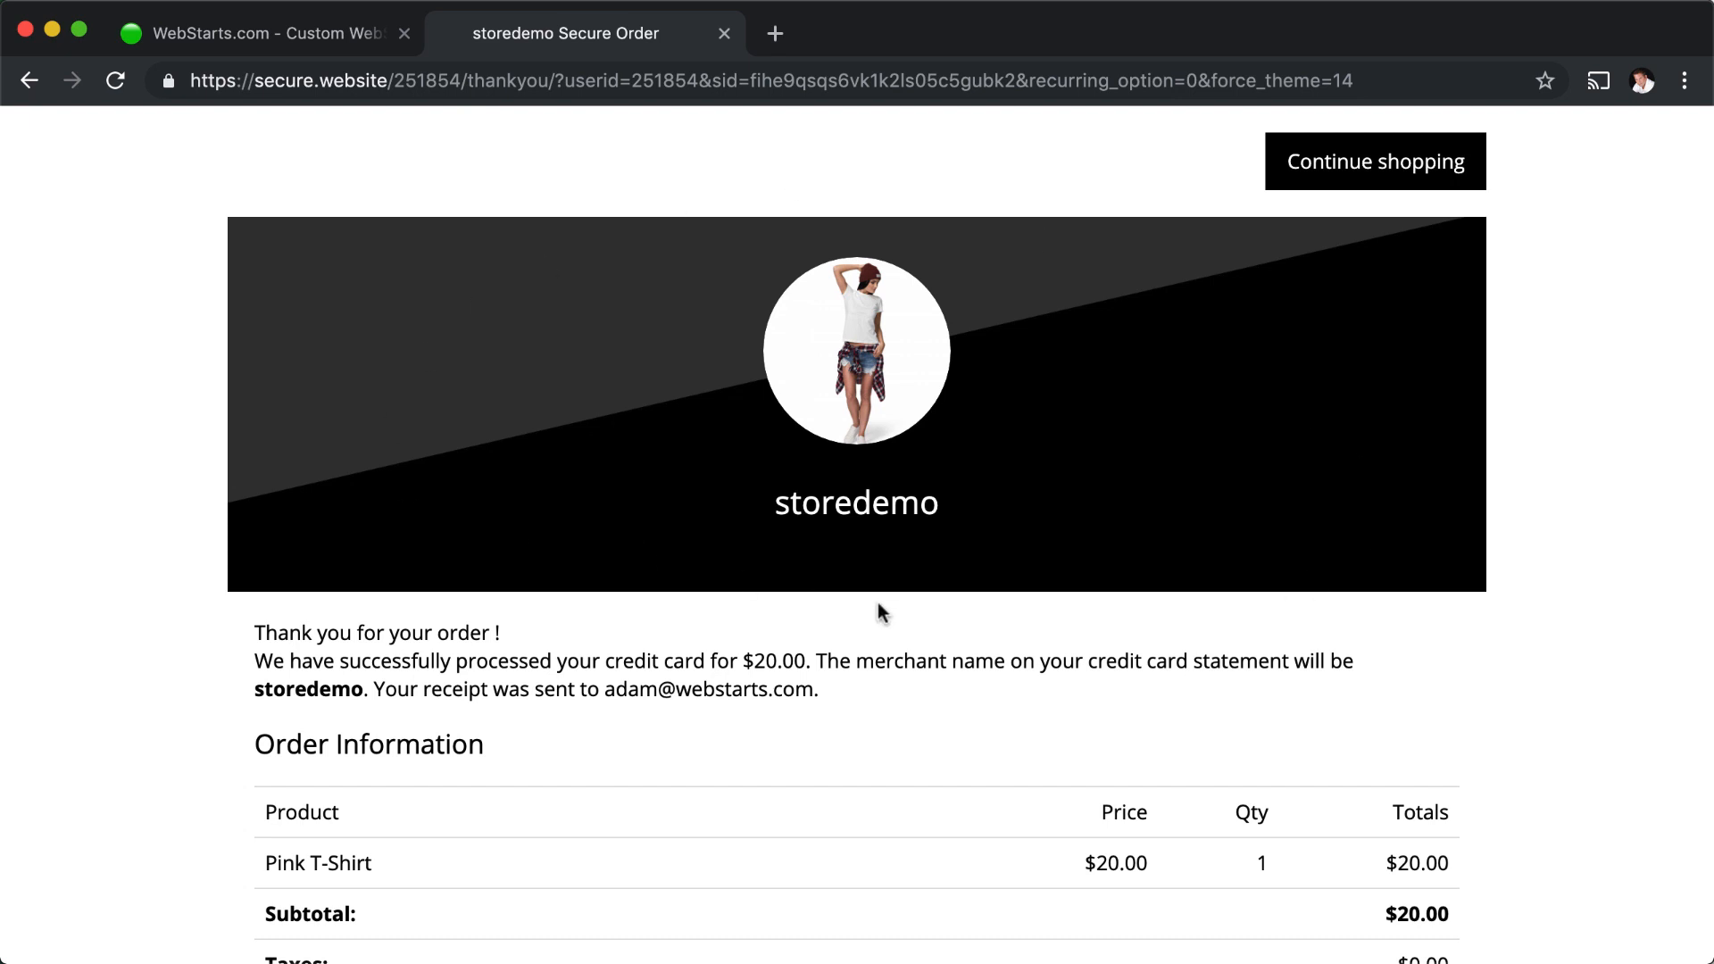
Step: Scroll the thank-you page, then return to the Designer Fashions site editor
{"action": "scroll", "scroll_direction": "down", "scroll_amount": 3}
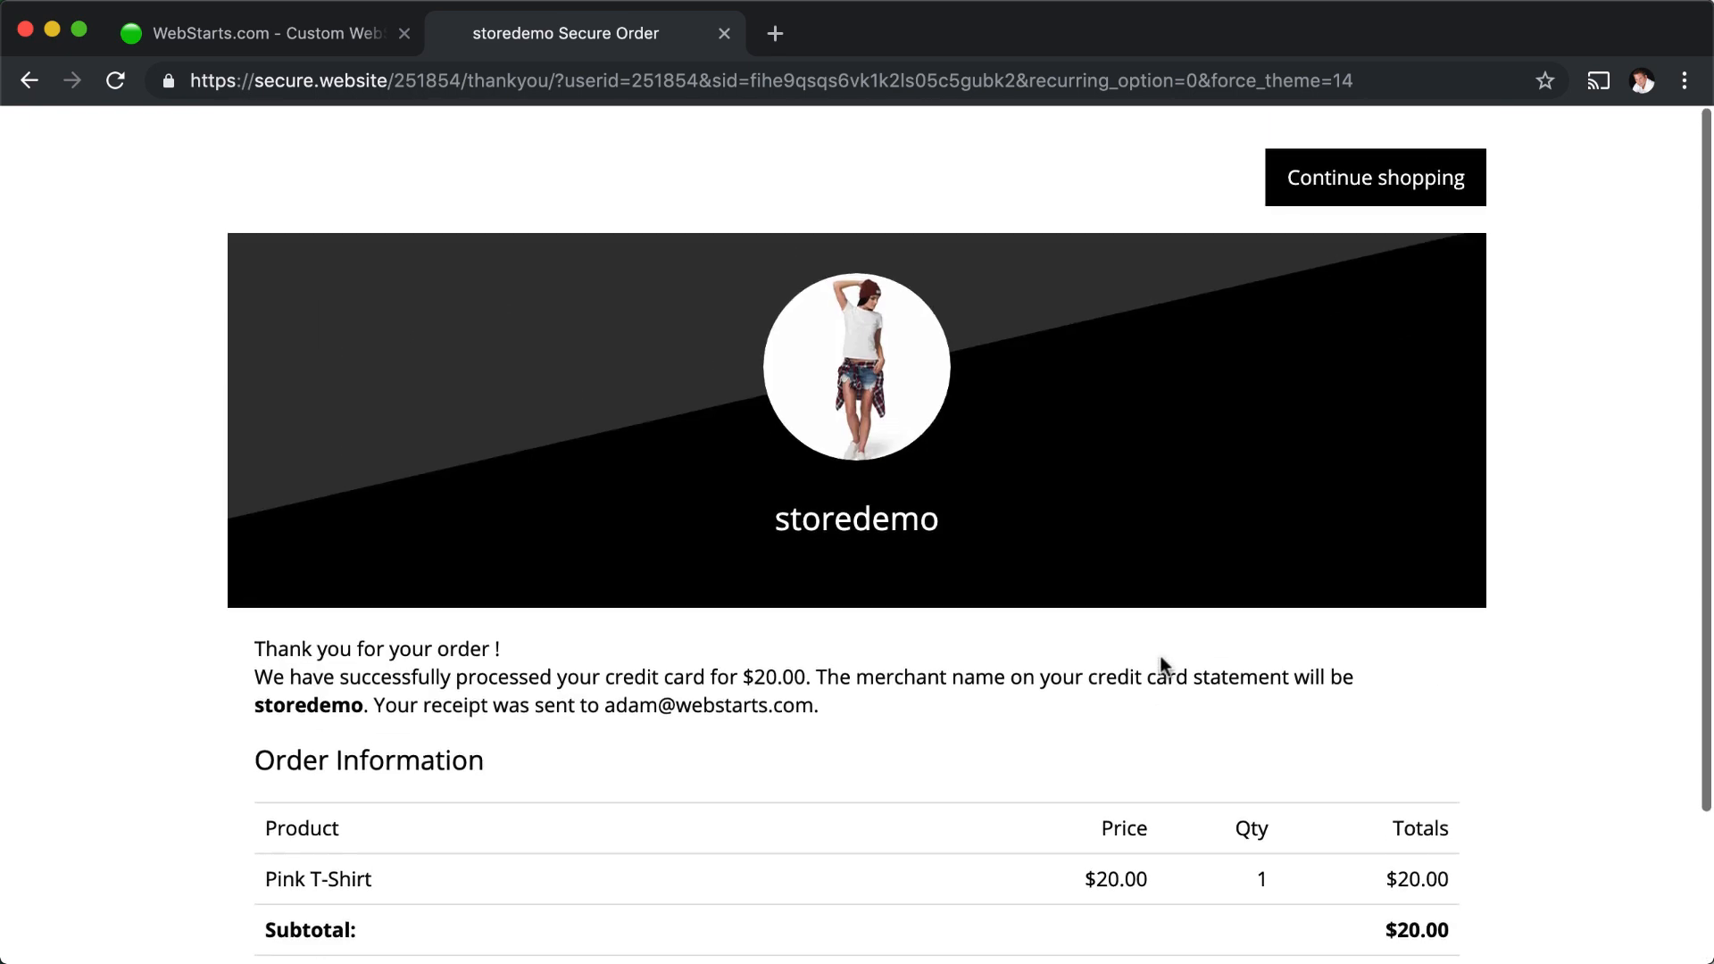
{"action": "scroll", "scroll_direction": "down", "scroll_amount": 3}
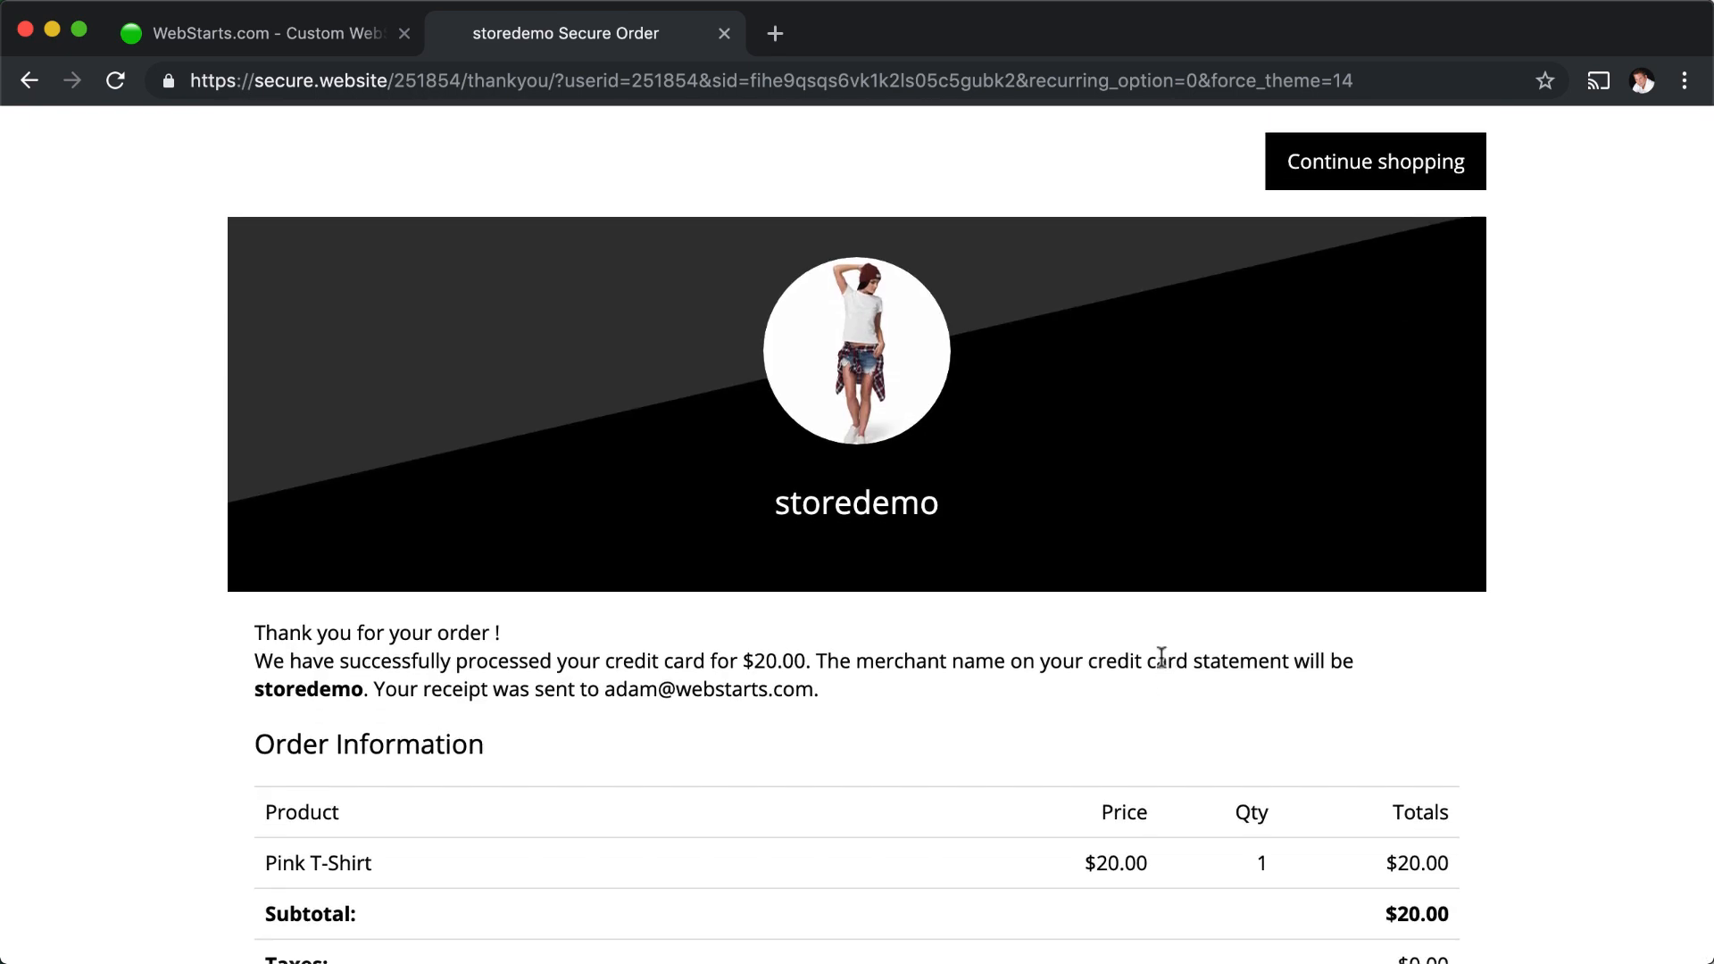
{"action": "mouse_move", "coordinate": [495, 566]}
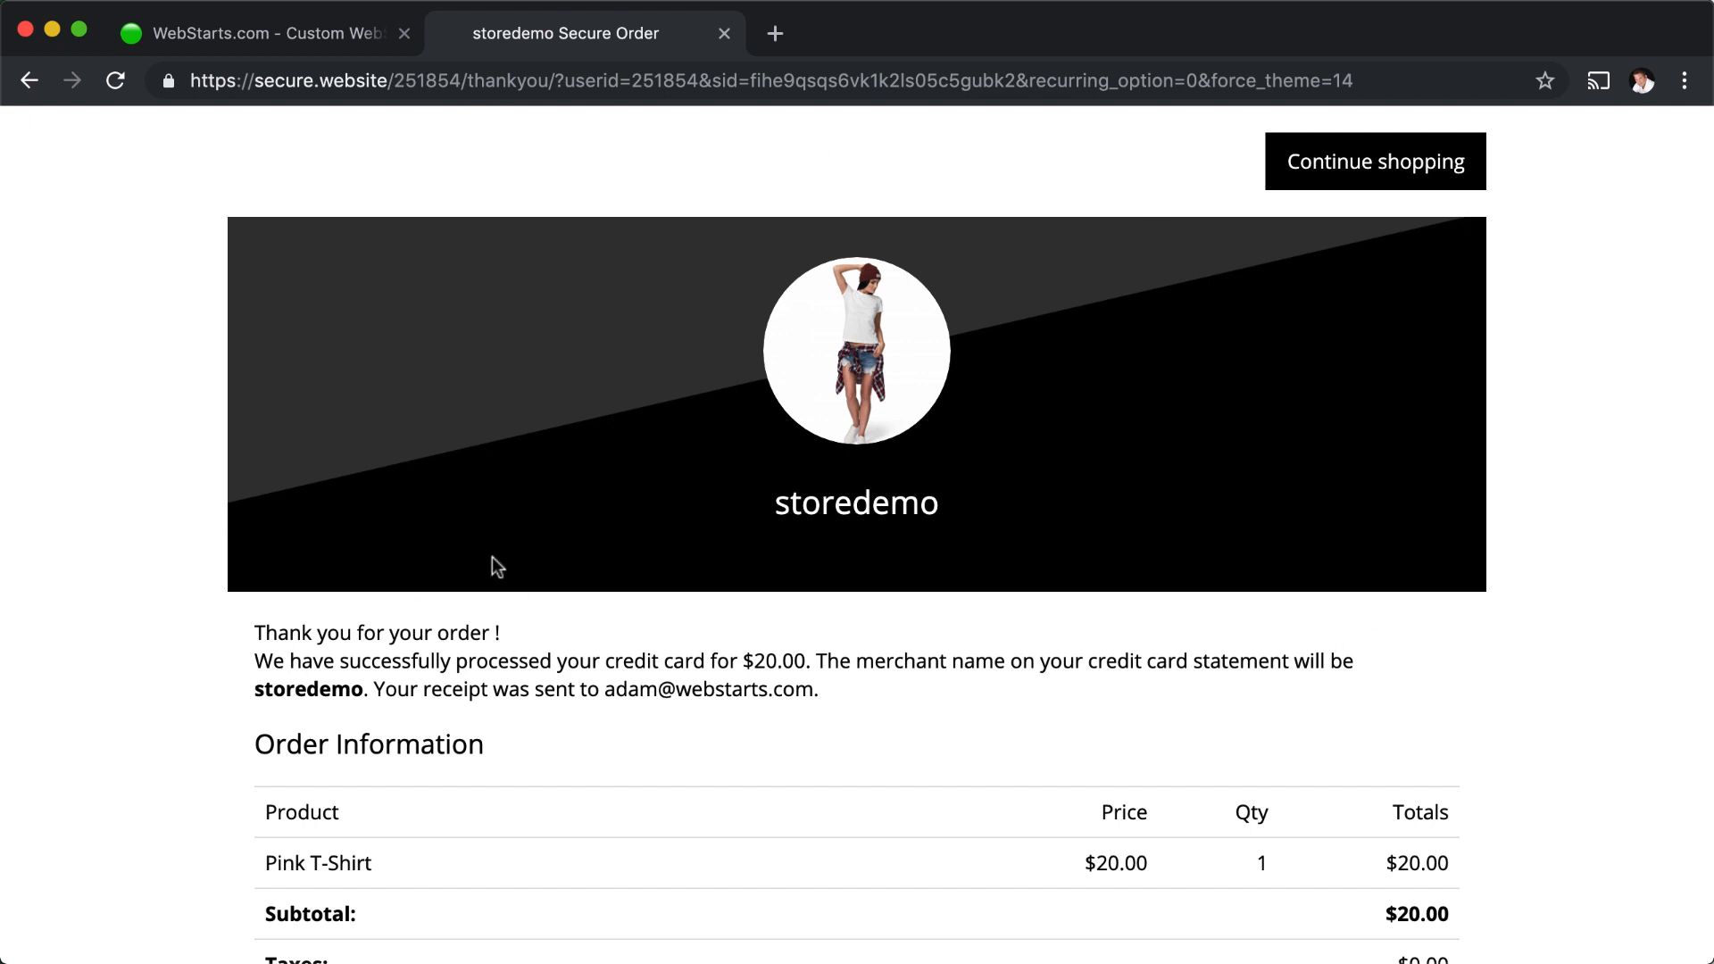
{"action": "left_click", "coordinate": [1374, 160]}
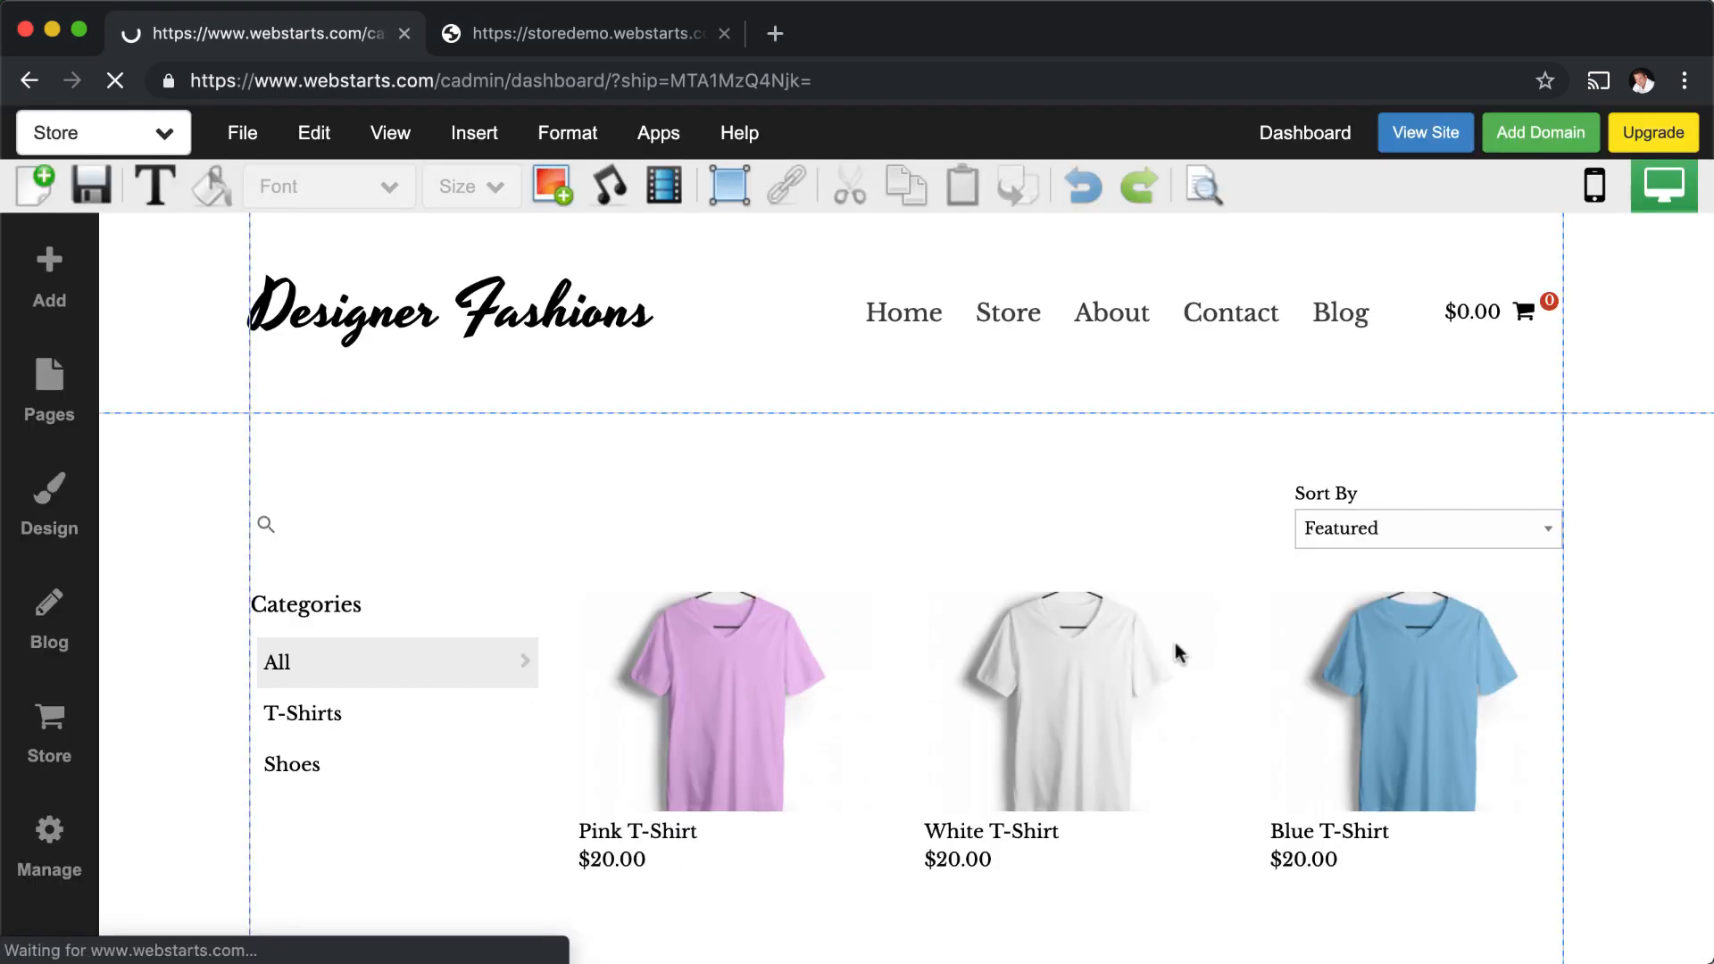
Step: Open the dashboard notifications and view the 'You have 1 new order' alert
{"action": "left_click", "coordinate": [1303, 133]}
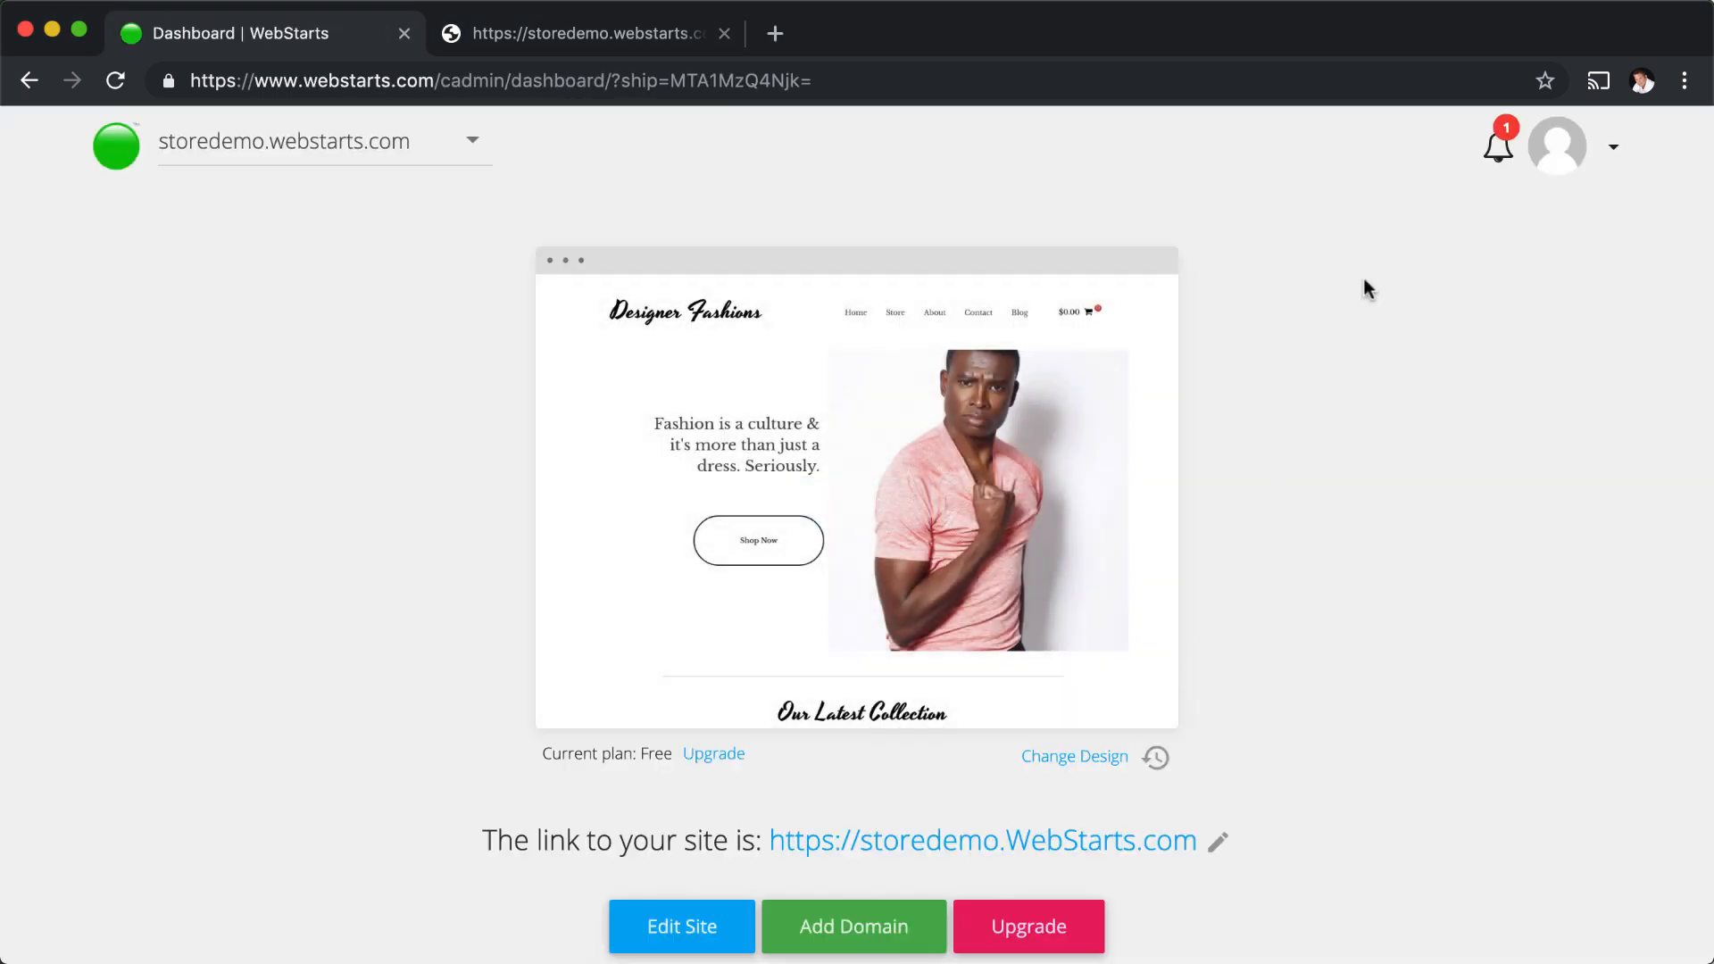
{"action": "left_click", "coordinate": [1496, 146]}
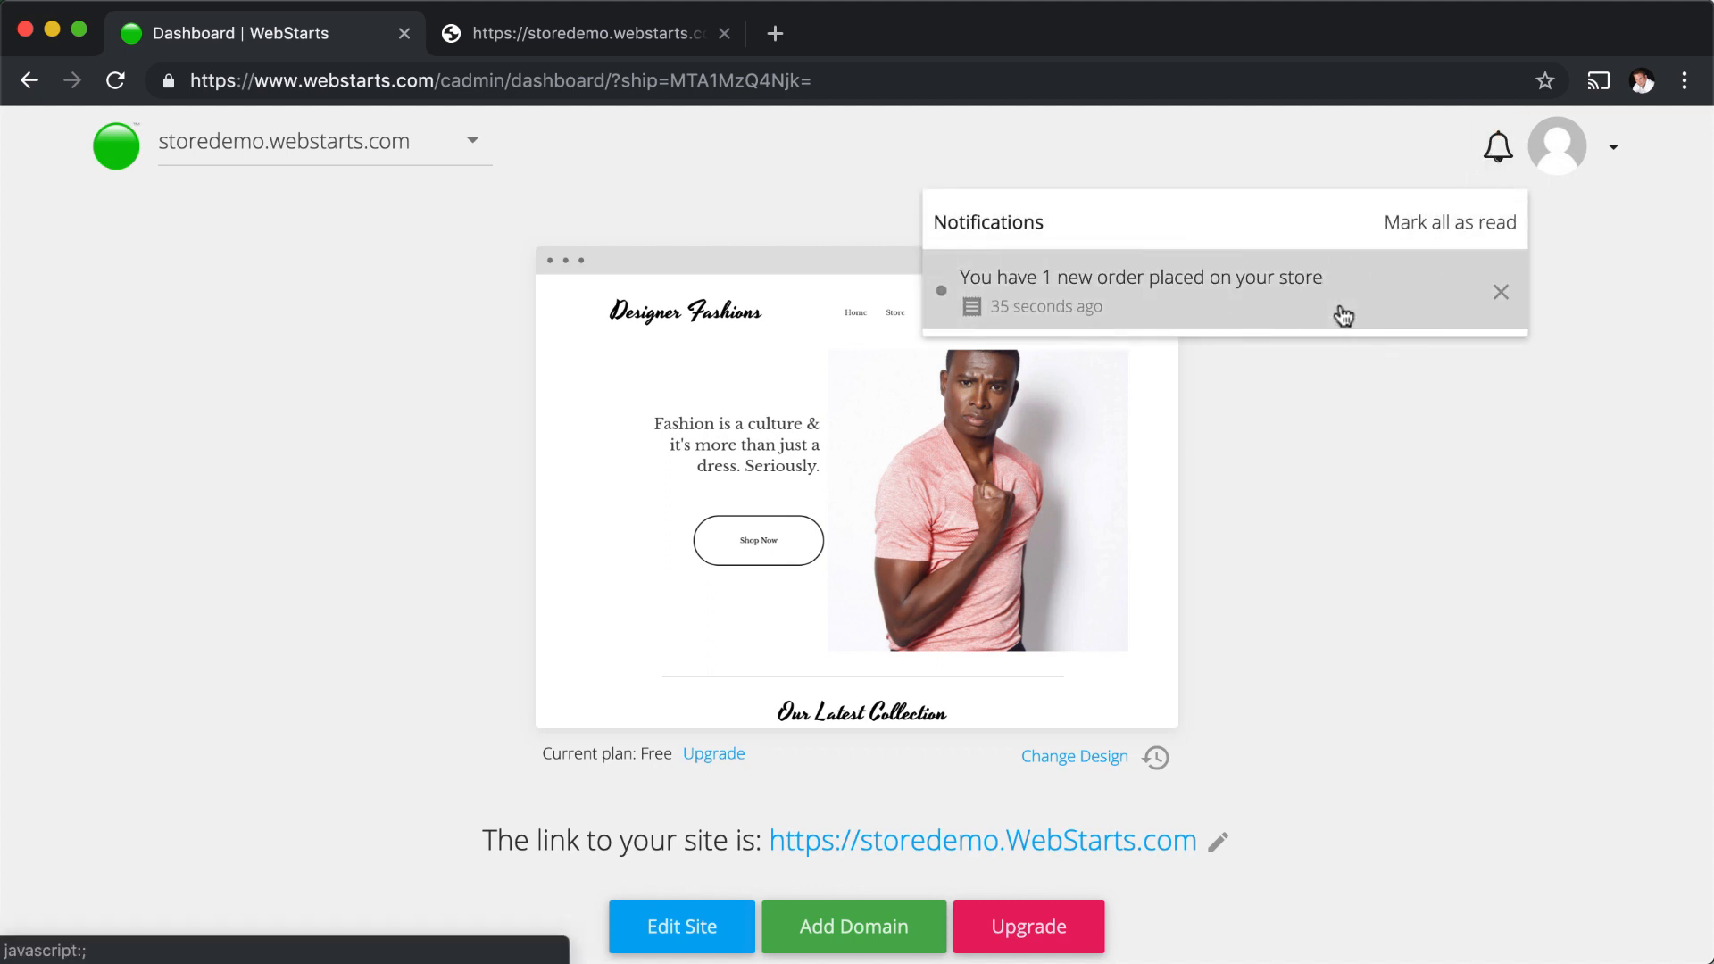
{"action": "left_click", "coordinate": [1140, 276]}
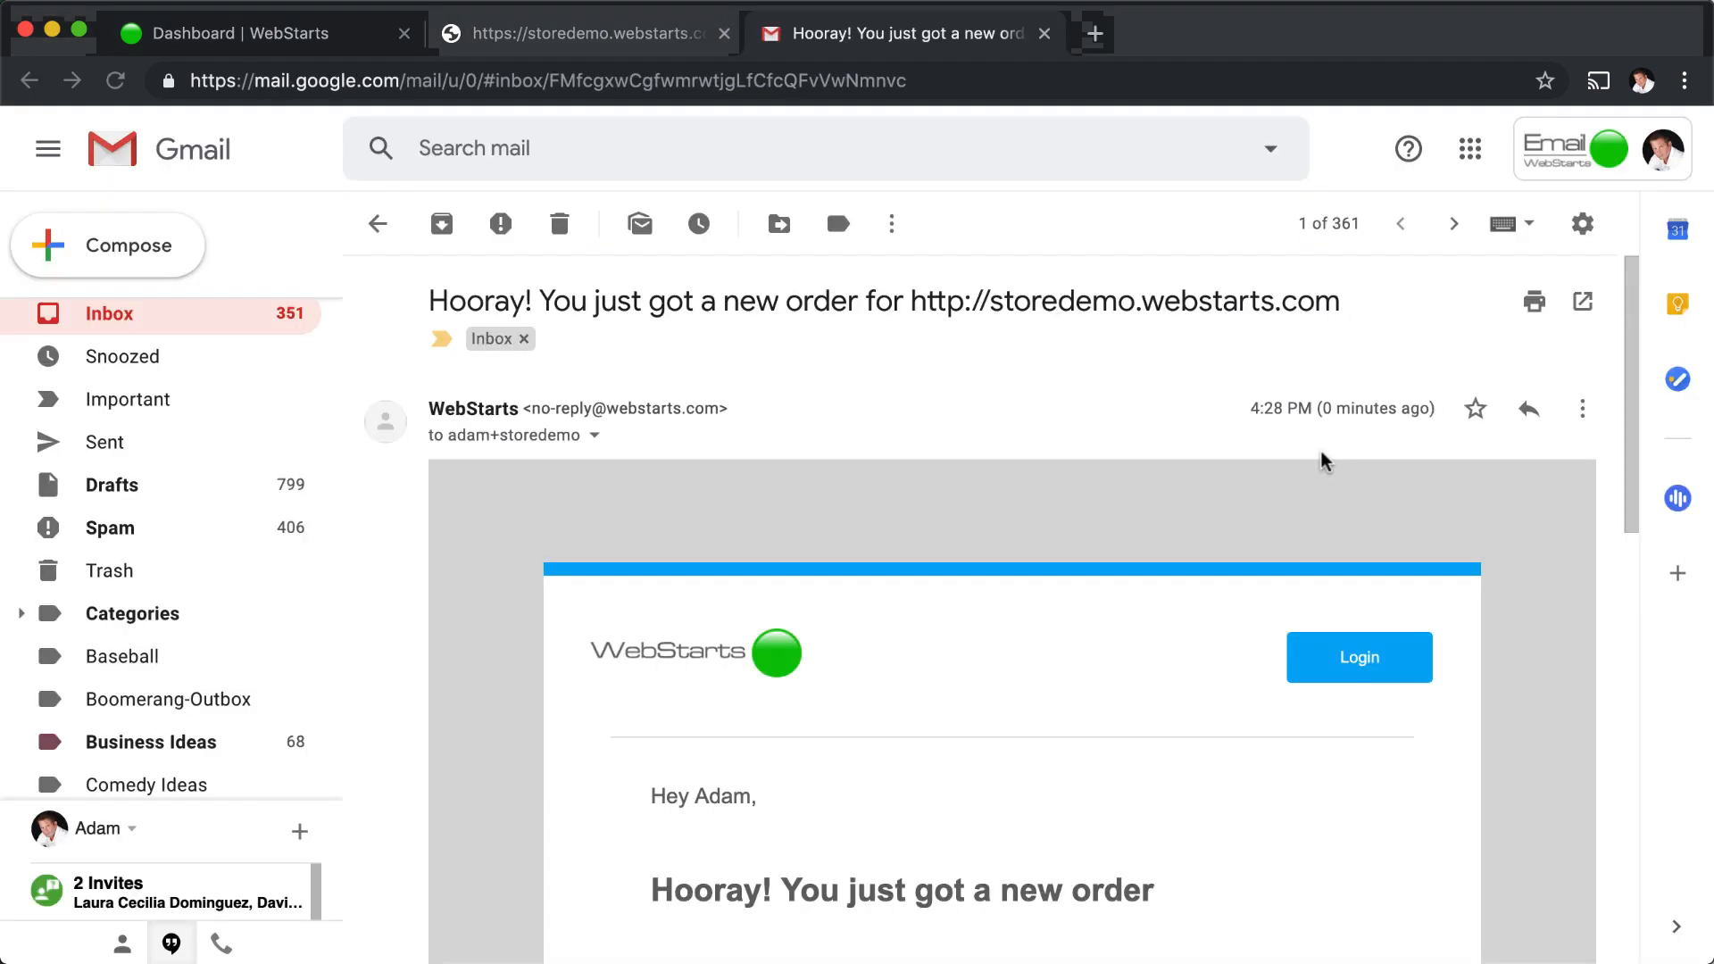
Step: Scroll the new-order email to show the storedemo.webstarts.com order notice and View Order link
{"action": "scroll", "scroll_direction": "down", "scroll_amount": 3}
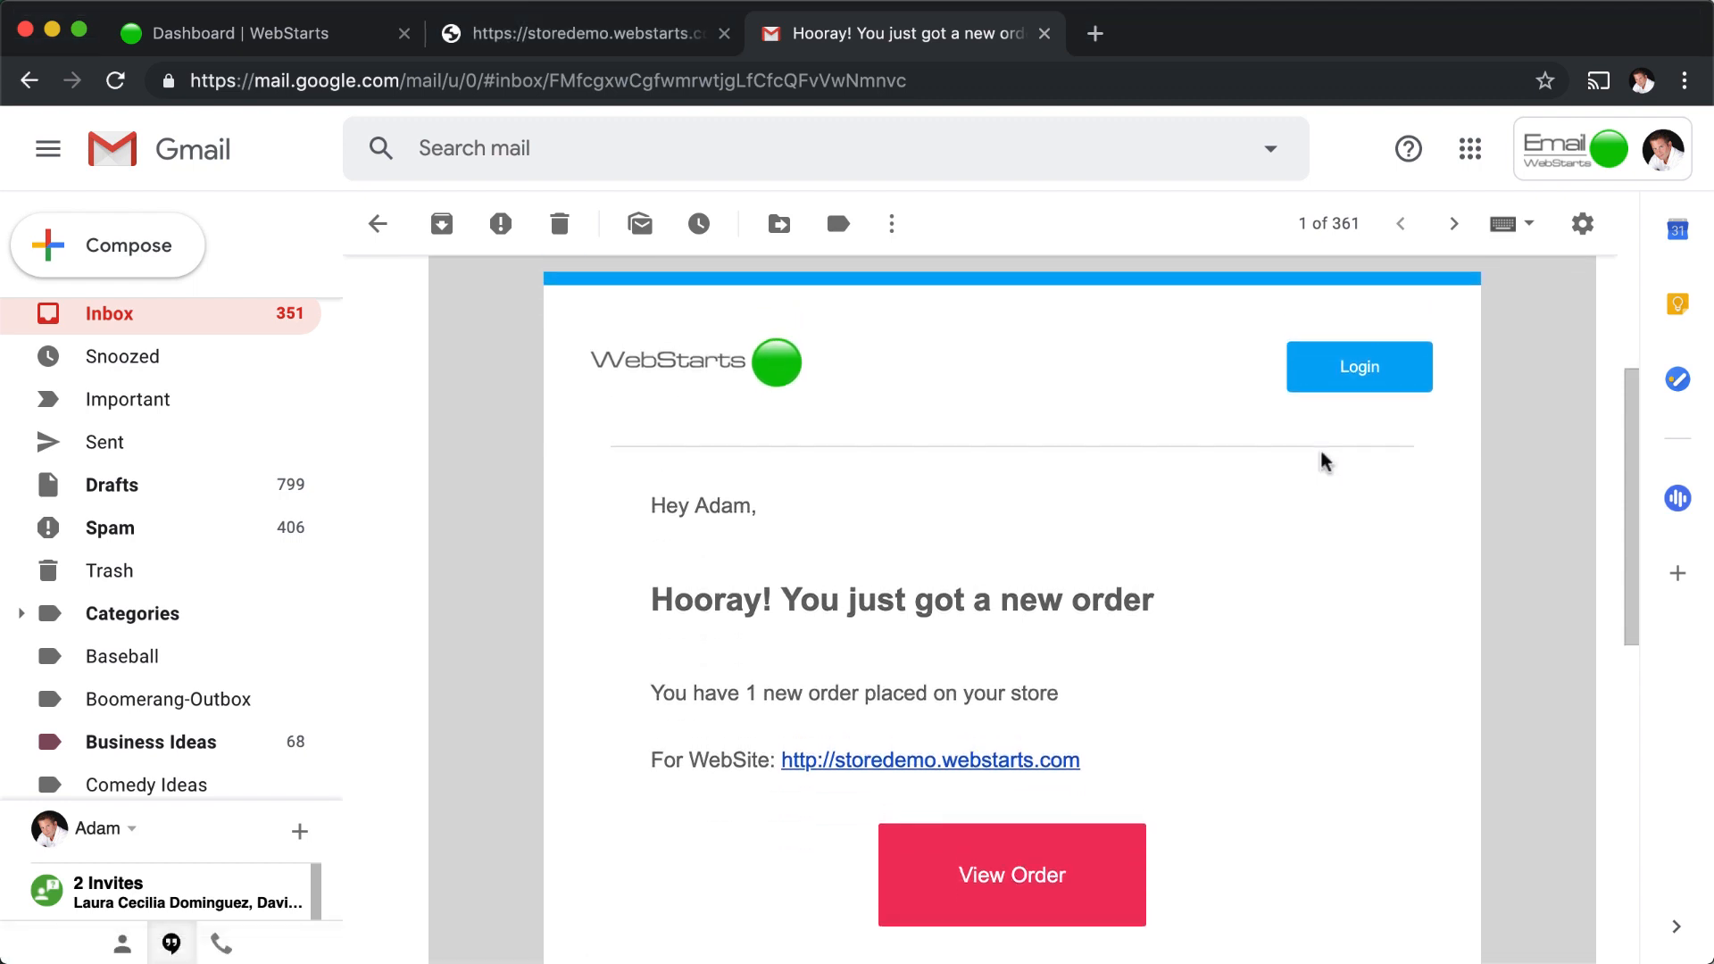
{"action": "mouse_move", "coordinate": [1089, 607]}
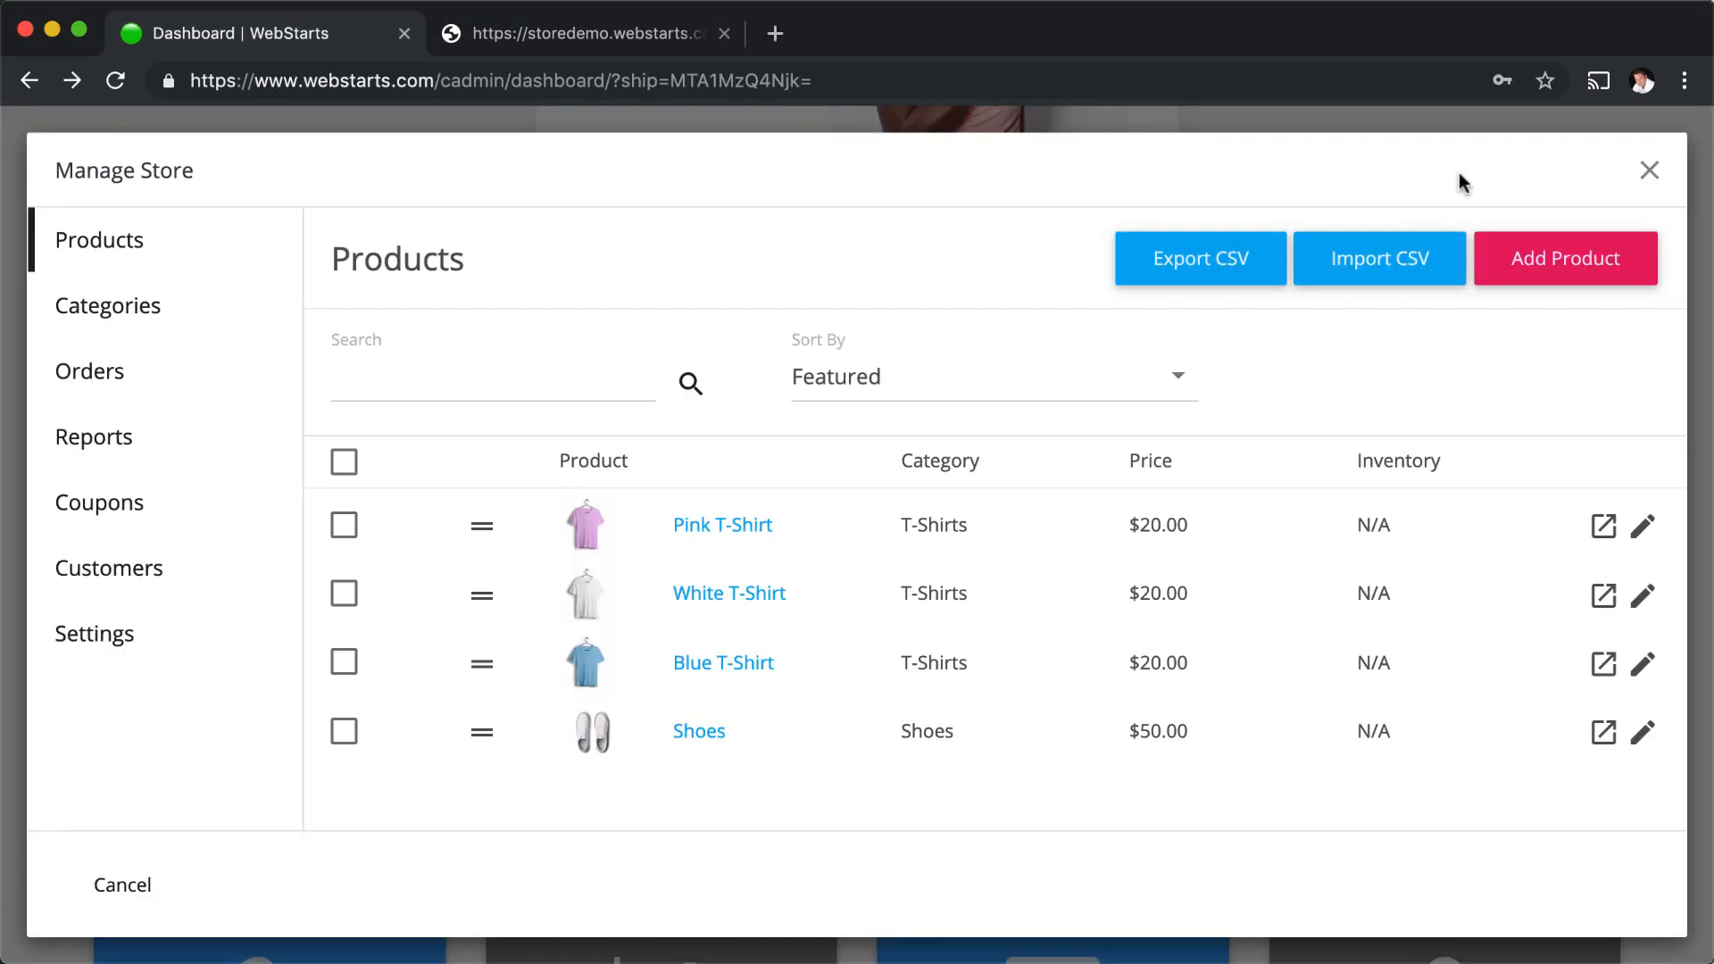
{"action": "mouse_move", "coordinate": [208, 449]}
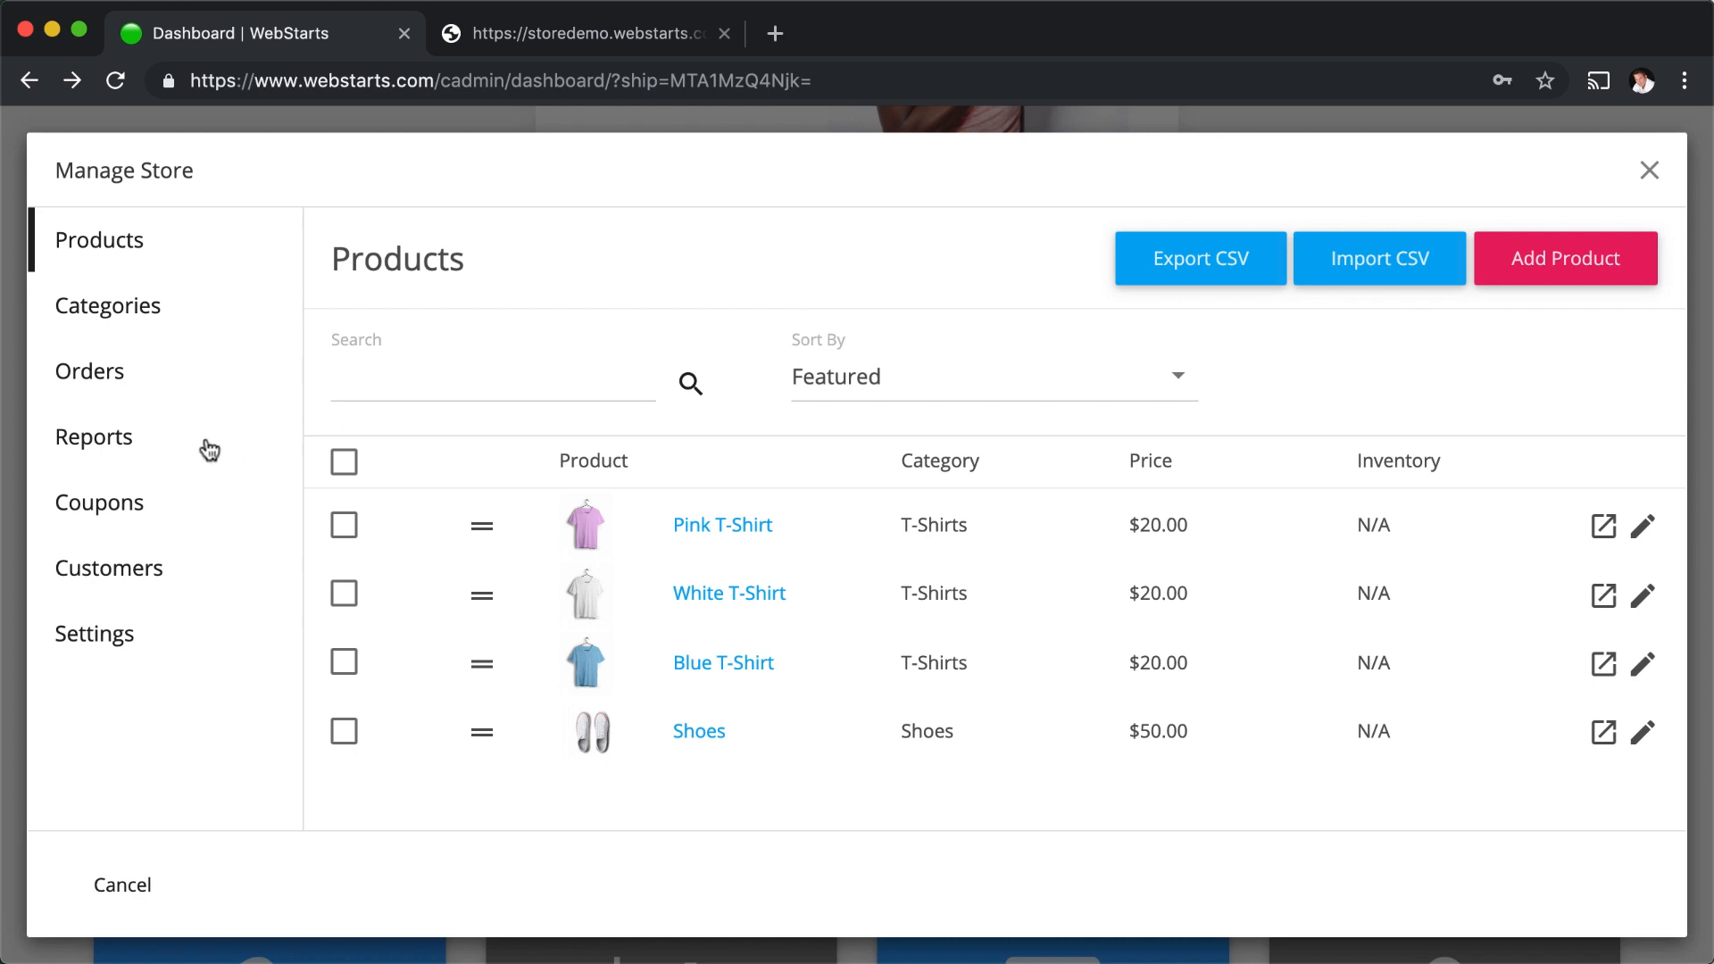
{"action": "mouse_move", "coordinate": [117, 391]}
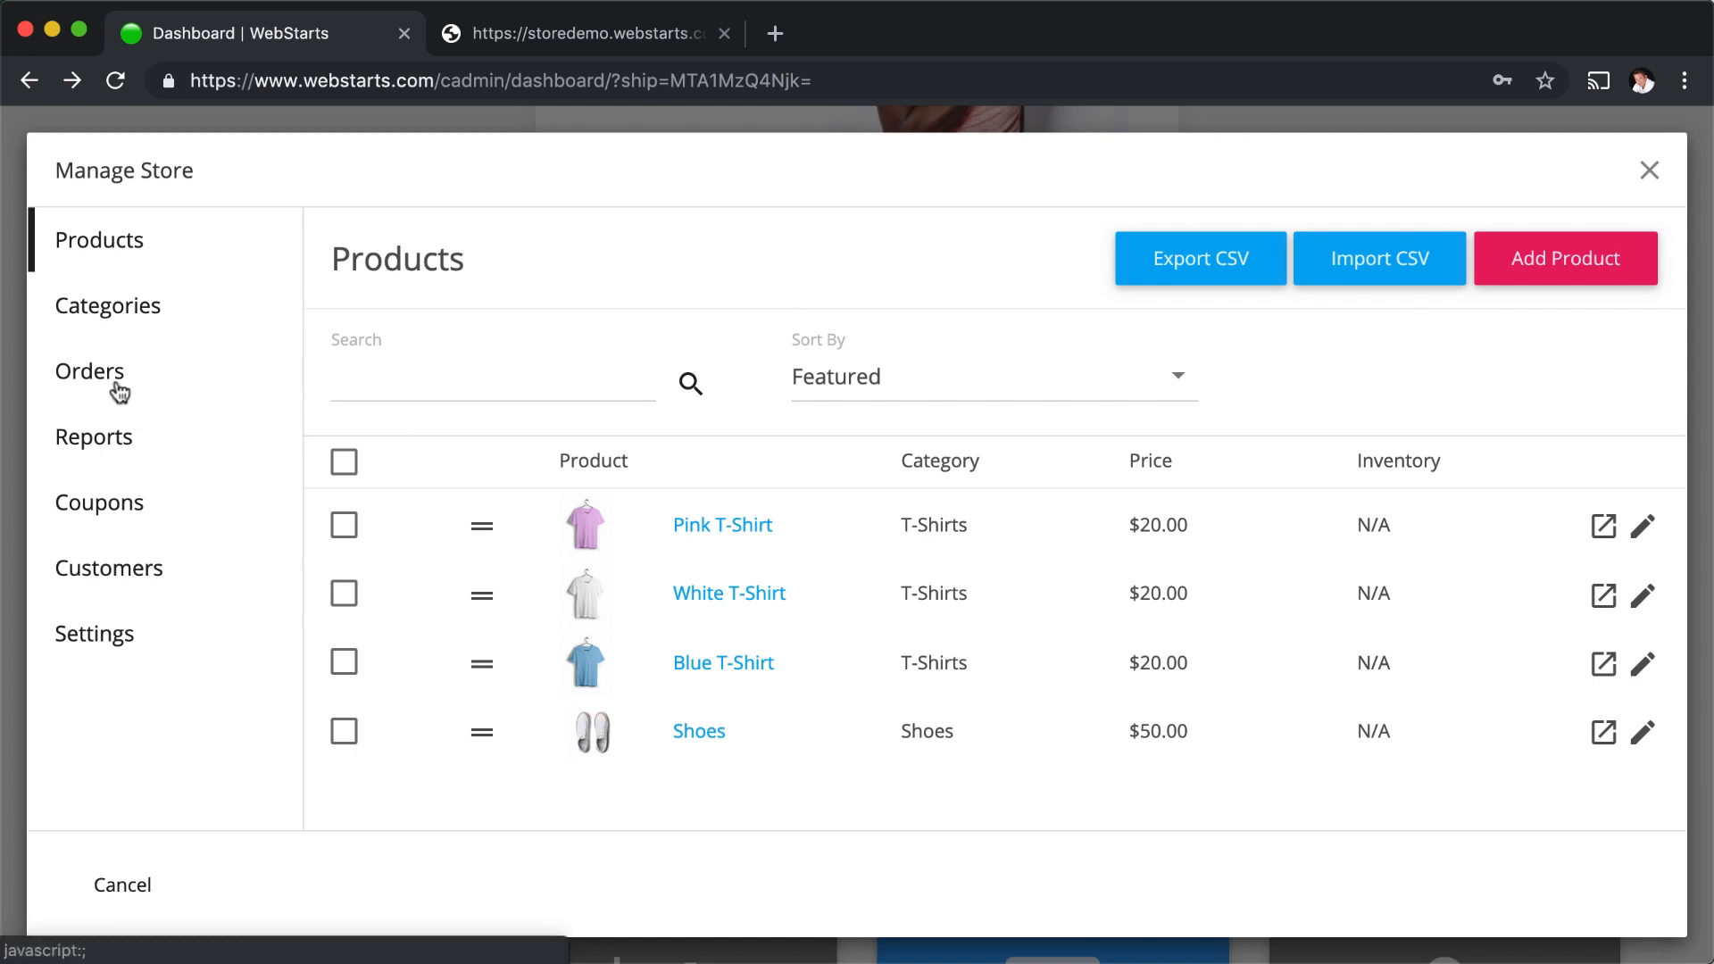